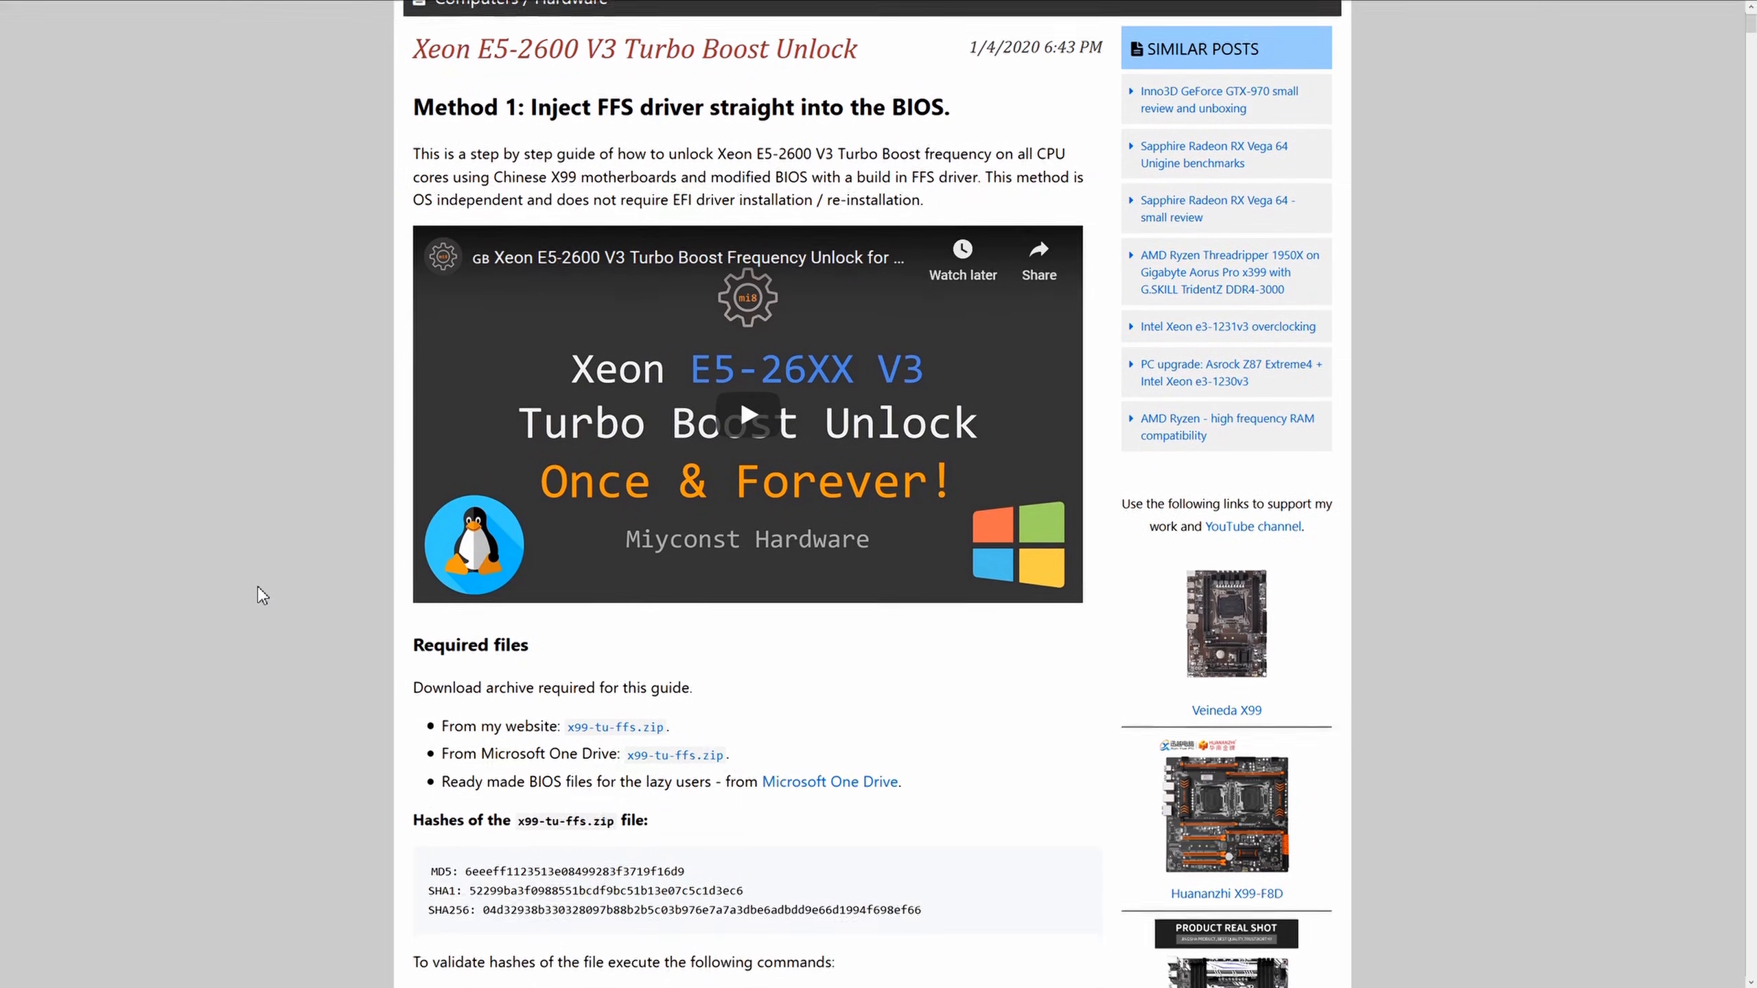
# Step: Advance the first guide presentation through the BIOS update and prepared BIOS files slides
pyautogui.scroll(-3)
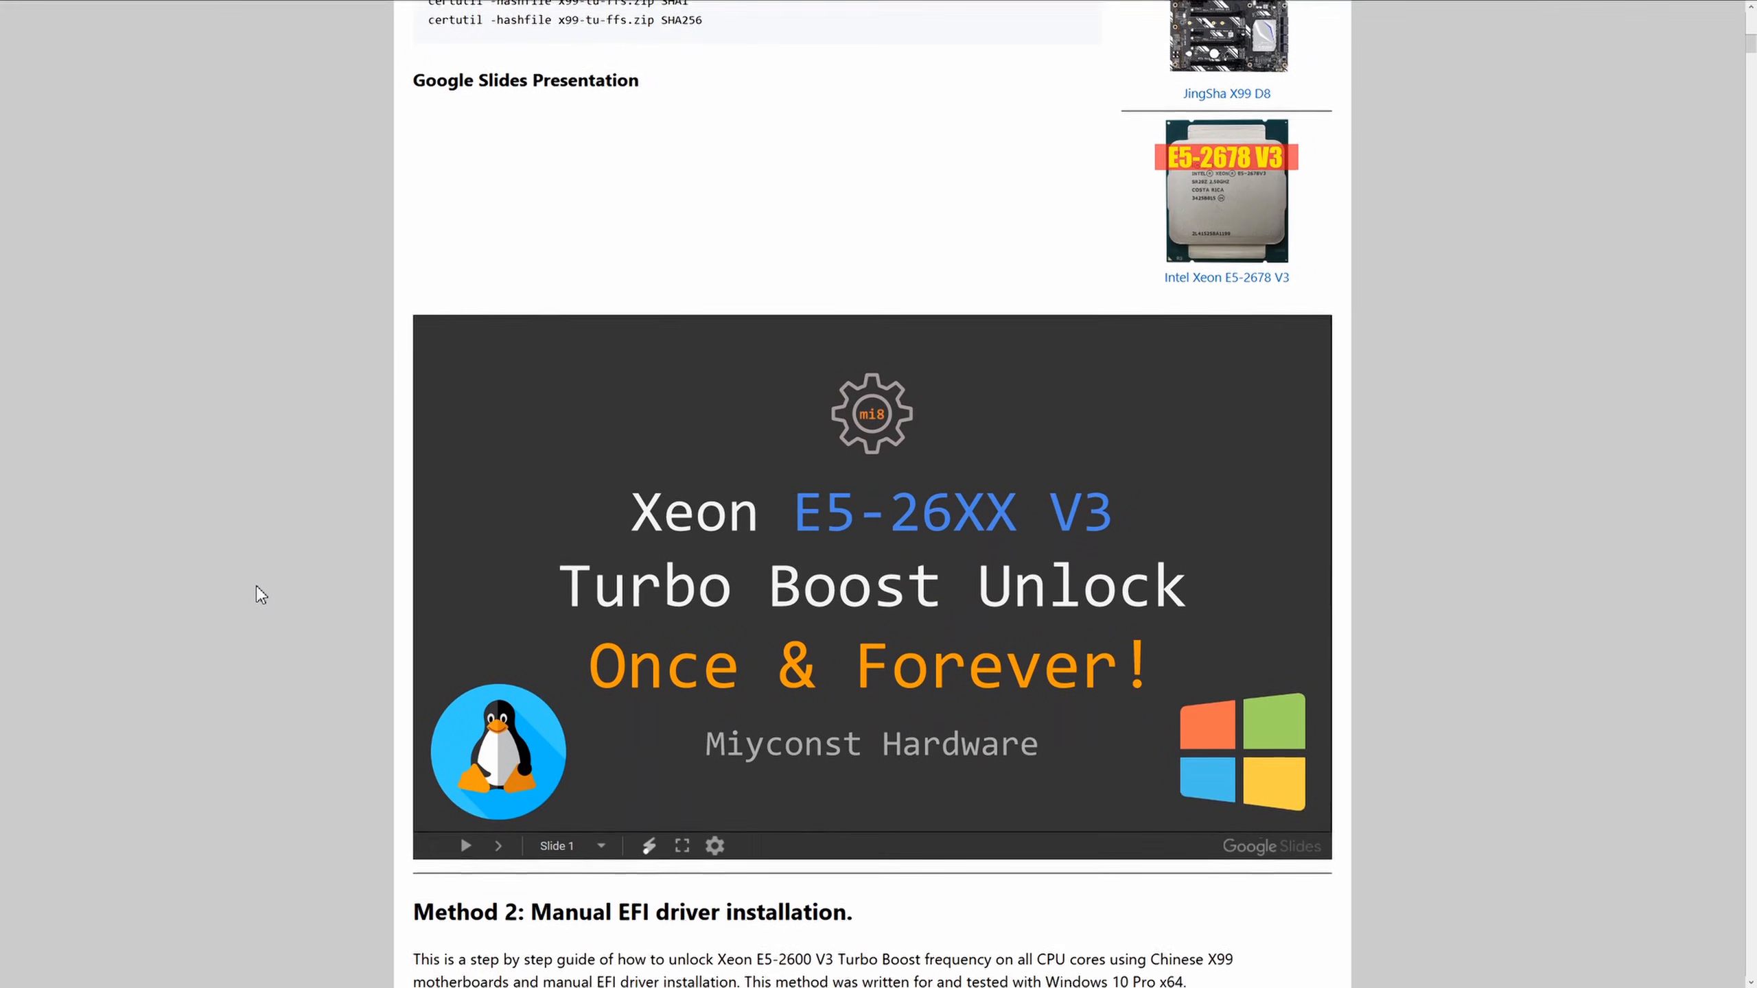
pyautogui.click(497, 846)
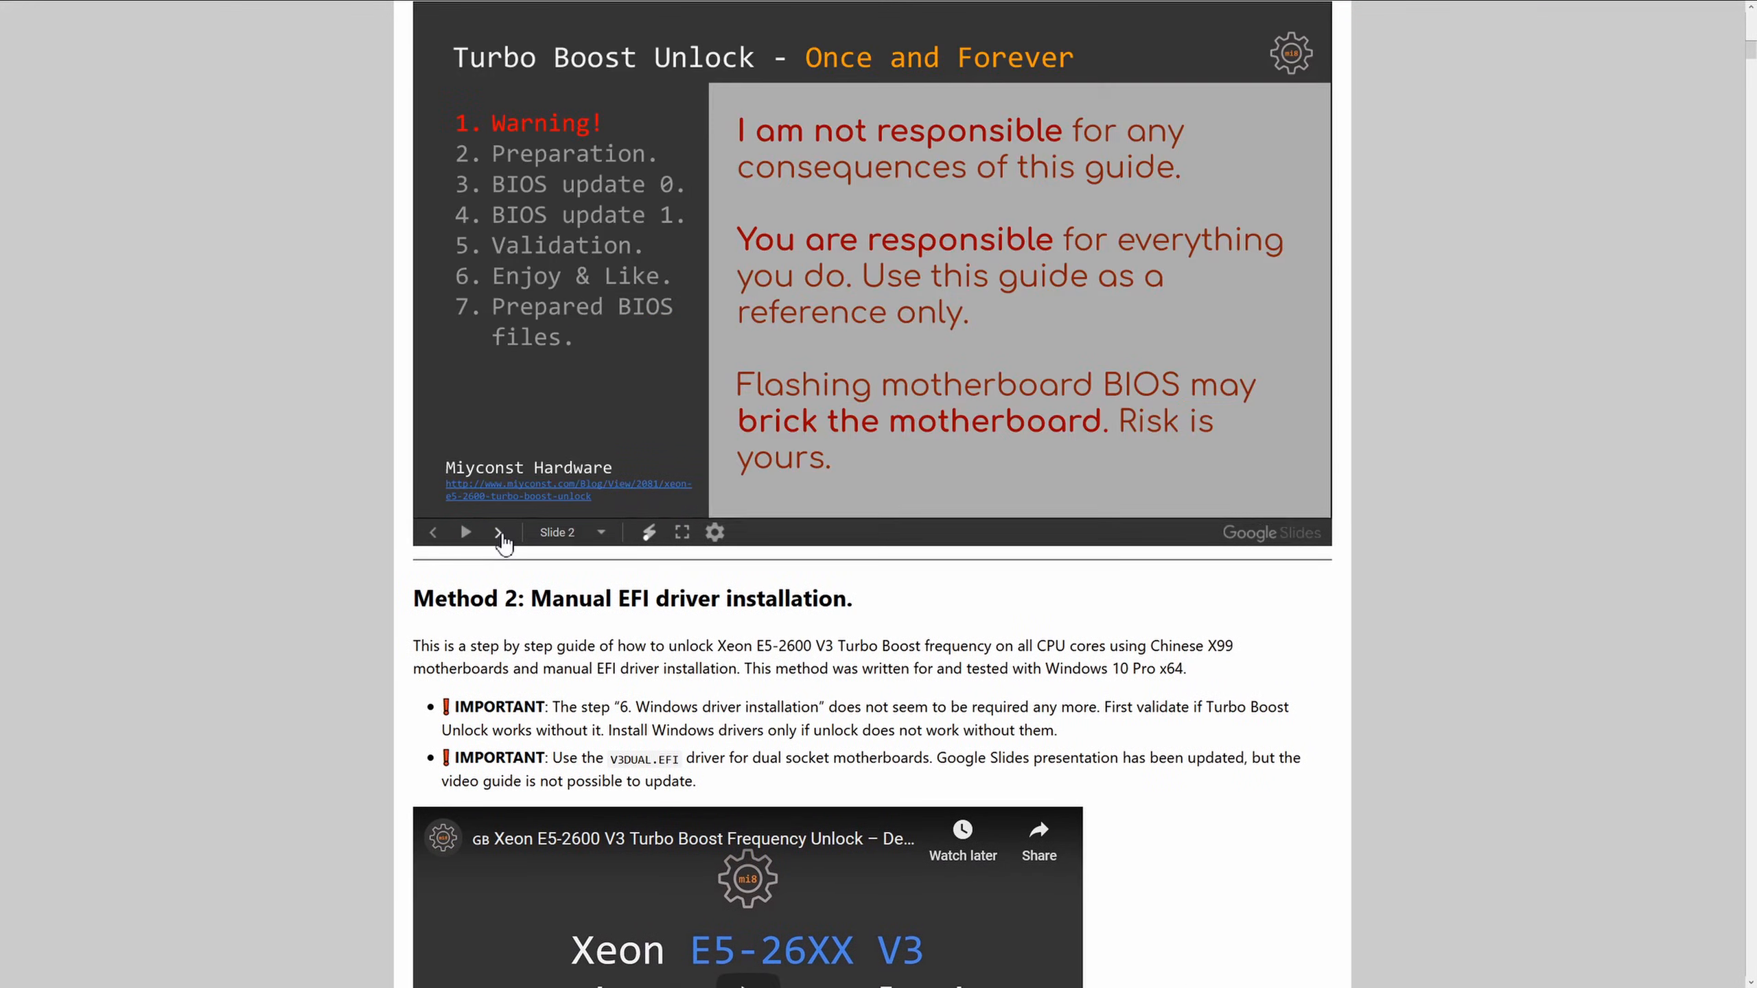
pyautogui.click(500, 533)
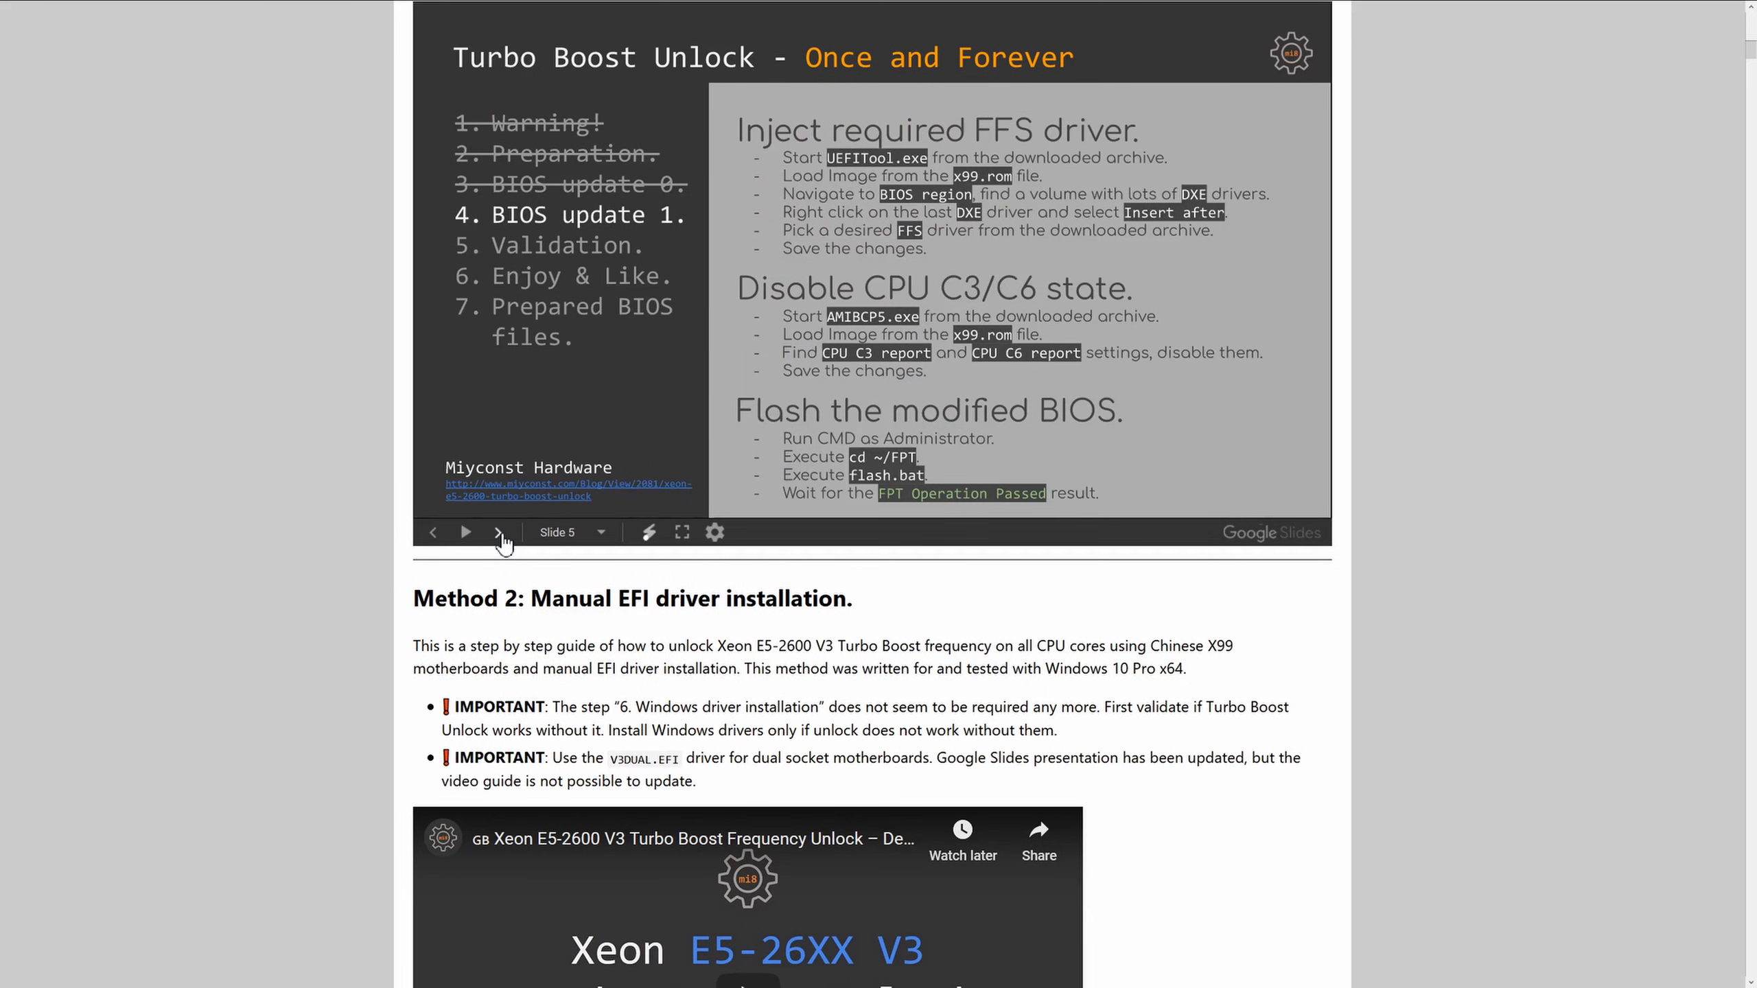
pyautogui.click(501, 533)
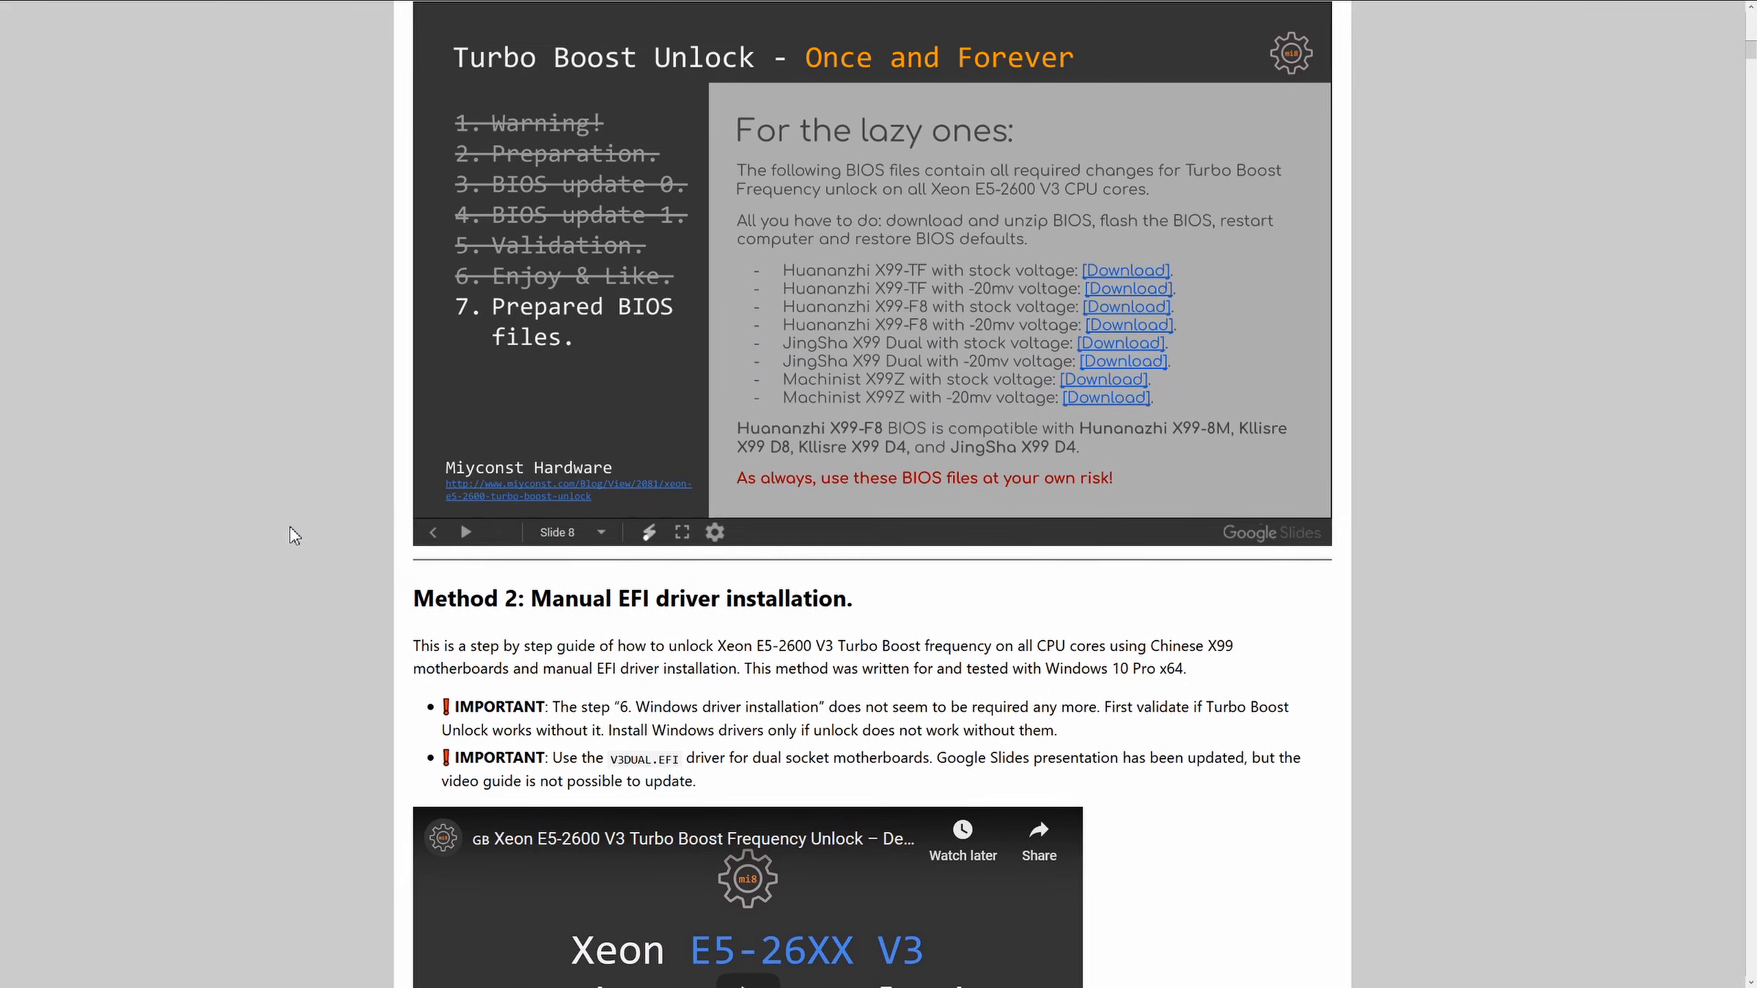
# Step: Advance the step-by-step guide through the warning and boot driver installation slides
pyautogui.scroll(-3)
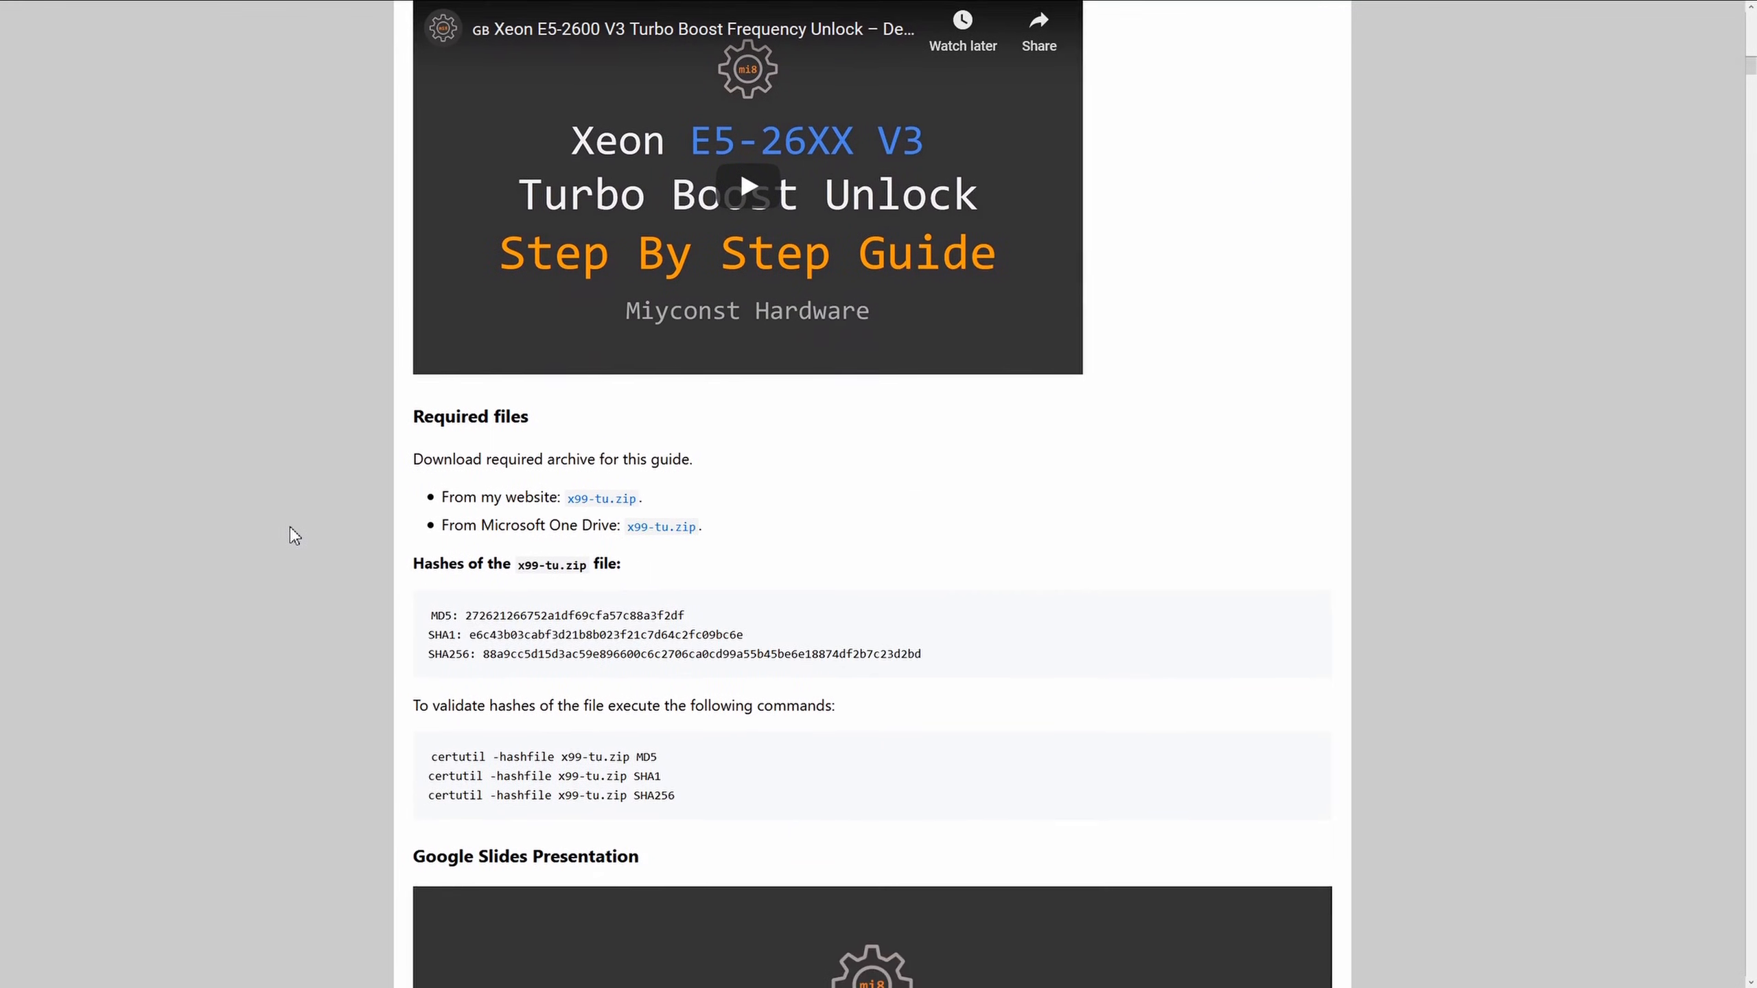
pyautogui.scroll(-3)
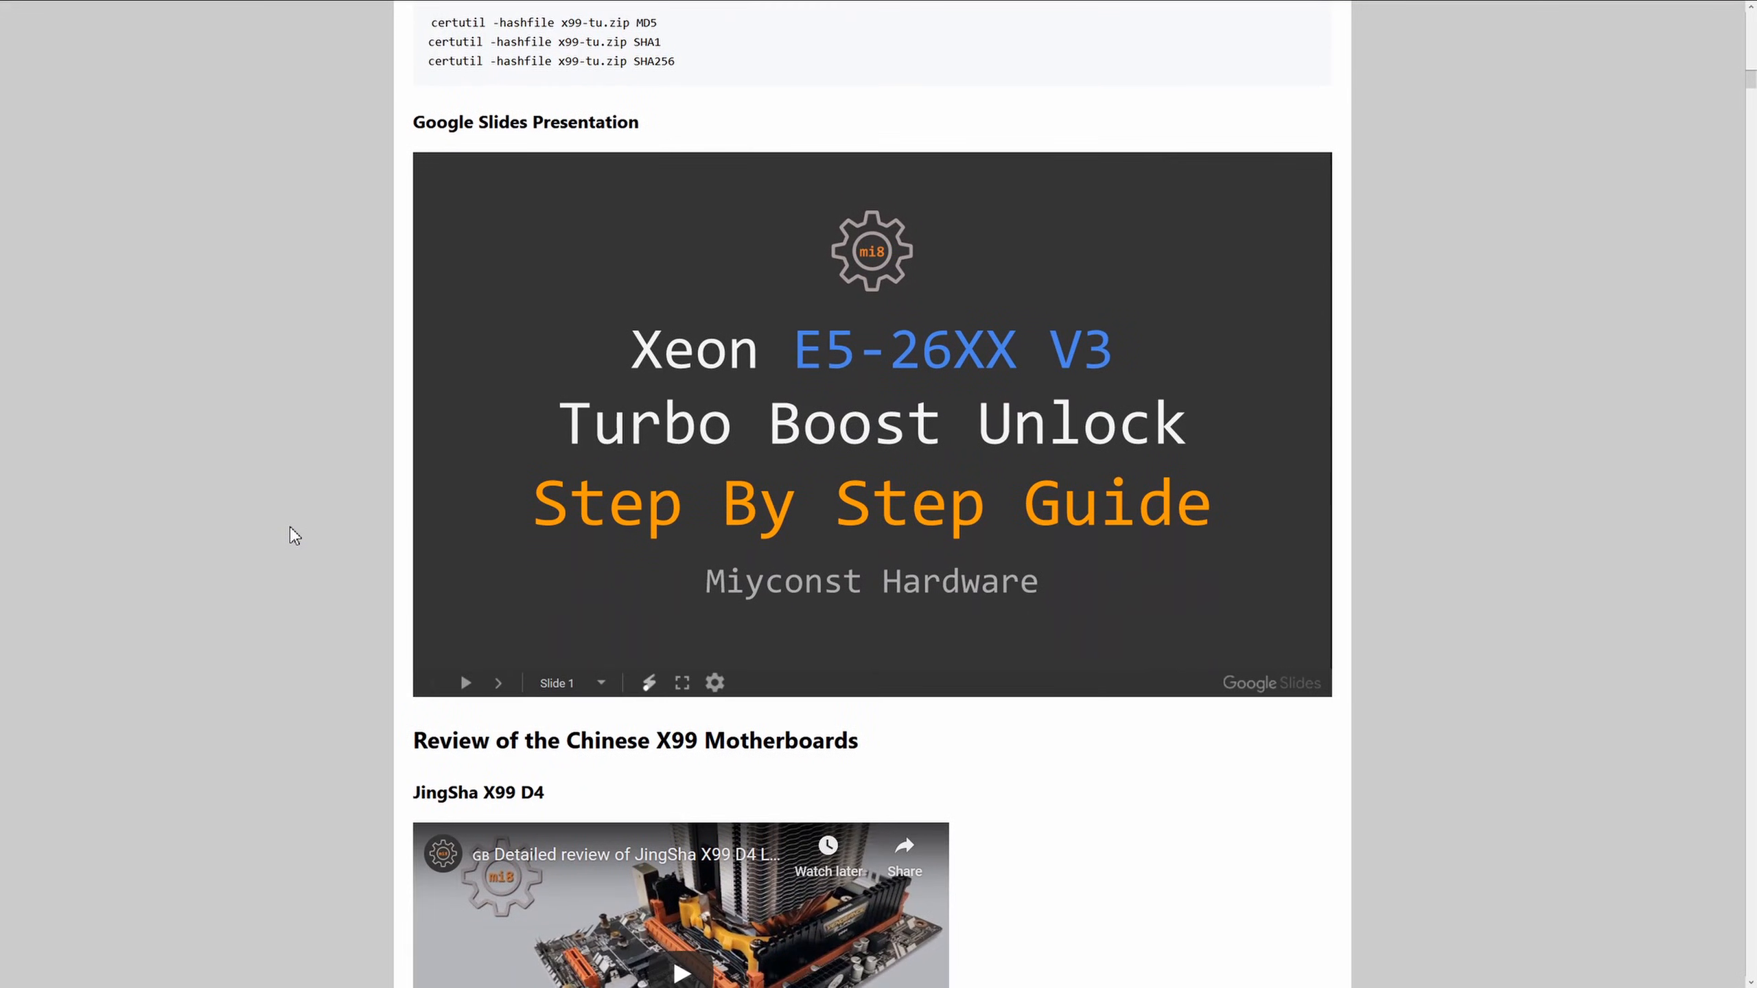
pyautogui.click(499, 684)
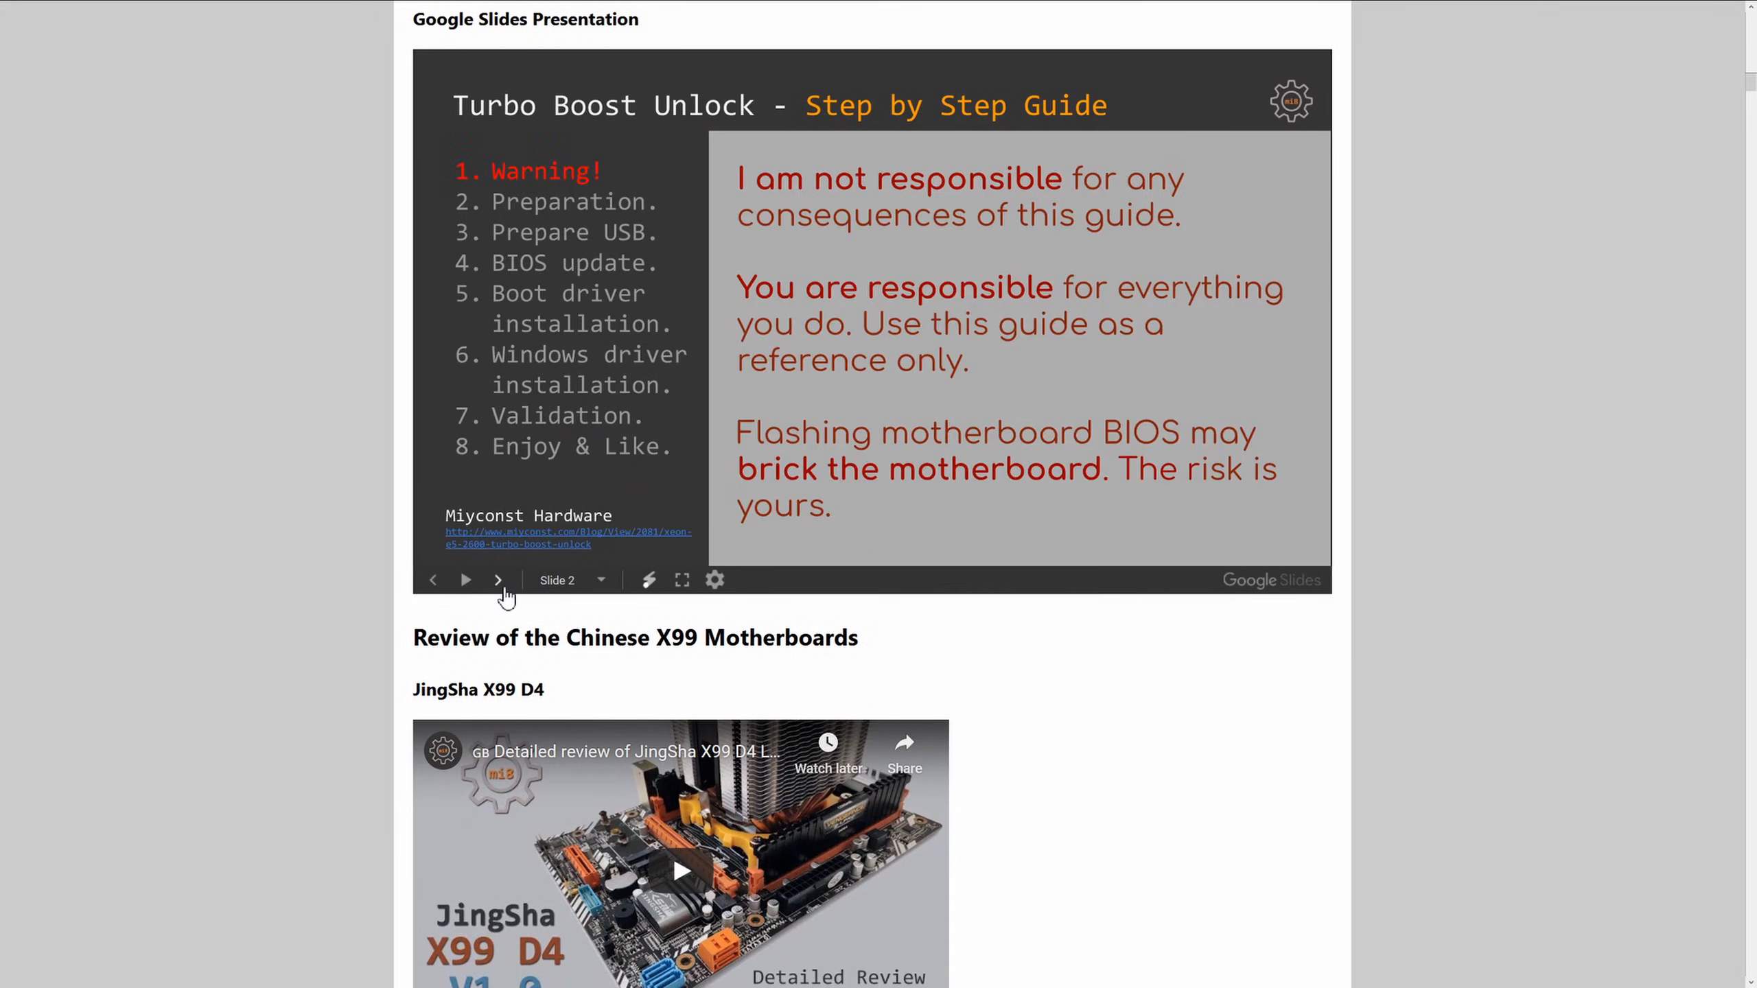
pyautogui.click(499, 581)
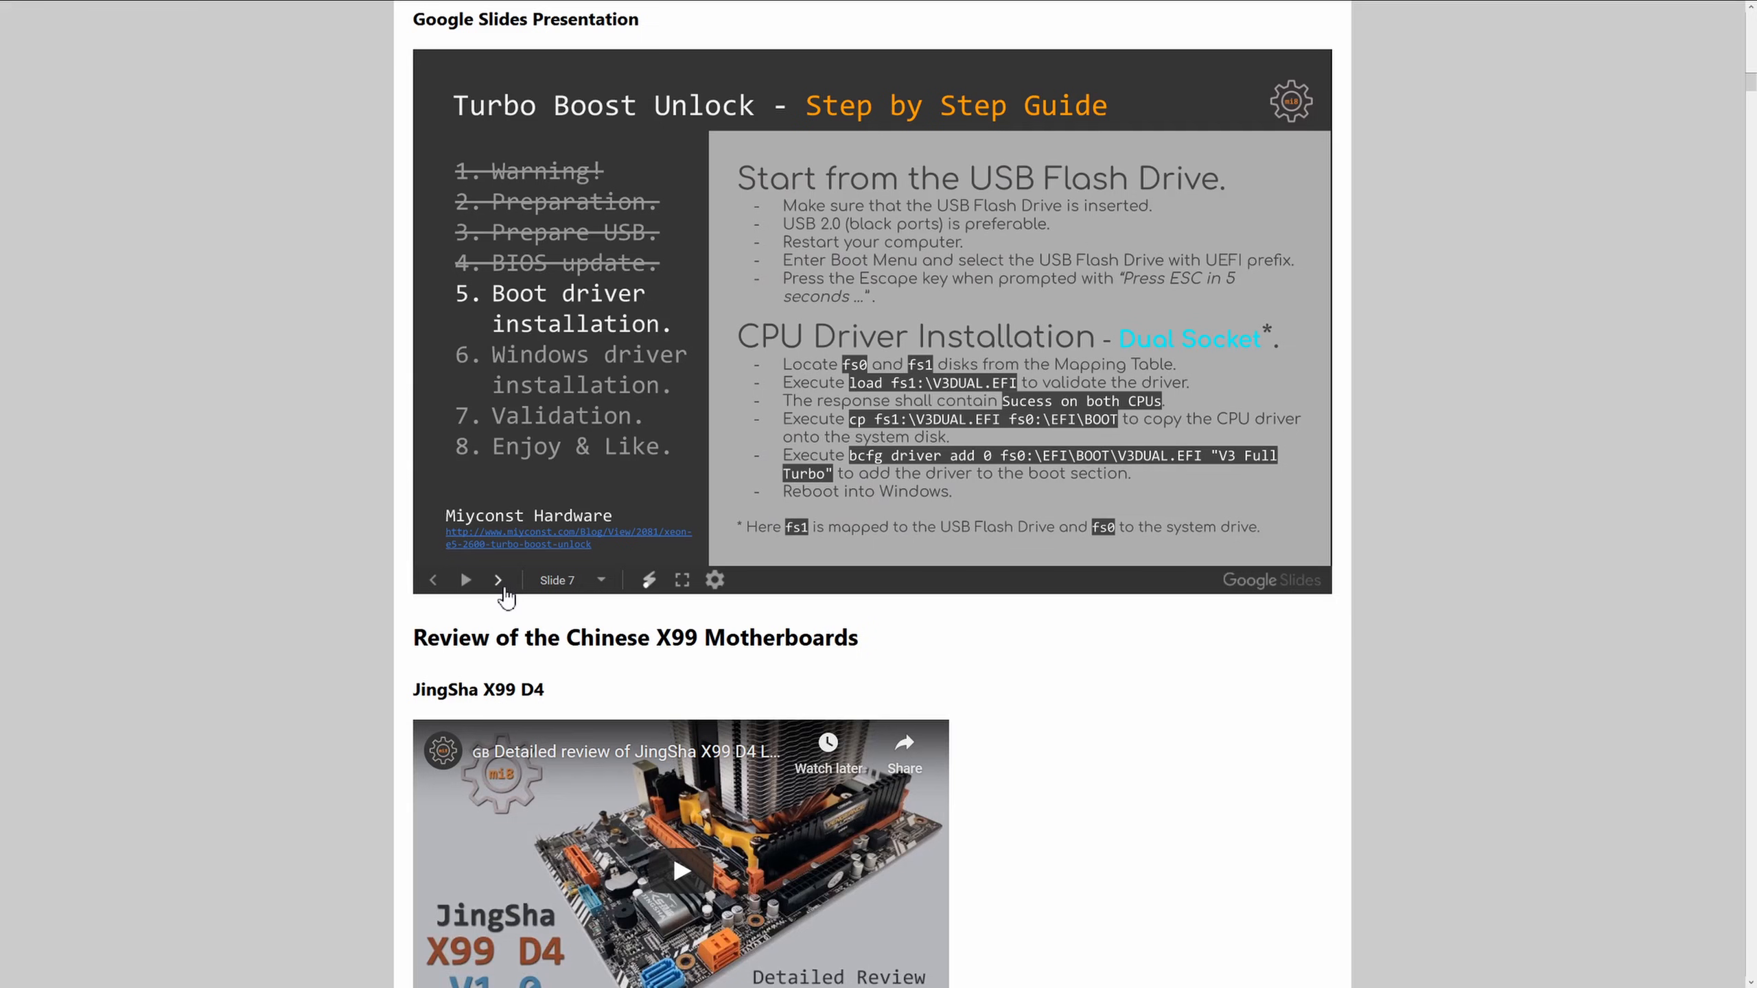
pyautogui.click(498, 580)
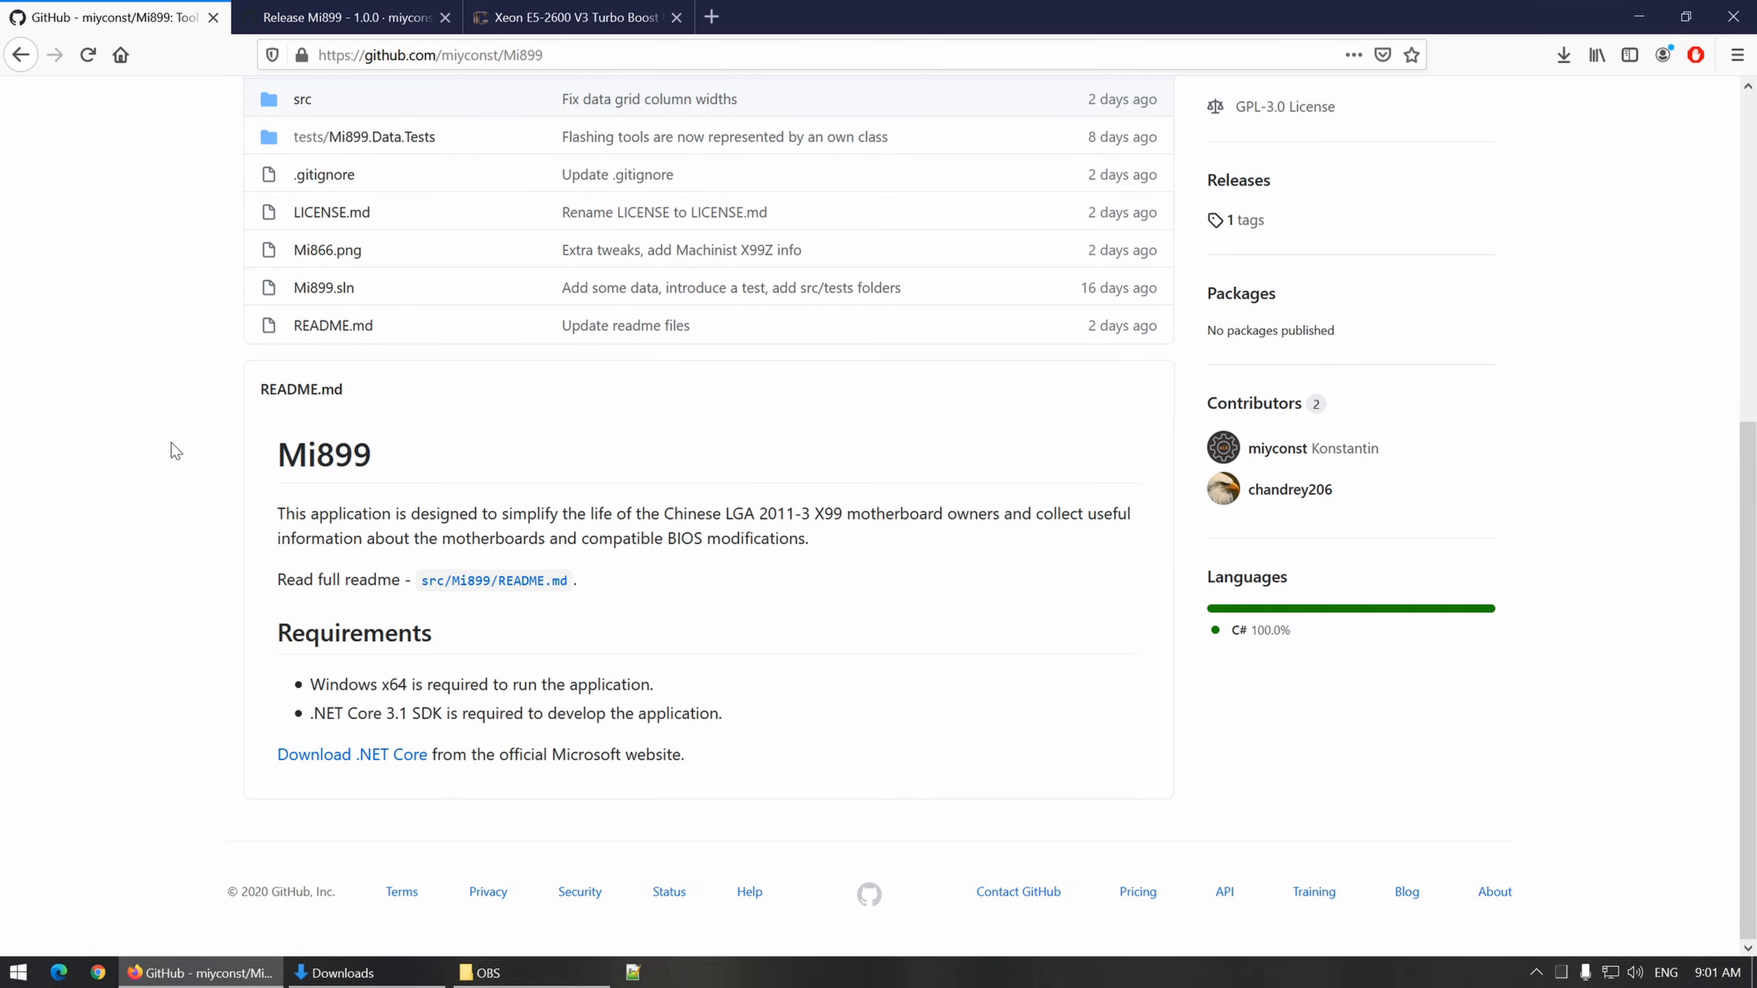
pyautogui.moveTo(348, 17)
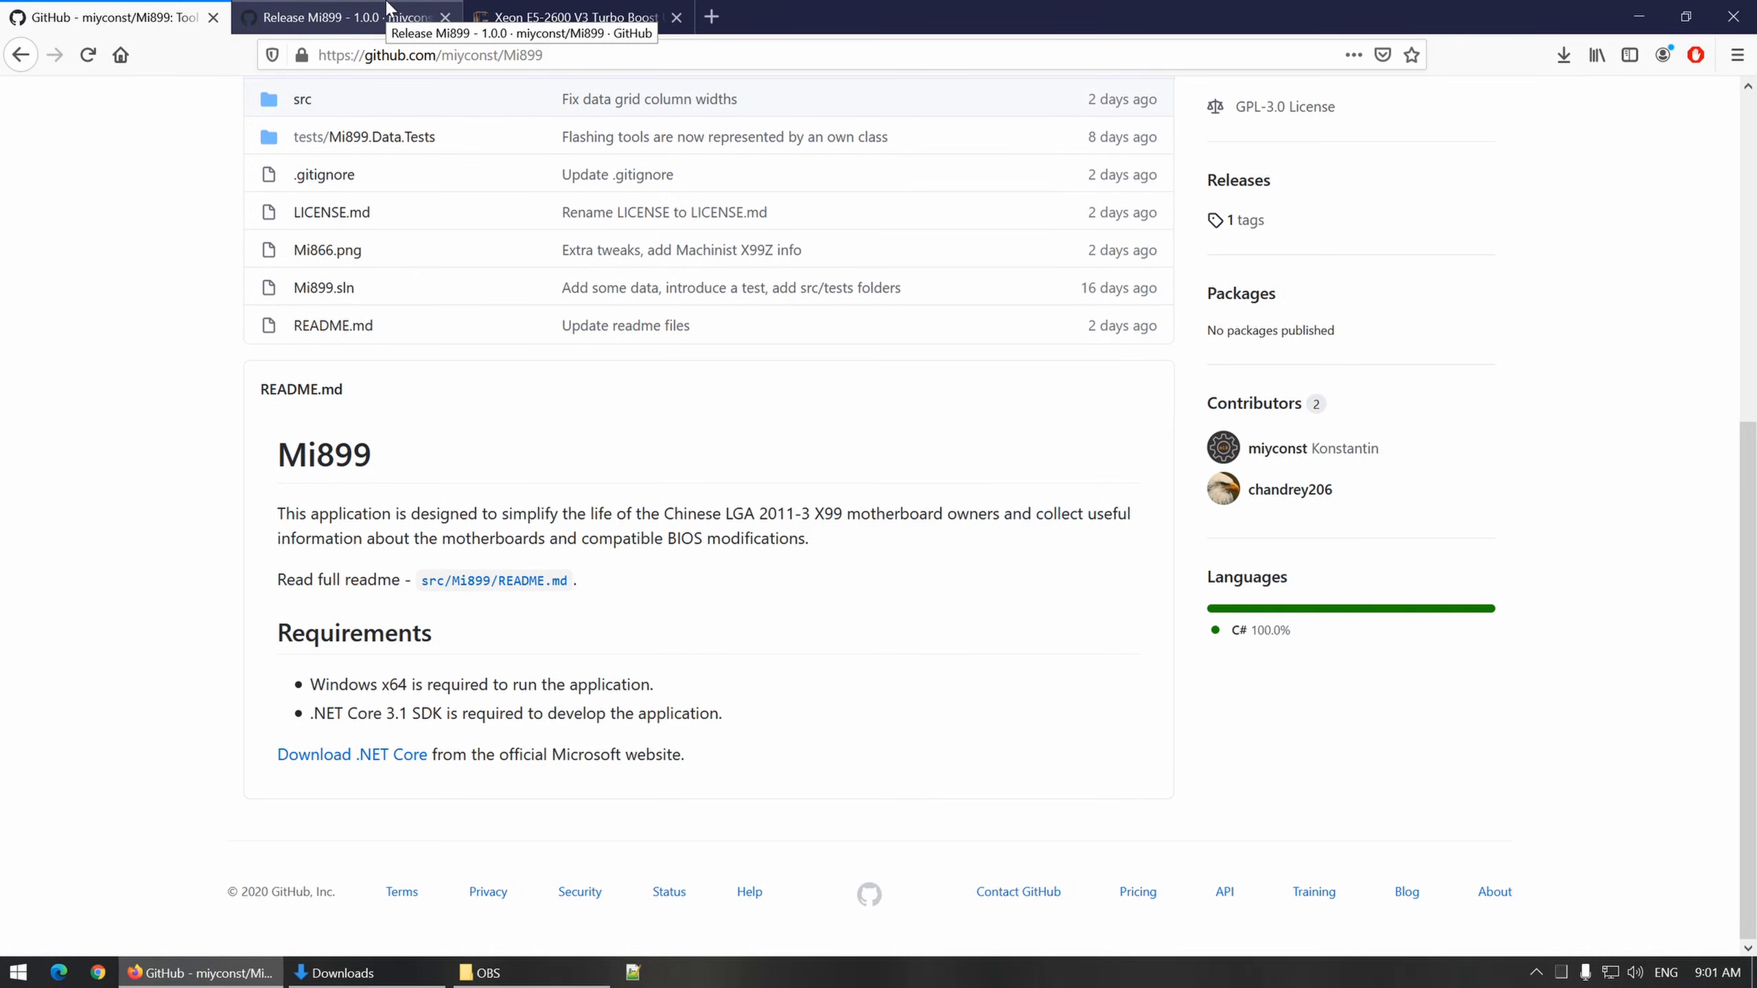
# Step: Download Mi899-1.0.0.zip from the Mi899 1.0.0 release, saving it to disk
pyautogui.click(347, 16)
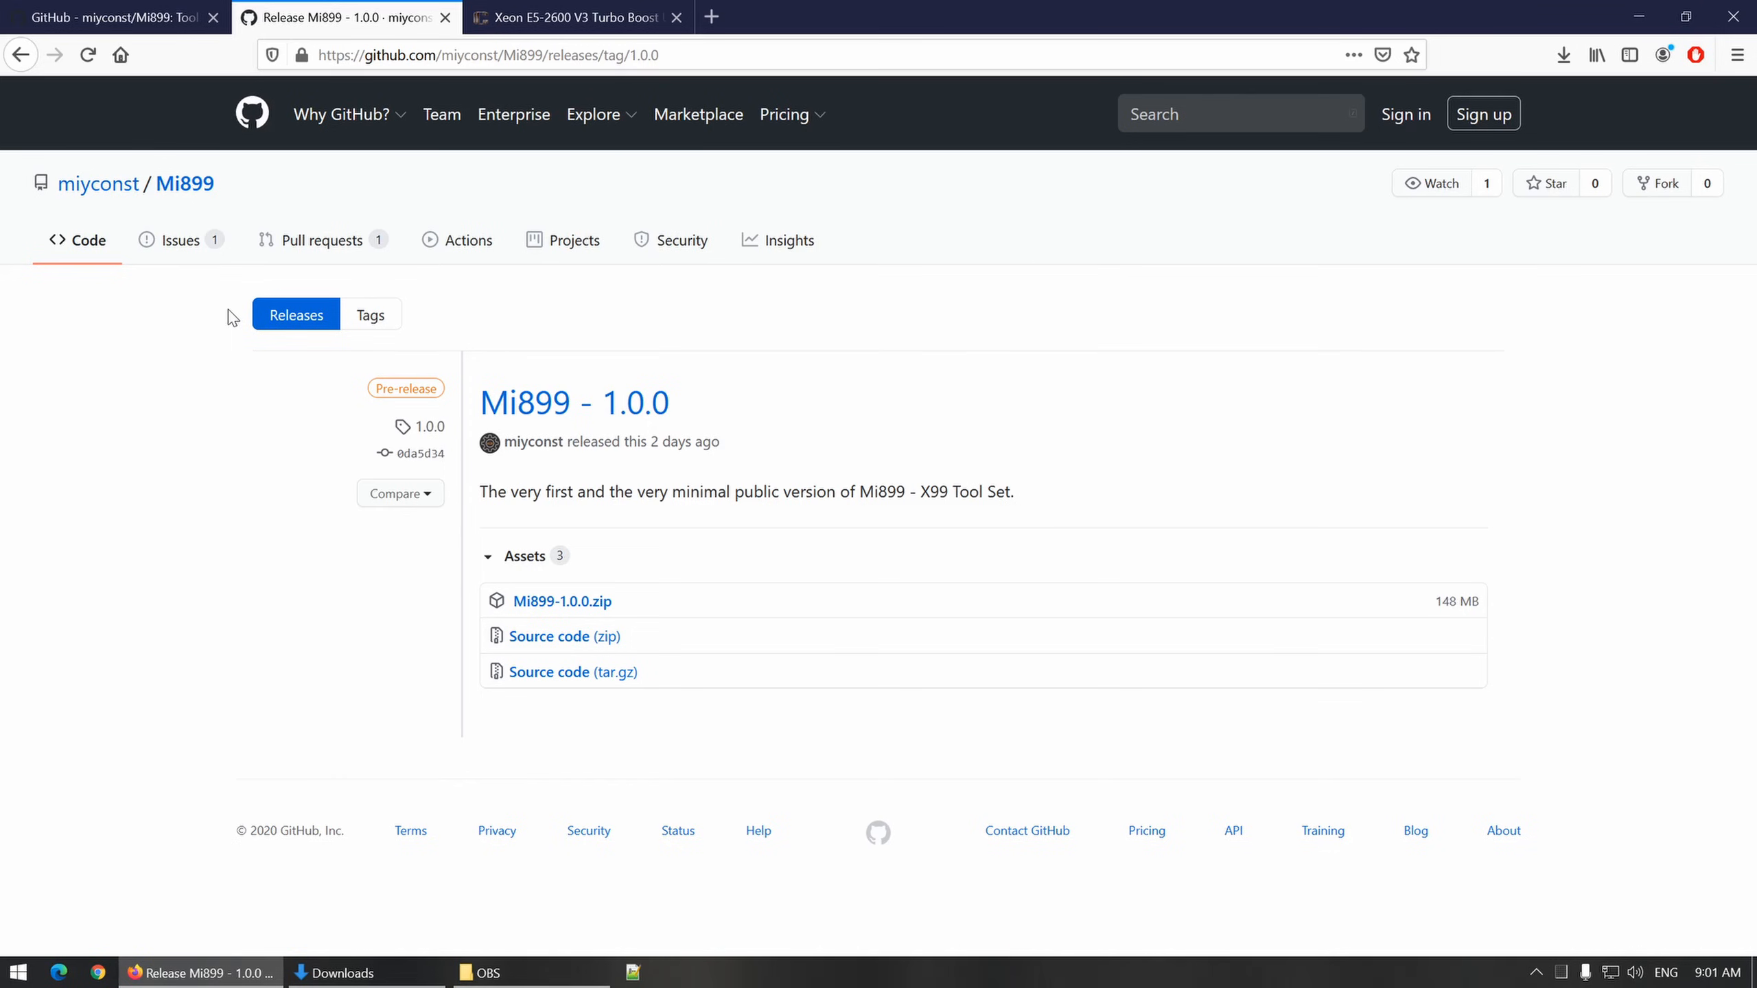
pyautogui.moveTo(143, 600)
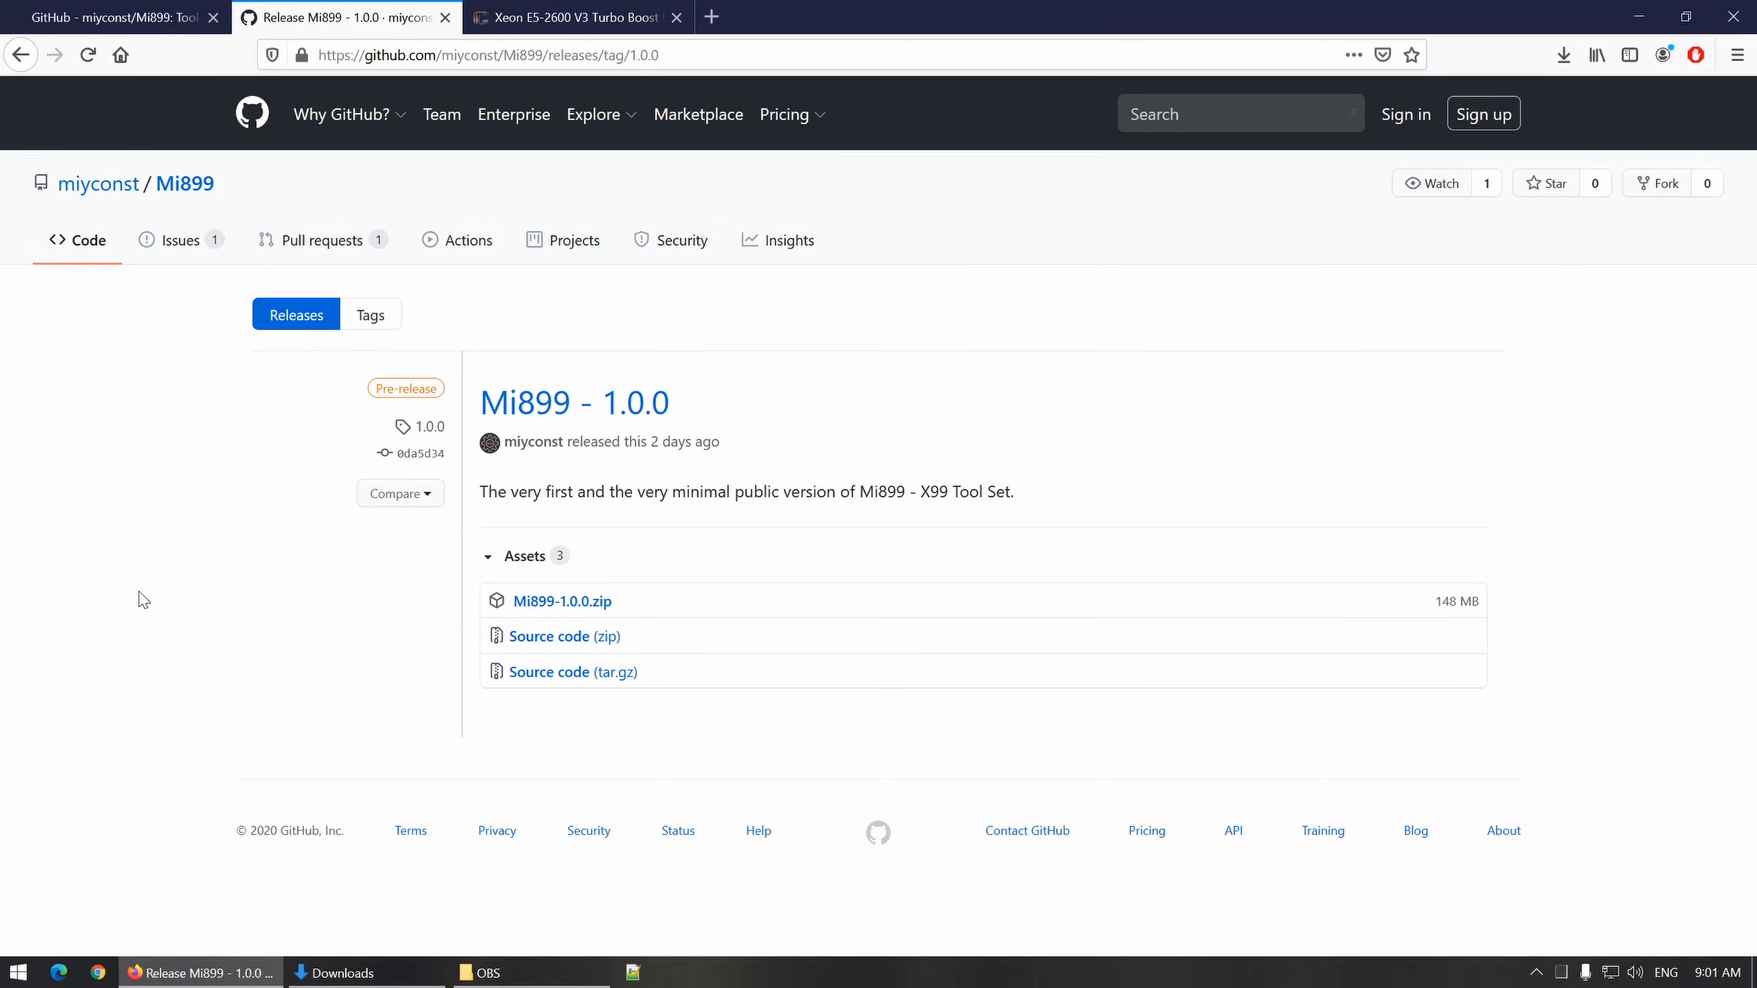
pyautogui.moveTo(612, 619)
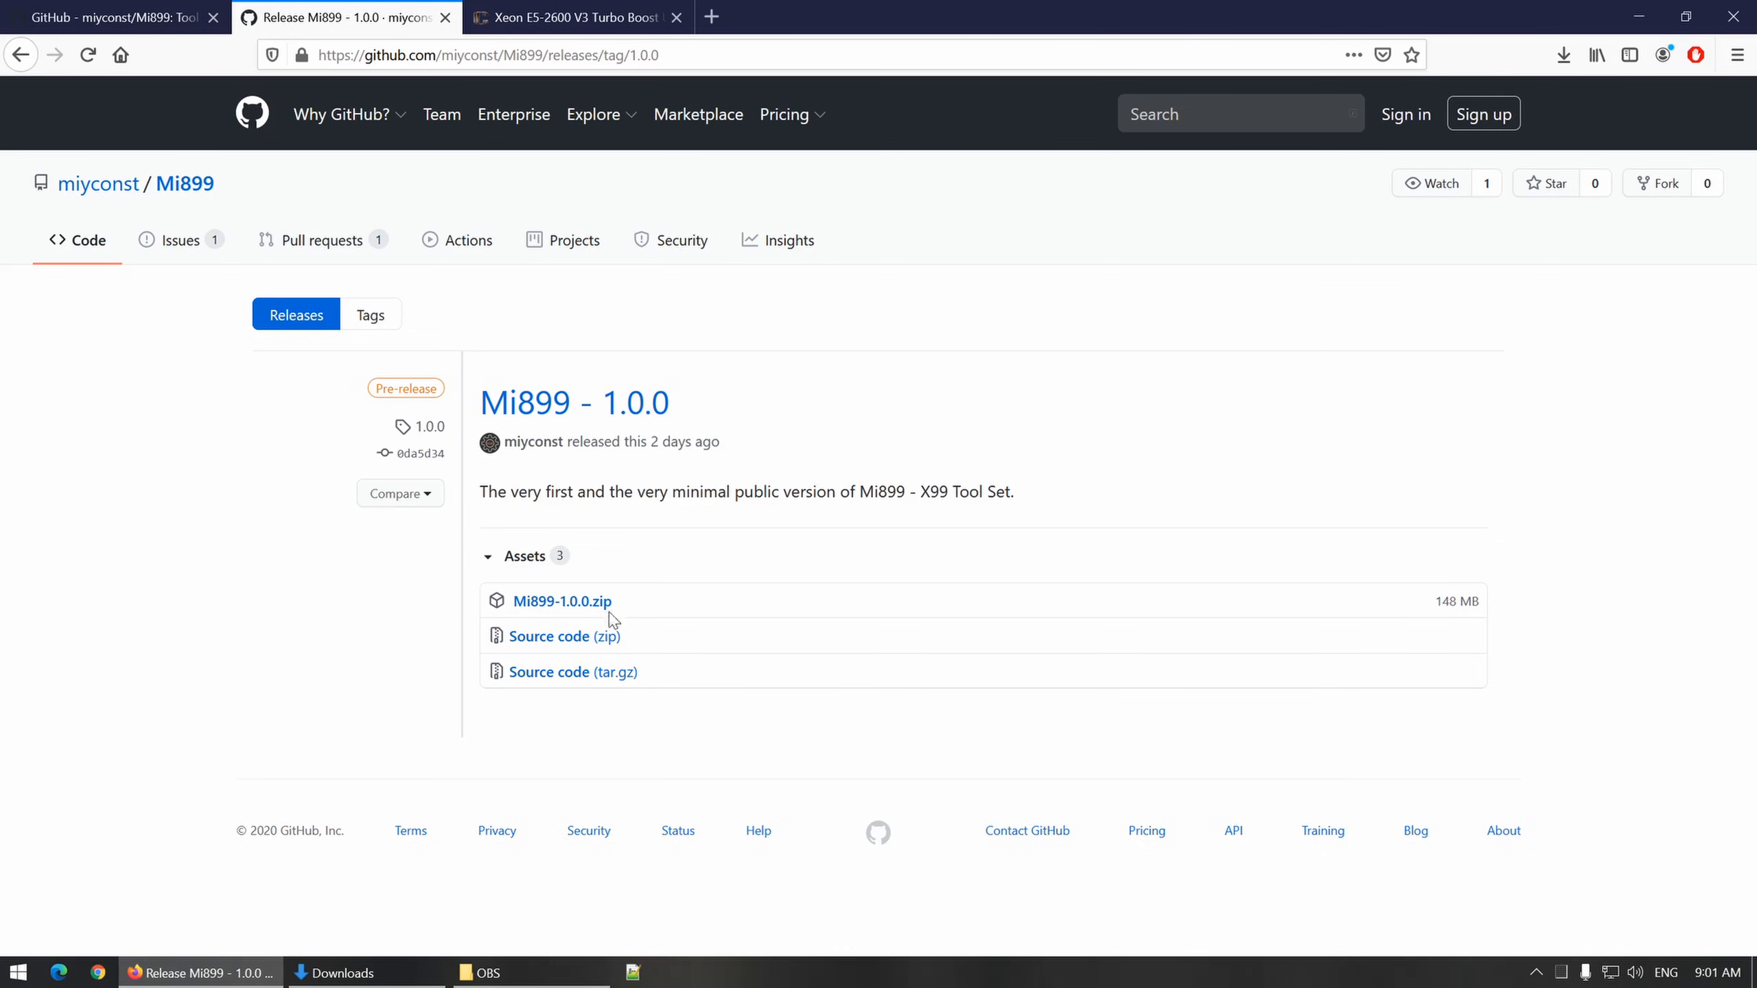
pyautogui.click(560, 601)
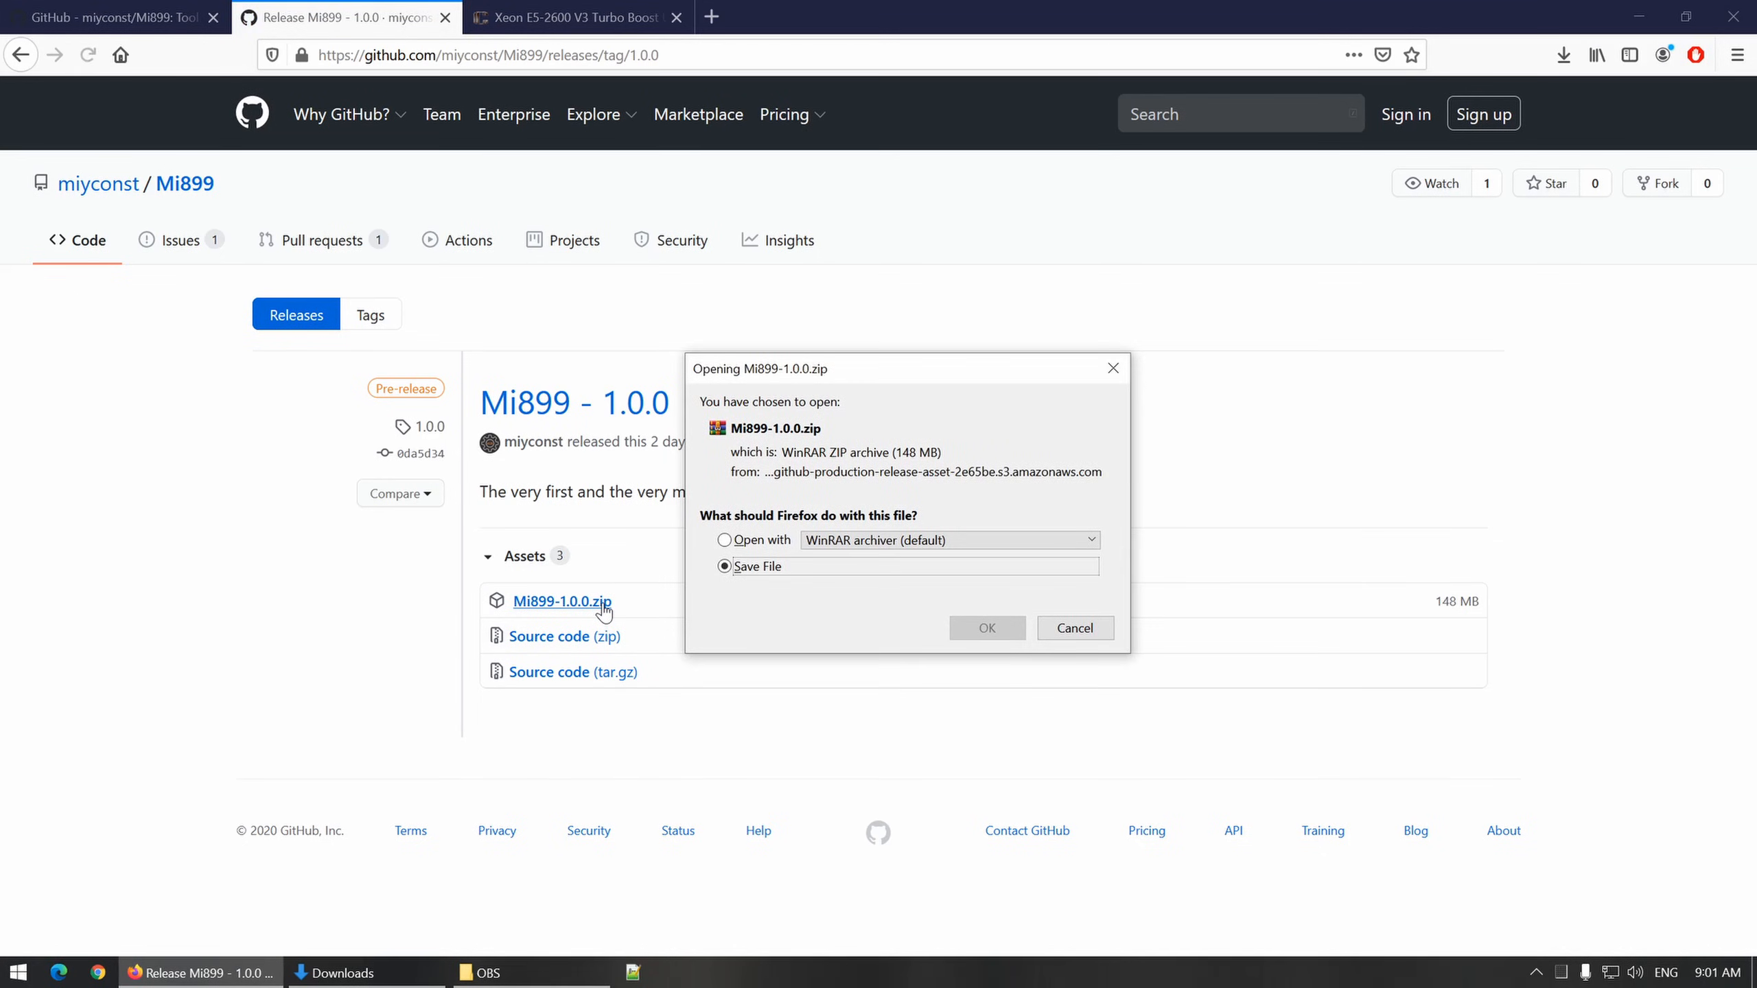
pyautogui.moveTo(1015, 603)
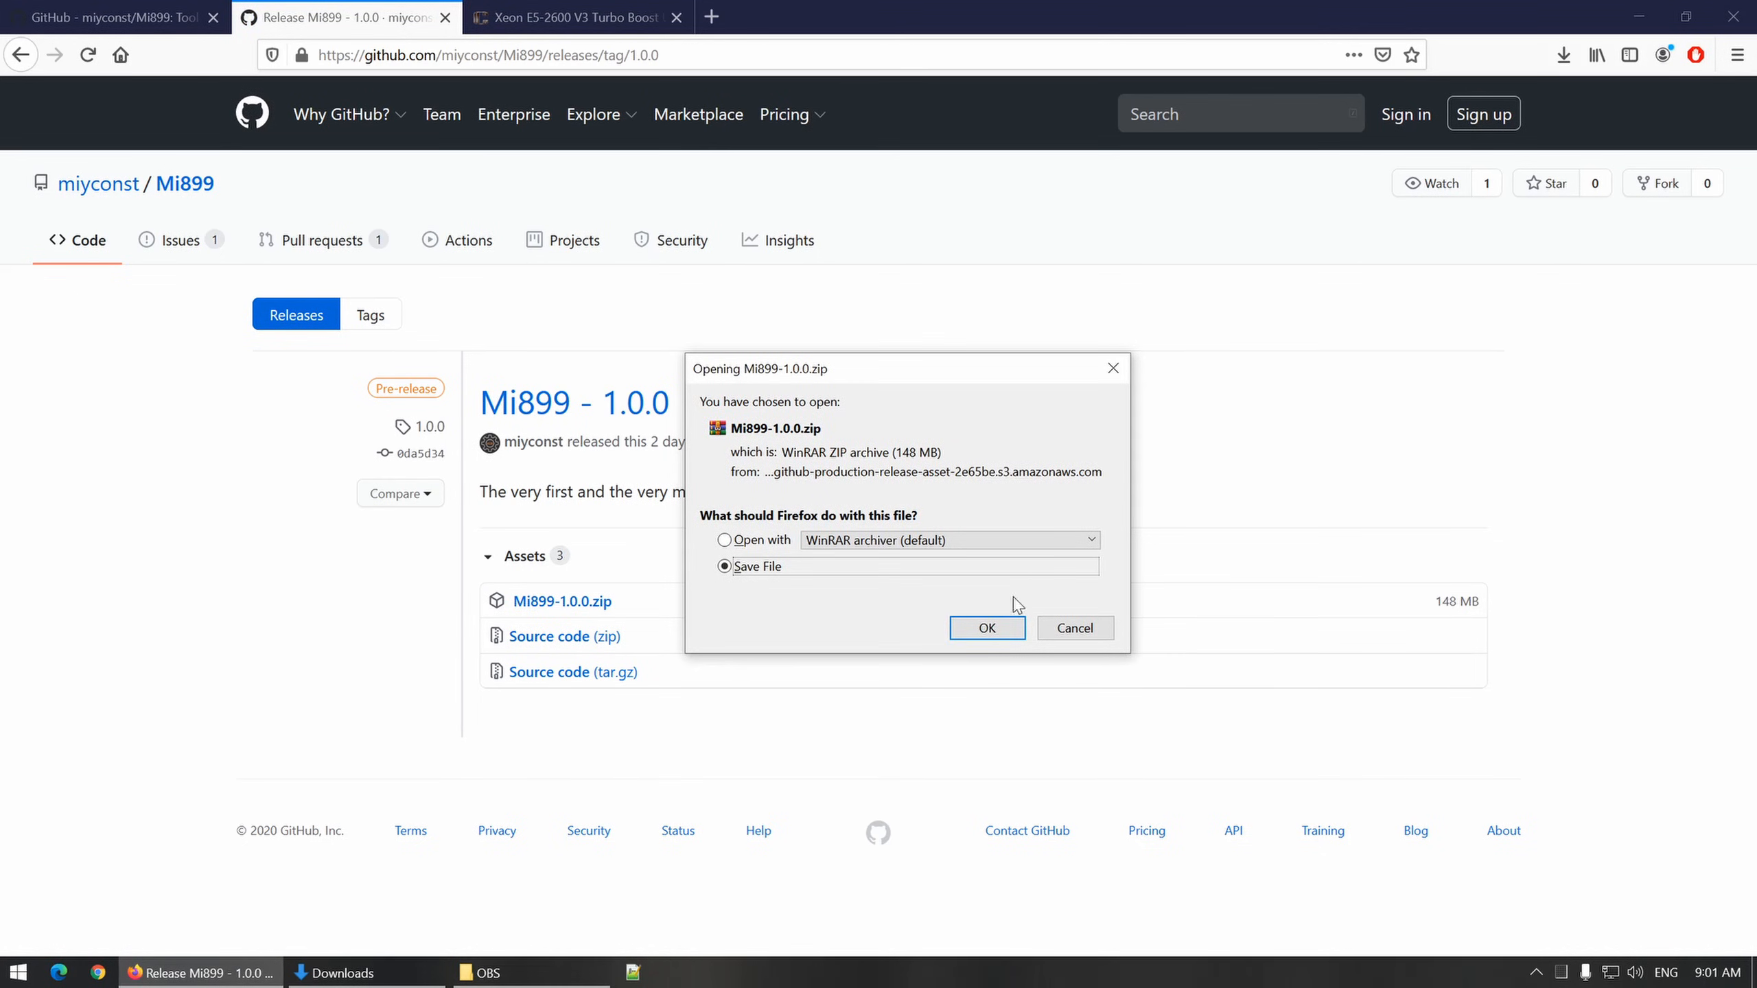
pyautogui.click(985, 627)
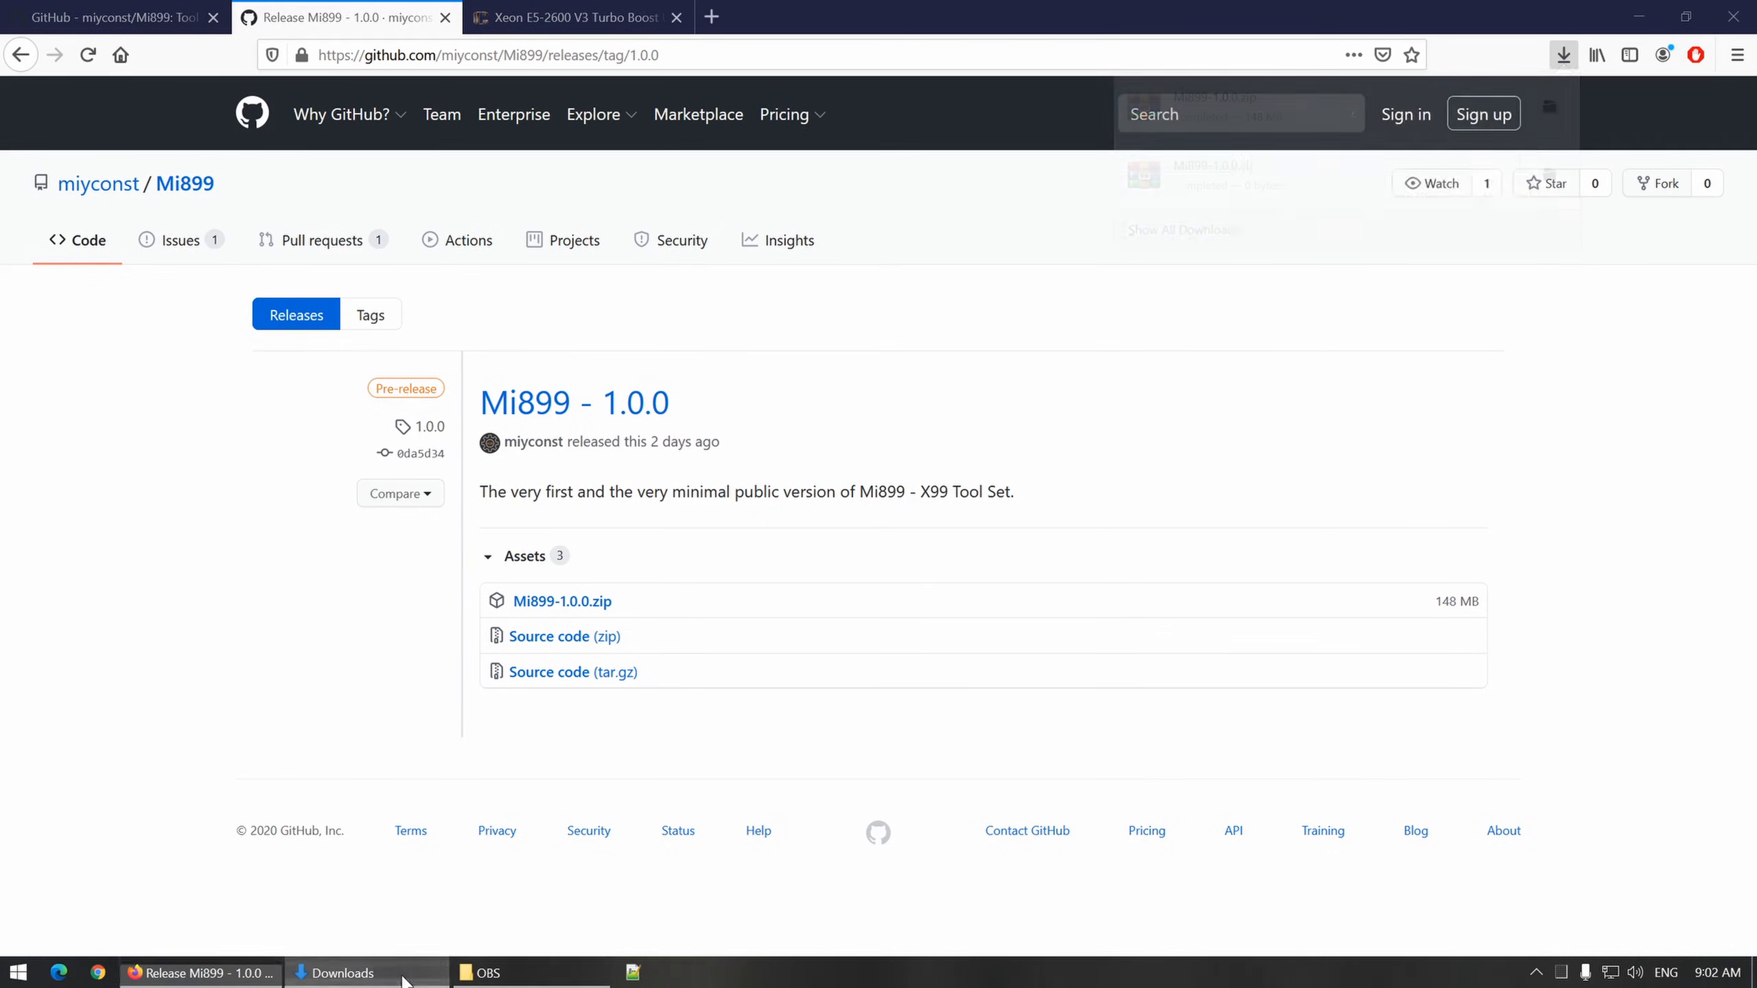
# Step: Unblock Mi899-1.0.0.zip in Downloads through its Properties and apply the change
pyautogui.click(344, 972)
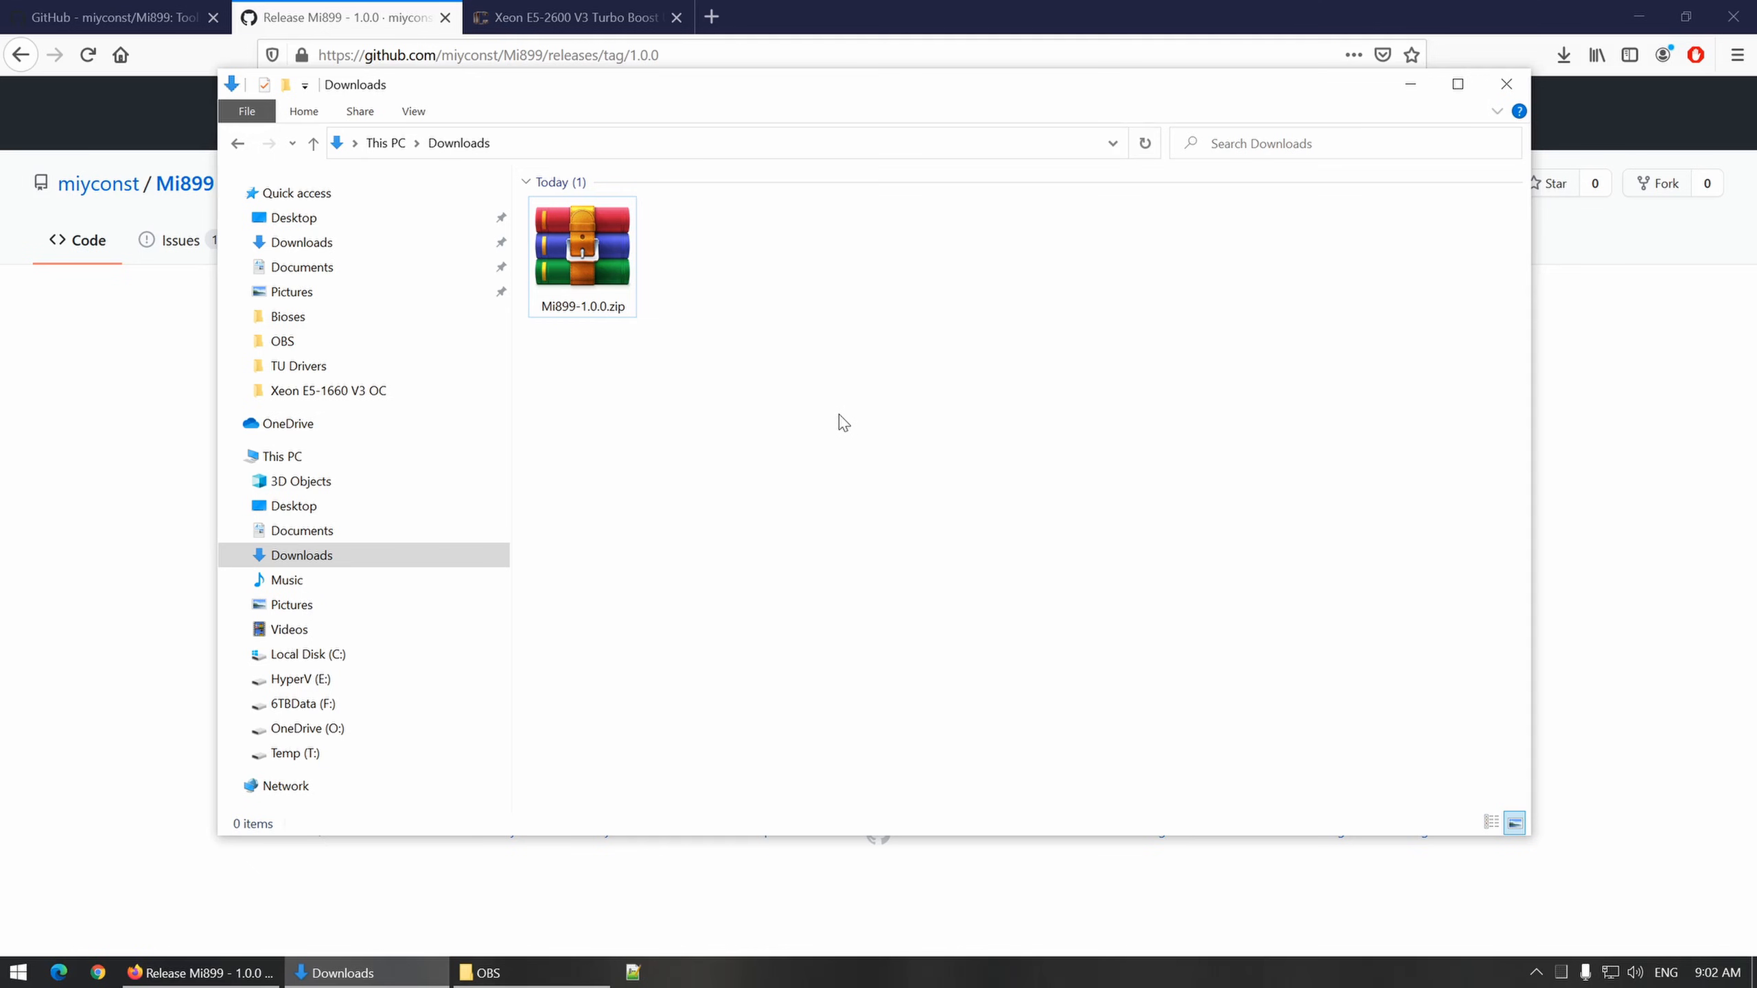
pyautogui.rightClick(582, 243)
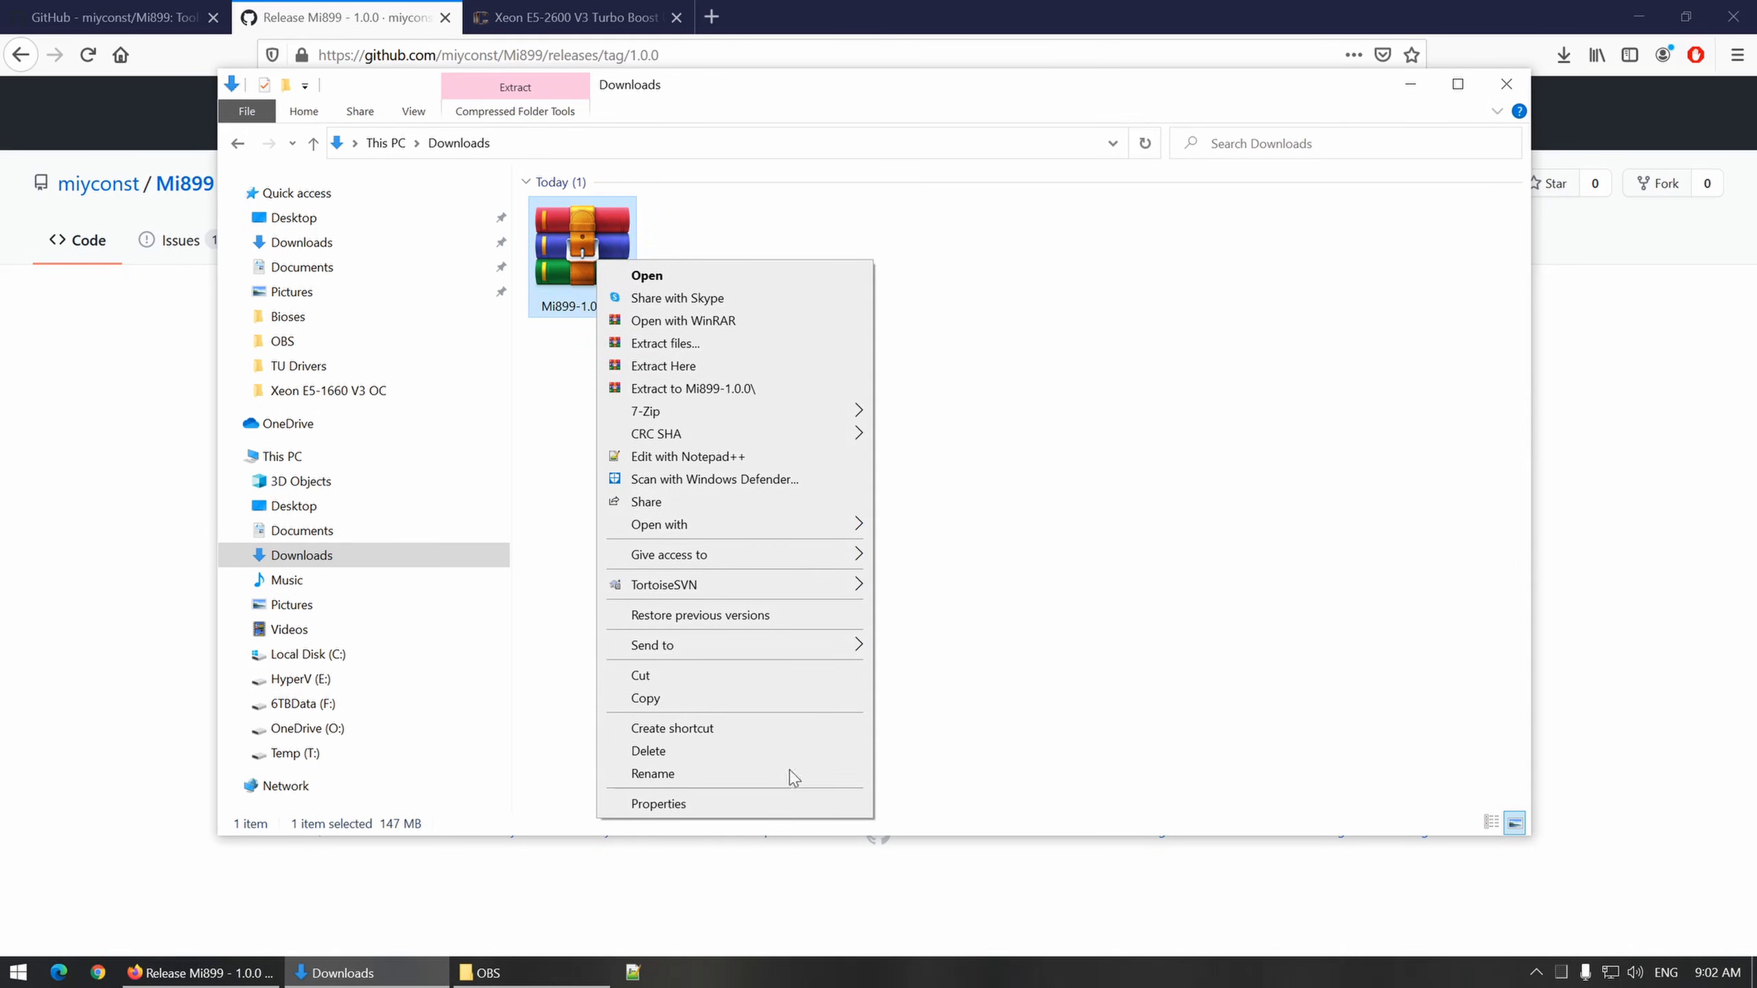
pyautogui.click(659, 803)
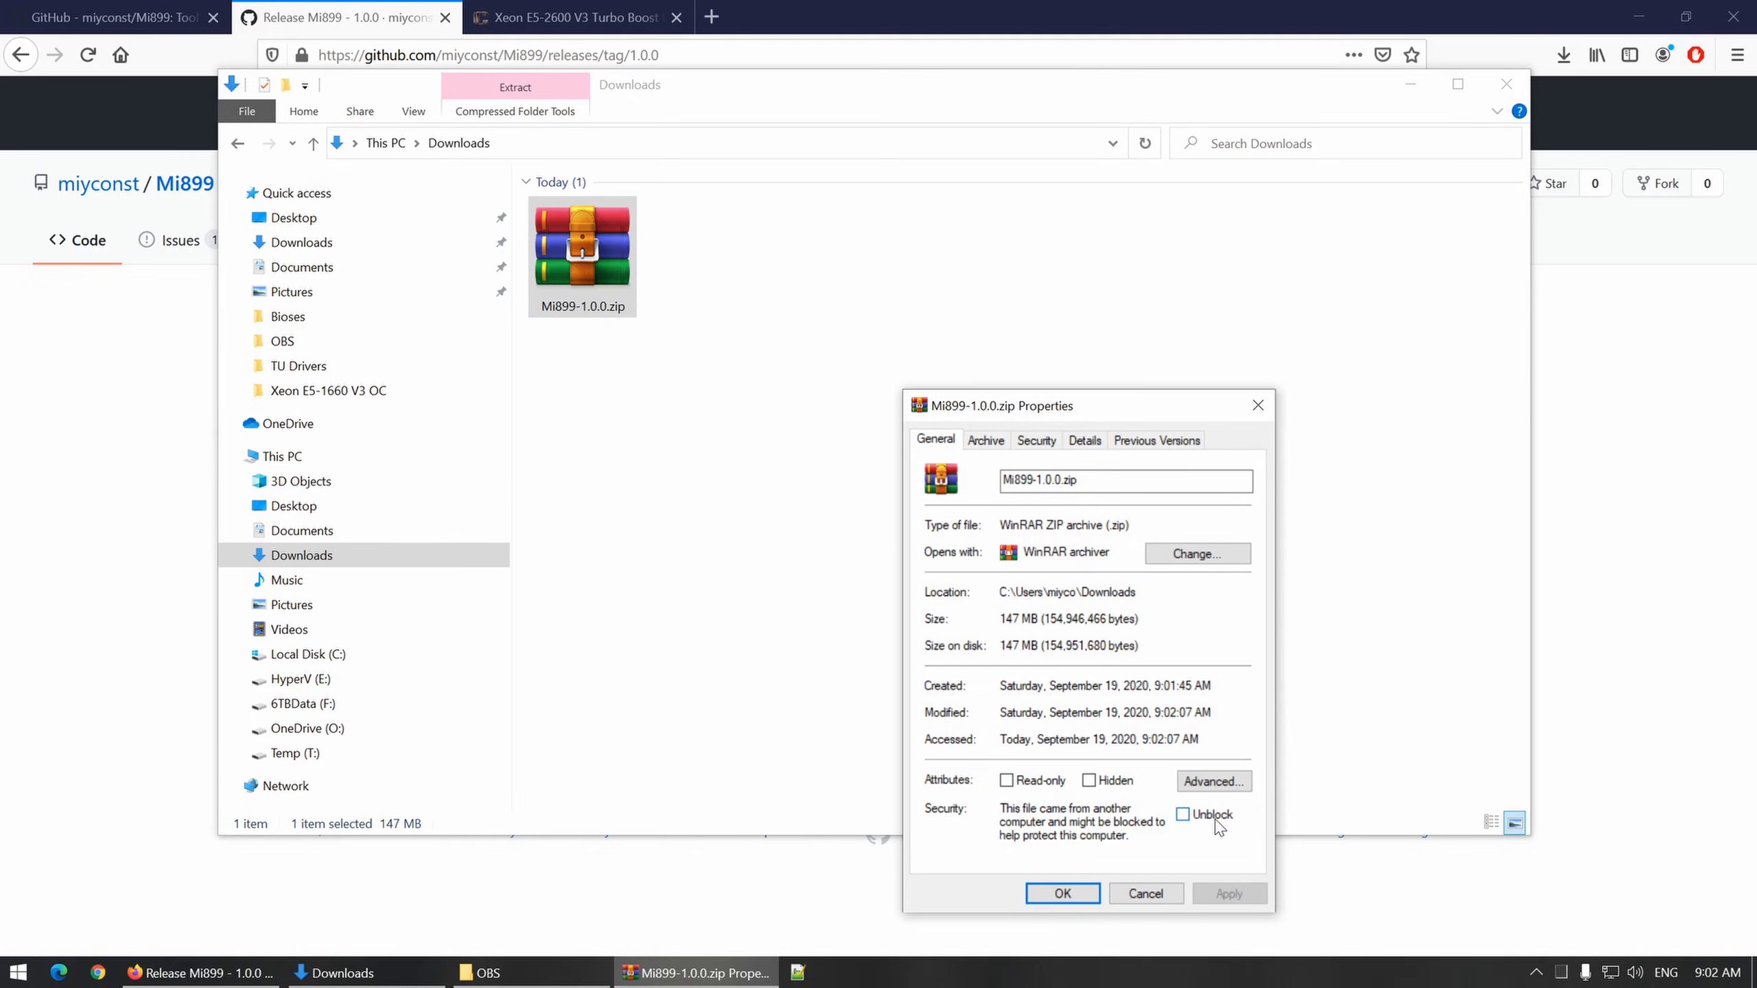
pyautogui.click(1185, 814)
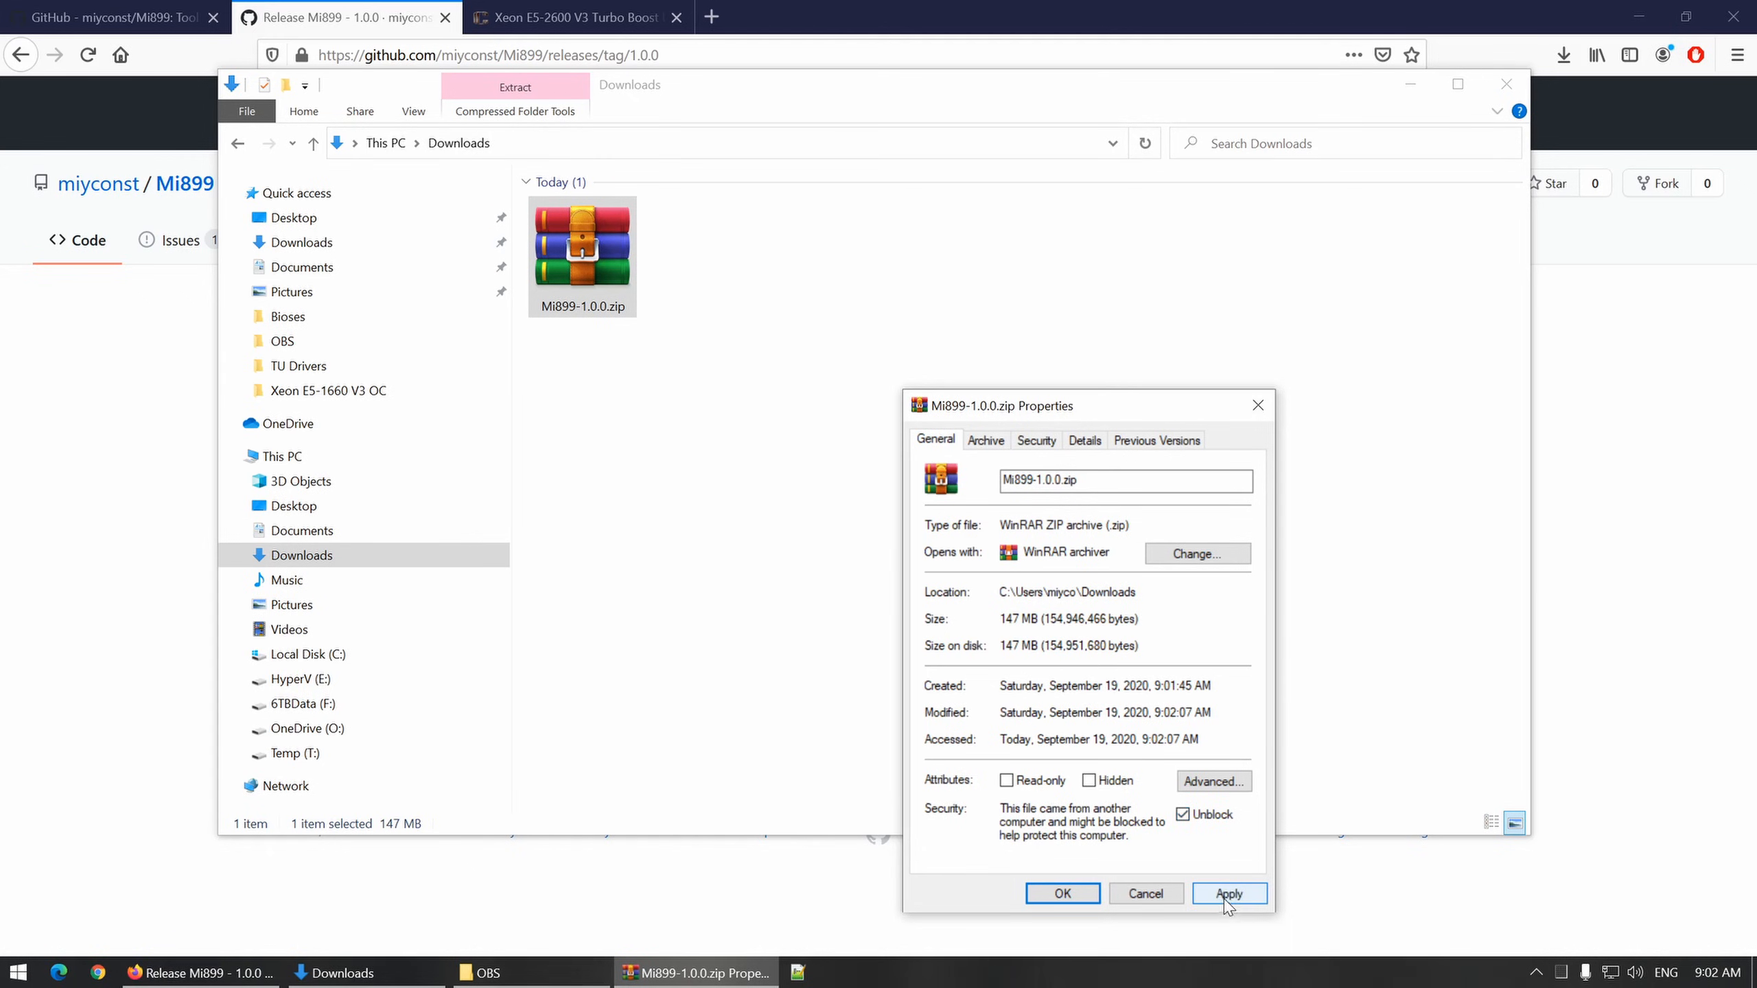
pyautogui.click(1228, 893)
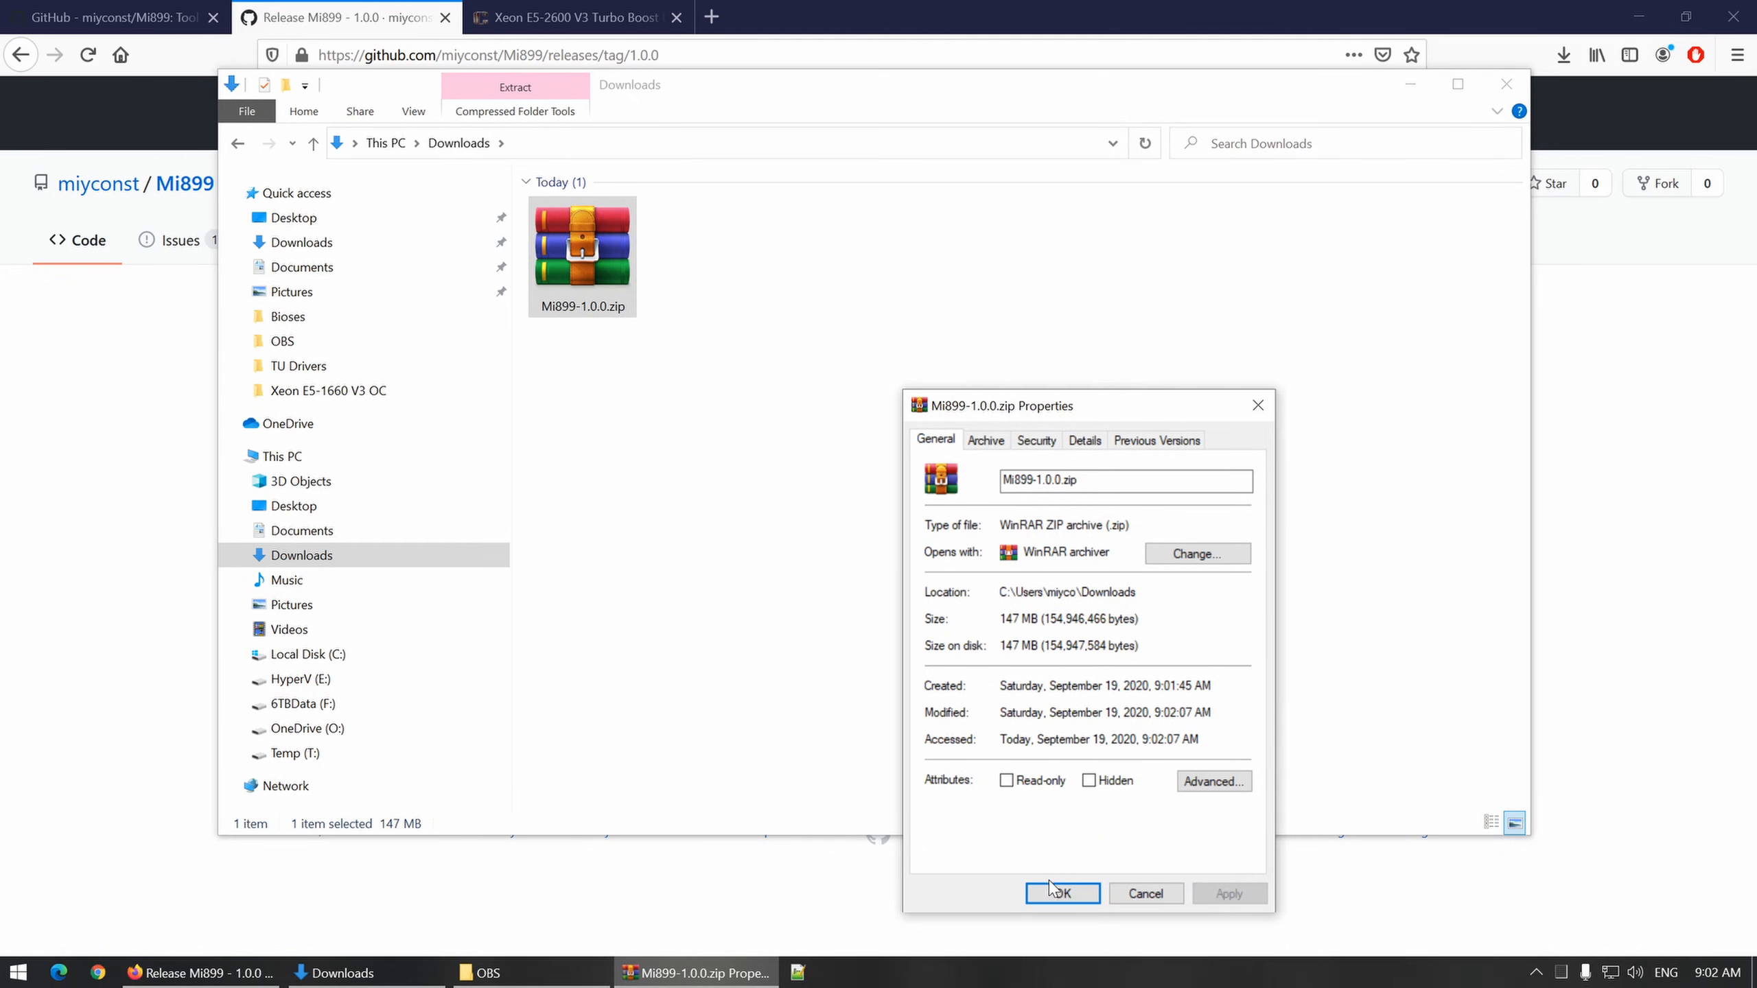
pyautogui.click(1058, 894)
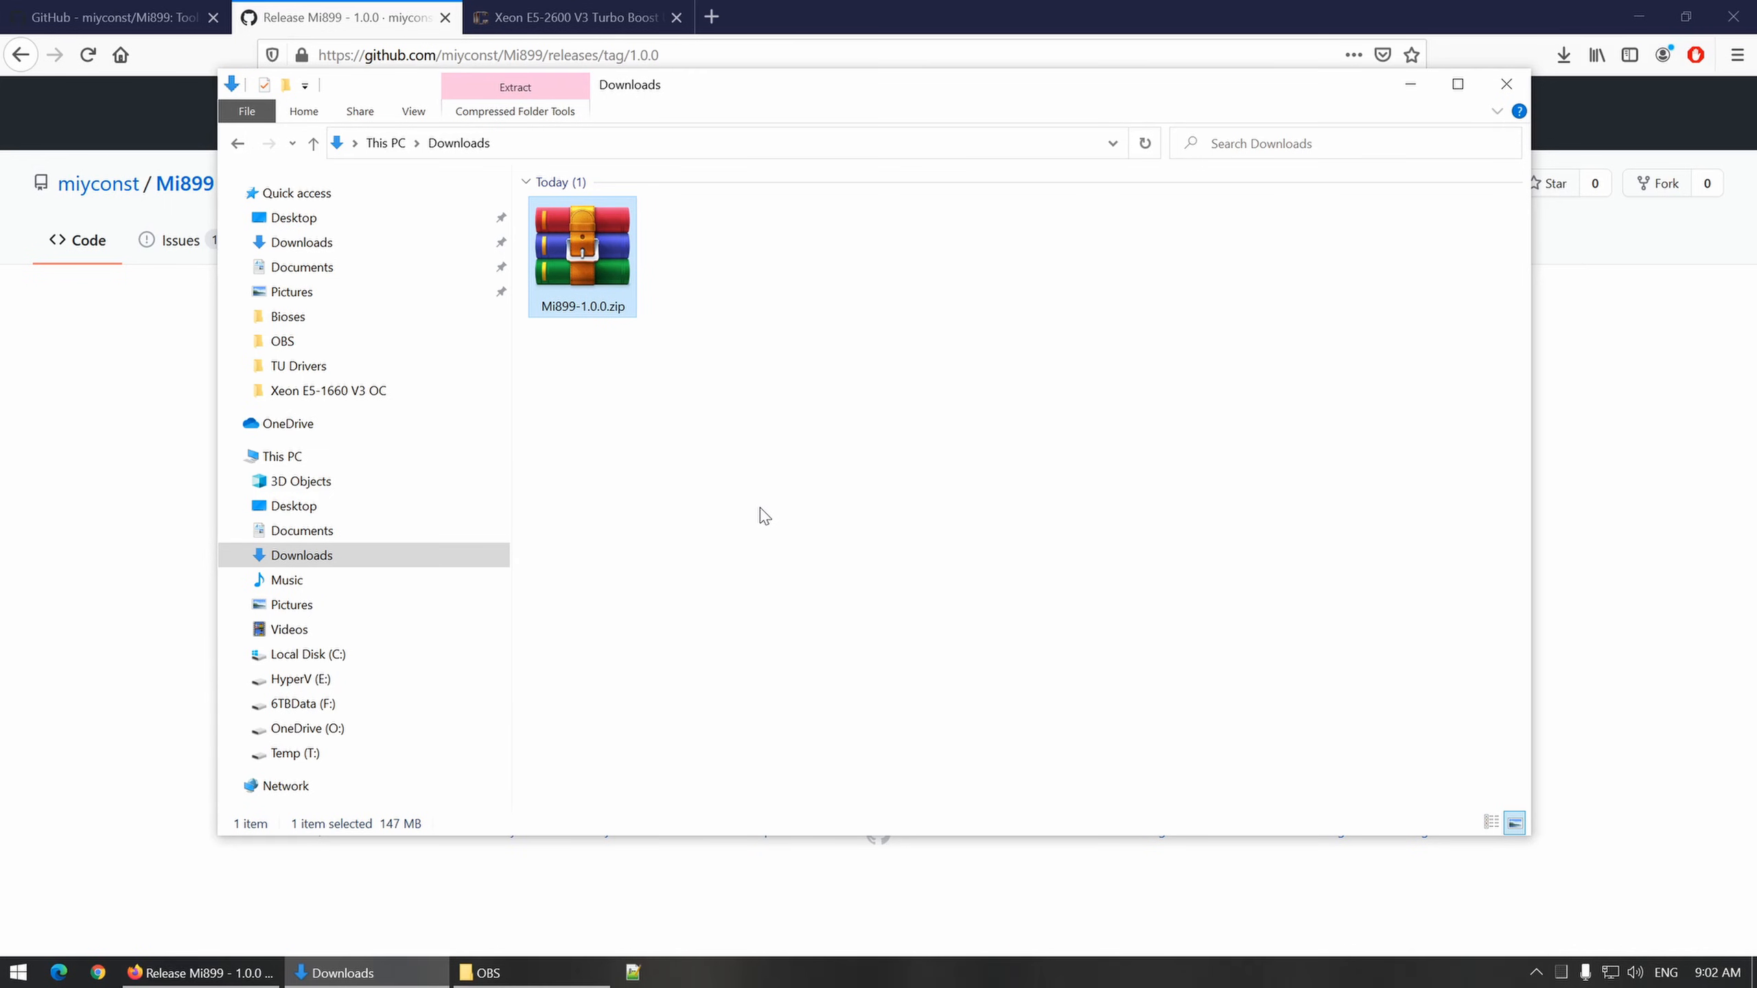
# Step: Extract the archive into a Mi899-1.0.0 folder and enter that folder
pyautogui.rightClick(582, 247)
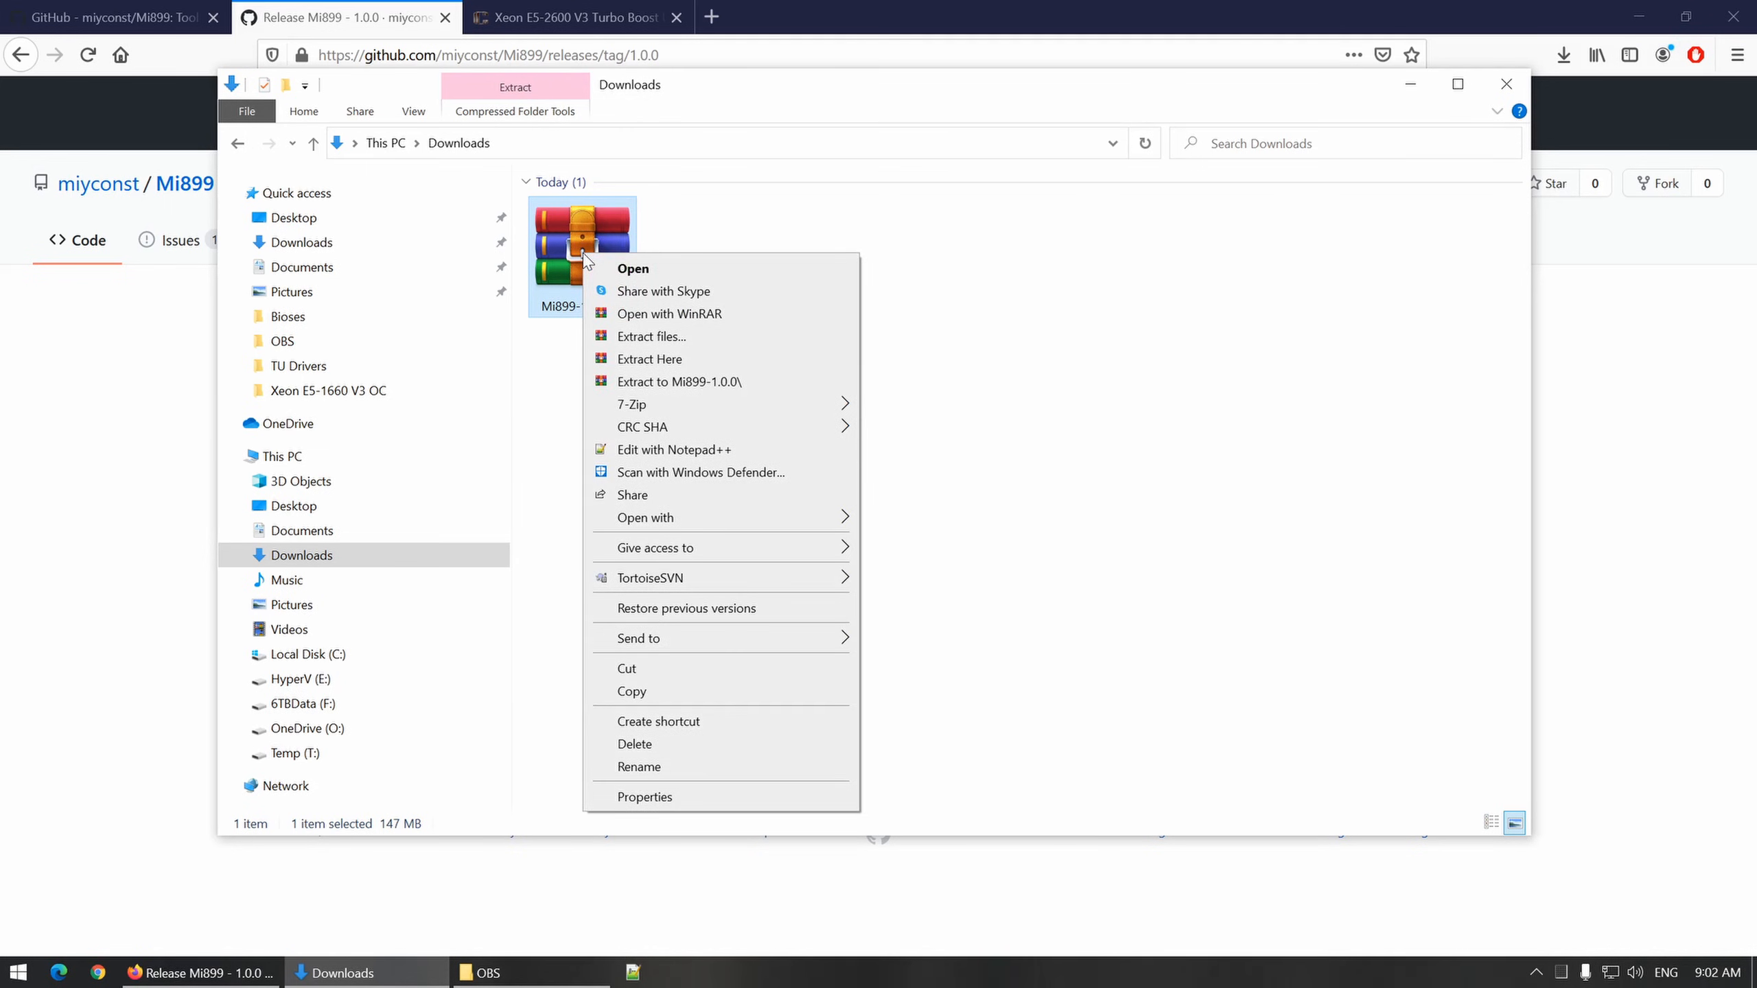
pyautogui.click(678, 382)
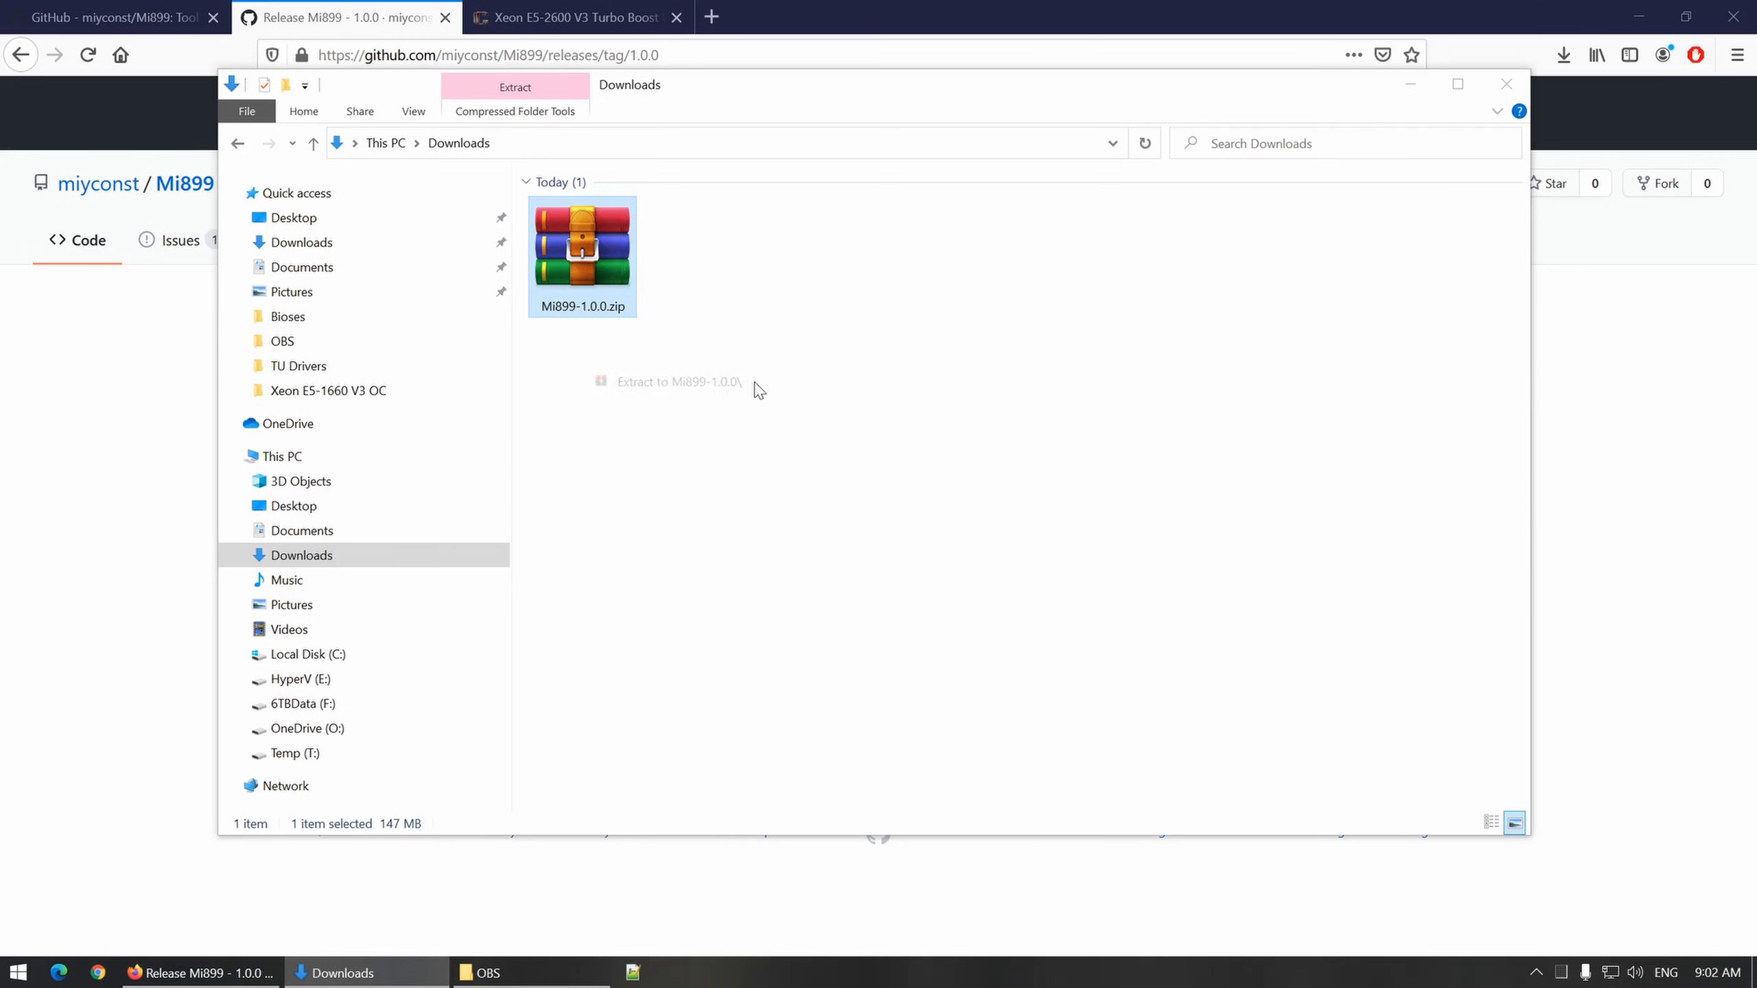
pyautogui.click(676, 382)
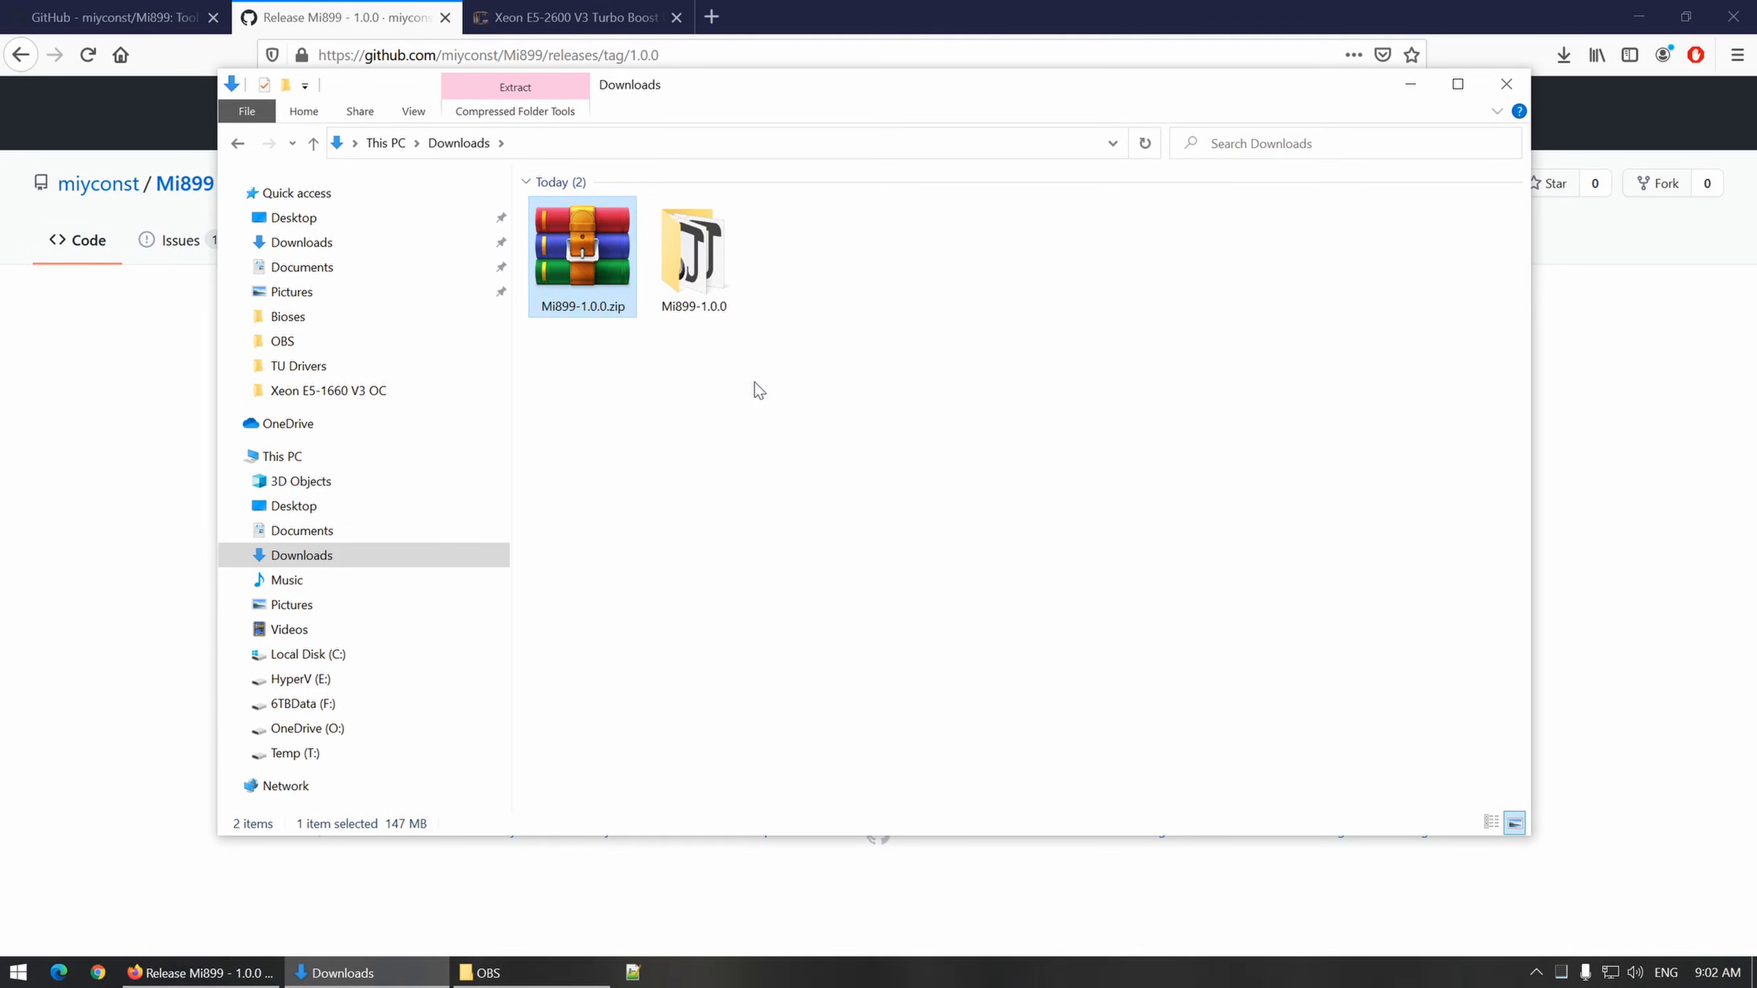
pyautogui.click(693, 244)
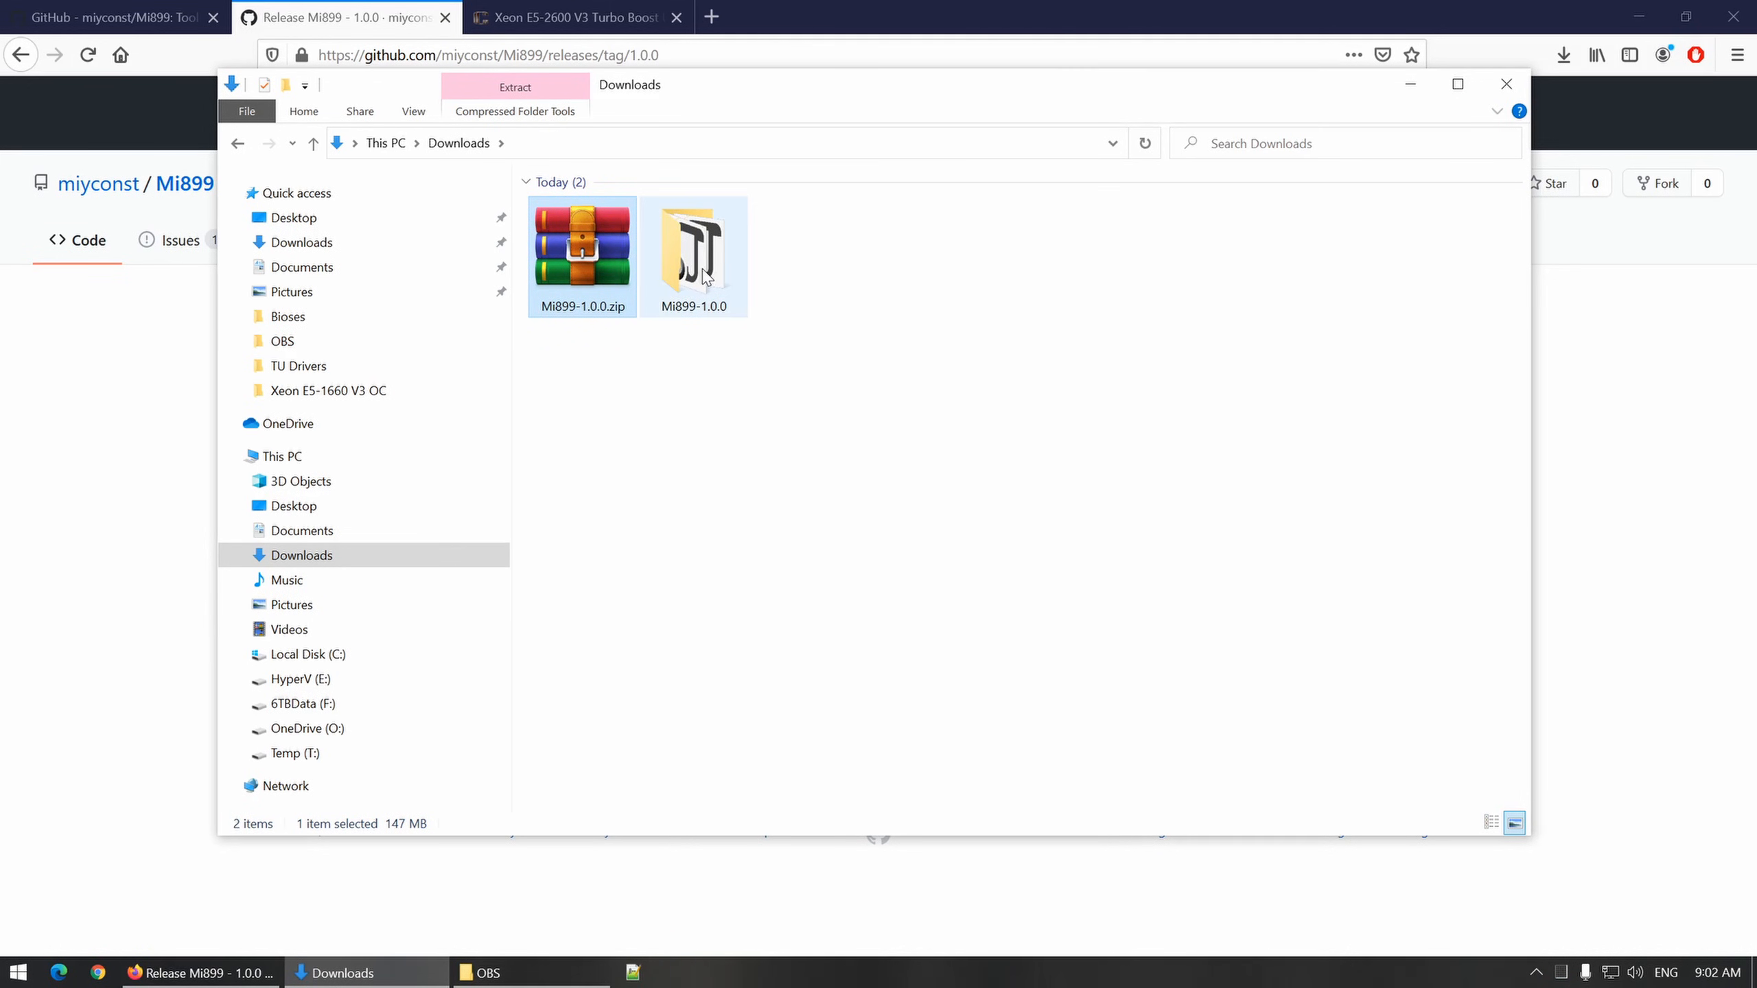
pyautogui.doubleClick(693, 247)
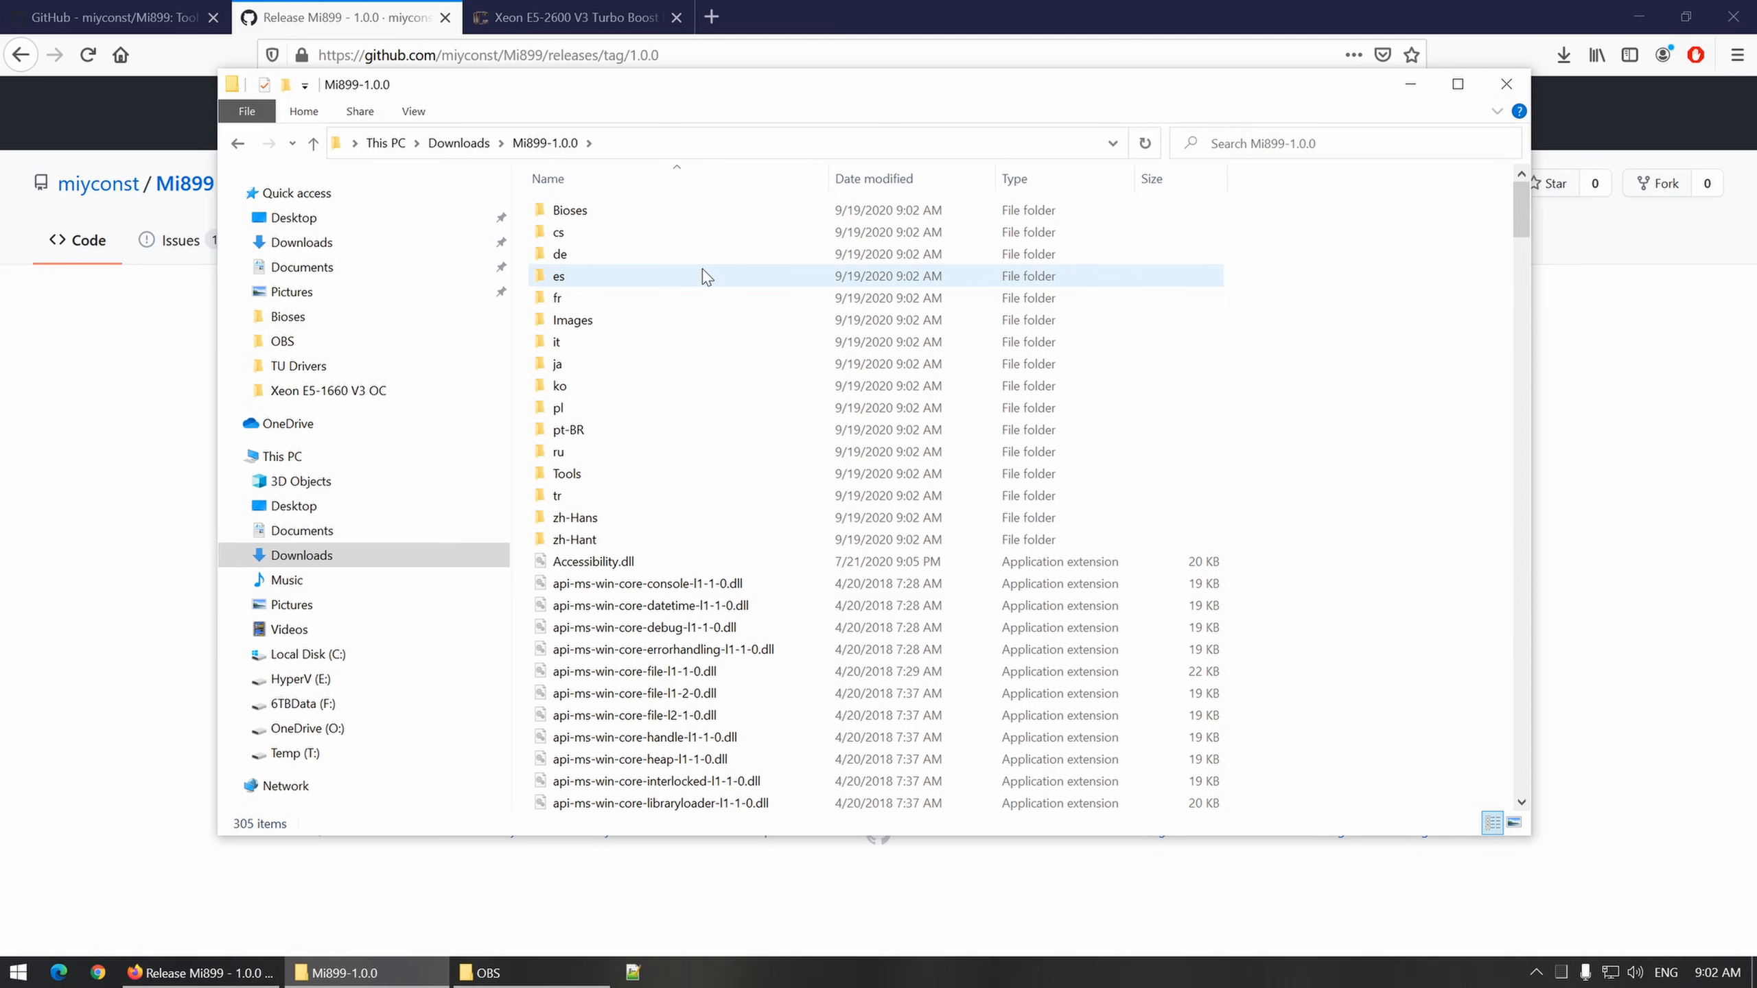
# Step: Launch Mi899.exe from the extracted folder
pyautogui.scroll(-3)
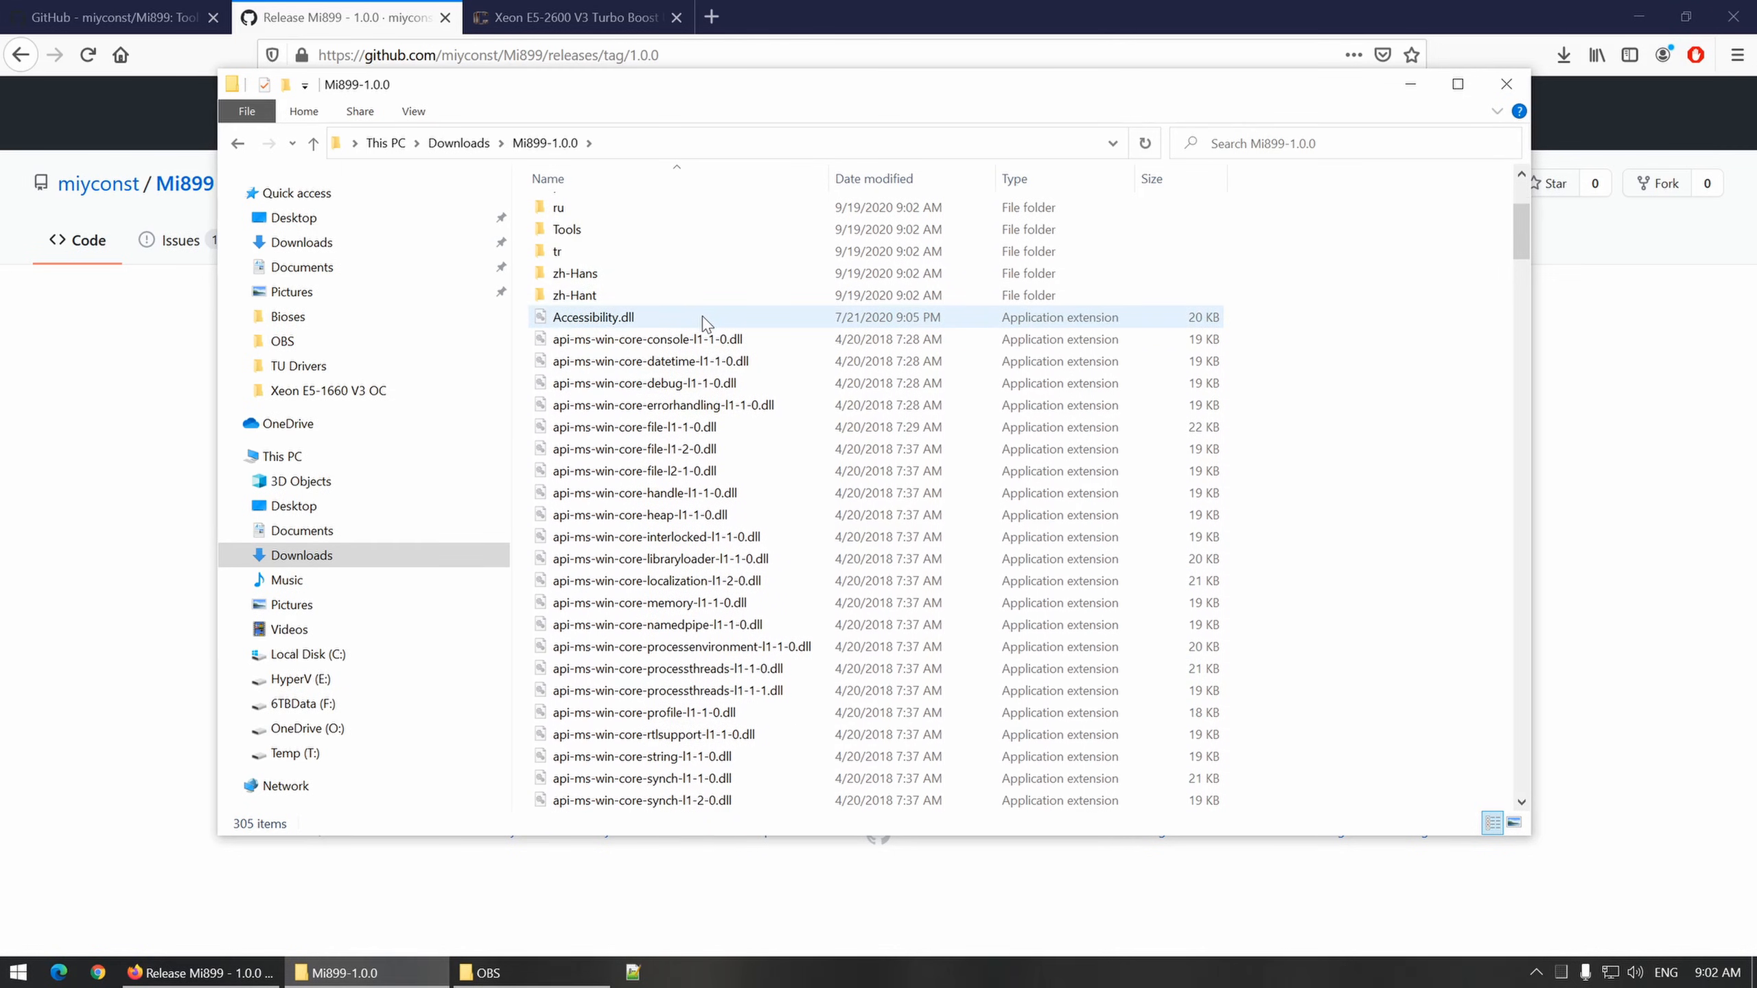
pyautogui.scroll(-3)
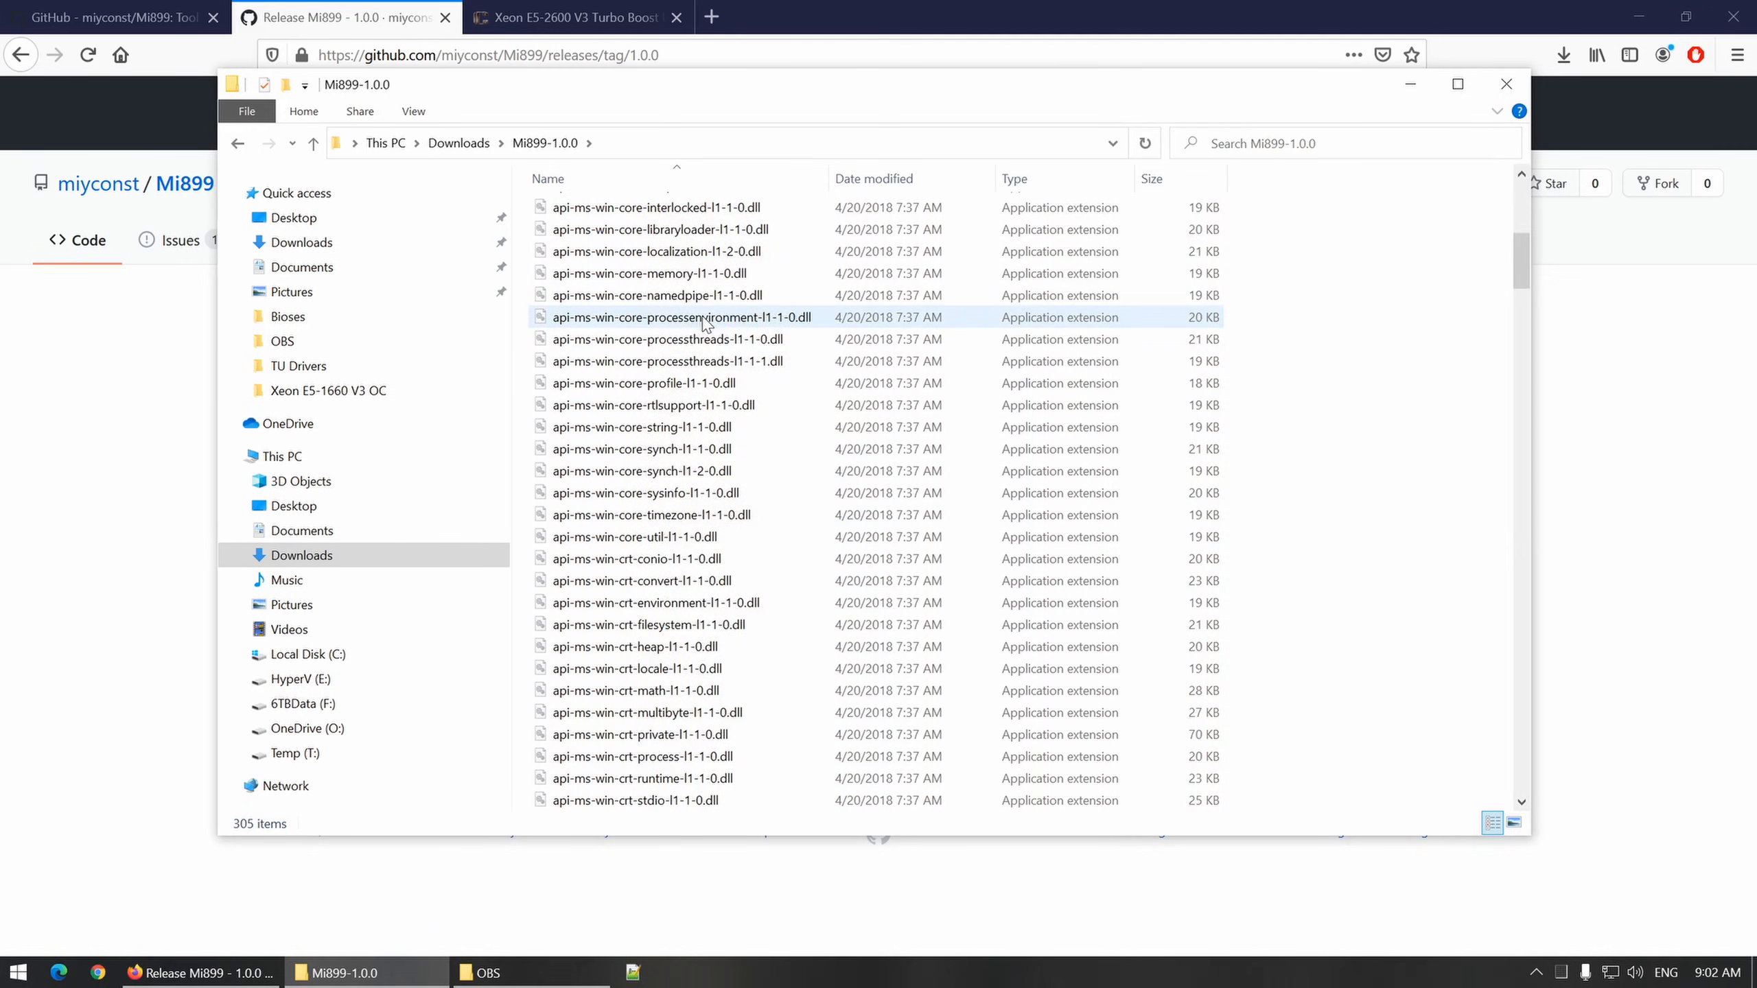
pyautogui.scroll(-3)
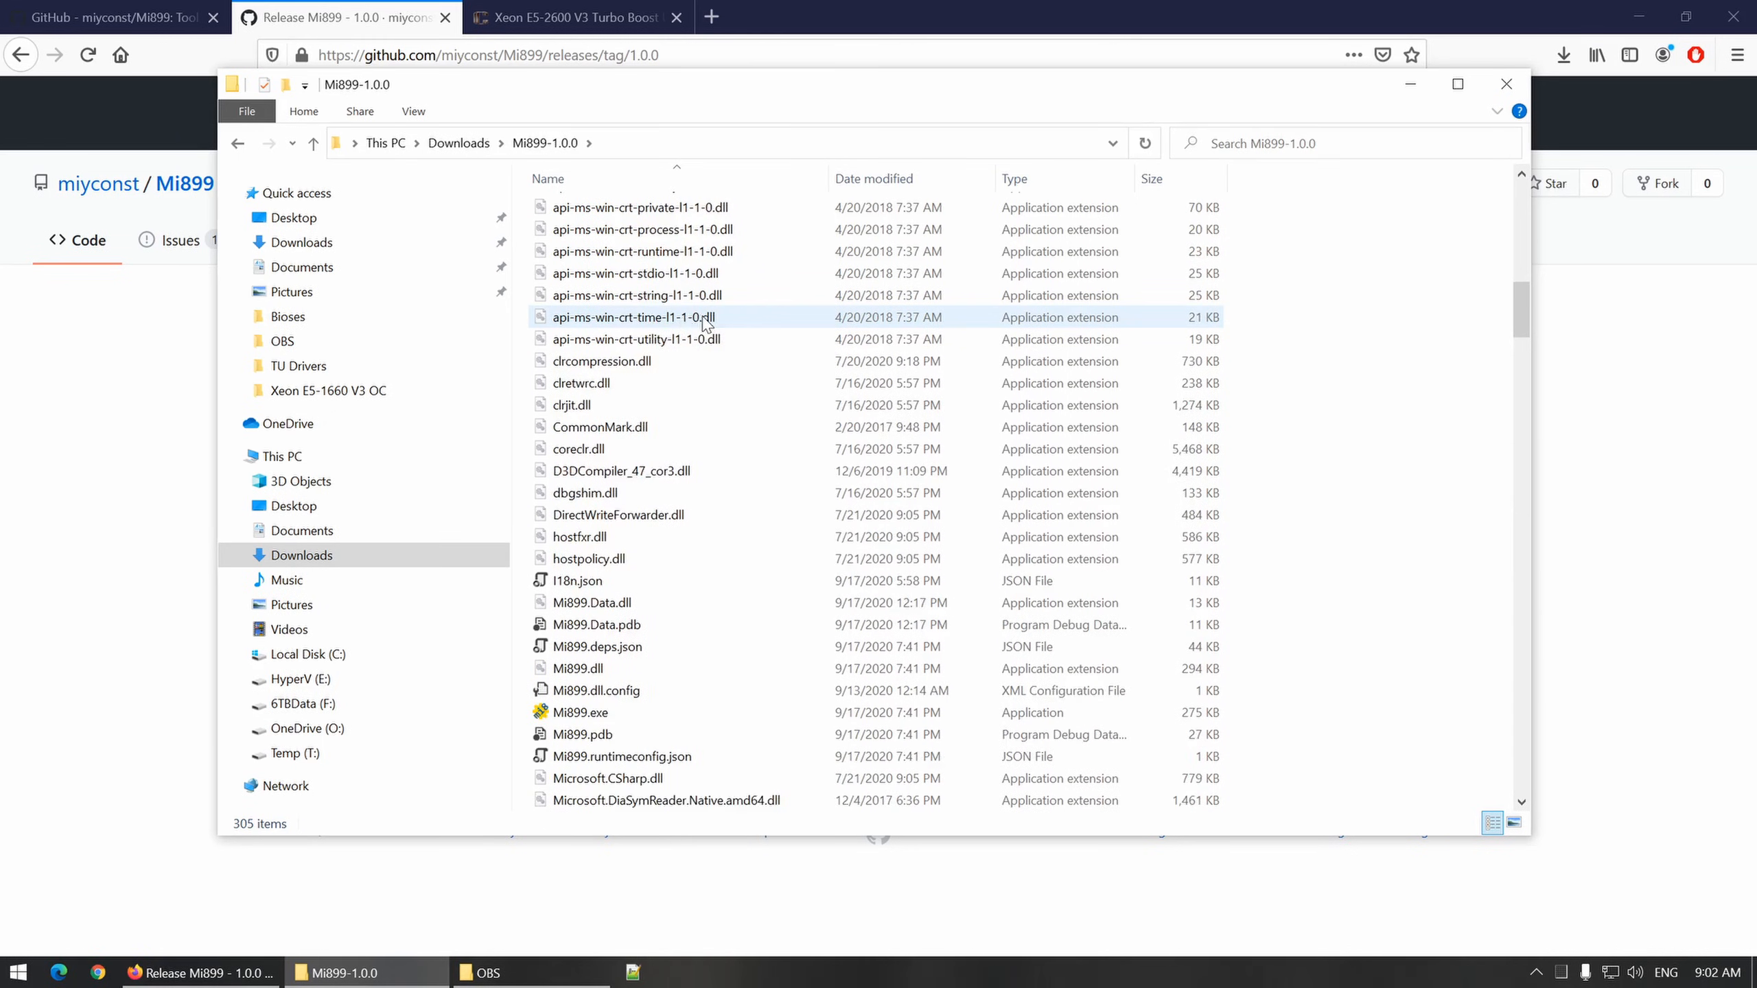
pyautogui.scroll(-3)
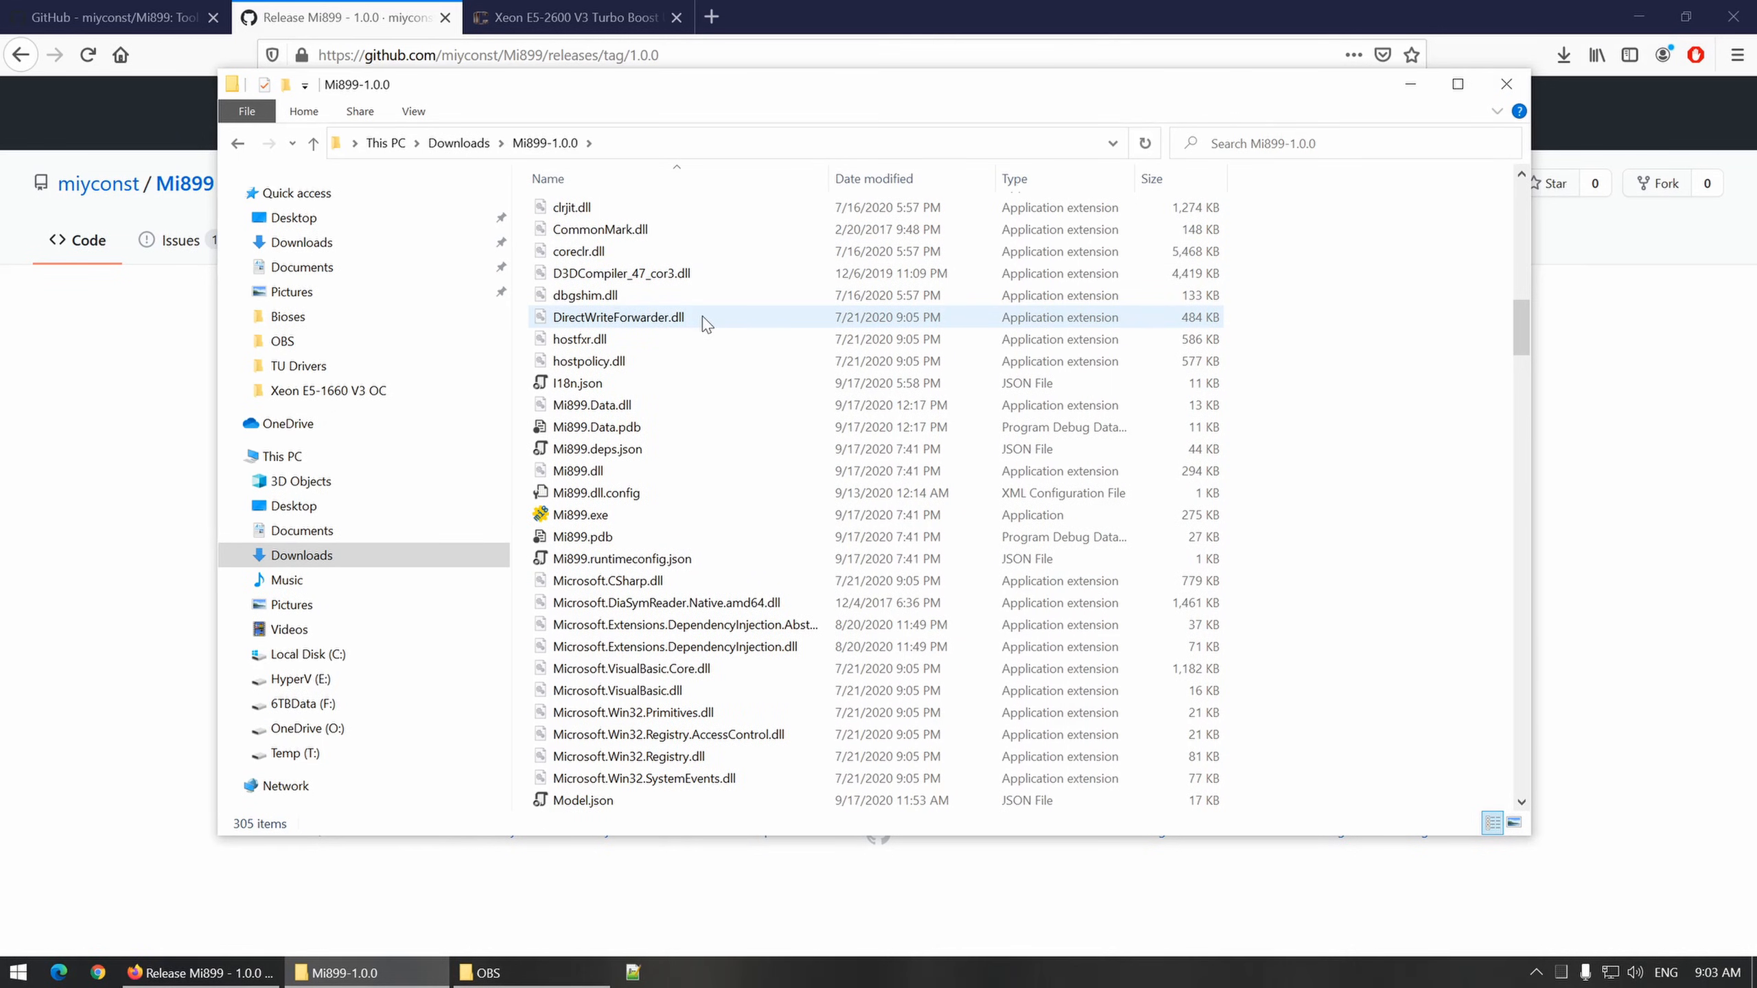
pyautogui.moveTo(581, 515)
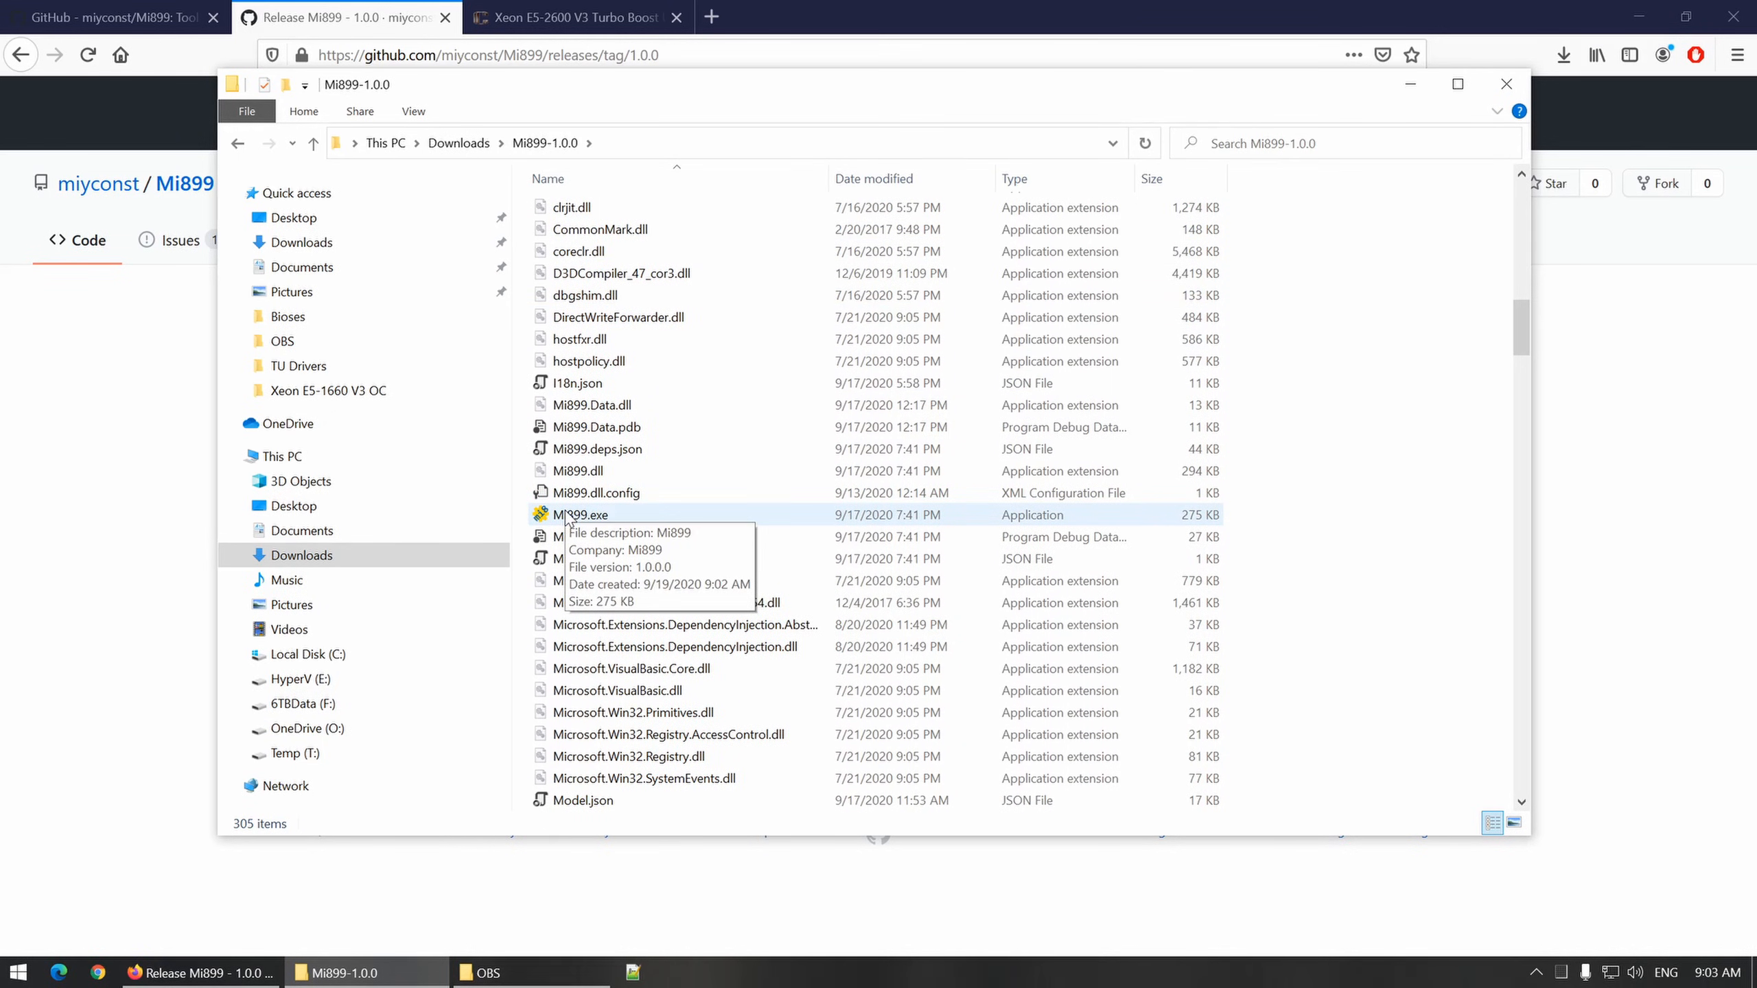
pyautogui.doubleClick(580, 514)
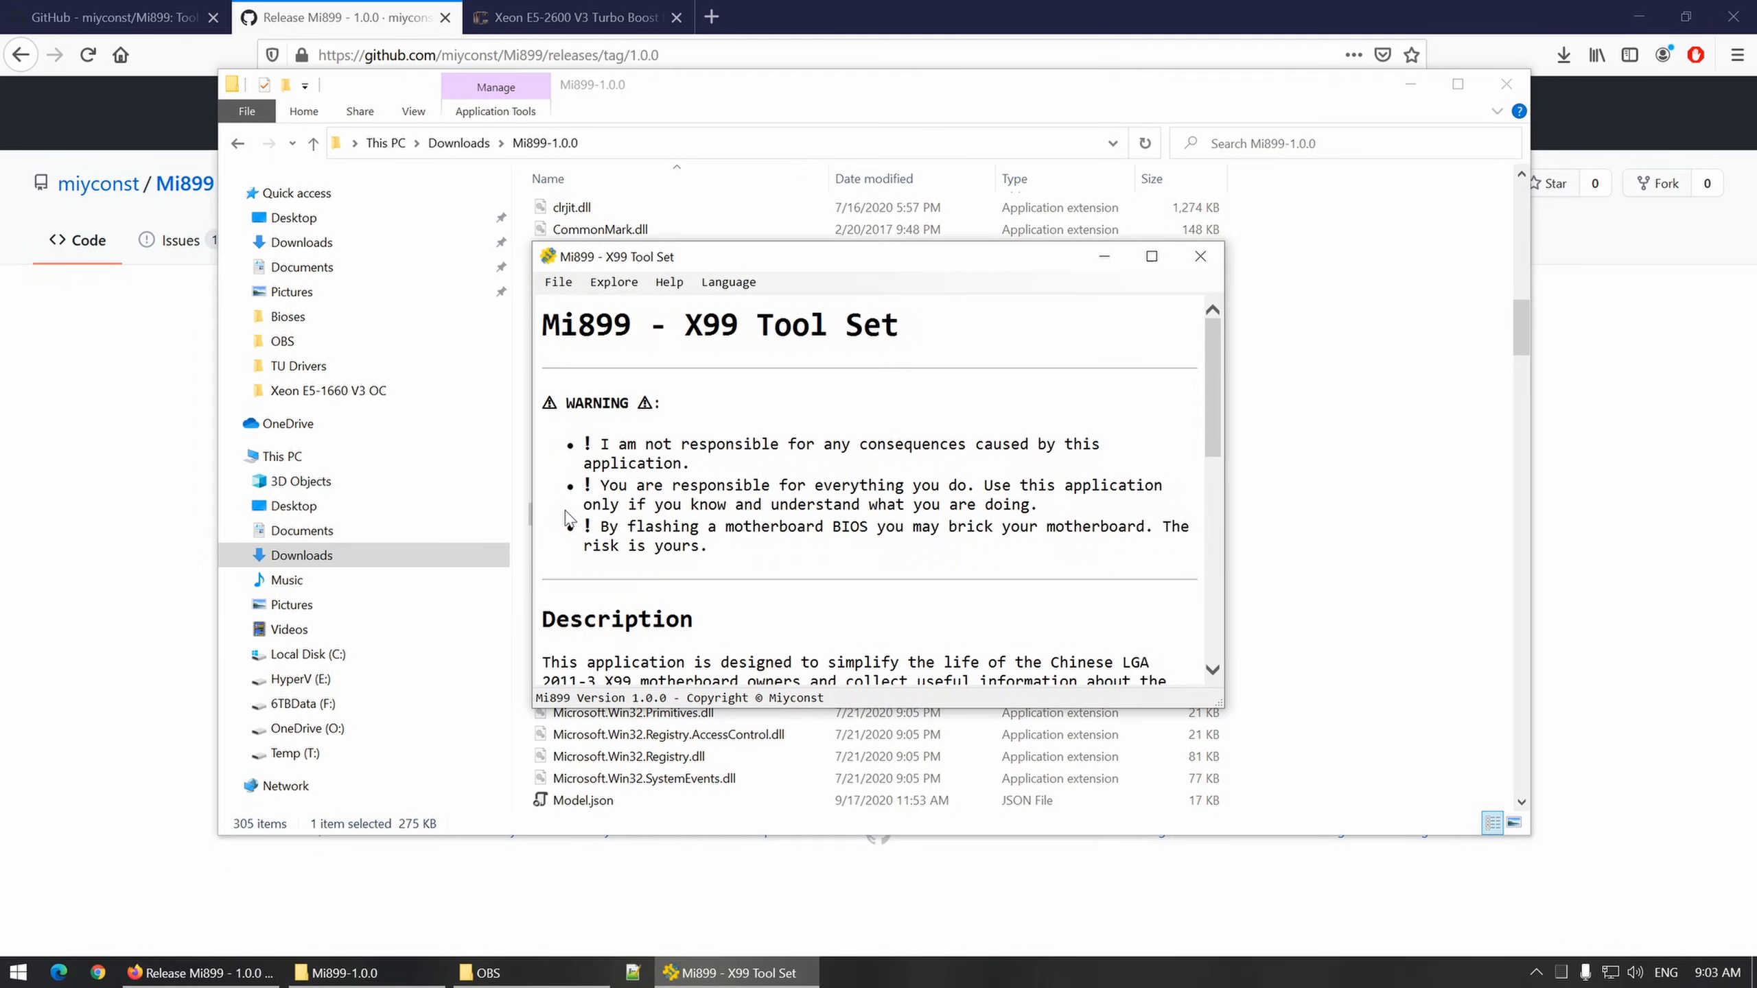
pyautogui.moveTo(1222, 407)
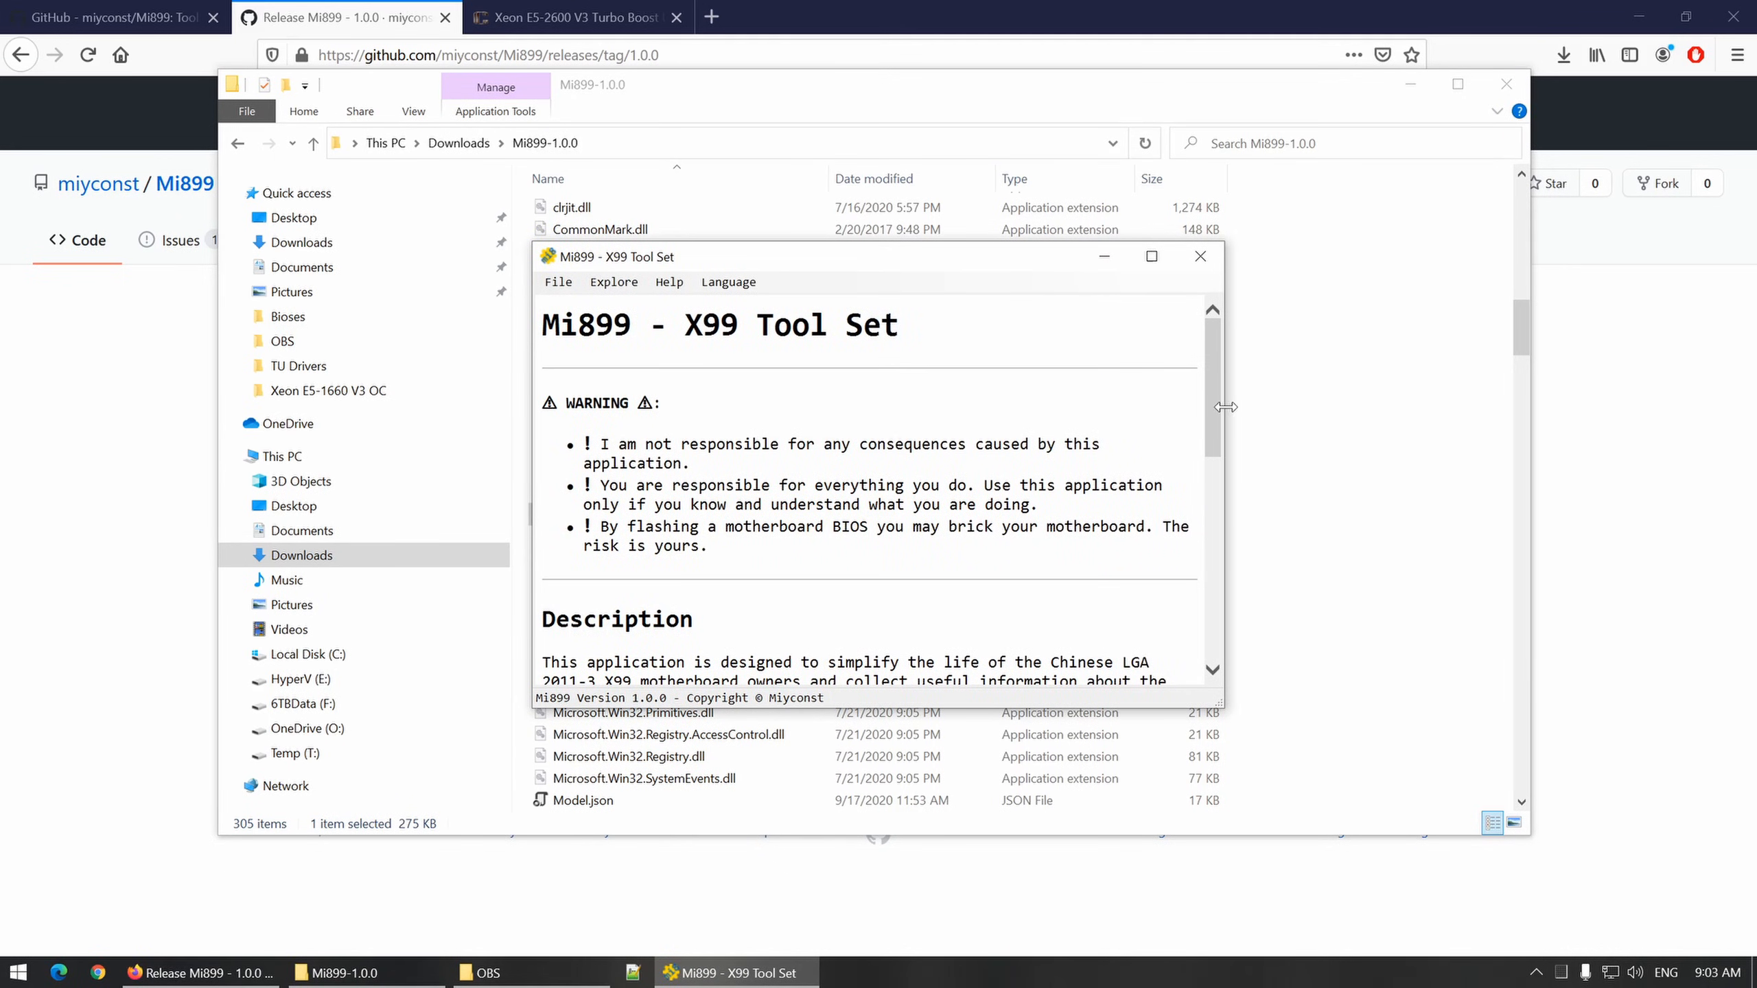
pyautogui.moveTo(1150, 256)
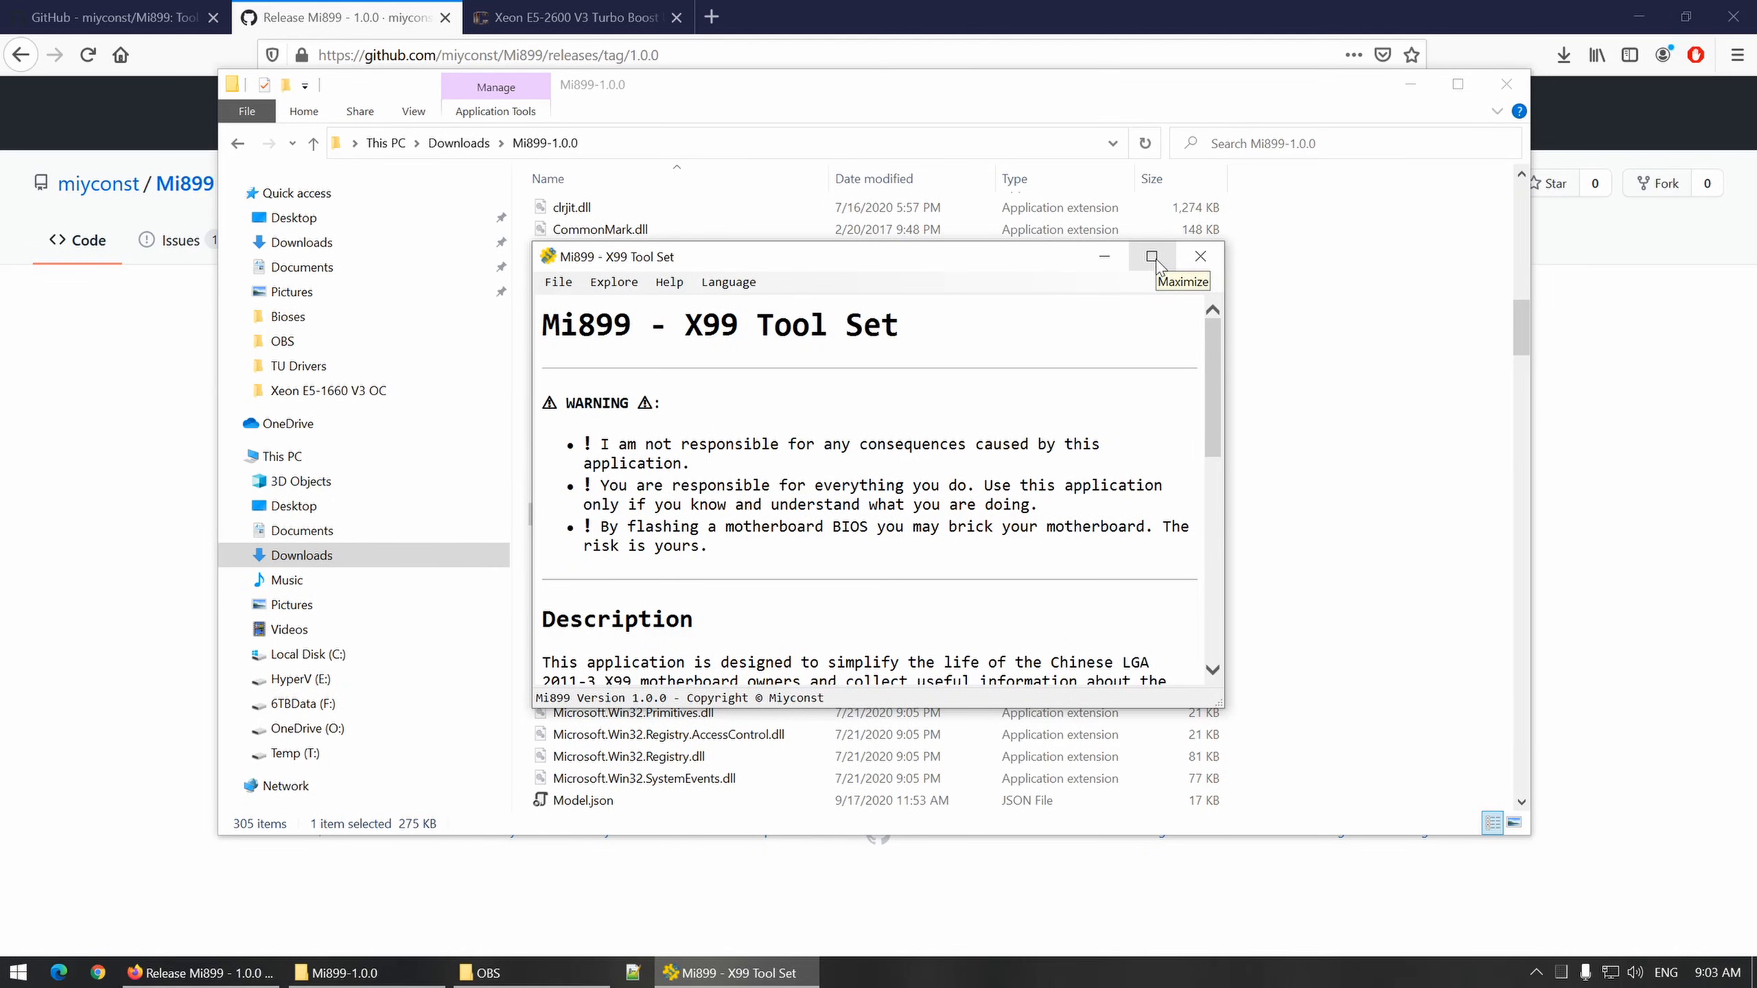
# Step: Maximize the Mi899 X99 Tool Set window
pyautogui.click(1150, 255)
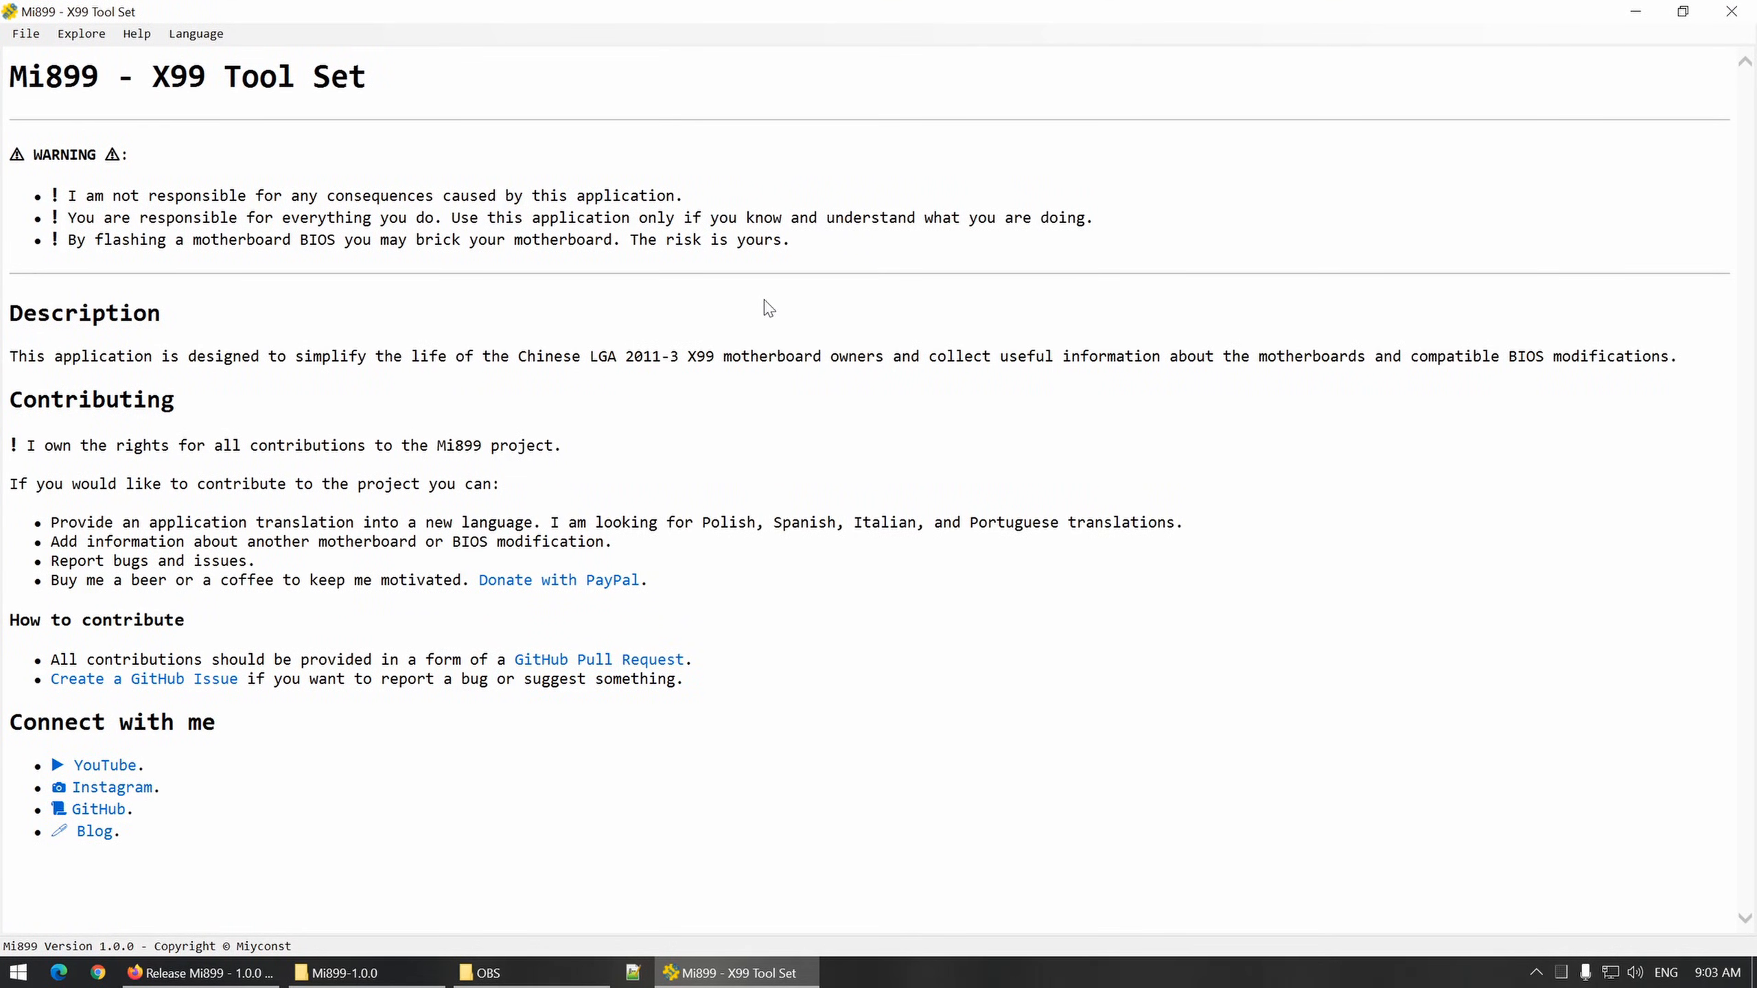
pyautogui.moveTo(695, 307)
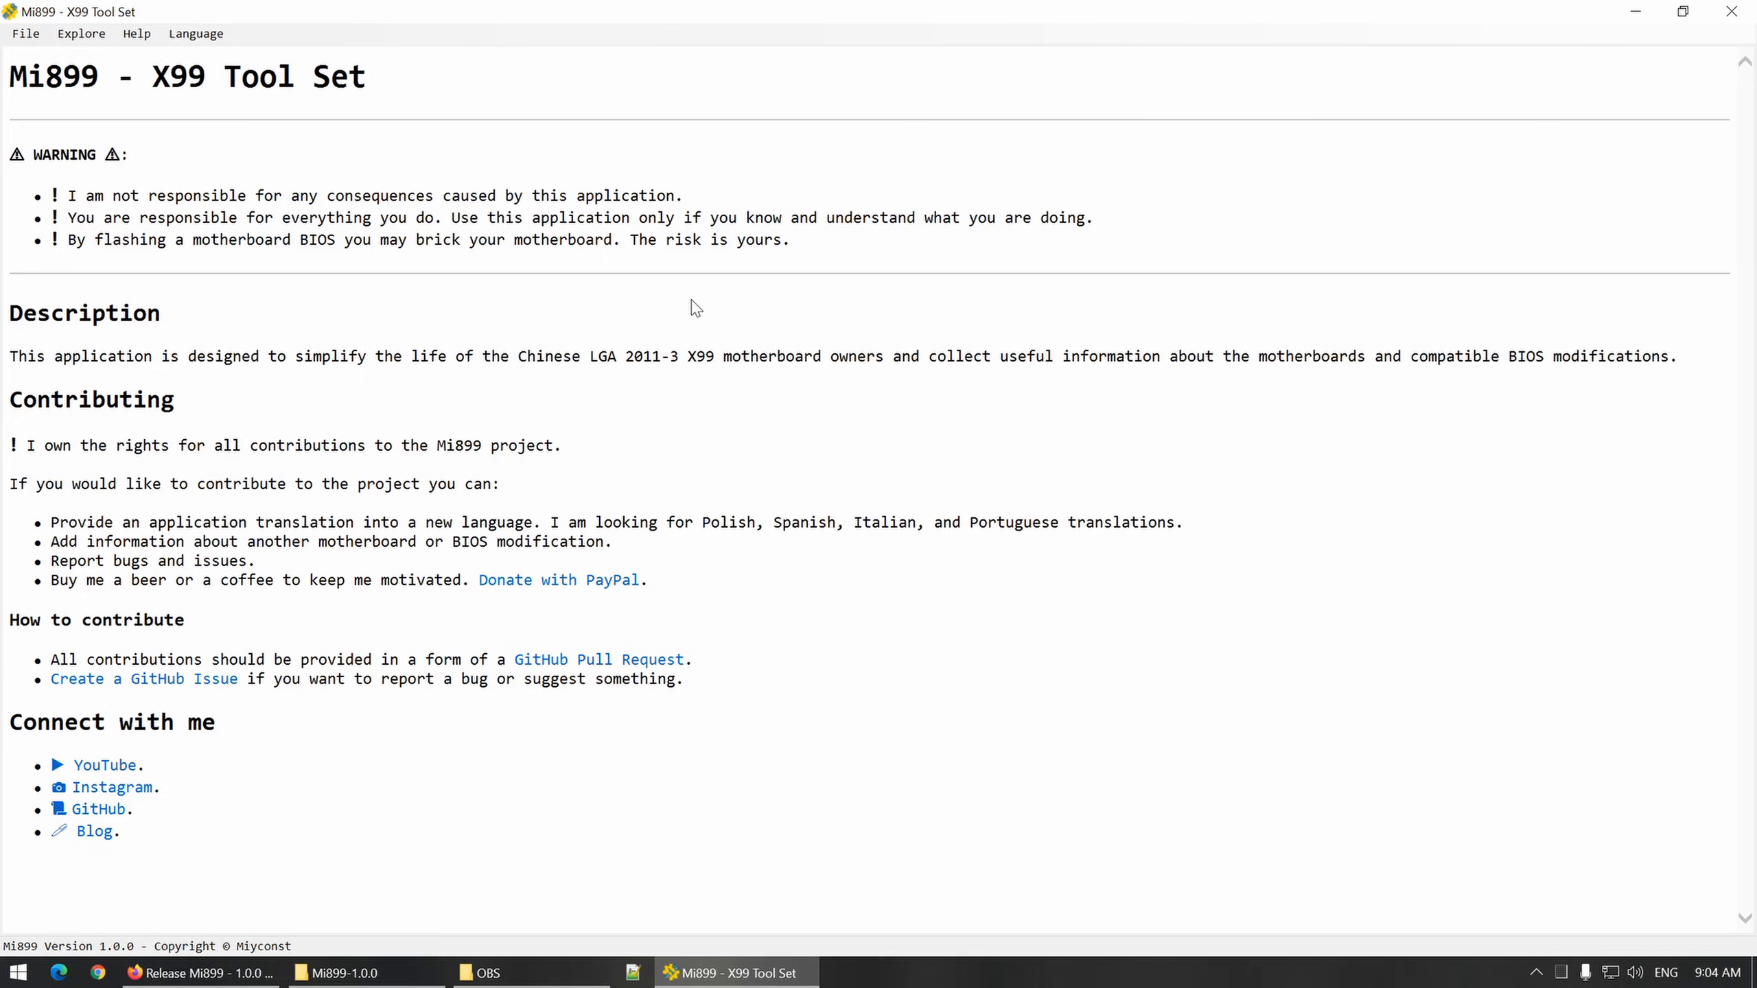
pyautogui.moveTo(683, 314)
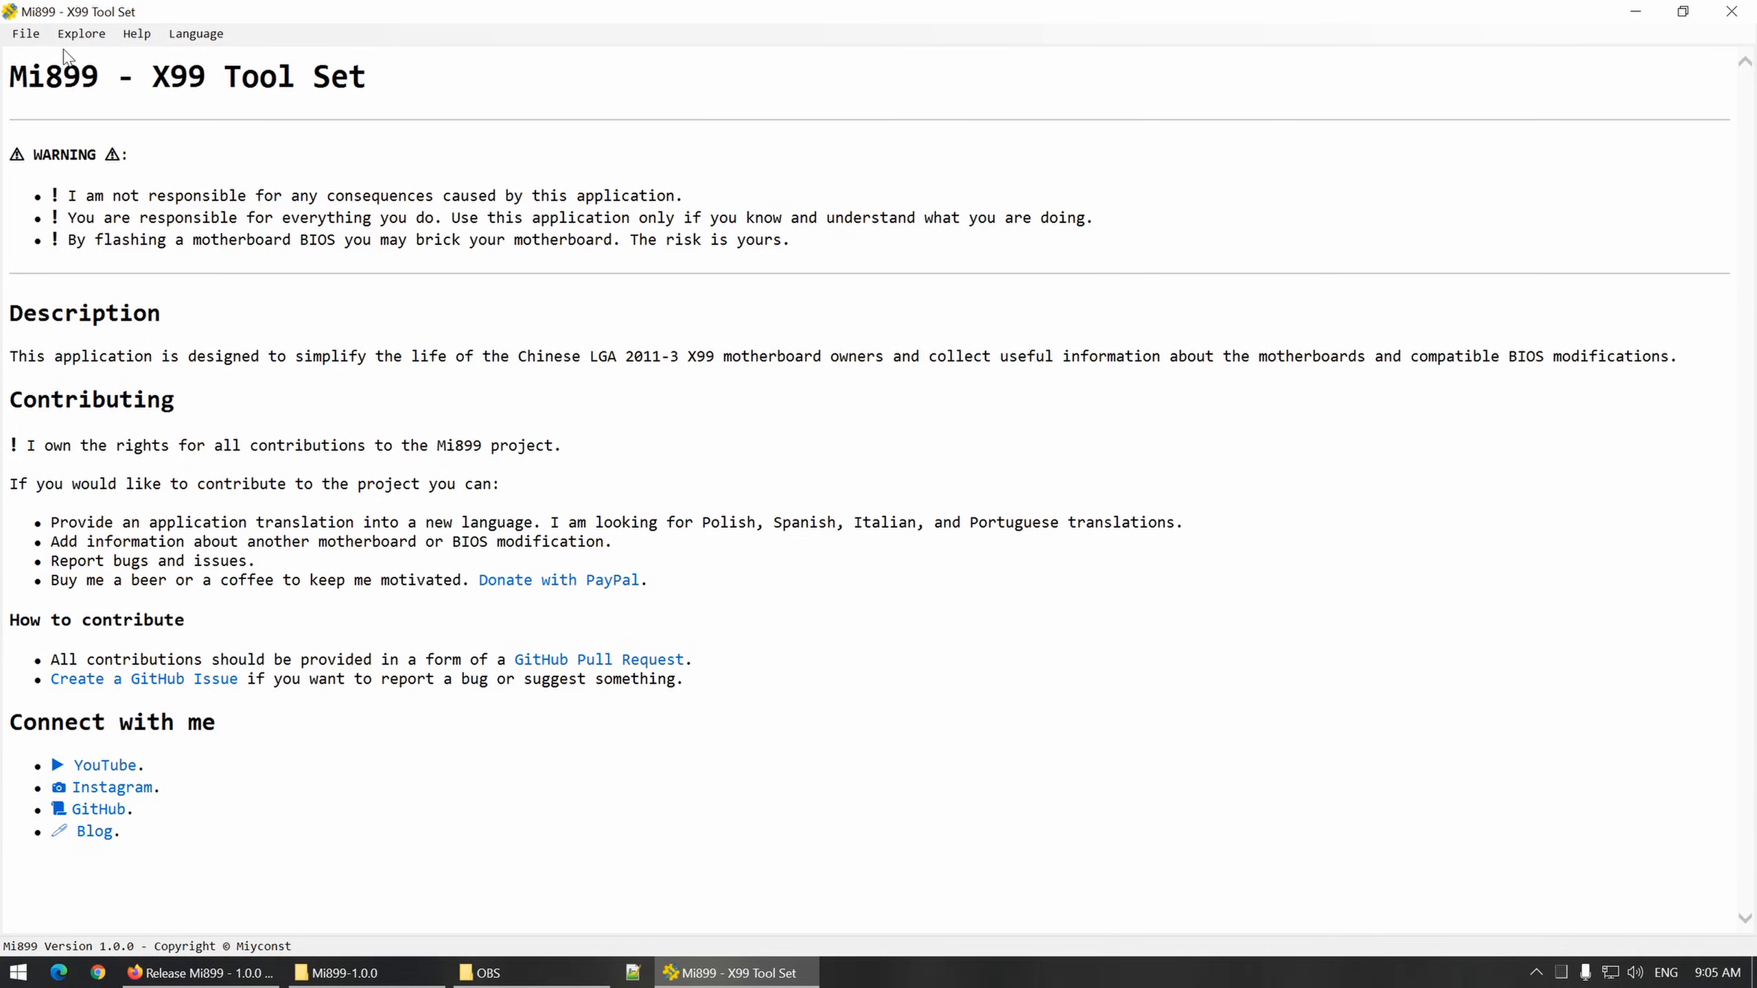
# Step: Show the Motherboards catalogue from the Explore menu
pyautogui.click(81, 33)
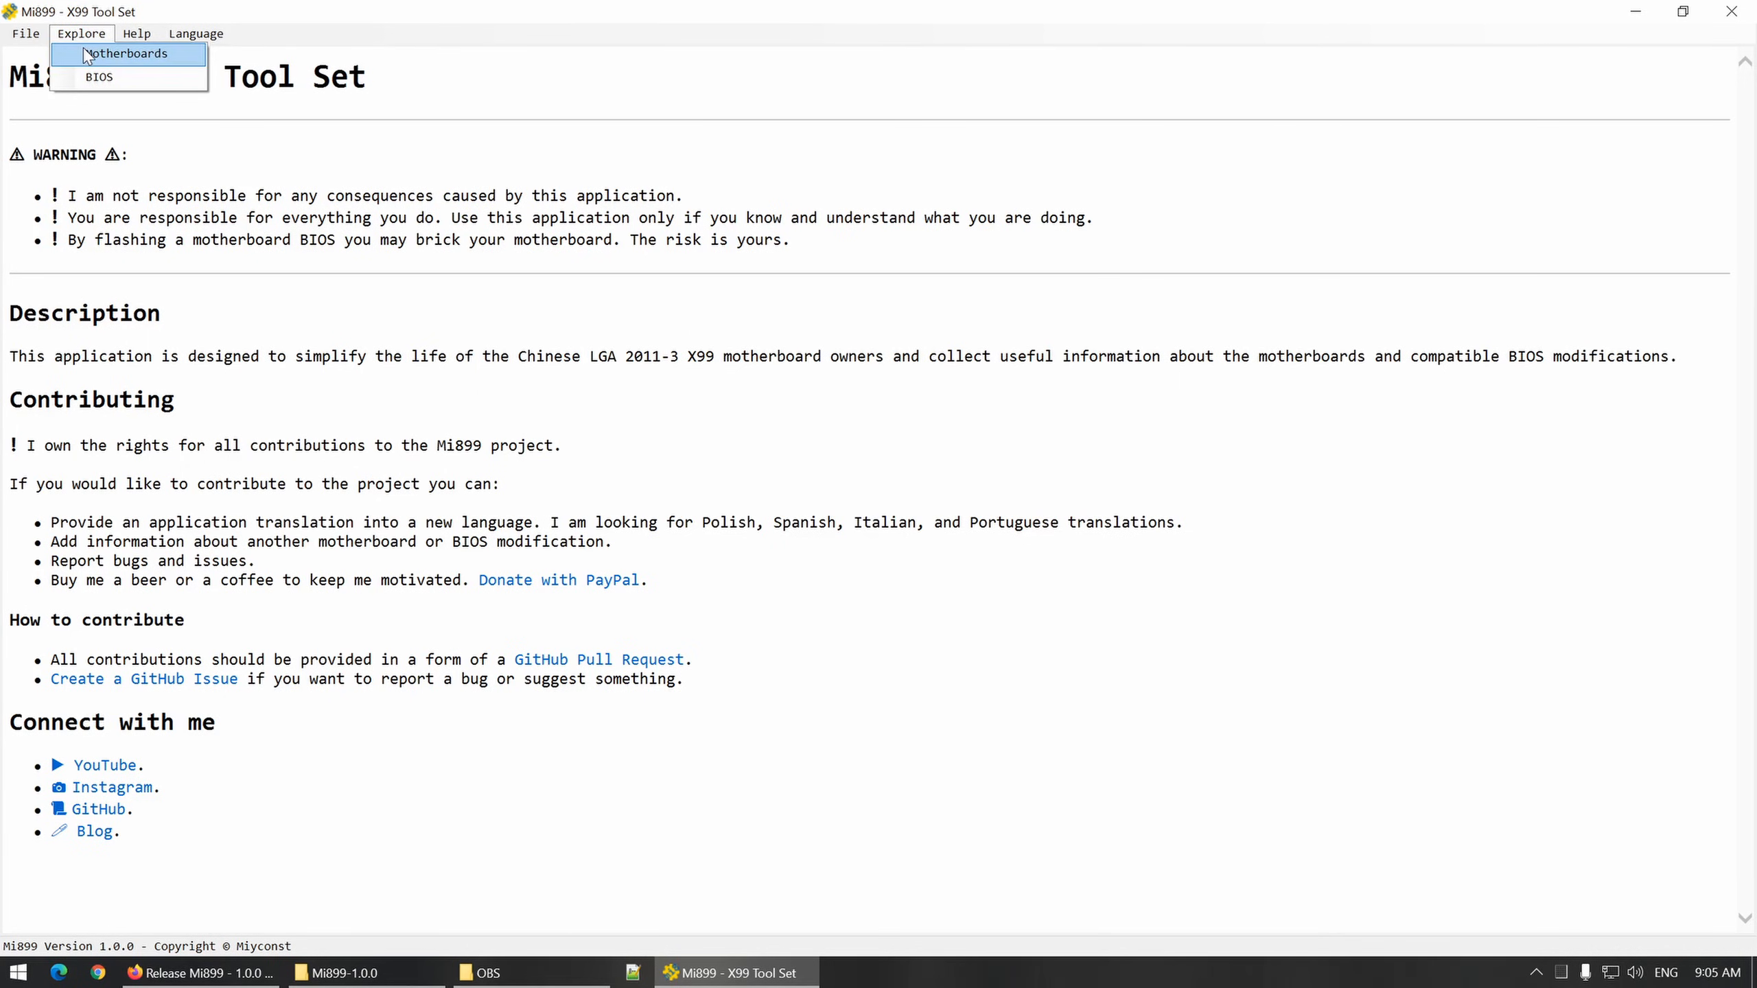
pyautogui.click(125, 52)
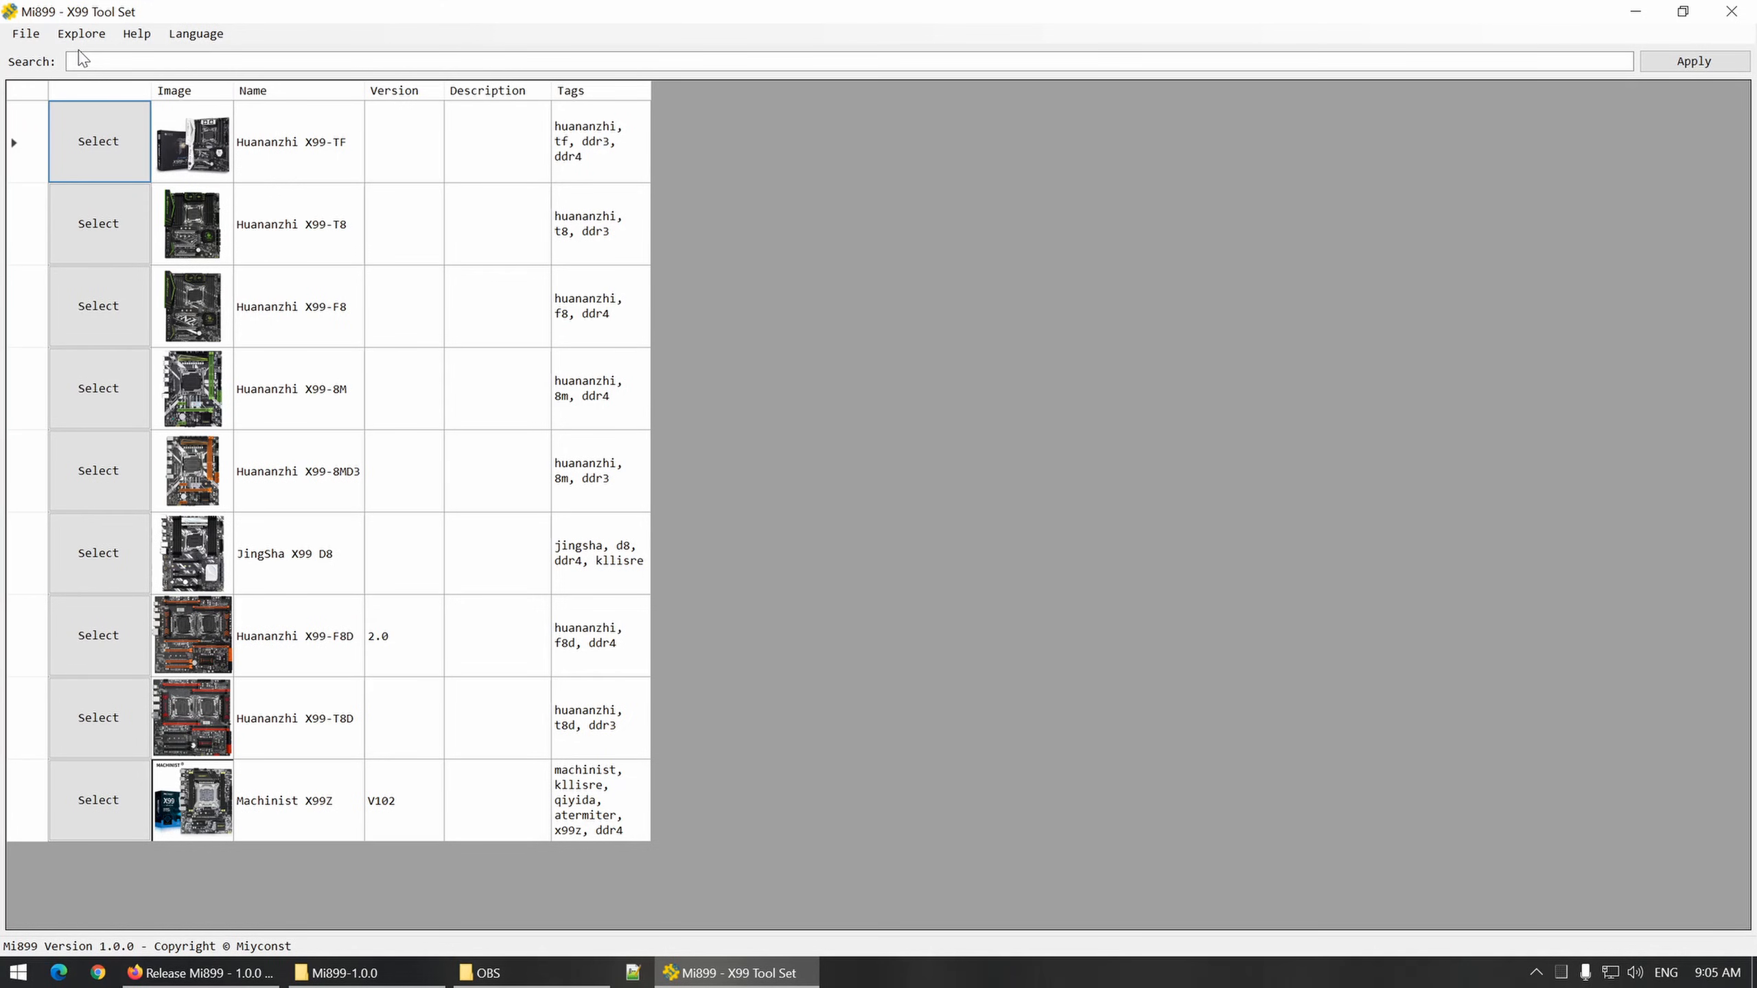
pyautogui.moveTo(24, 543)
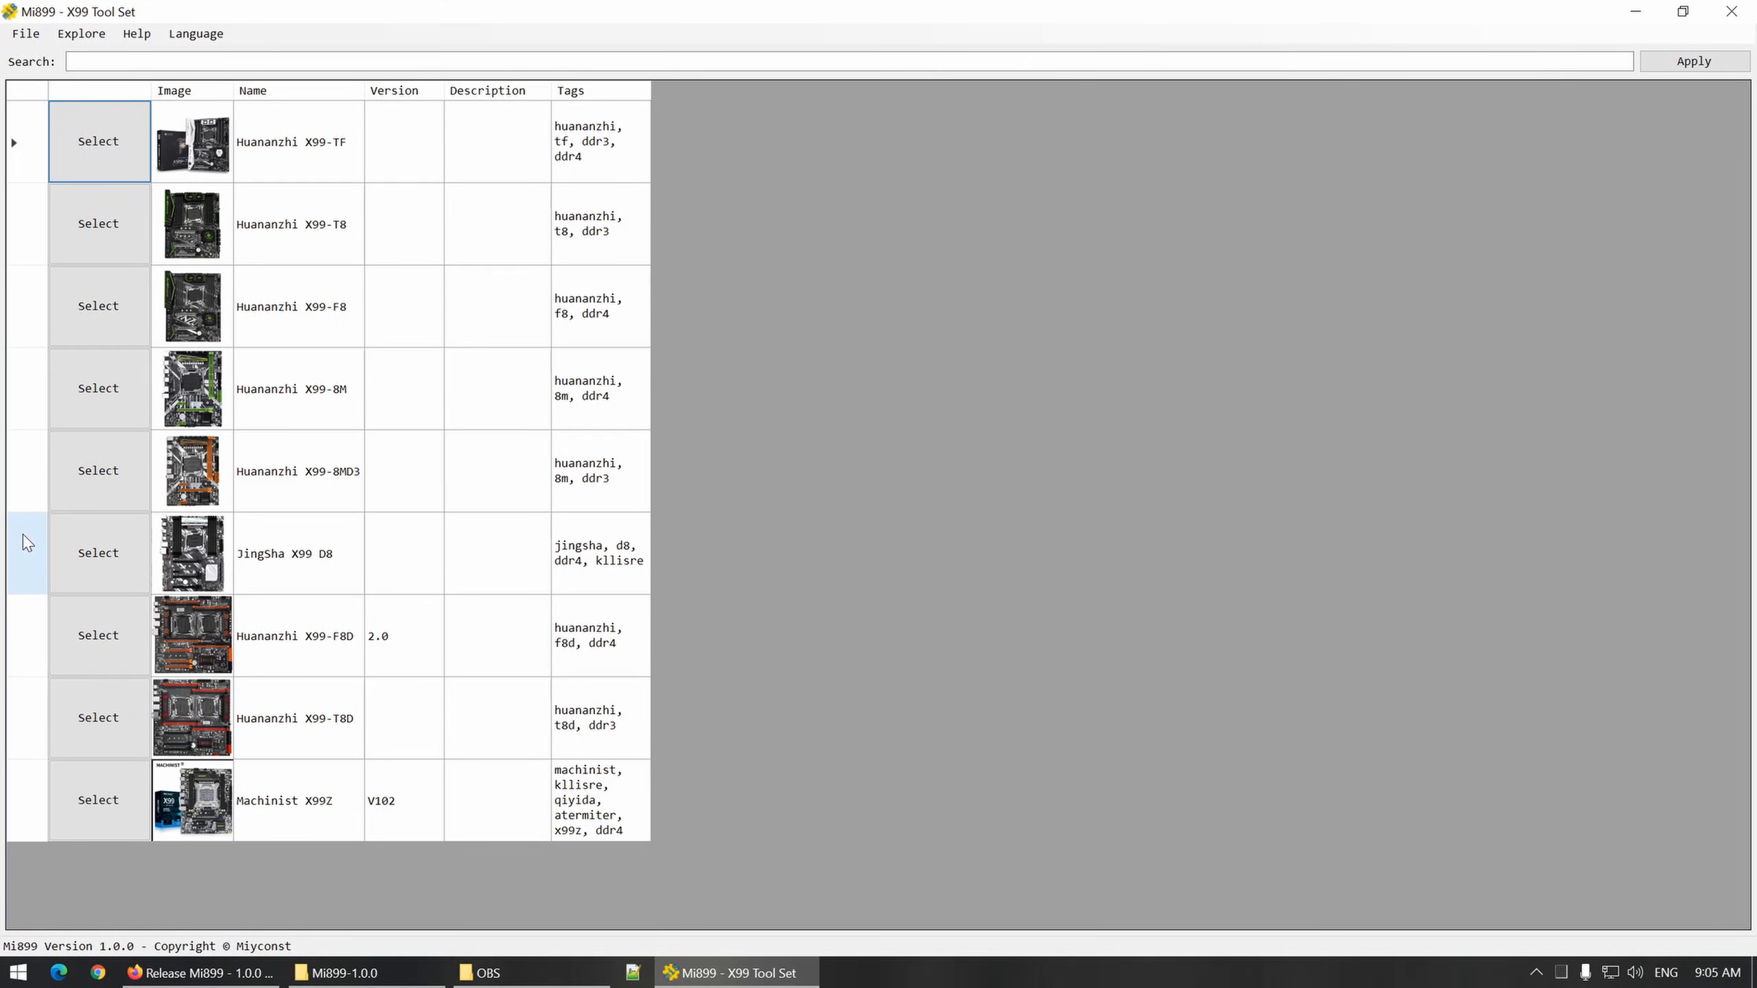
# Step: Select the JingSha X99 D8 and view its top-view photo, BIOS files and web links
pyautogui.click(98, 552)
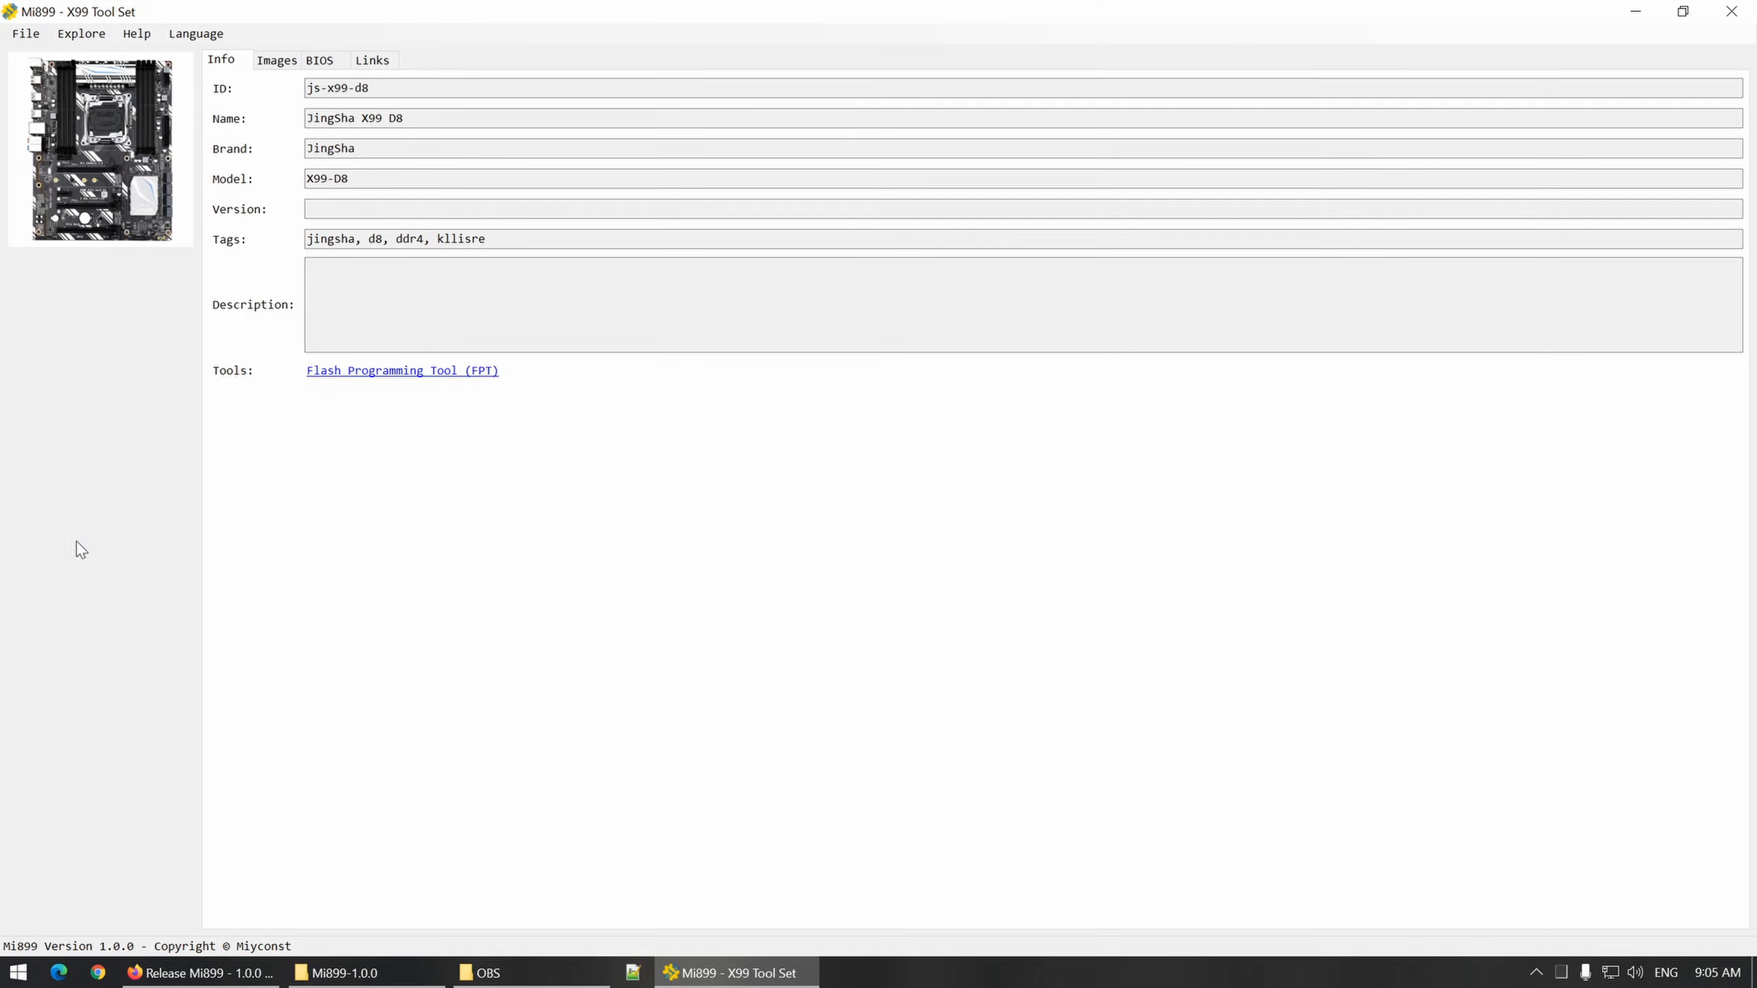
pyautogui.moveTo(319, 530)
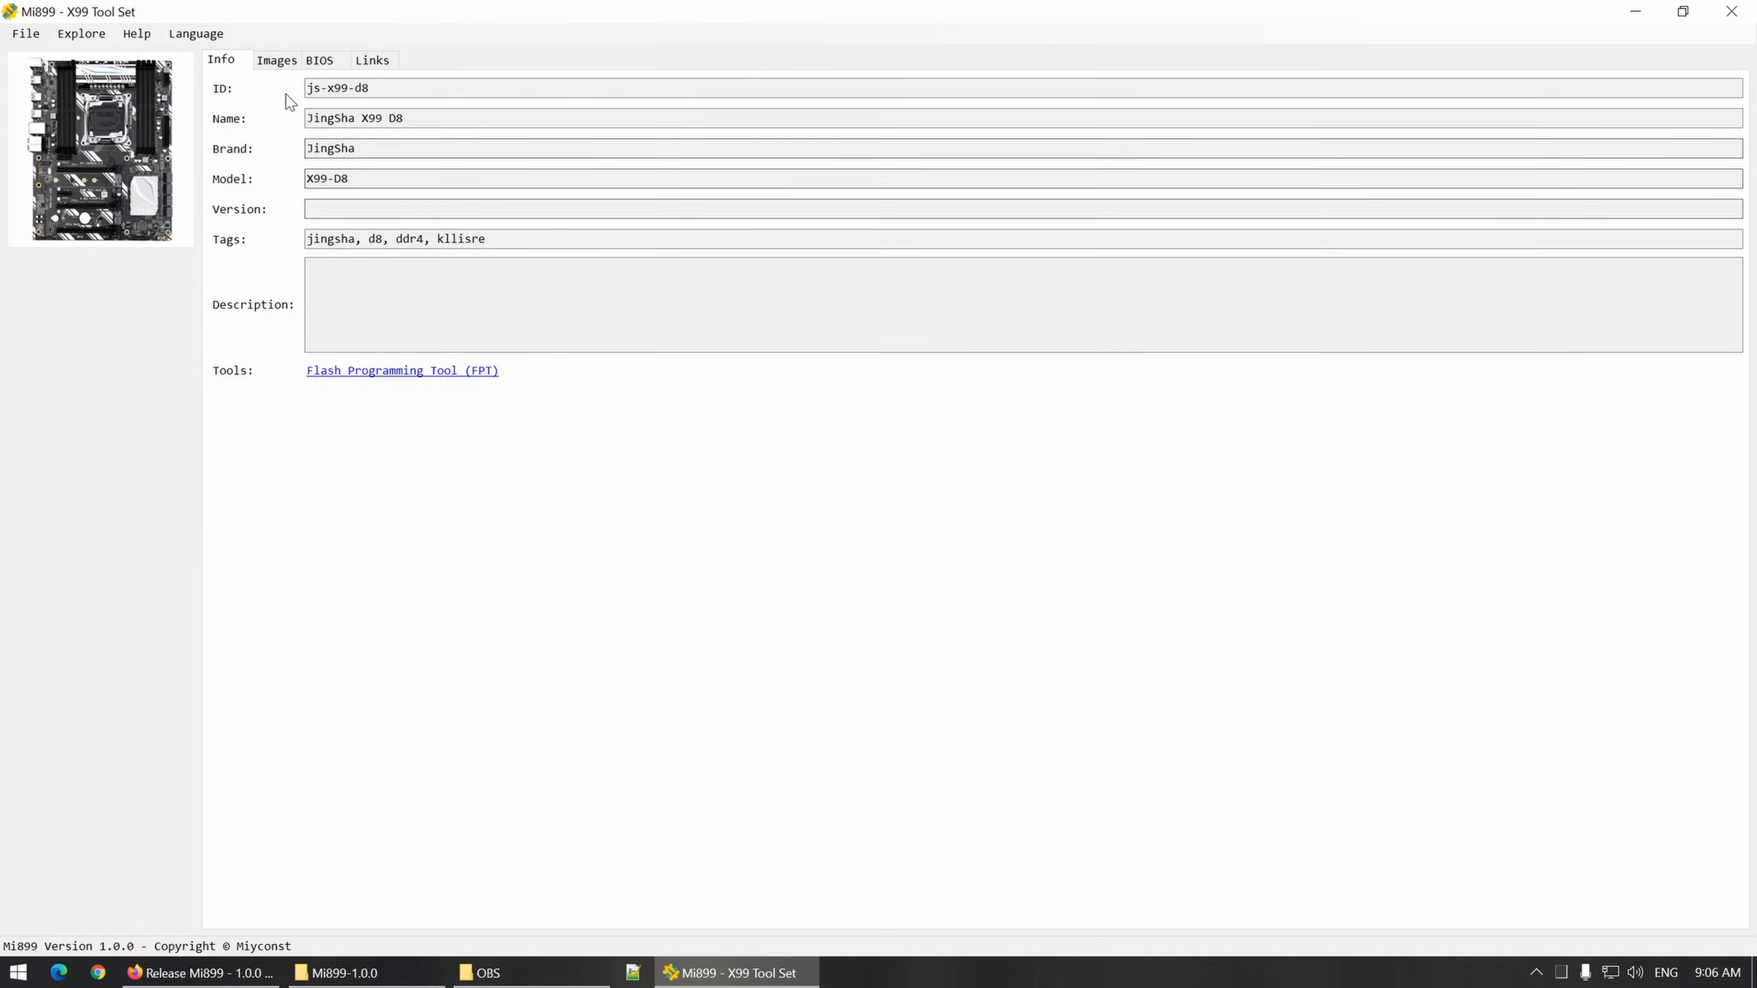
pyautogui.click(276, 59)
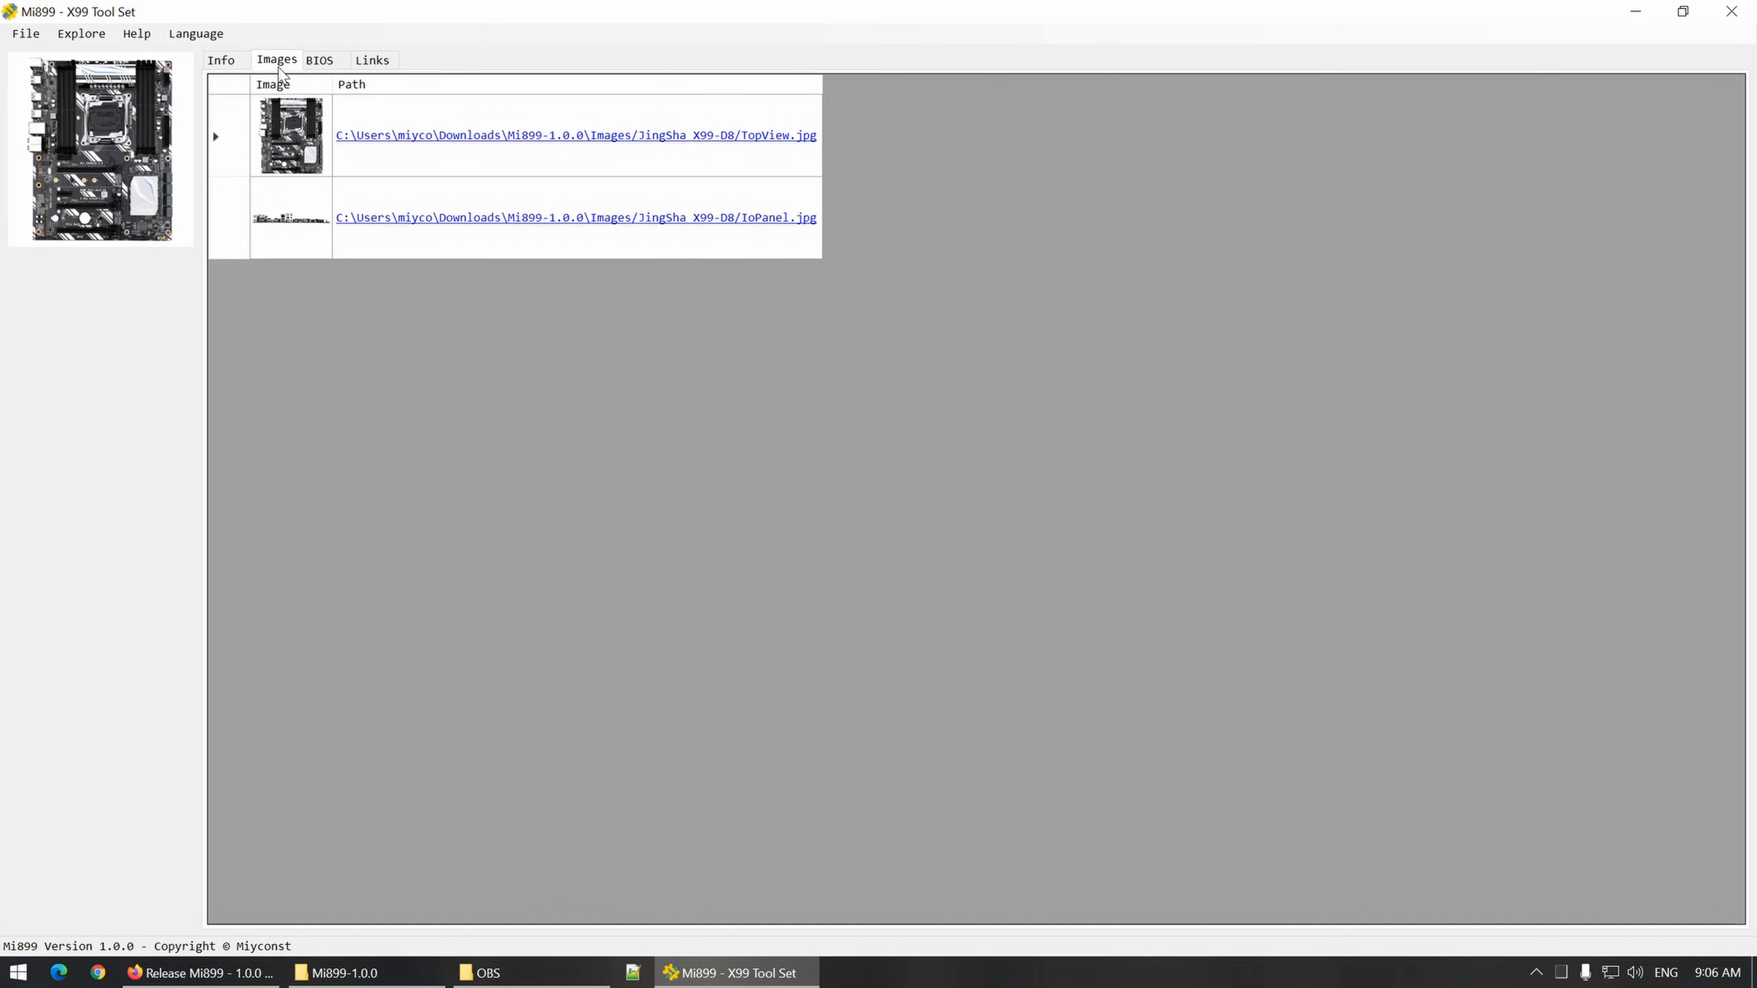
pyautogui.moveTo(383, 143)
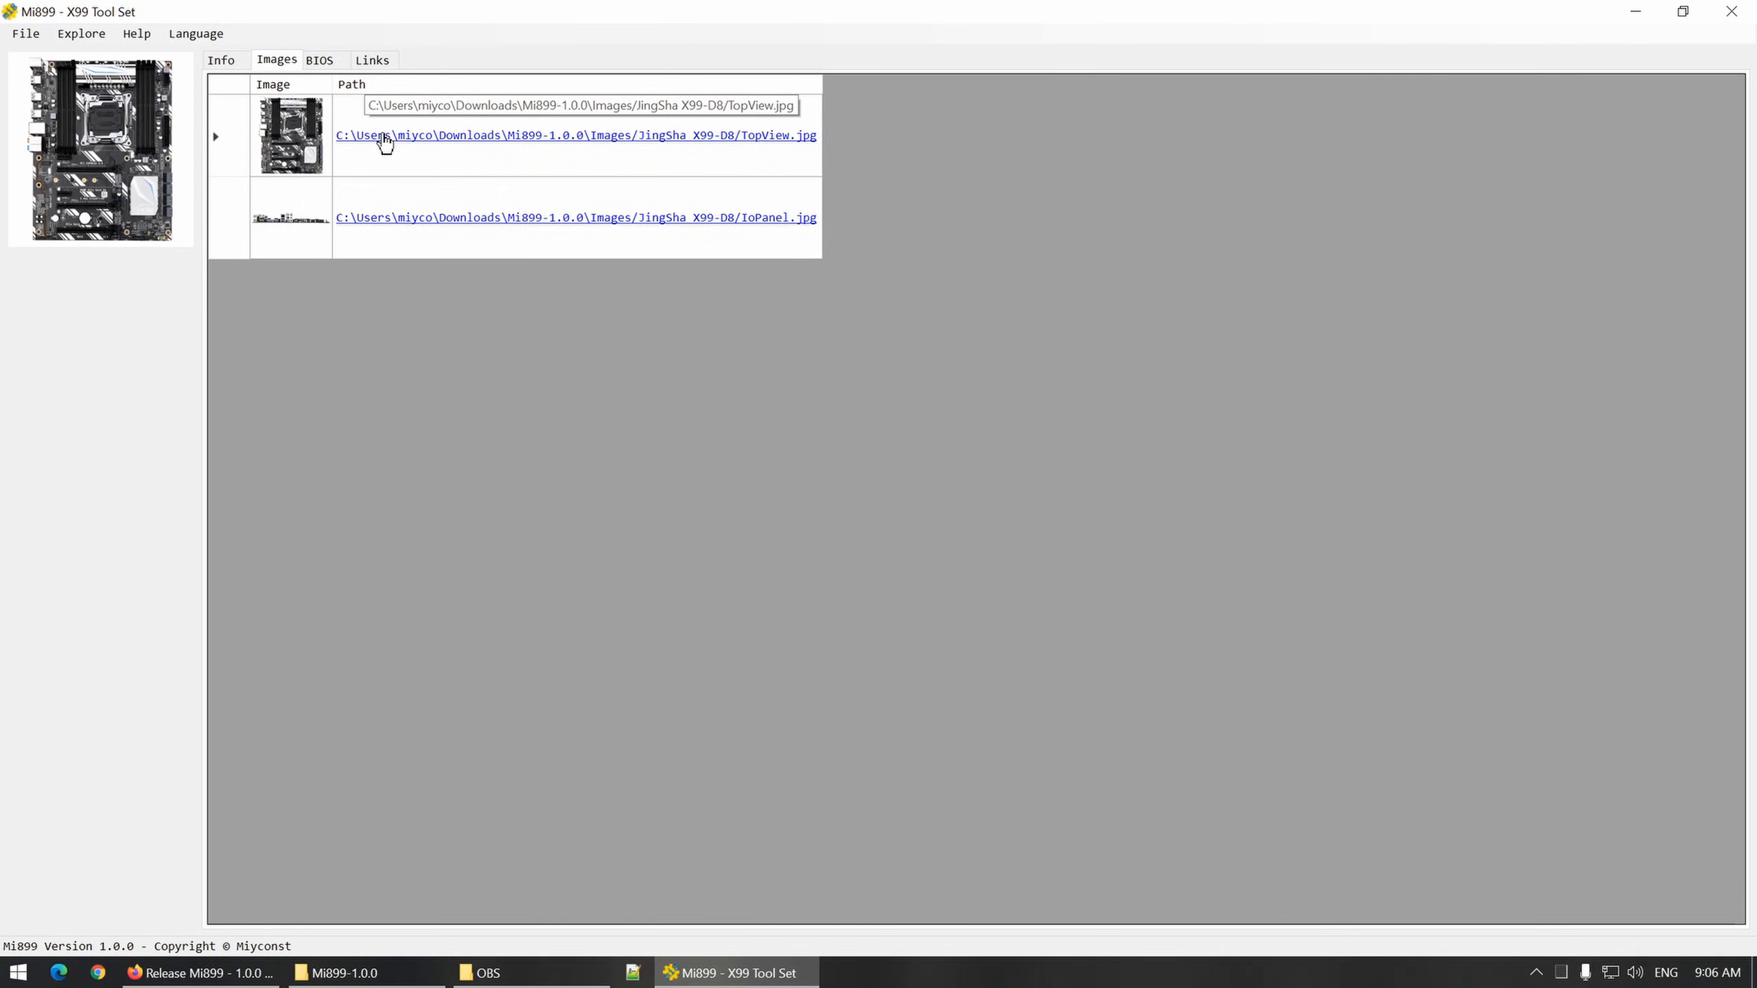
pyautogui.click(576, 134)
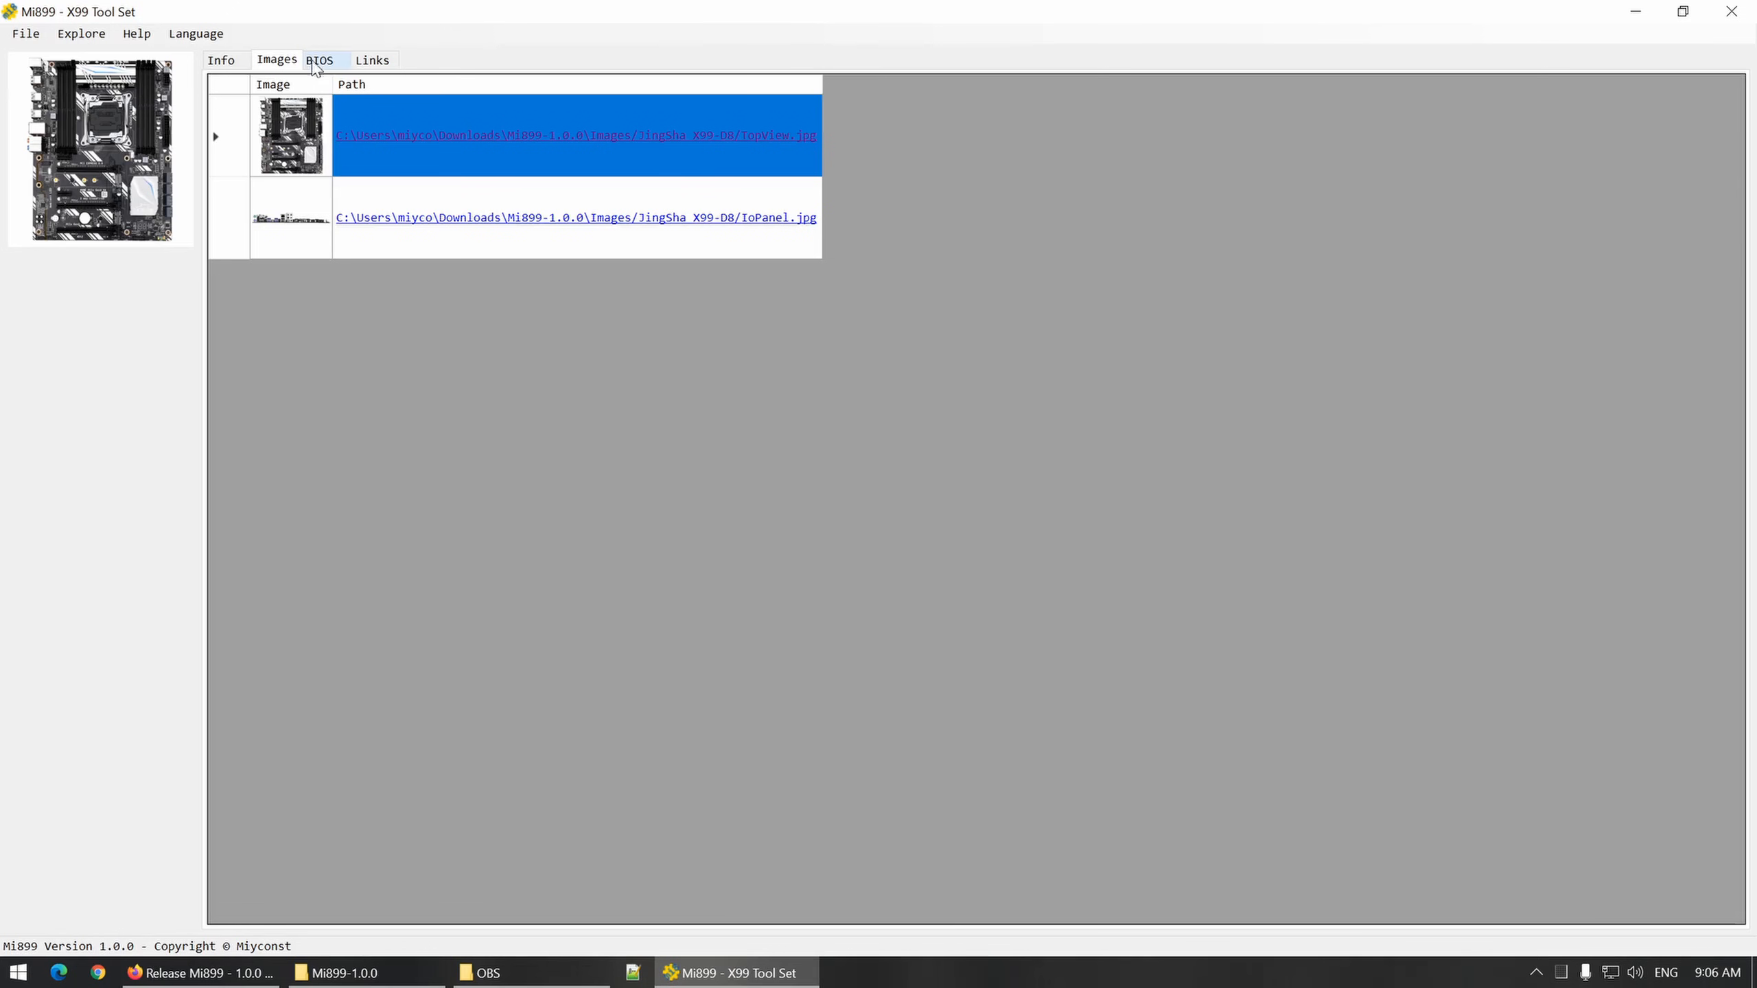
pyautogui.click(320, 59)
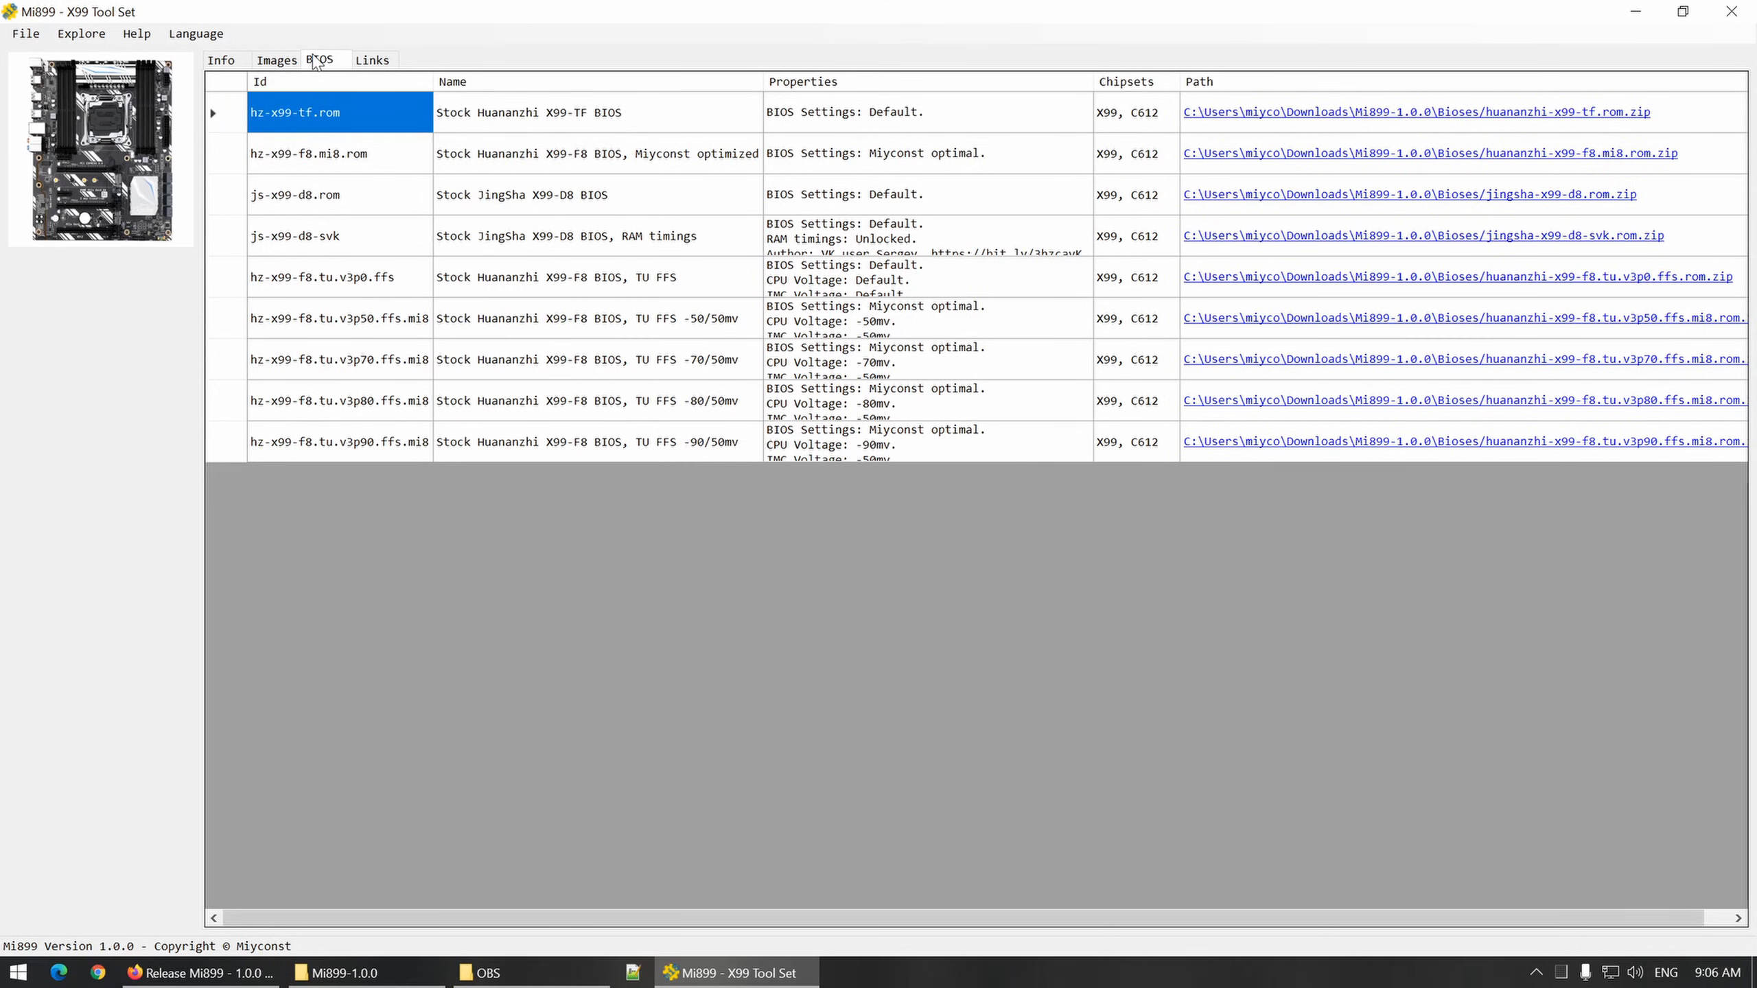
pyautogui.click(372, 59)
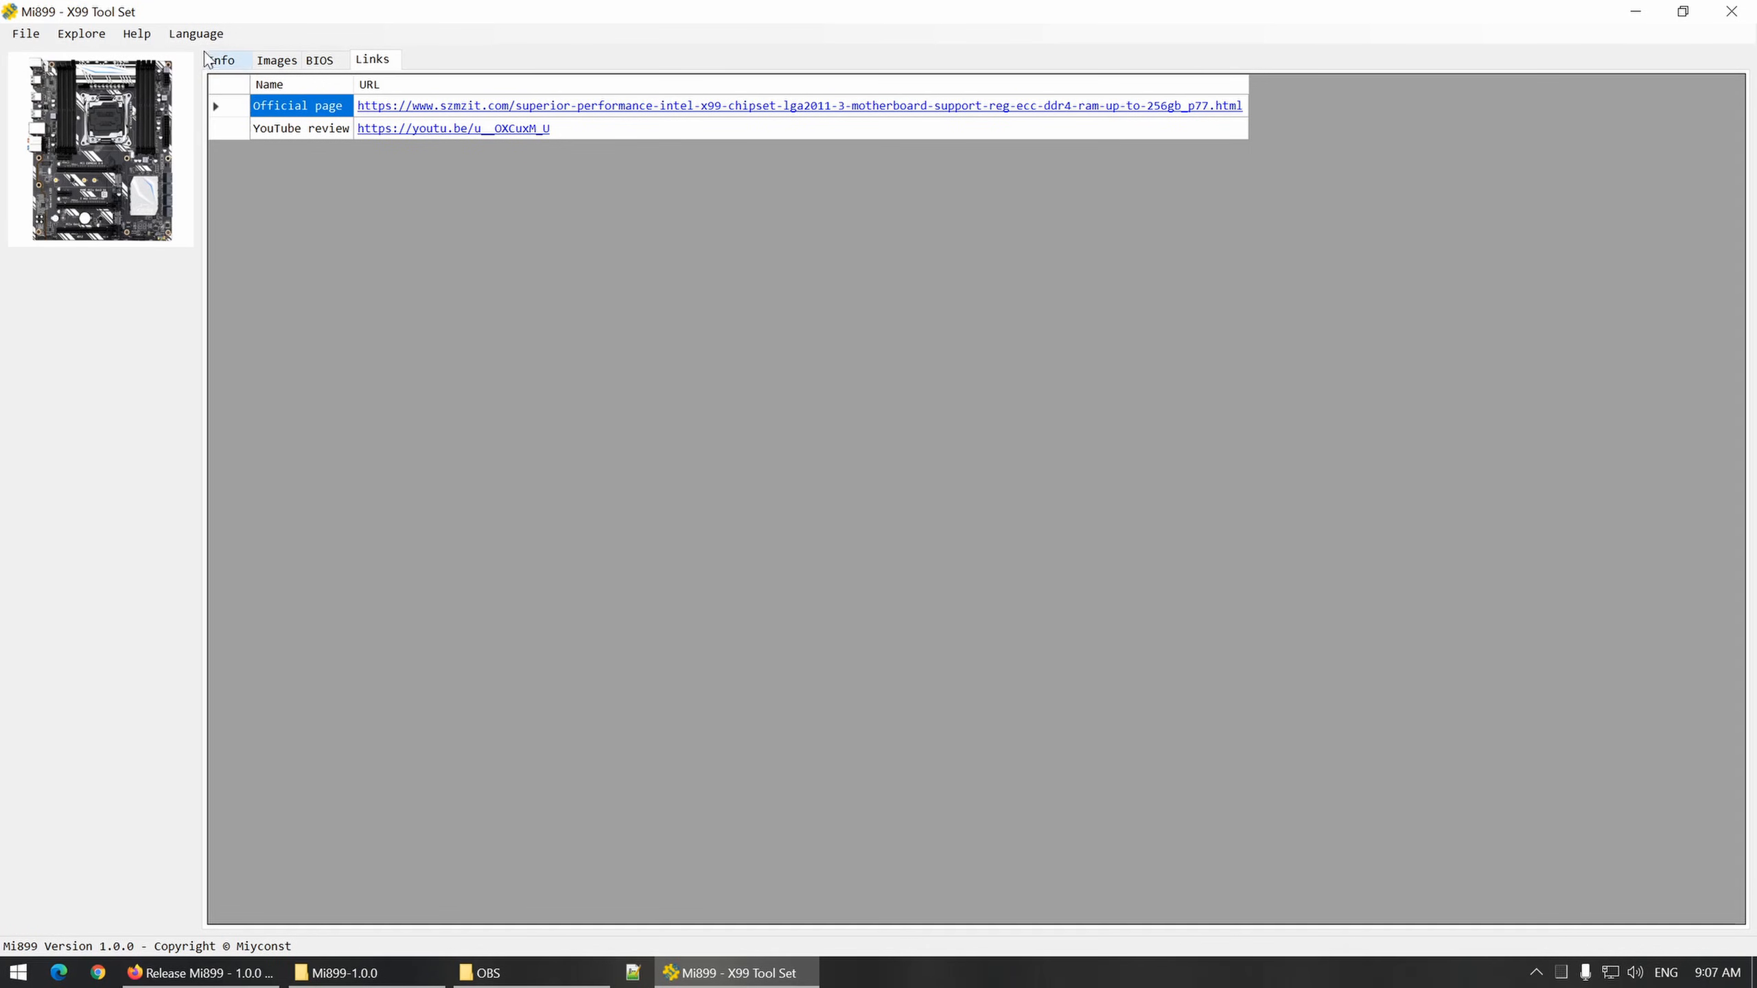
# Step: Return to the JingSha X99 D8 general info listing its flashing tool
pyautogui.click(221, 59)
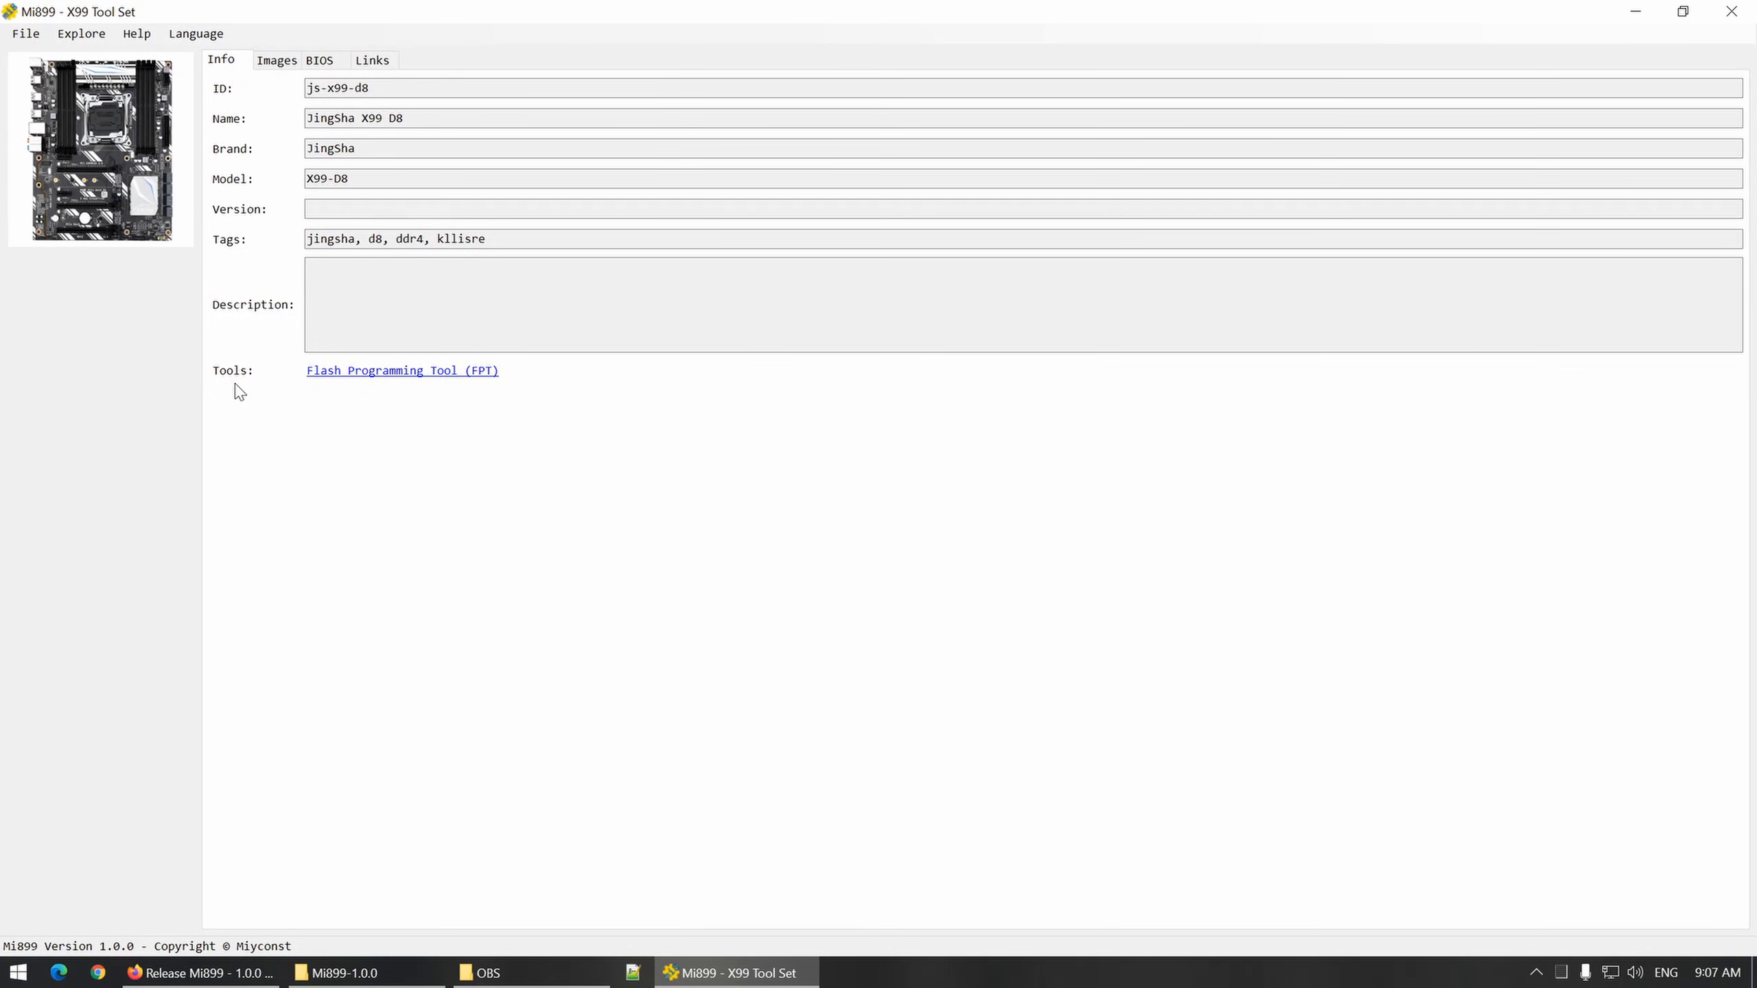
pyautogui.moveTo(389, 409)
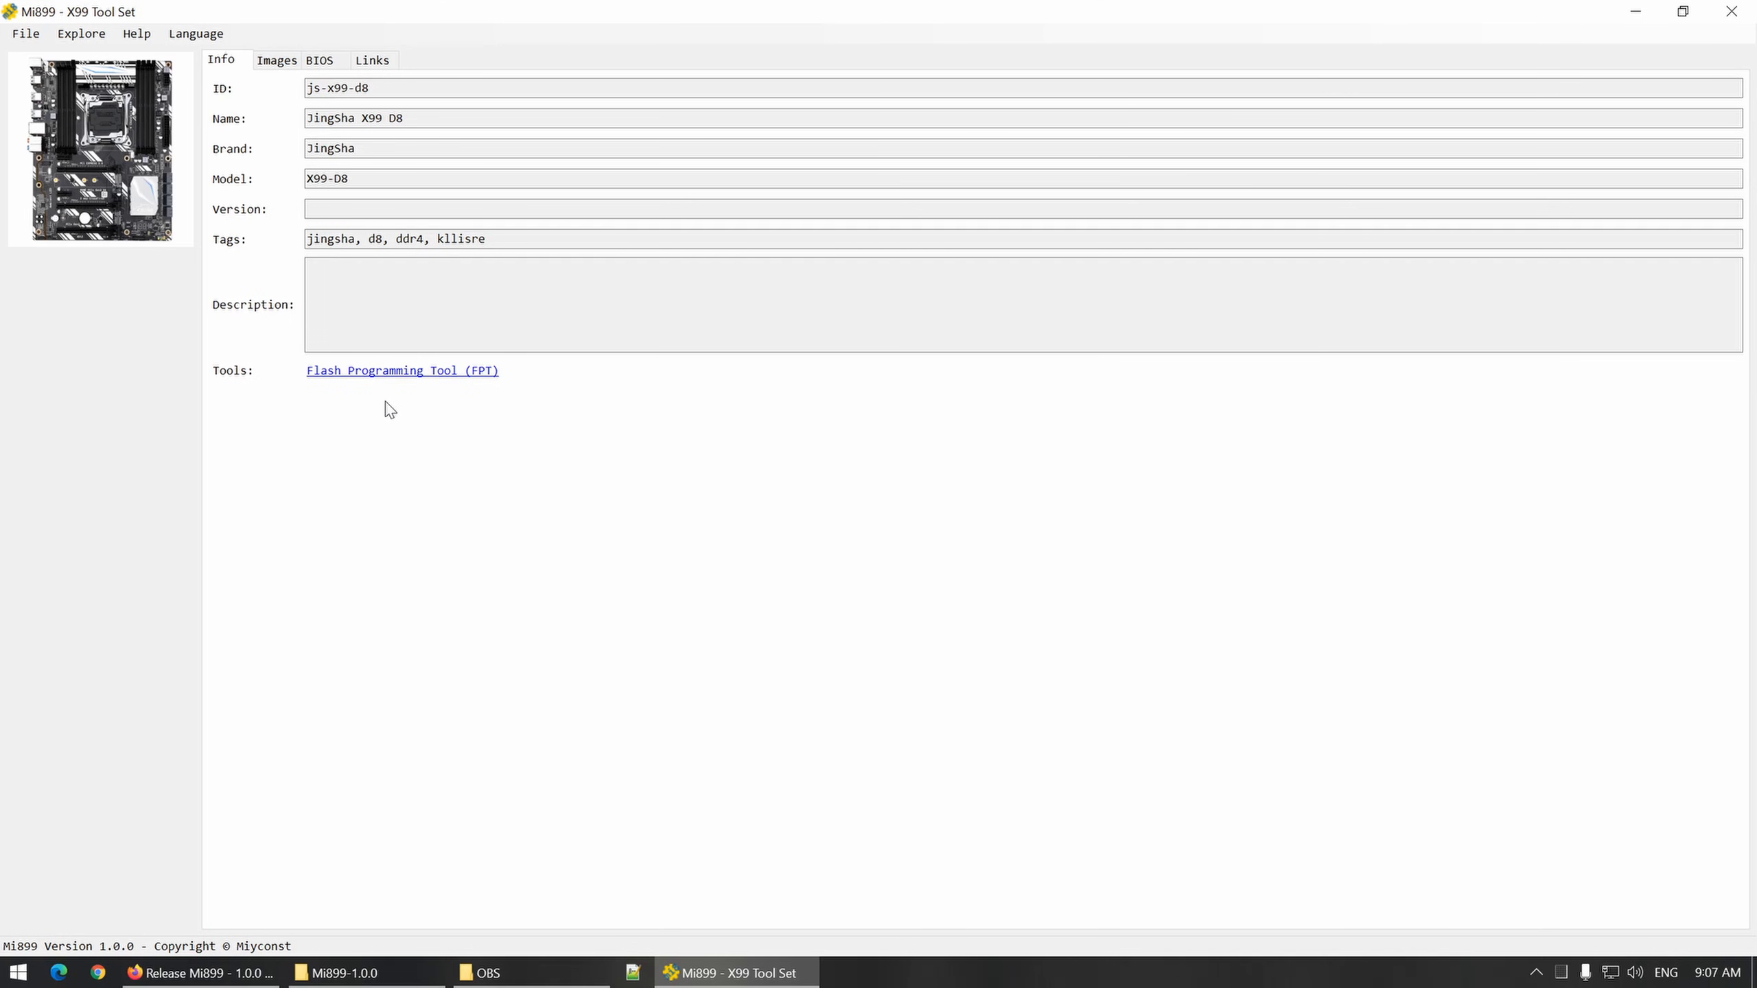
pyautogui.moveTo(391, 385)
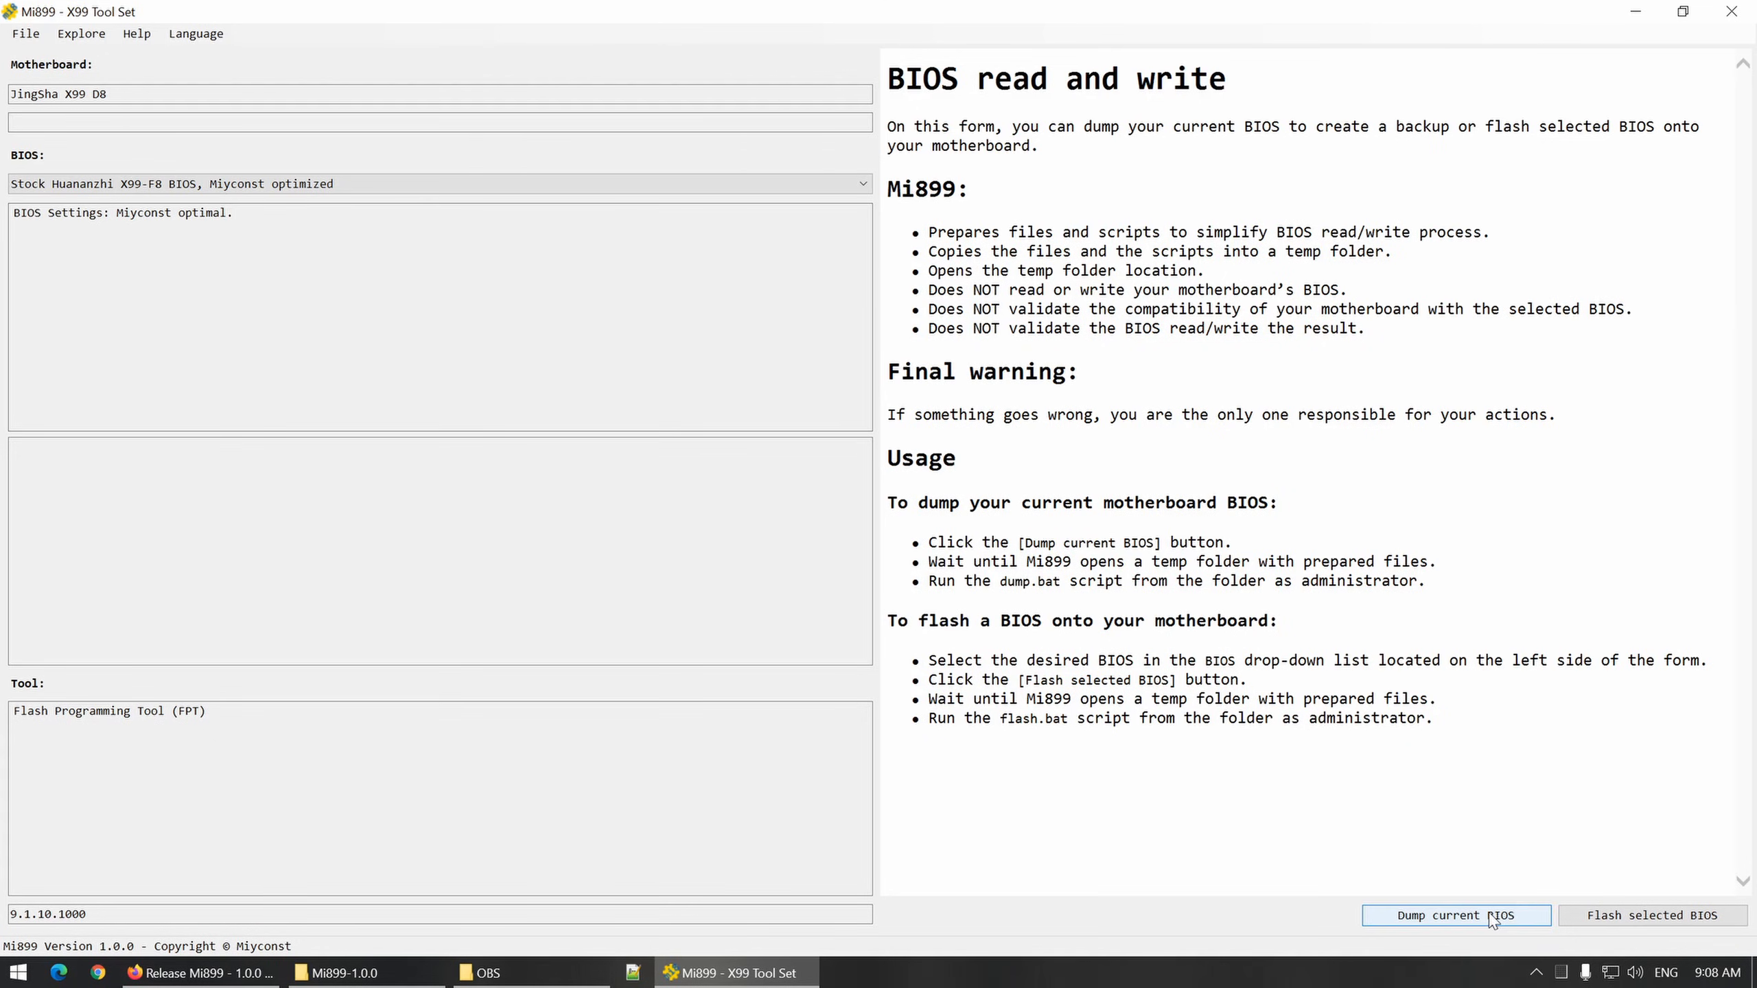
# Step: Prepare the dump files, run dump.bat as administrator and select the new 16 MB ROM backup
pyautogui.click(1454, 915)
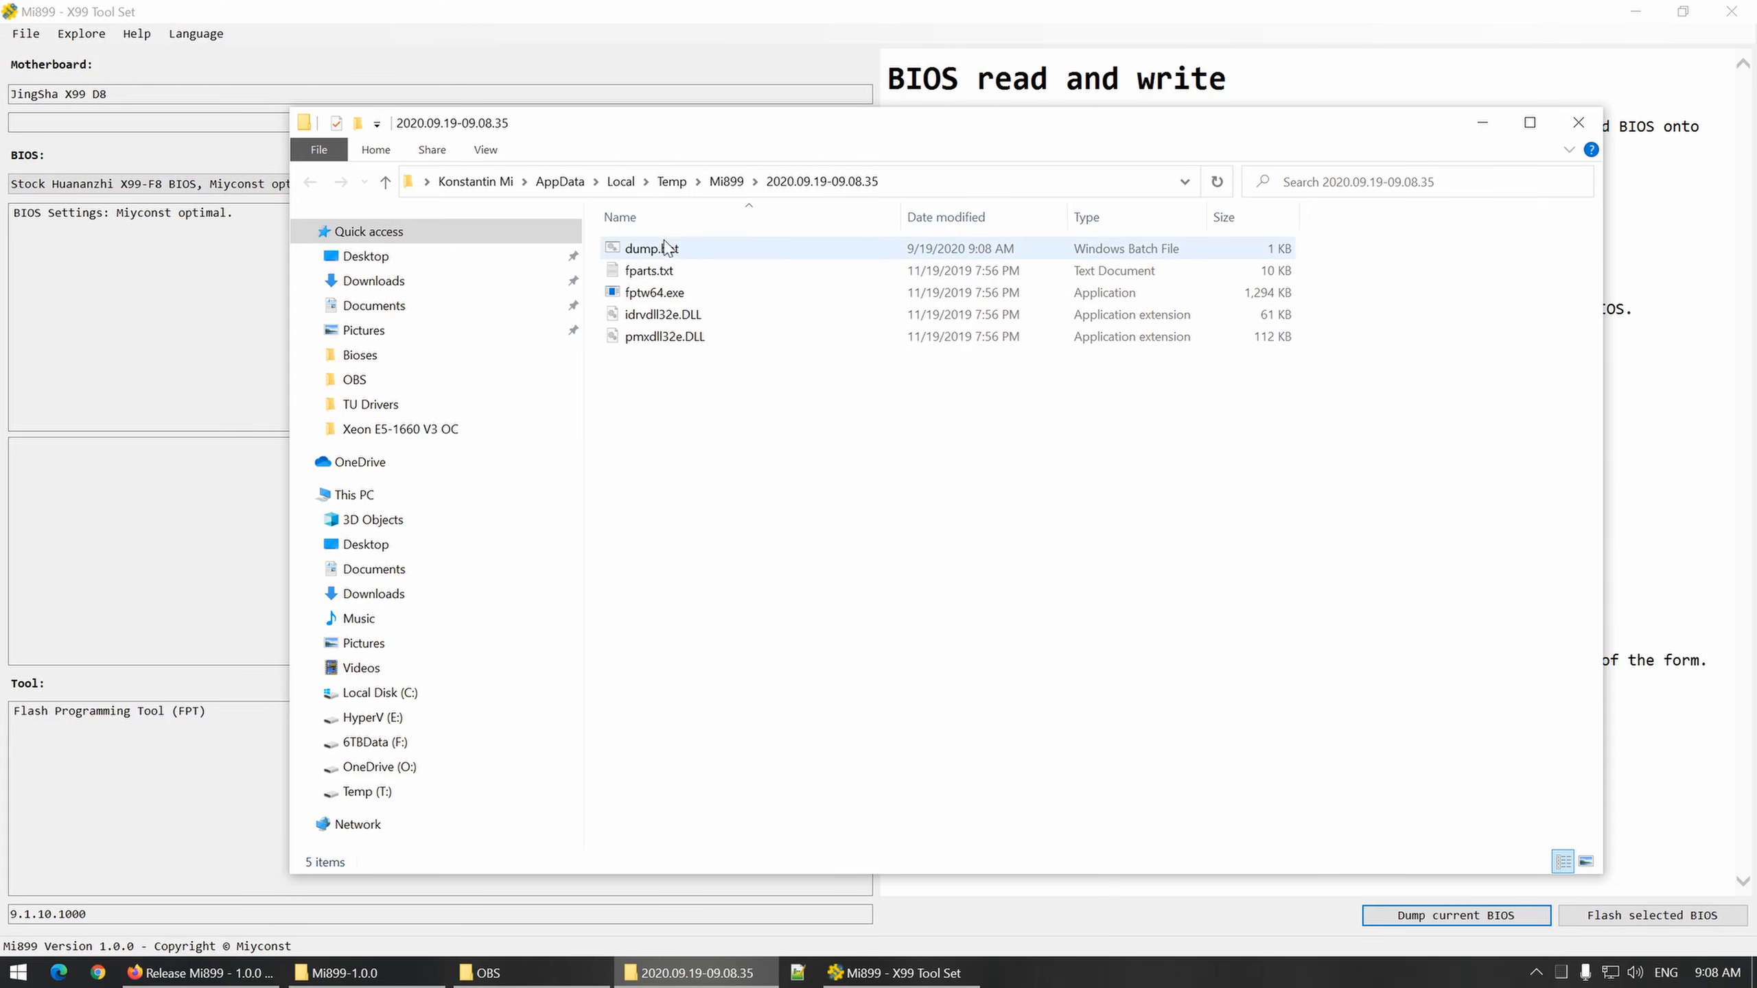
pyautogui.rightClick(650, 247)
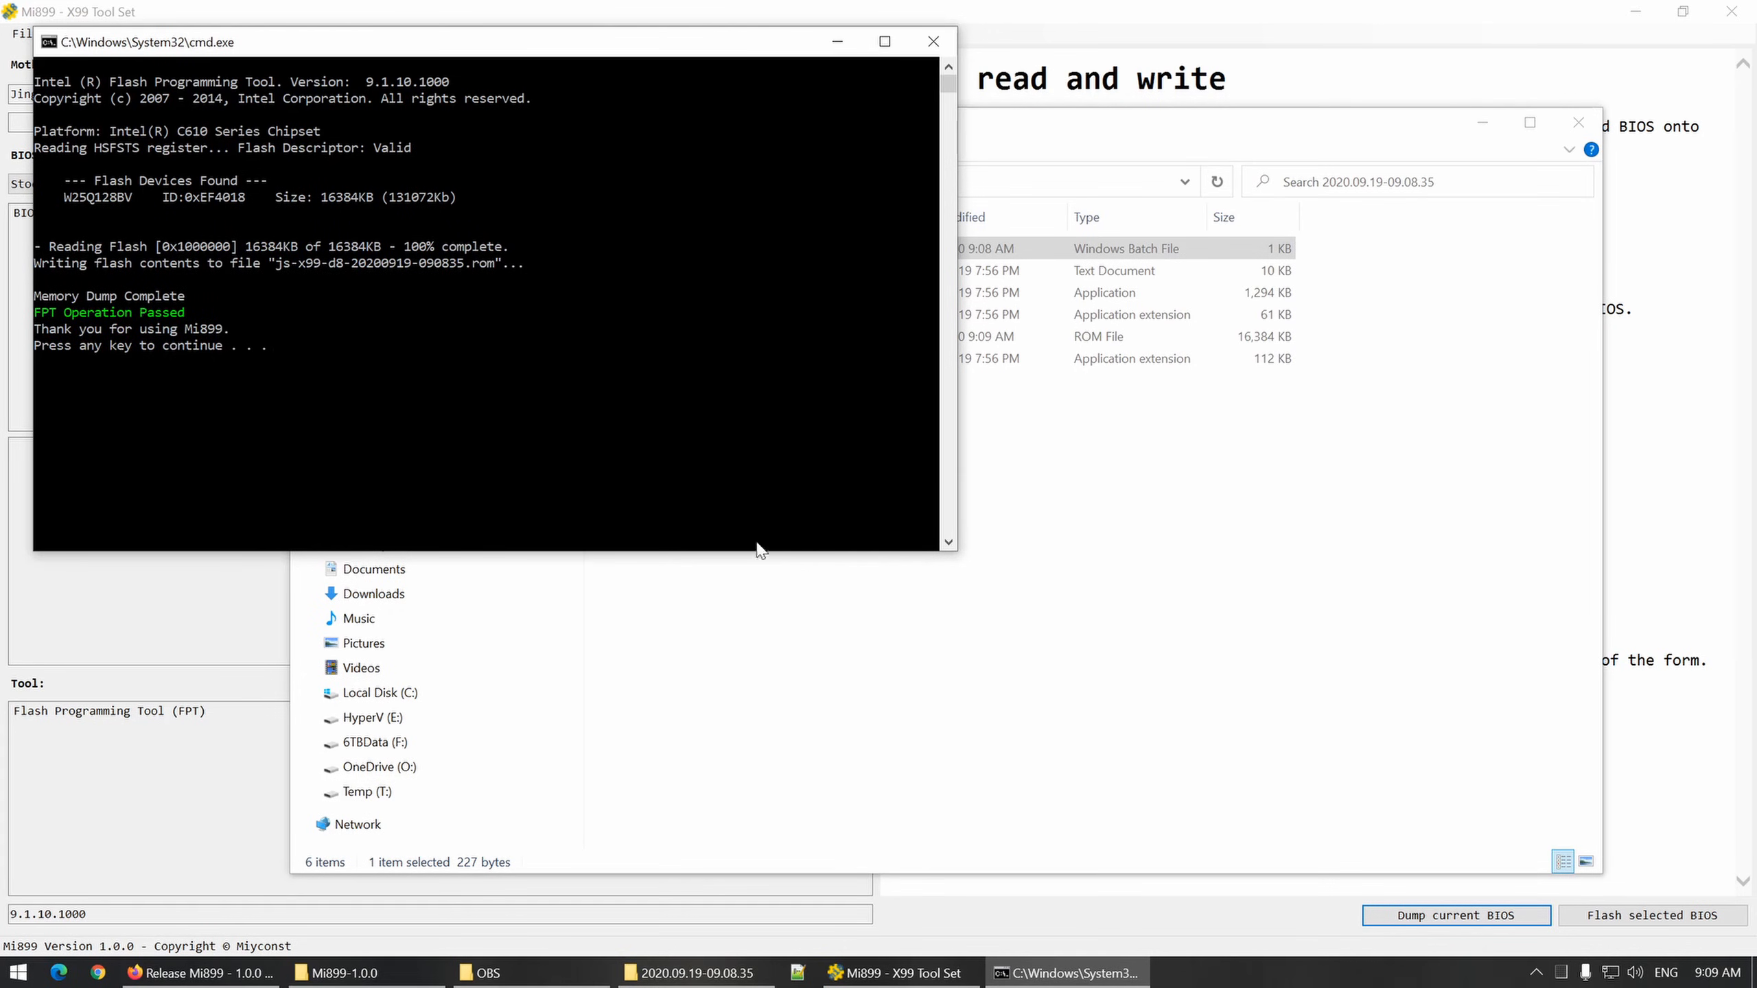
pyautogui.moveTo(298, 276)
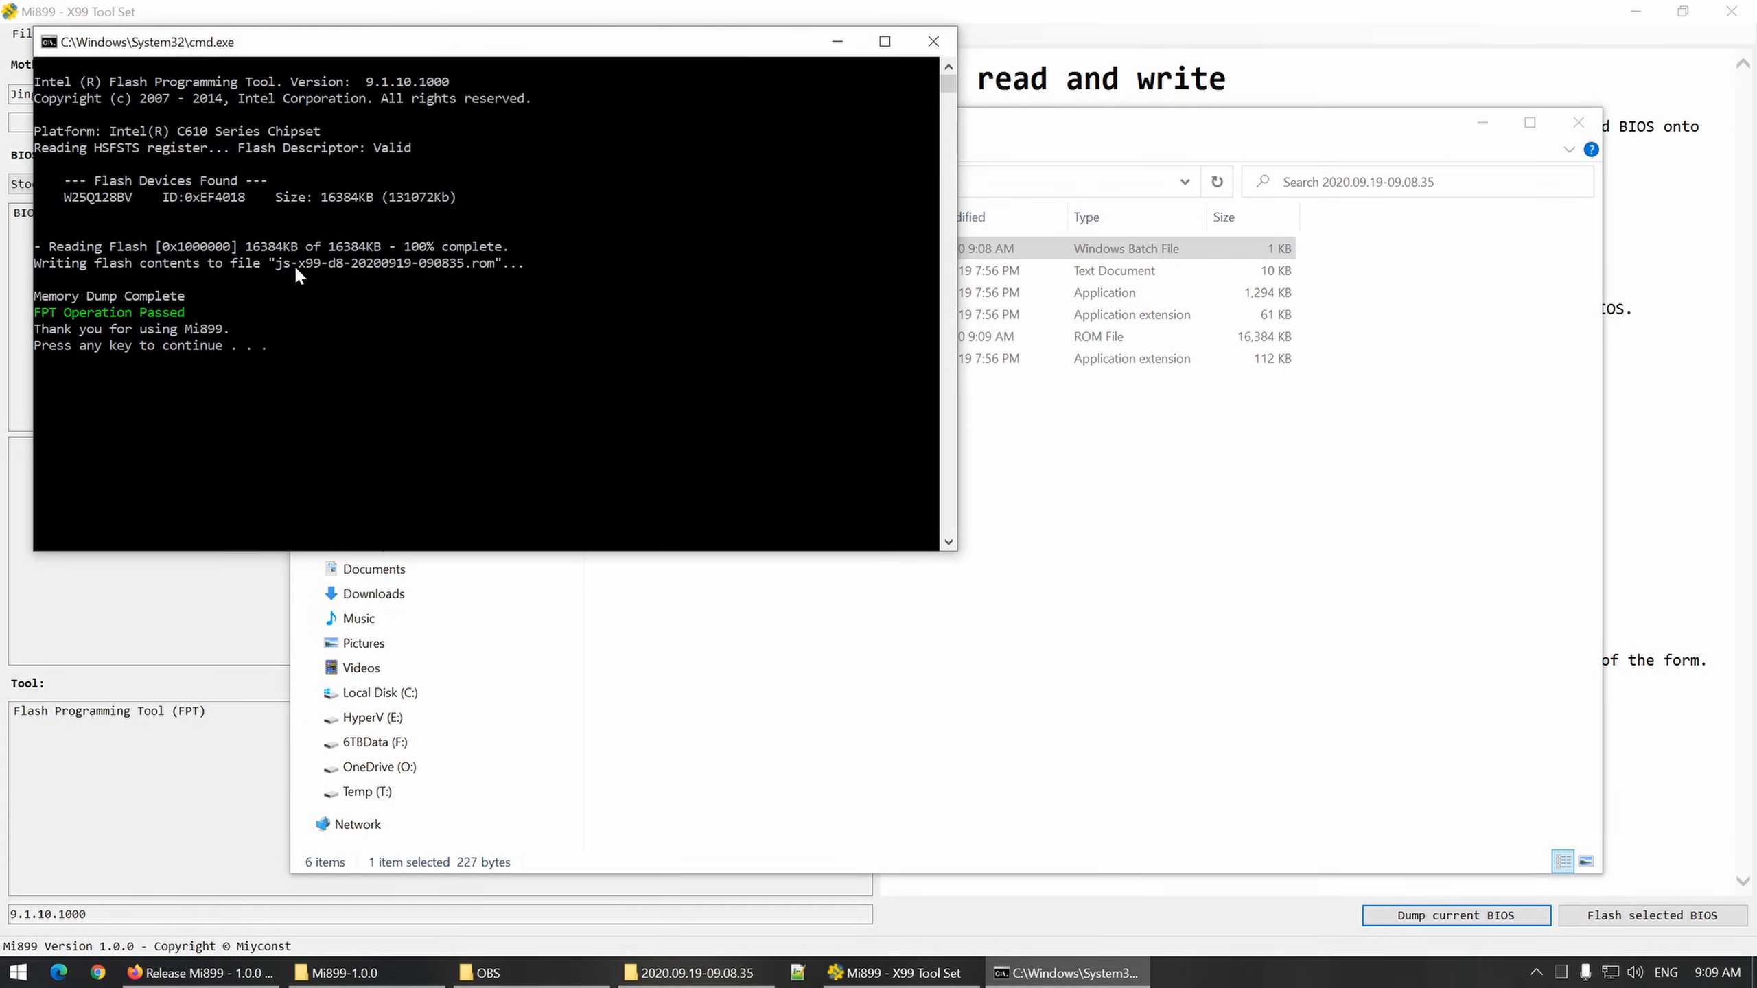
pyautogui.moveTo(352, 278)
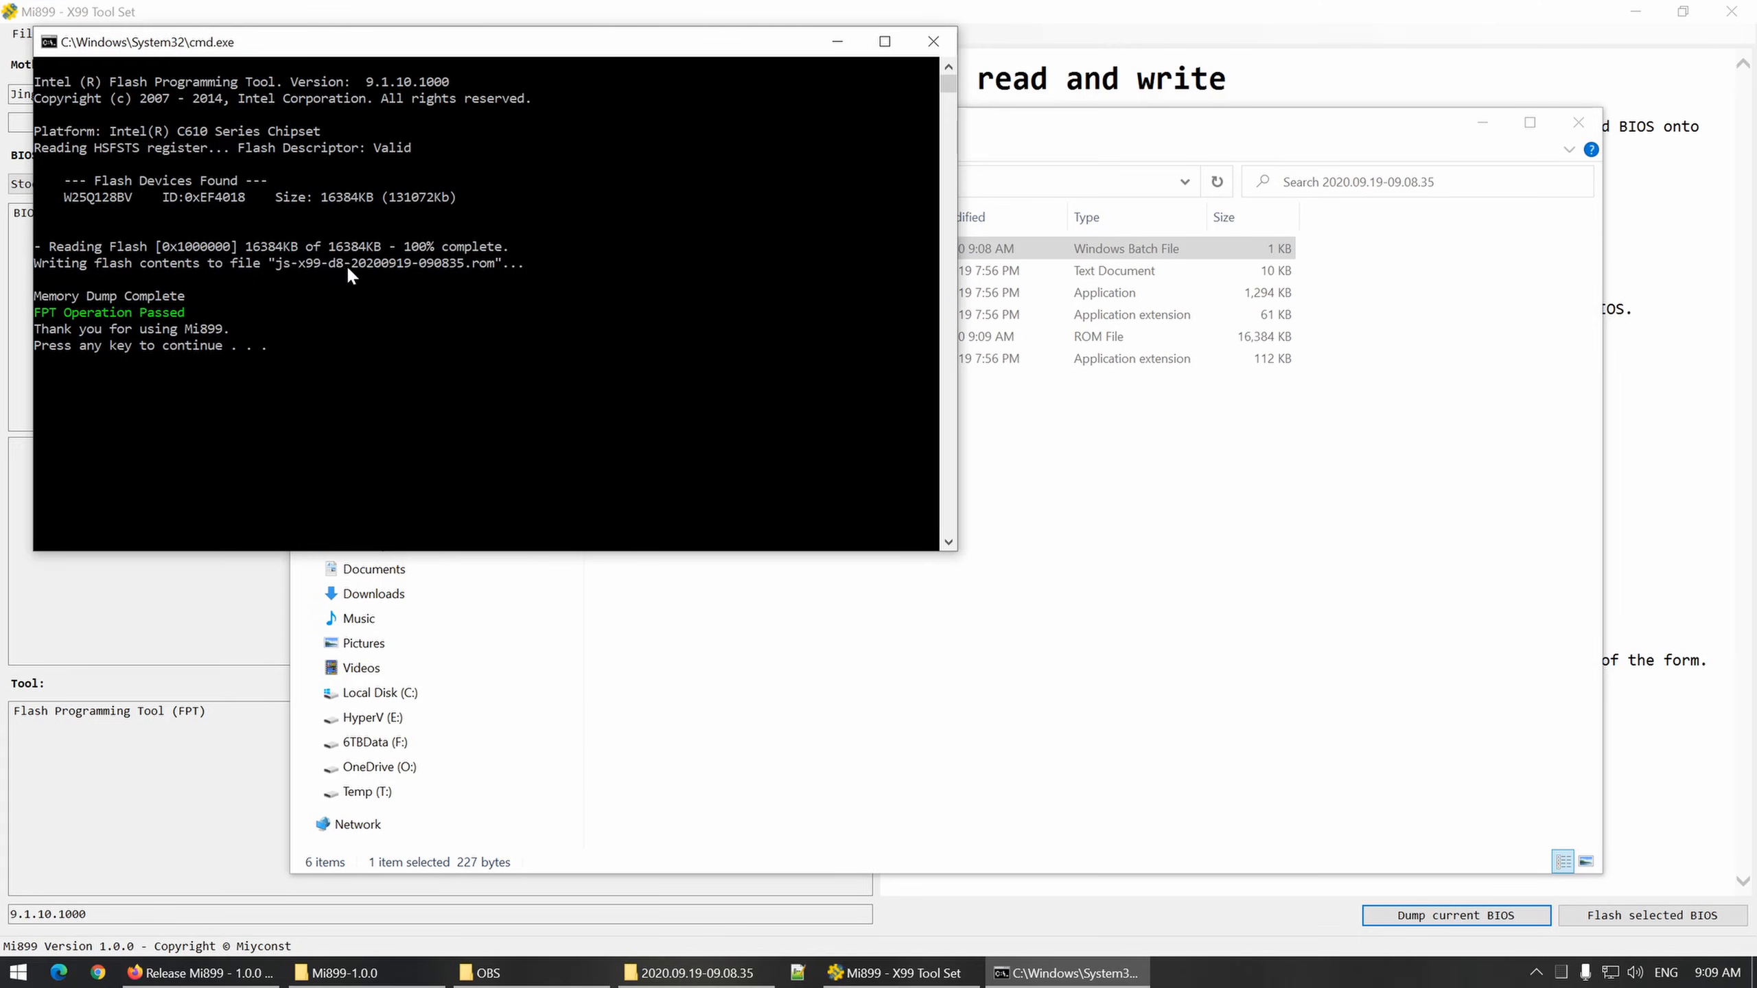
pyautogui.moveTo(717, 184)
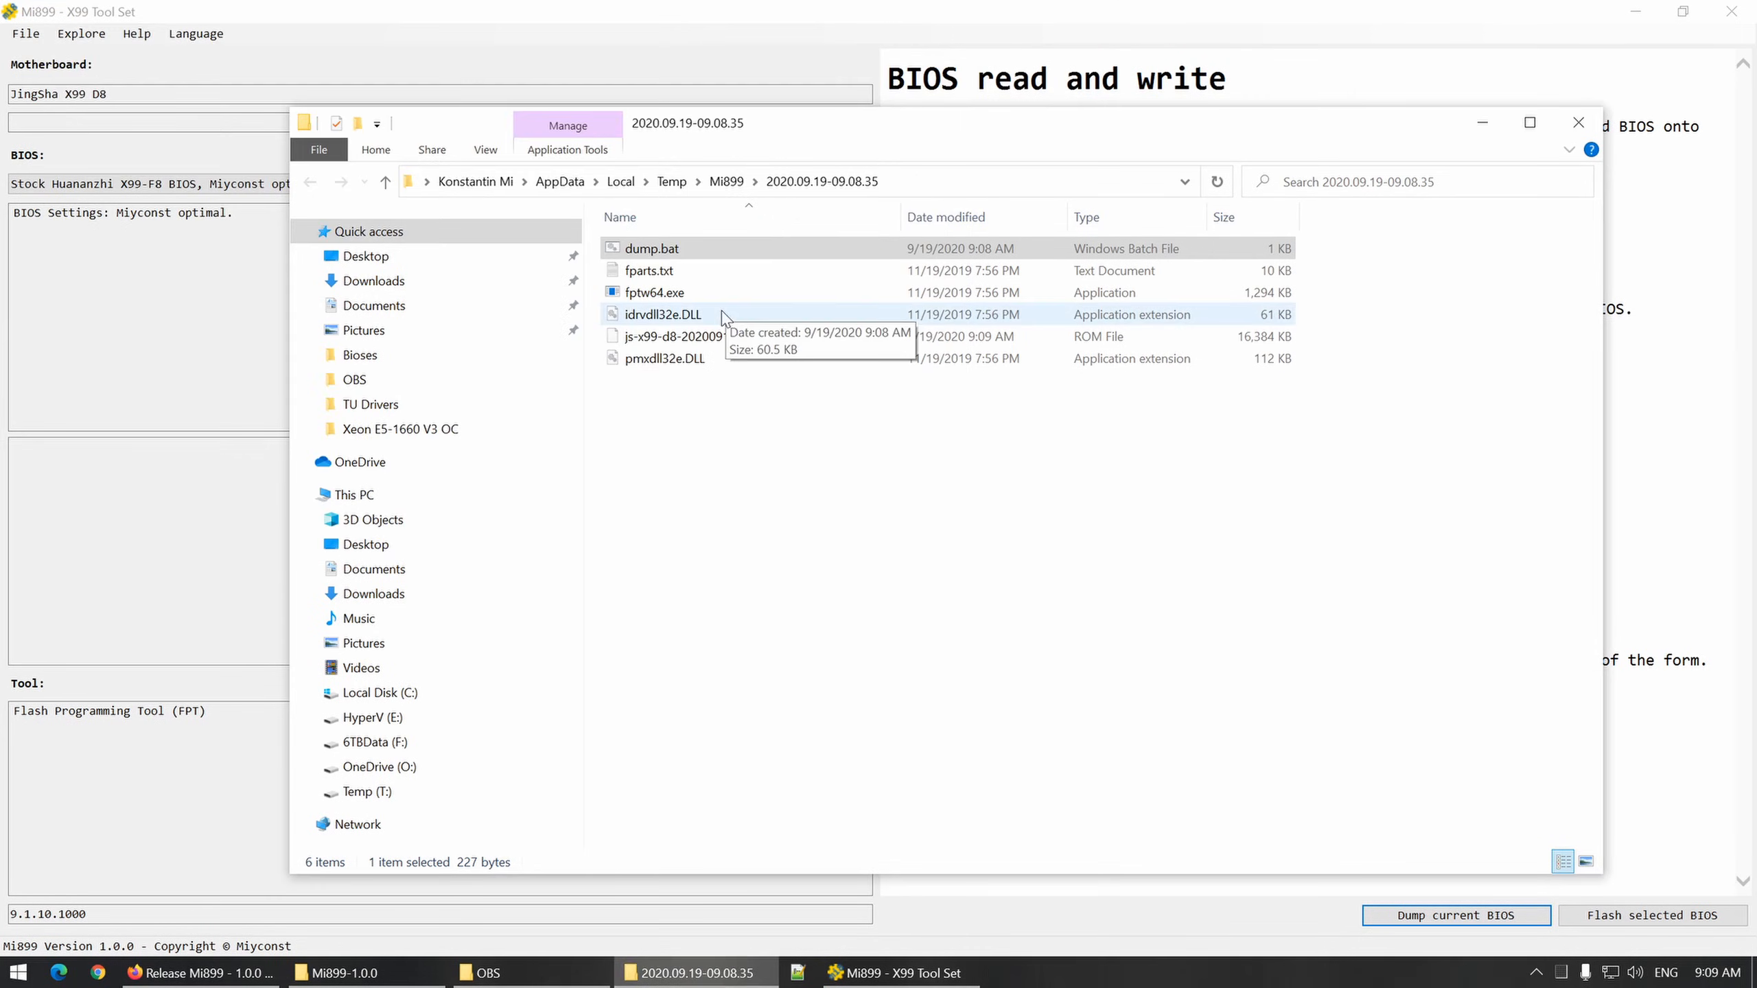
pyautogui.click(717, 336)
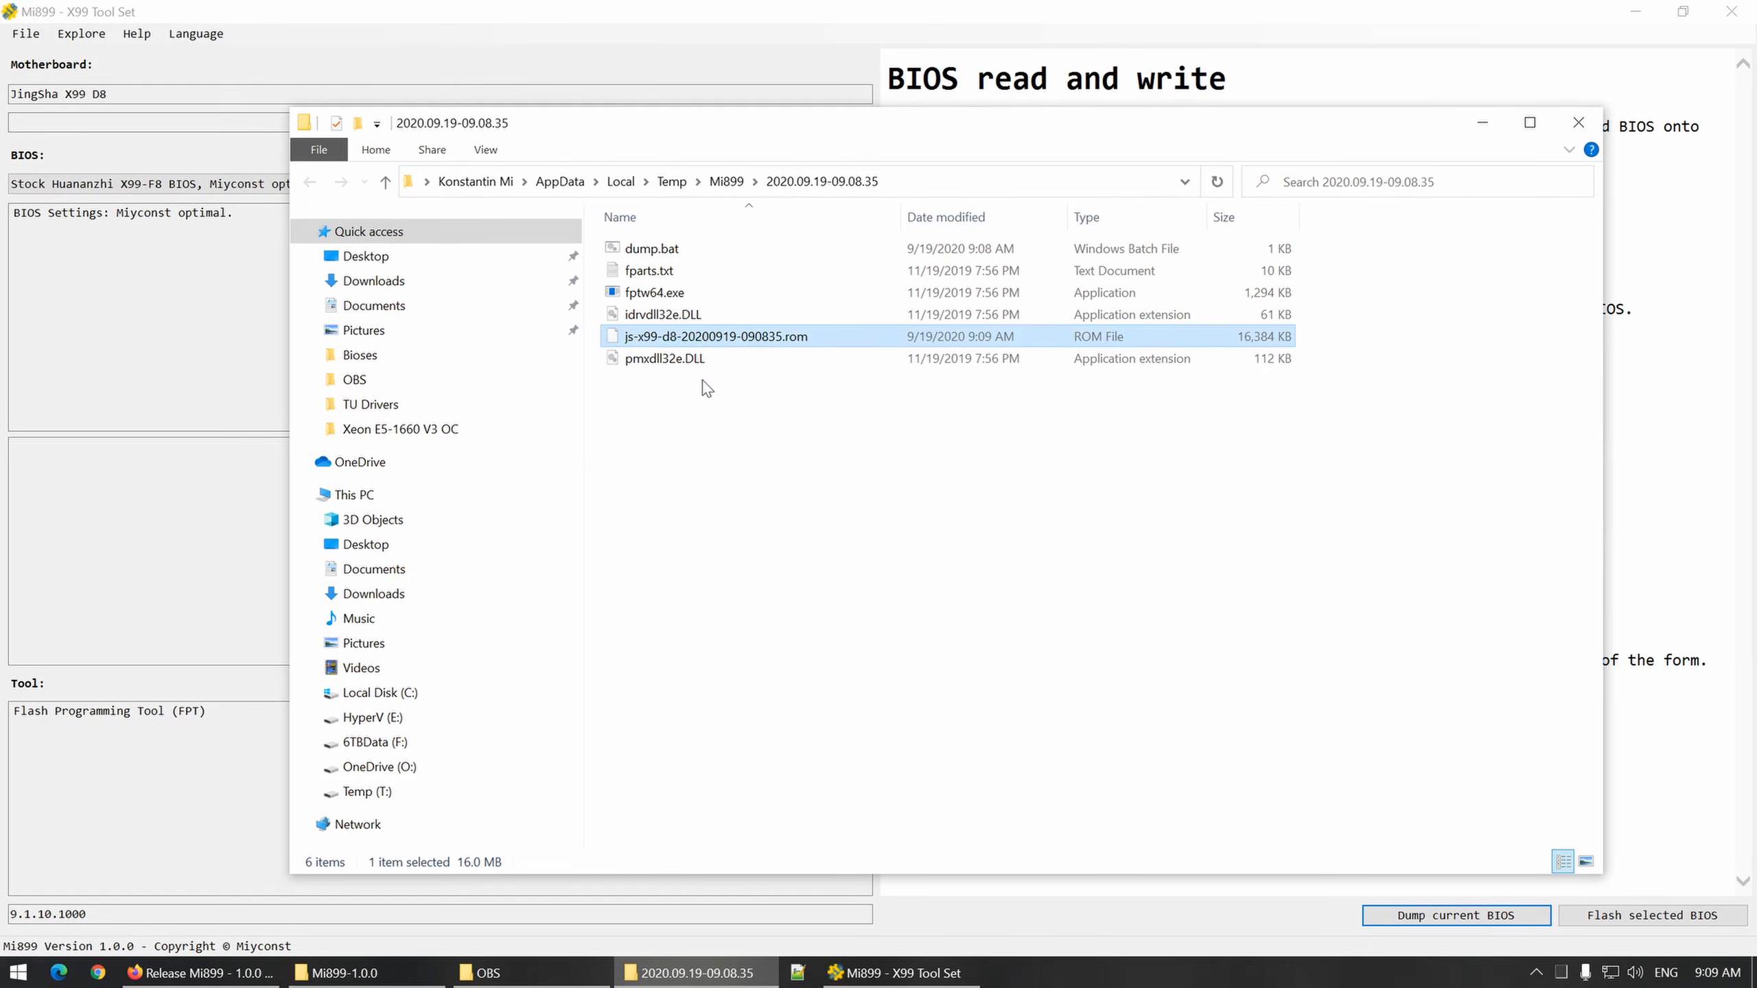
pyautogui.moveTo(699, 401)
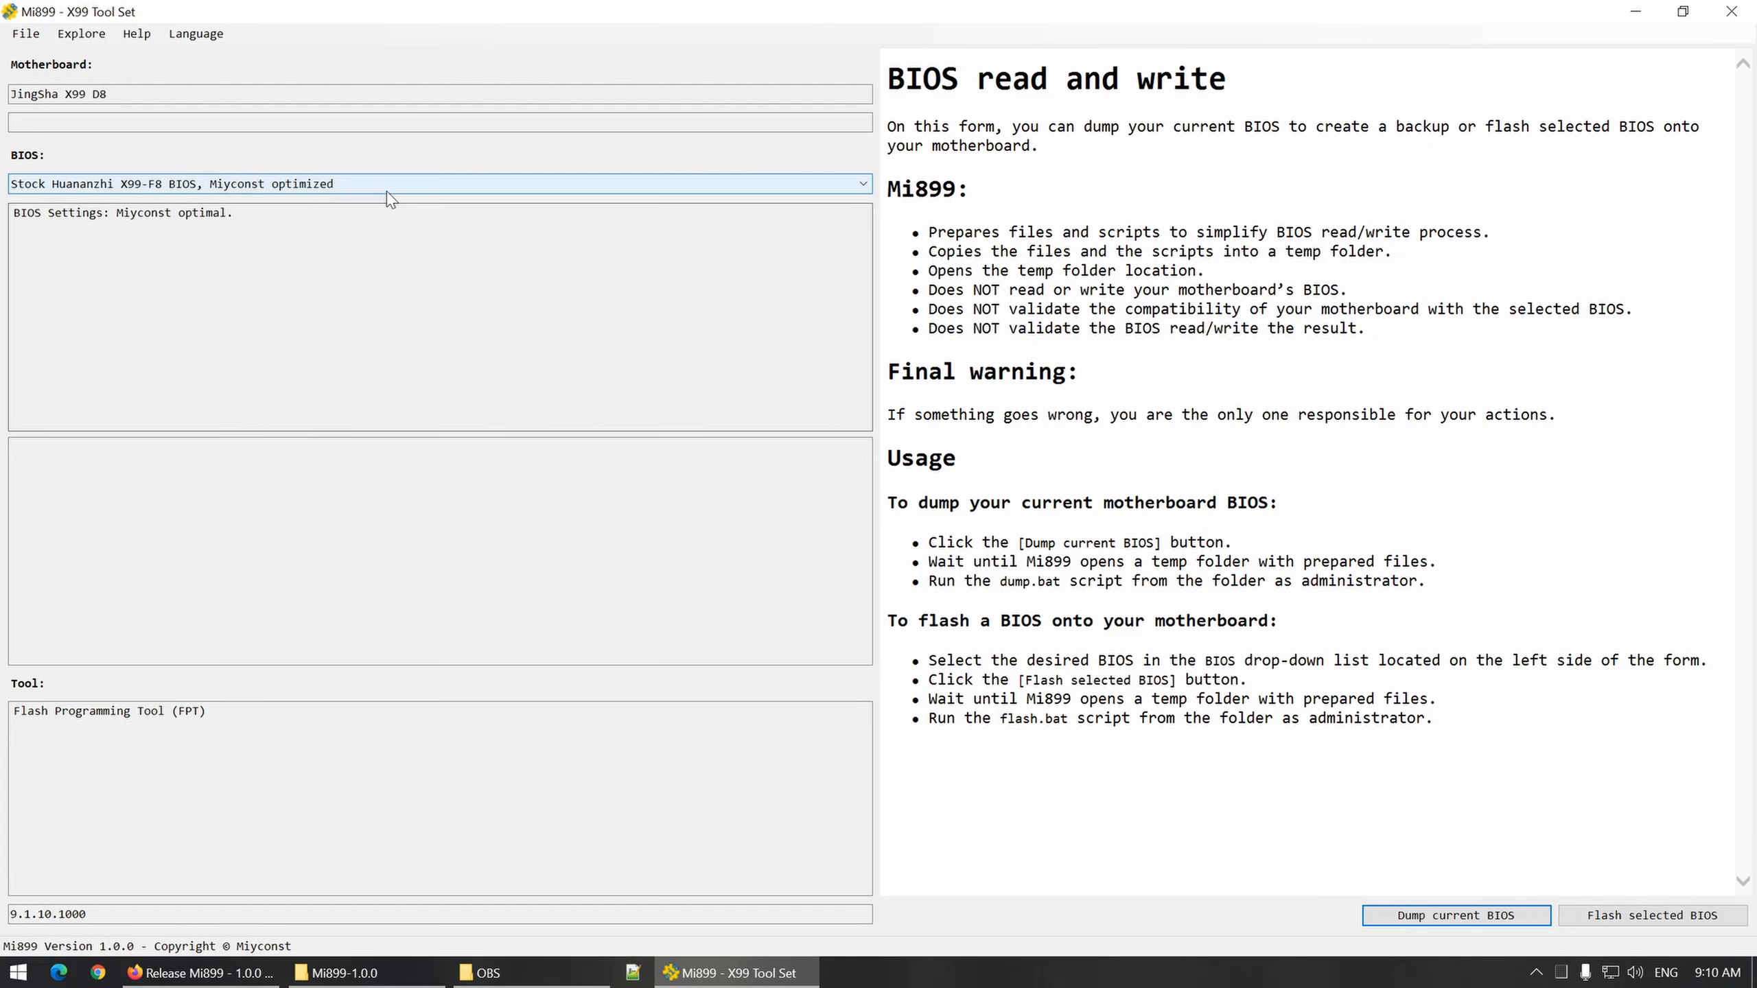
# Step: Choose the Stock Huananzhi X99-F8 TU FFS -70/50mv BIOS and check its IMC voltage setting
pyautogui.click(860, 183)
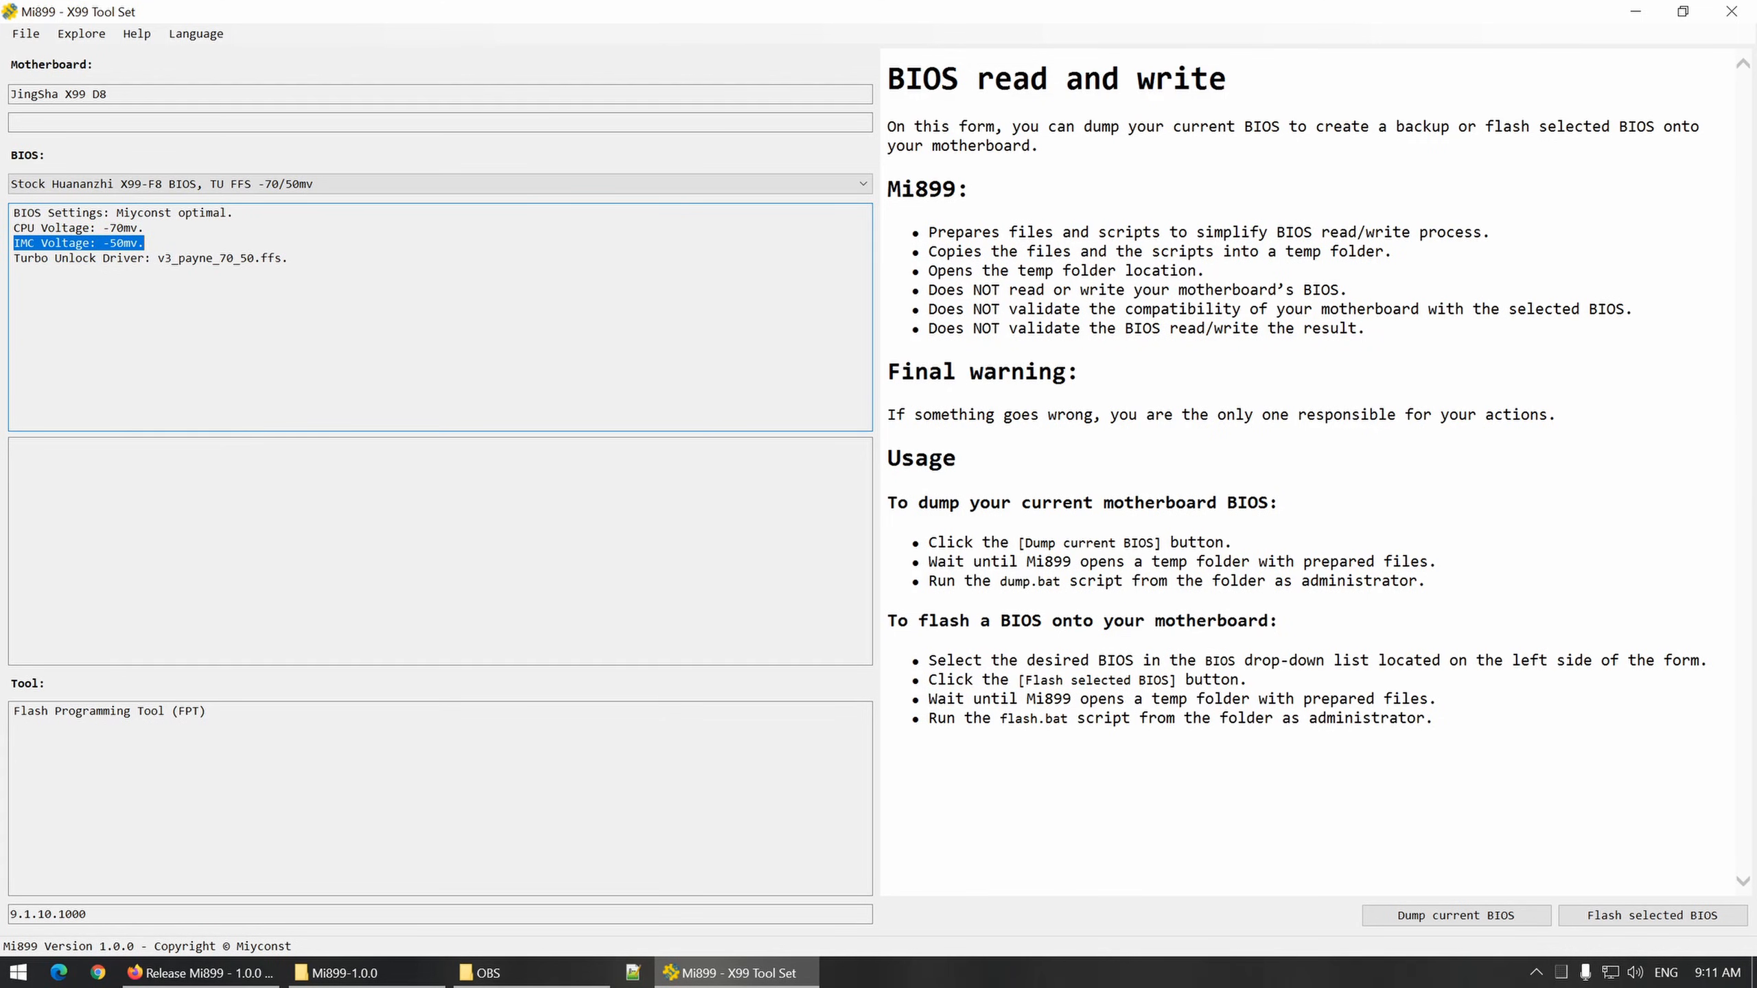
pyautogui.click(113, 258)
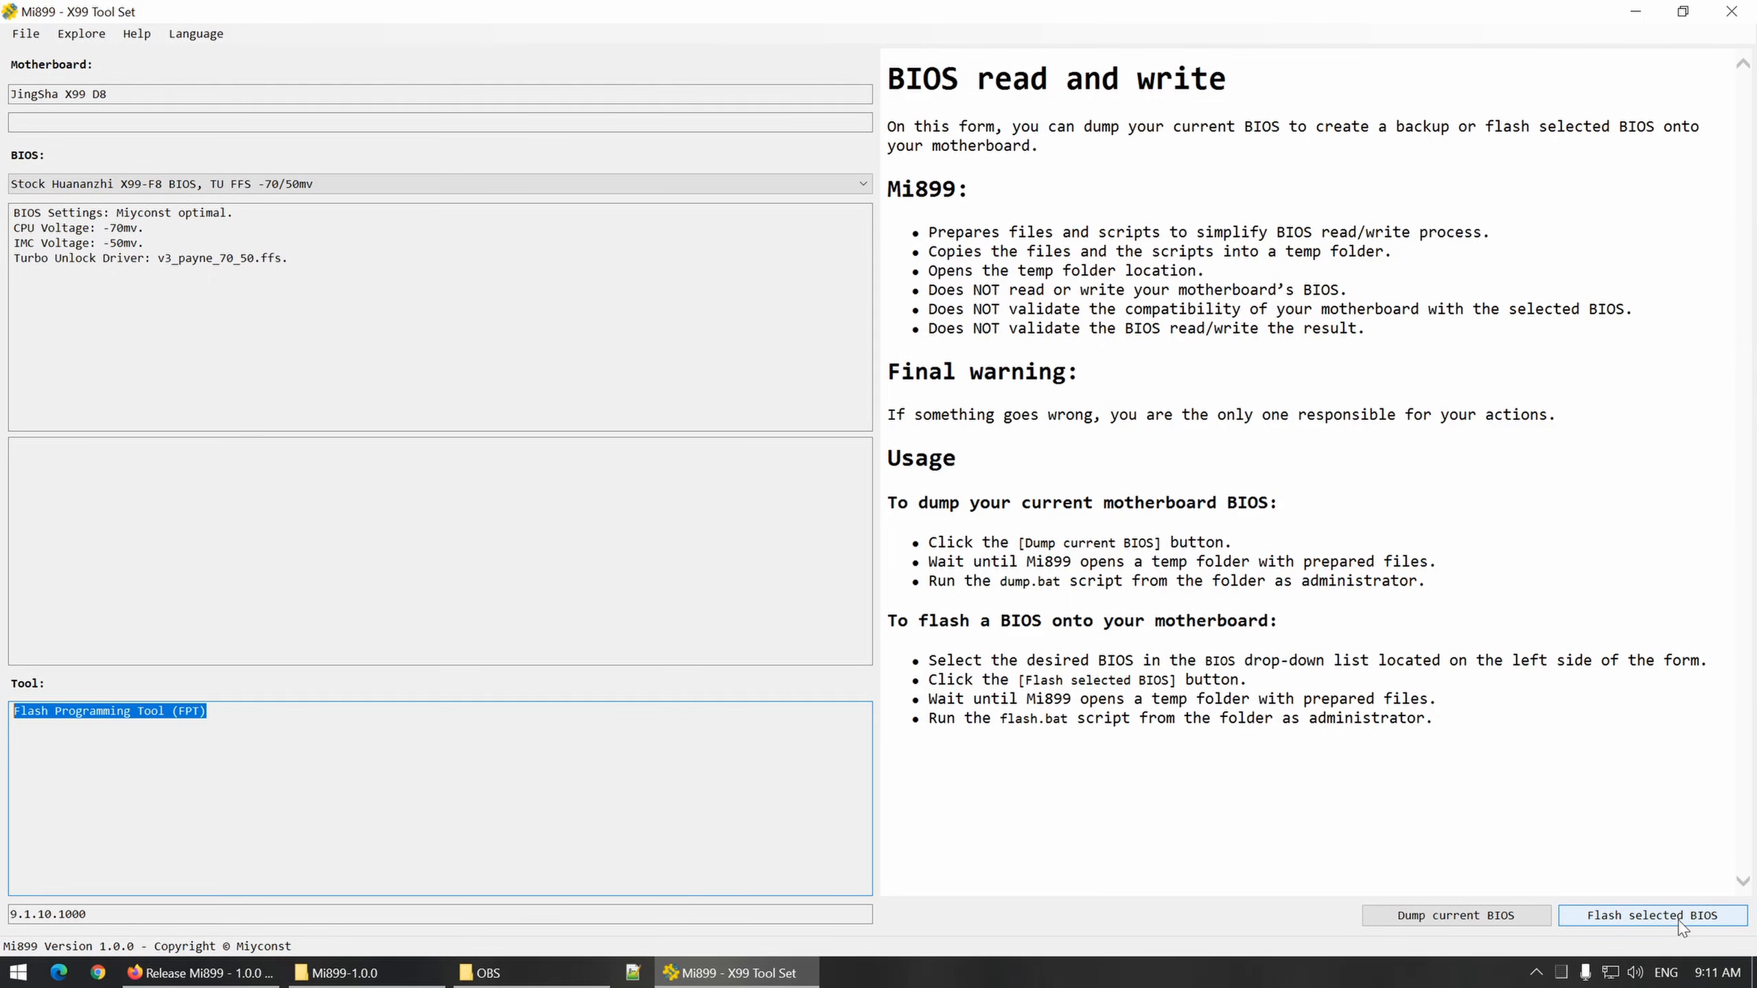
# Step: Generate the flash temp folder for the Huananzhi BIOS and view flash.bat in Notepad++
pyautogui.click(1649, 915)
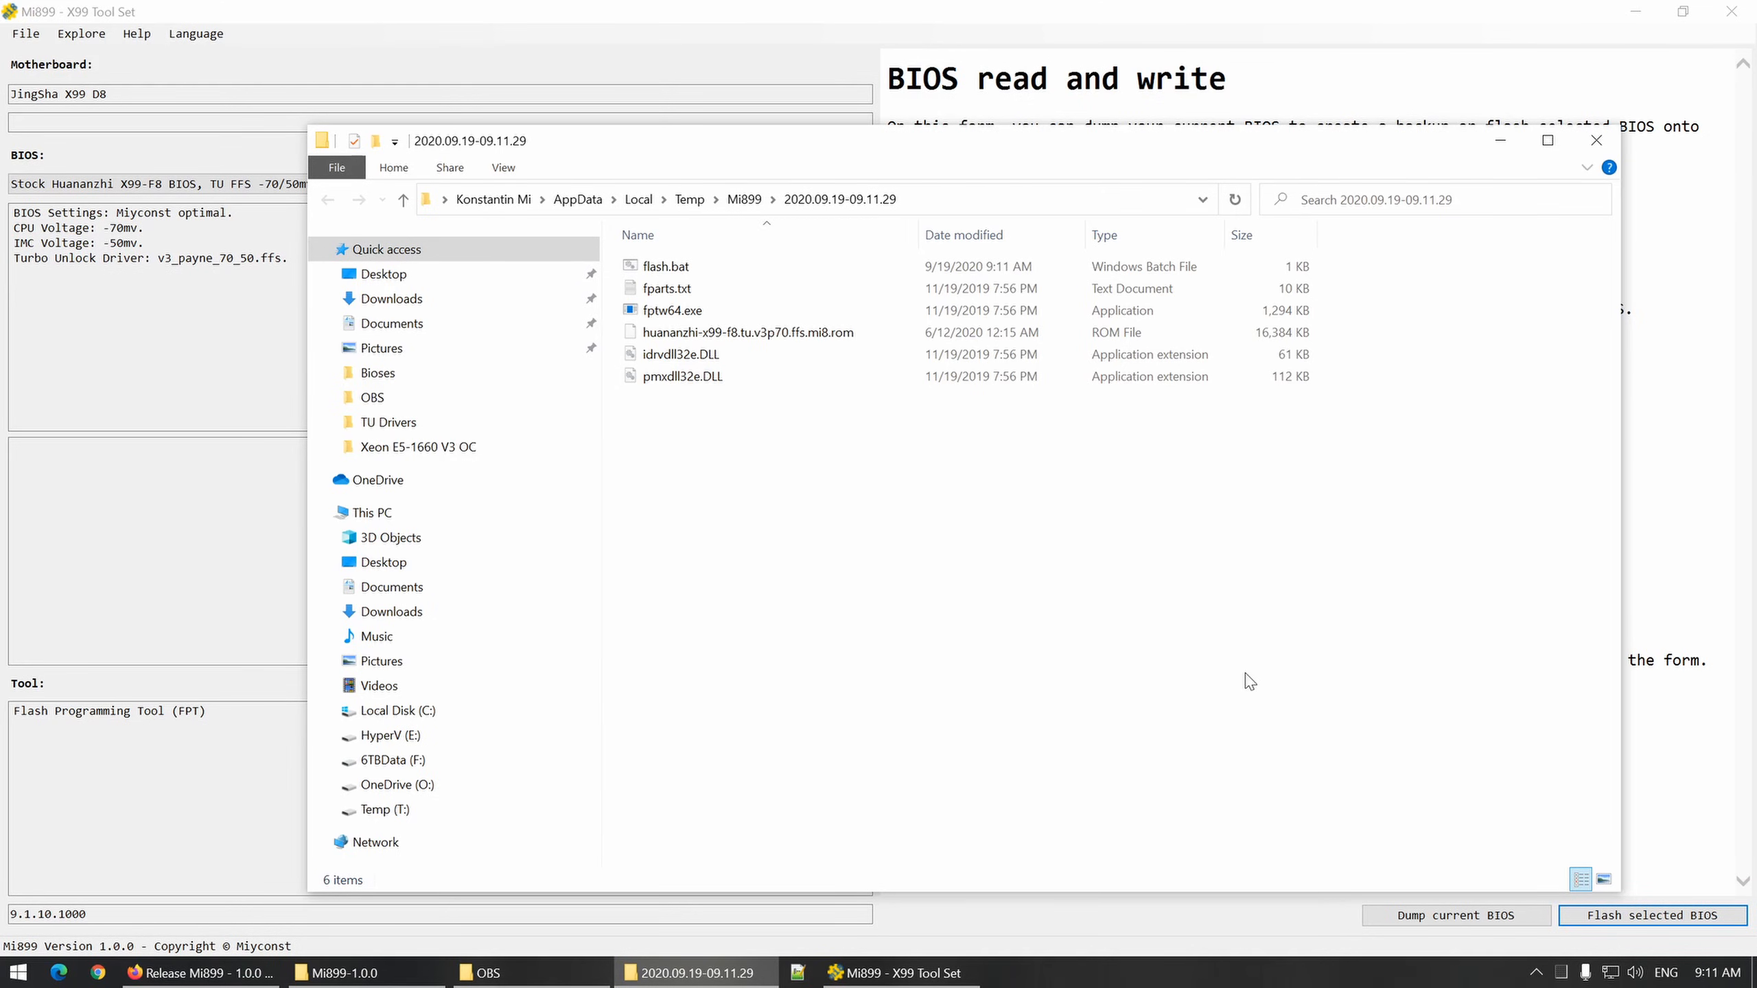
pyautogui.moveTo(964, 559)
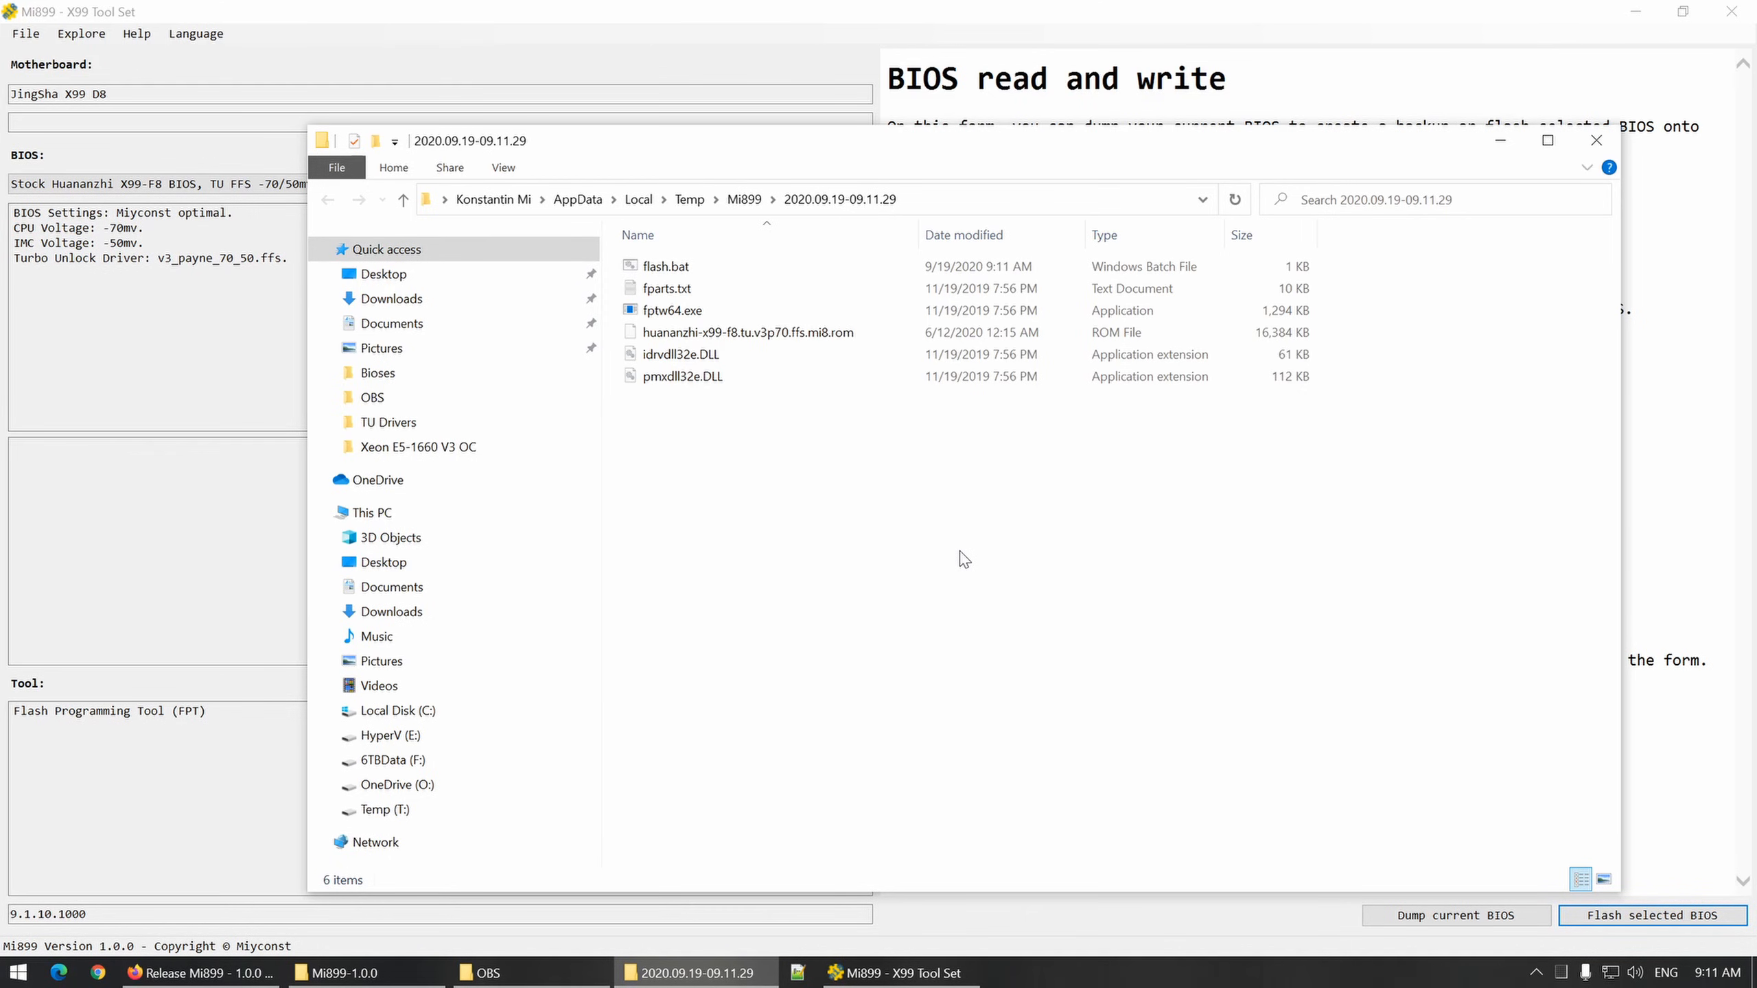
pyautogui.moveTo(709, 369)
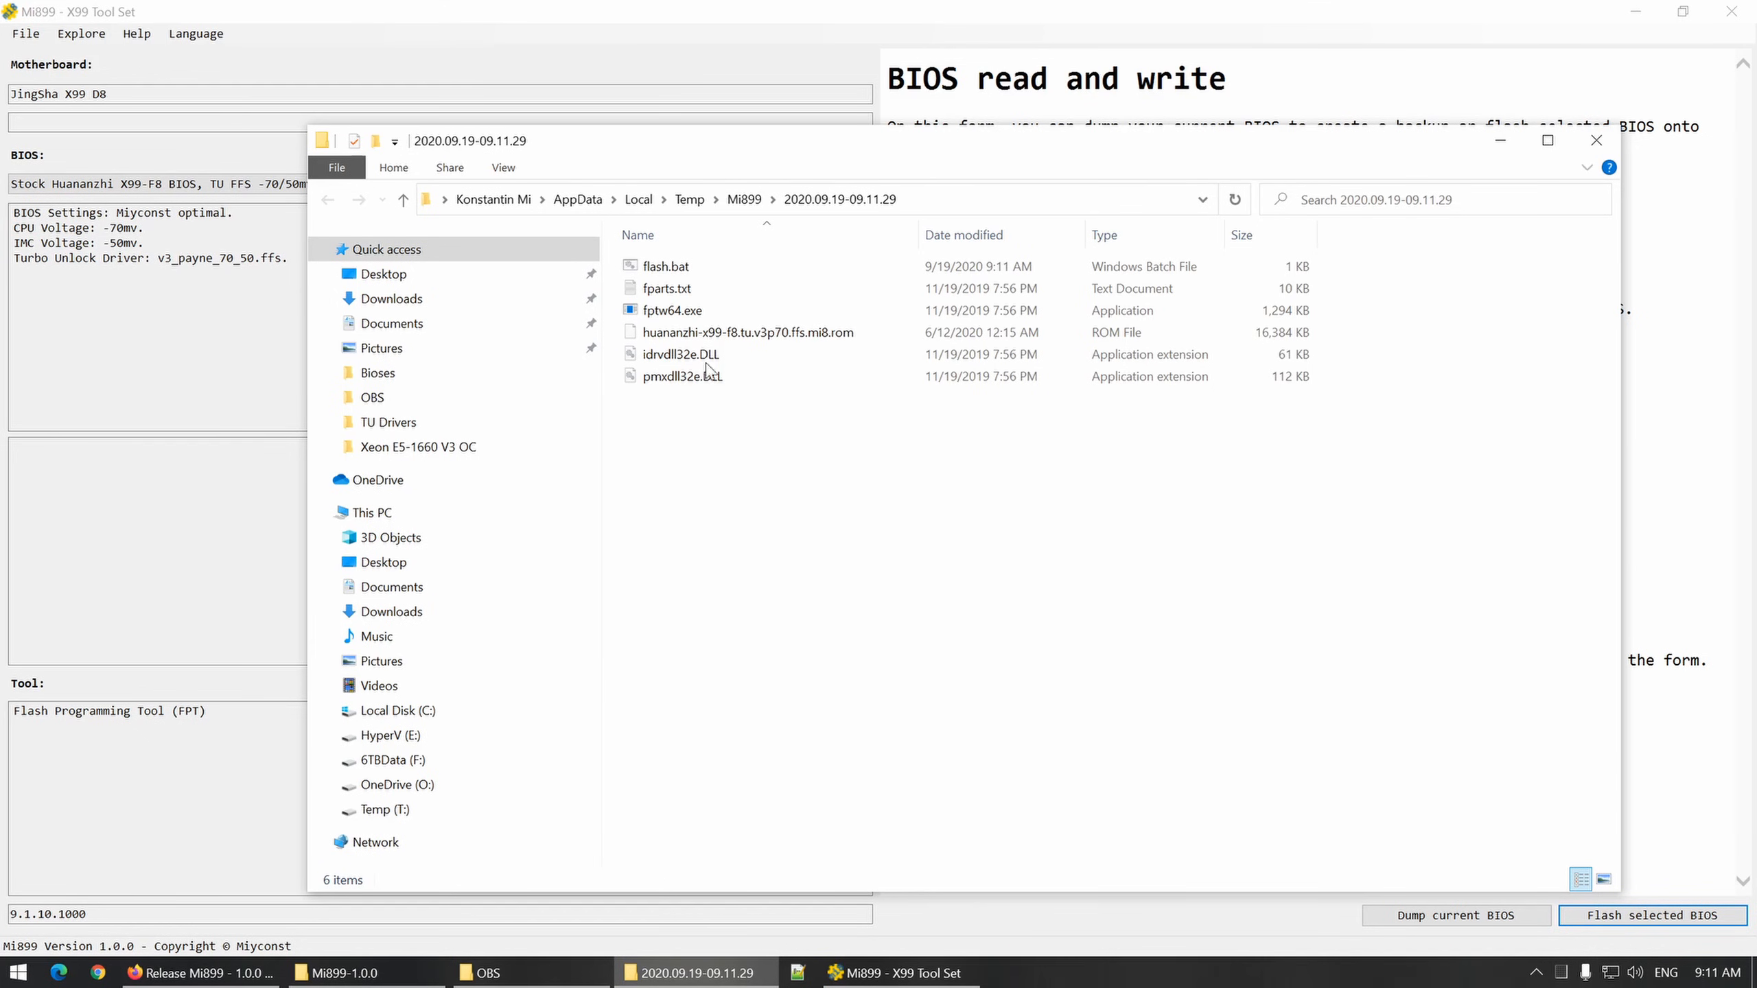
pyautogui.rightClick(664, 265)
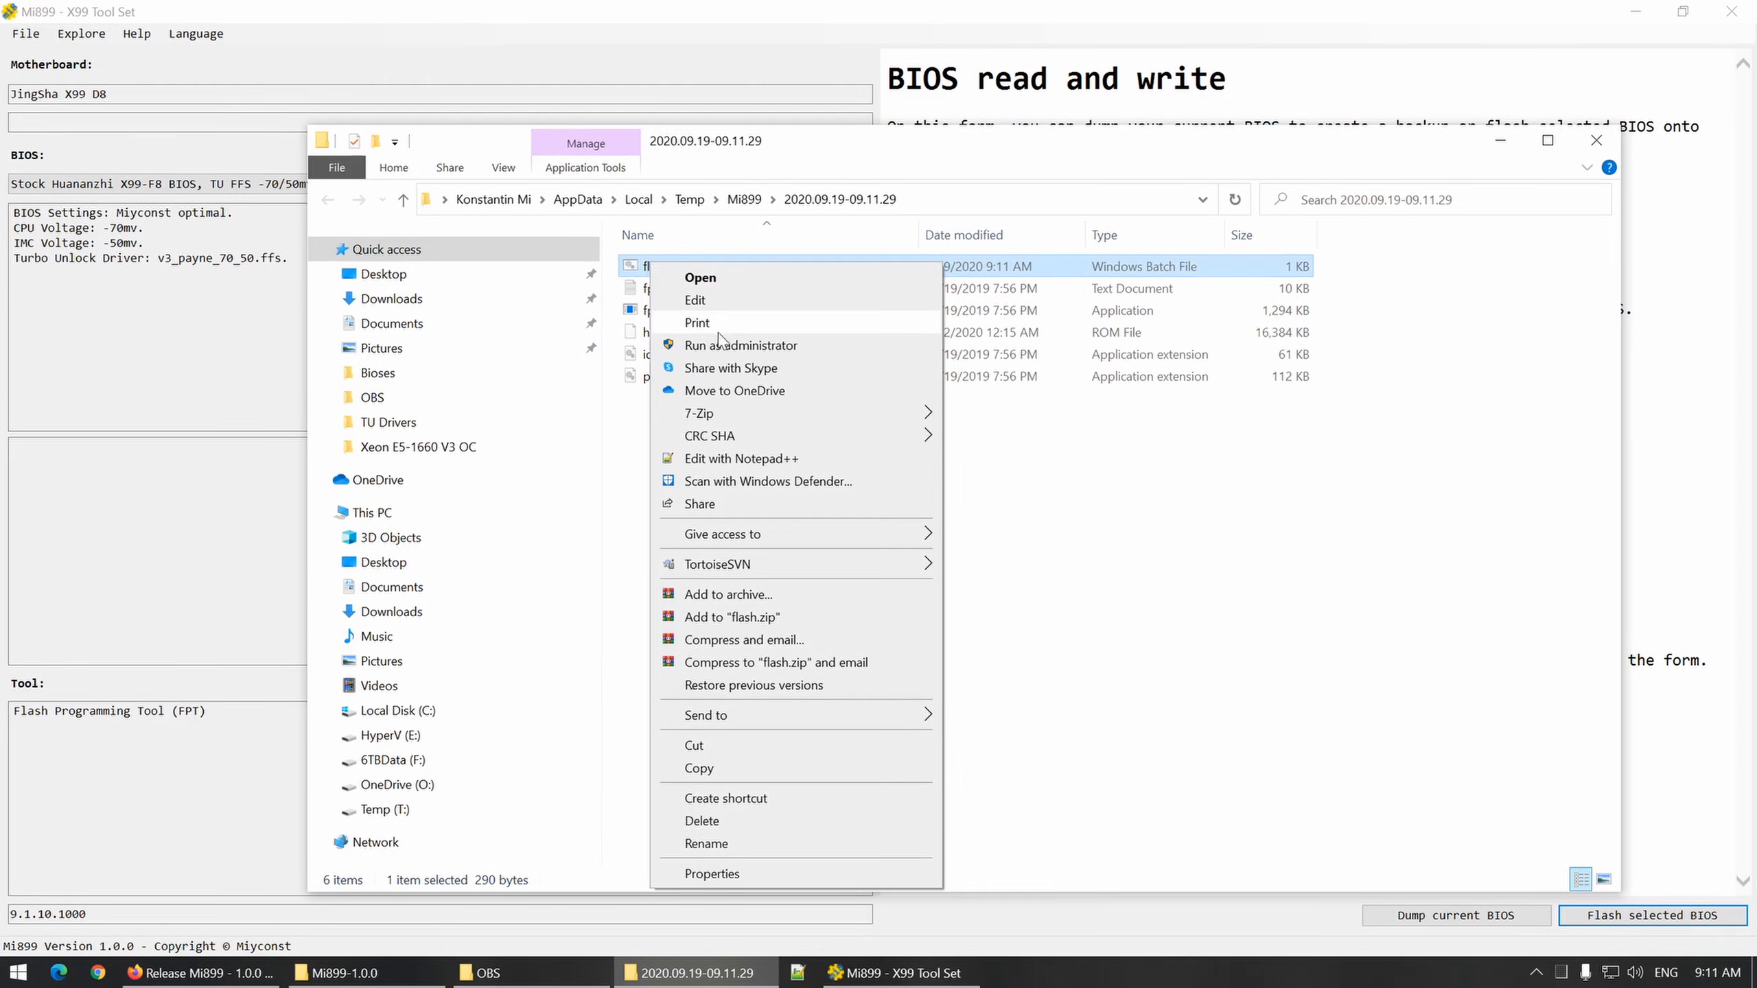
pyautogui.moveTo(741, 459)
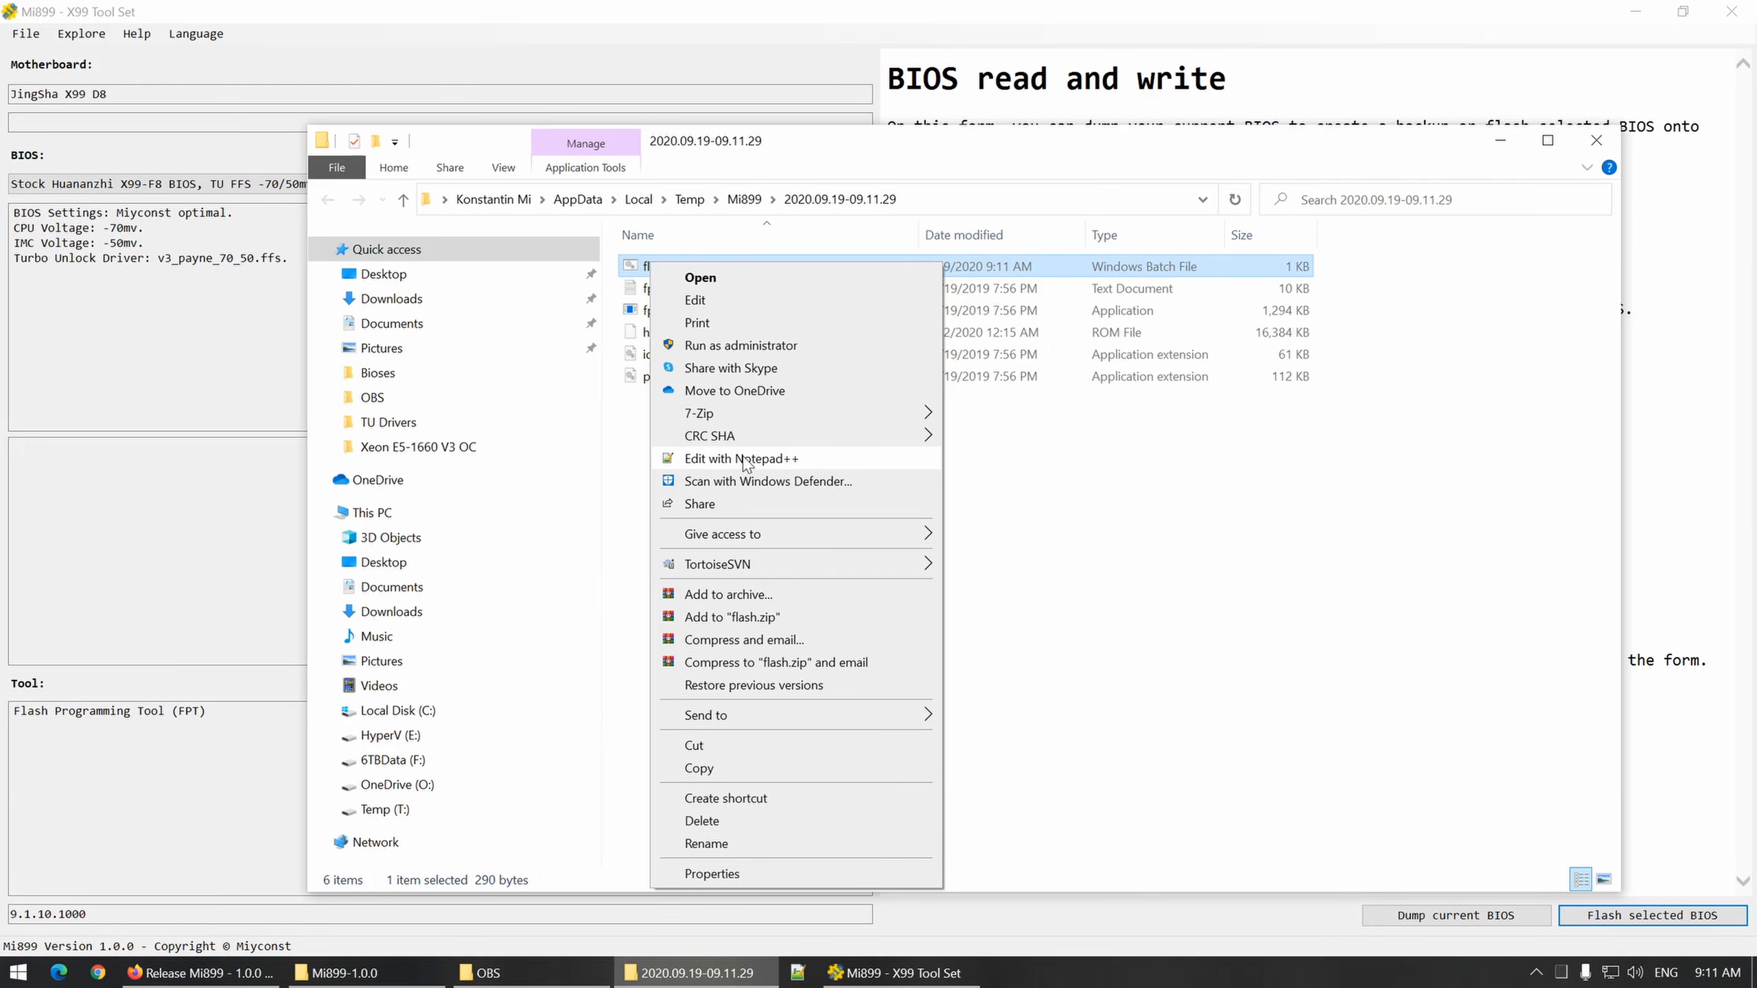
pyautogui.click(741, 459)
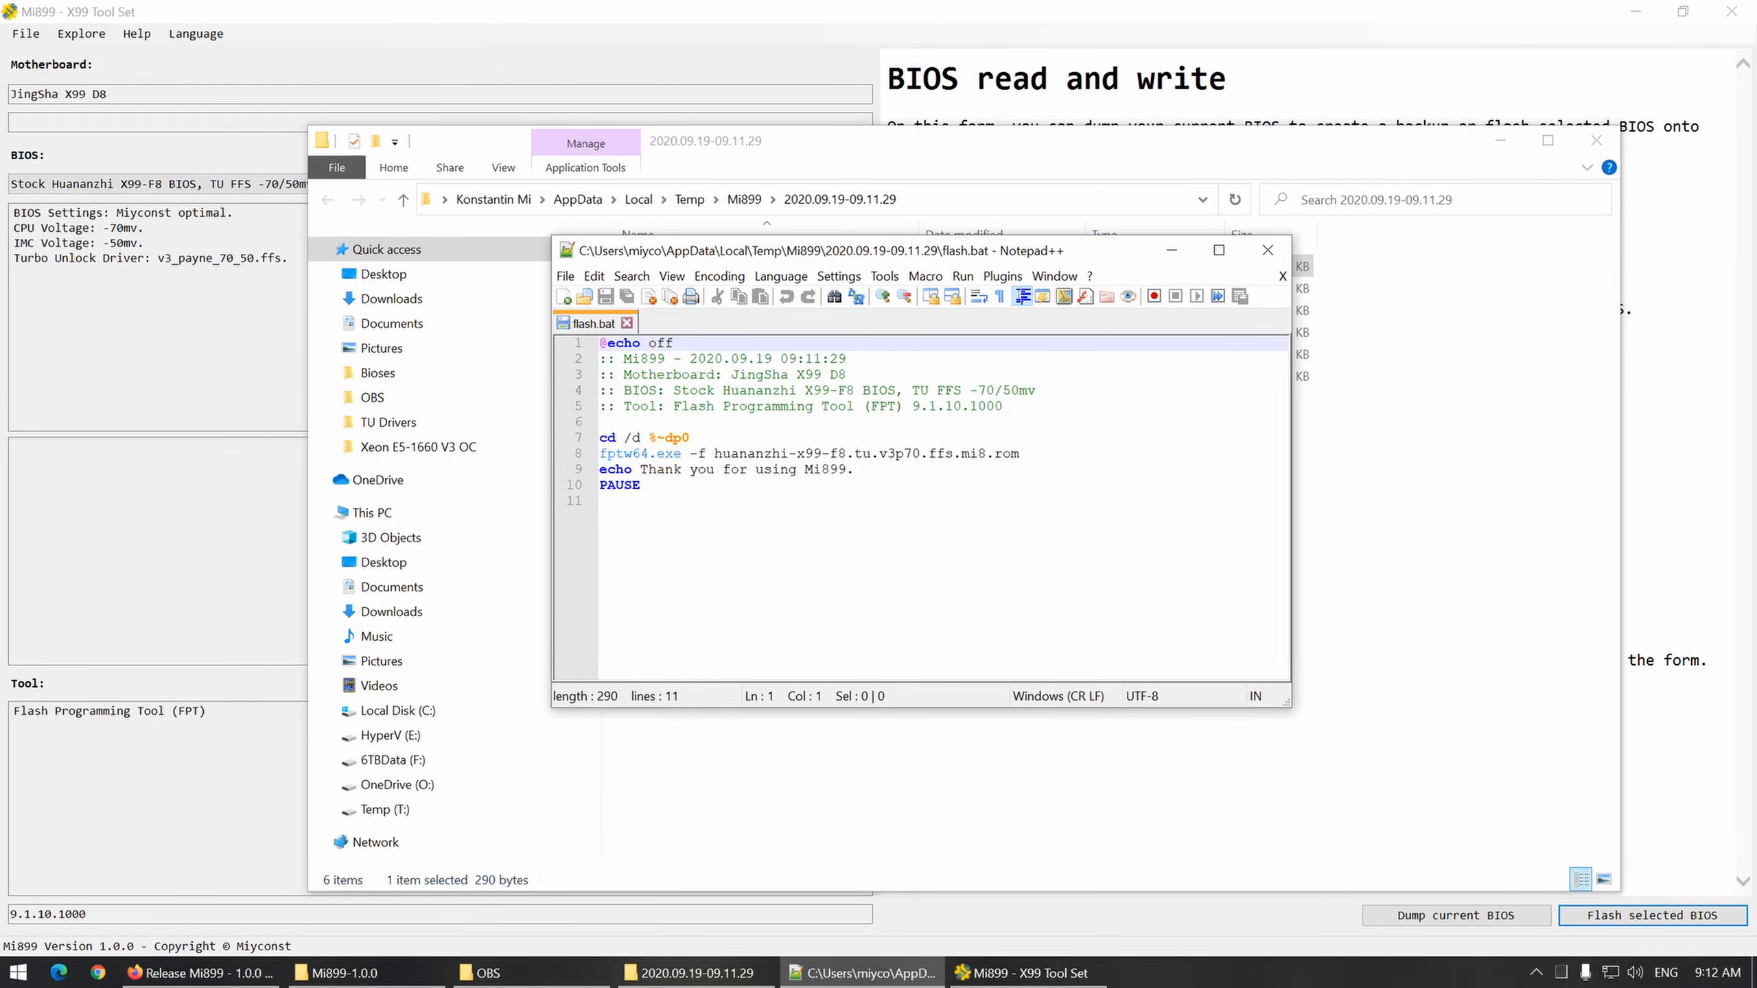
# Step: Review the fptw64.exe -f flash command in the script, then close the editor
pyautogui.click(617, 453)
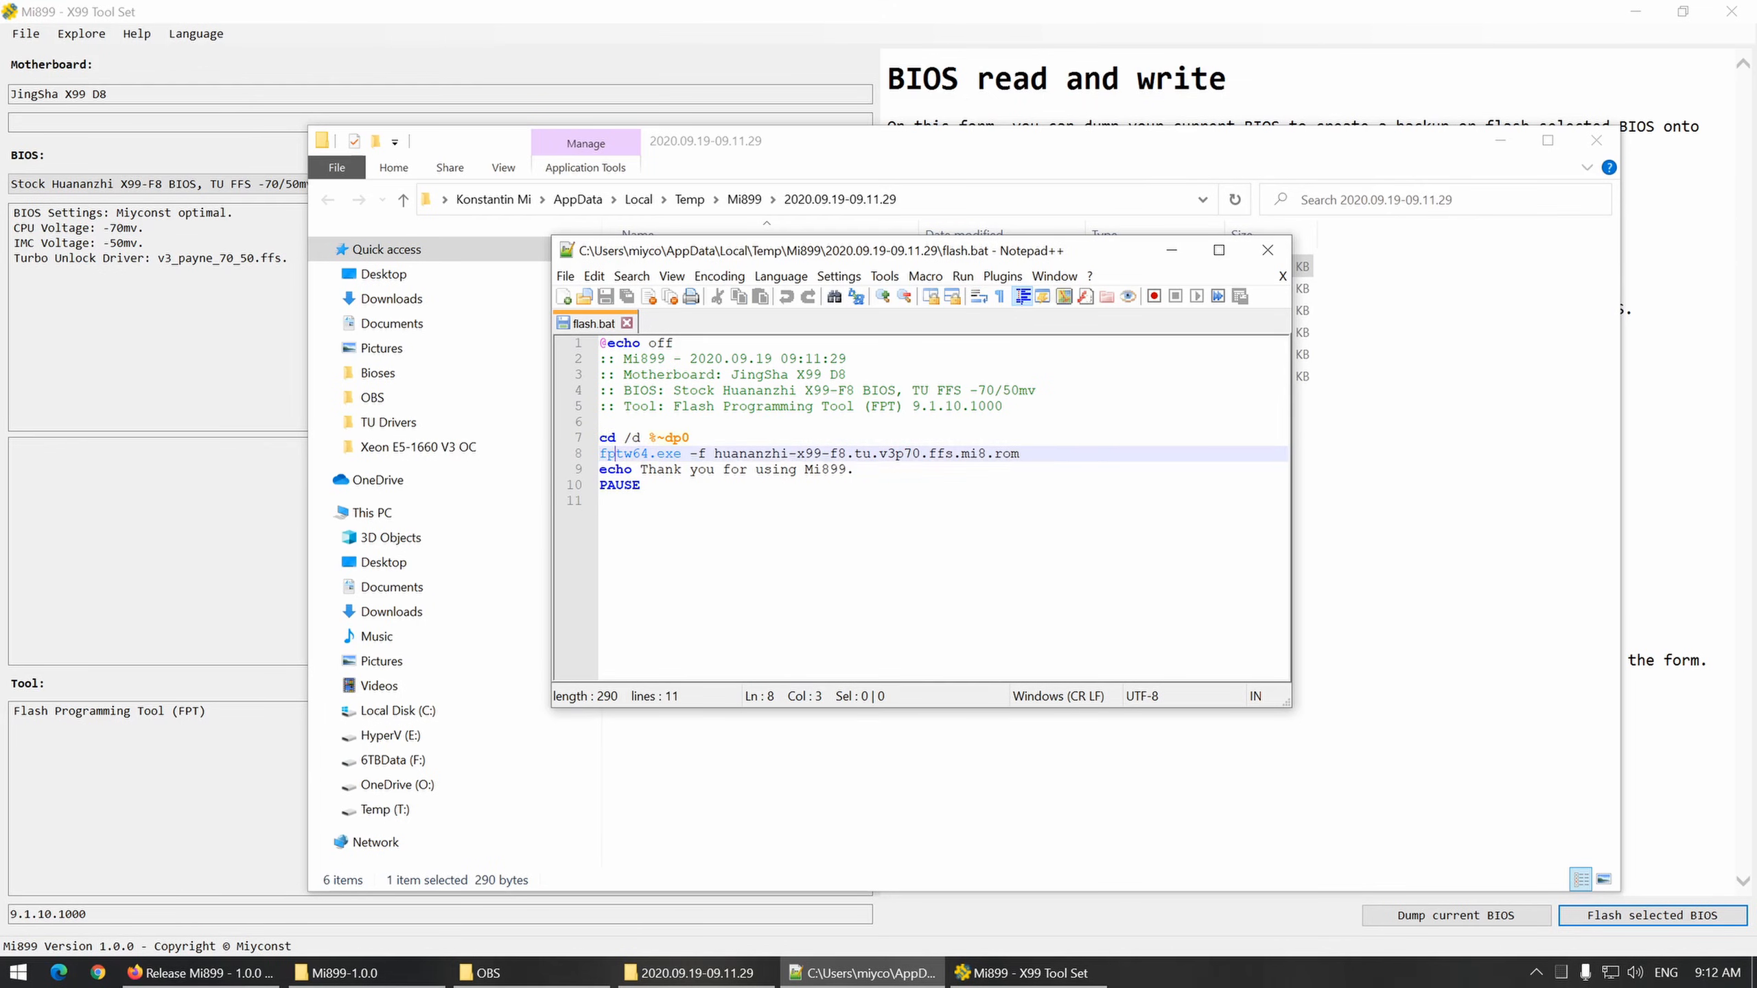
pyautogui.doubleClick(638, 453)
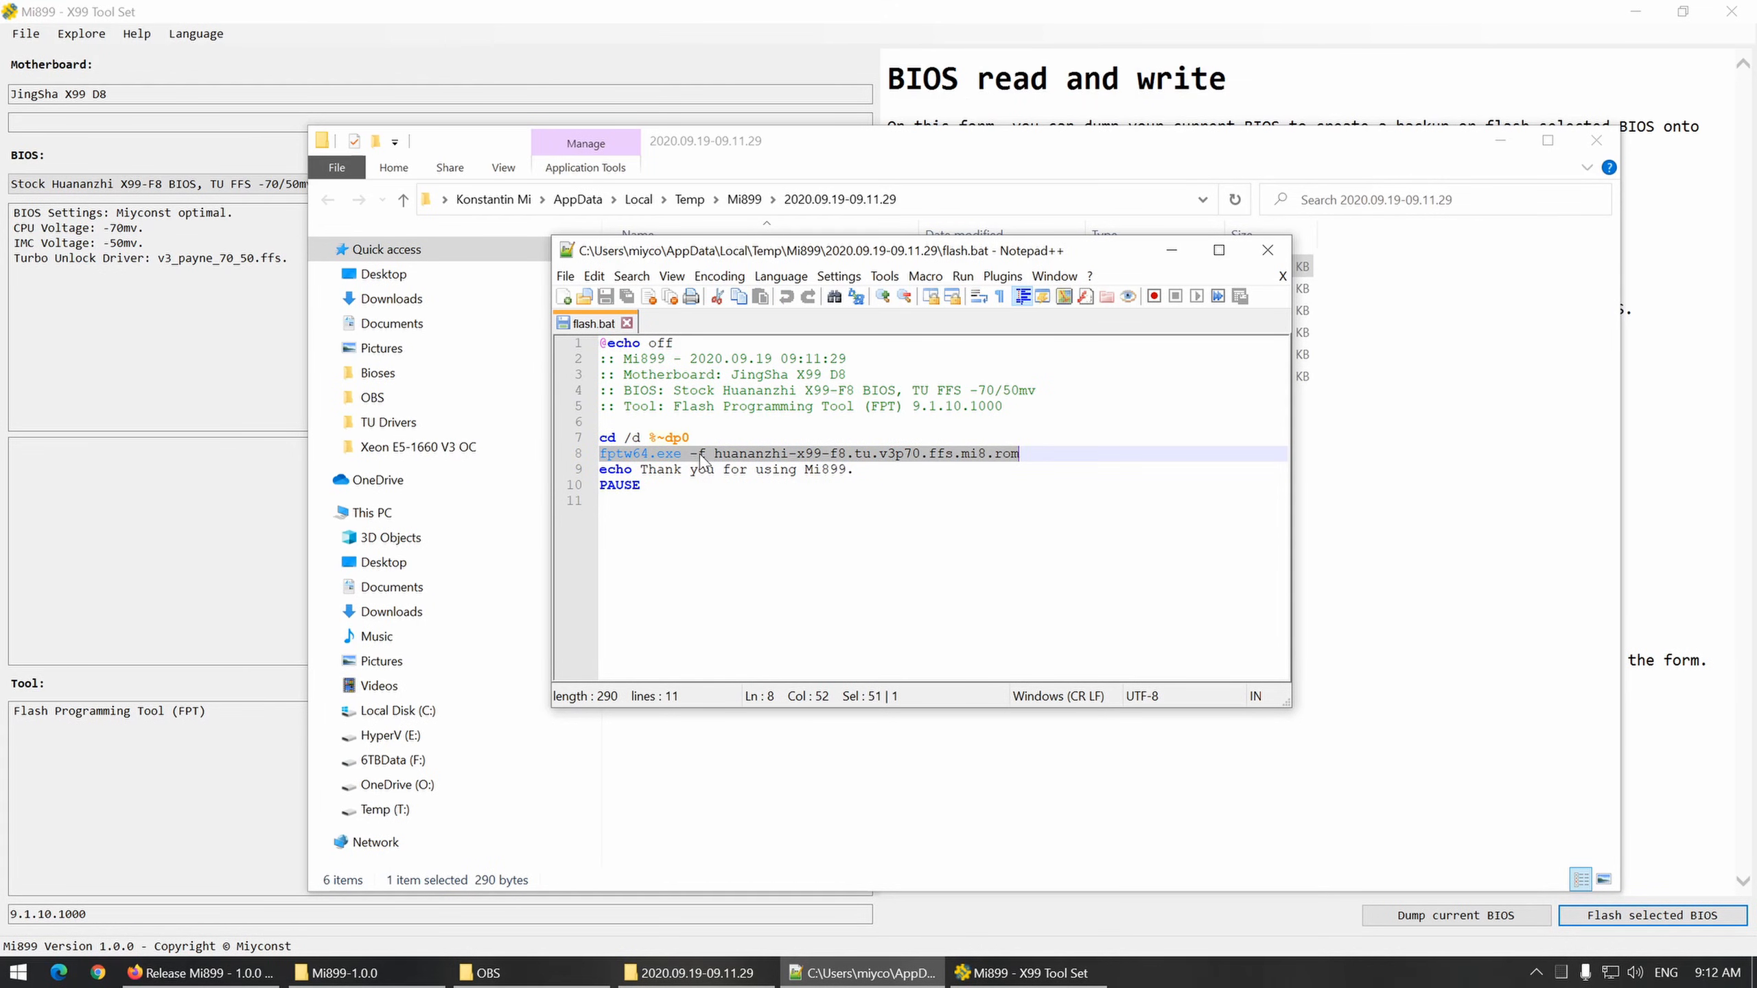
pyautogui.click(700, 453)
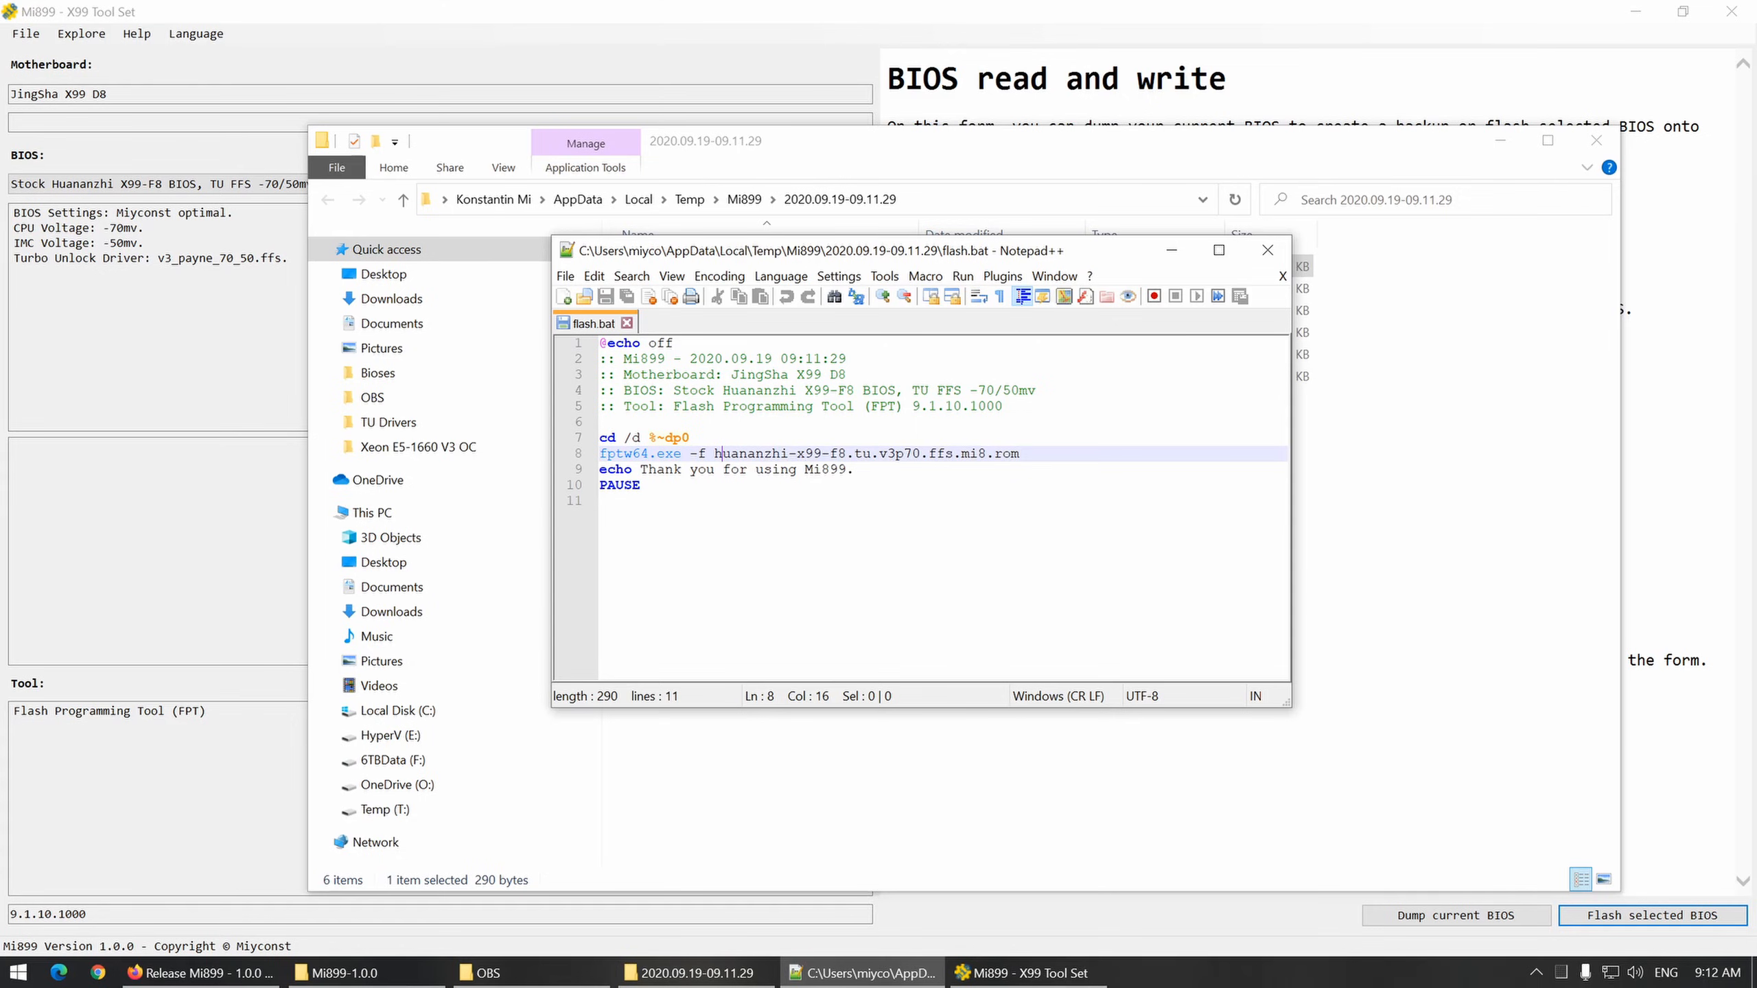
pyautogui.click(1266, 250)
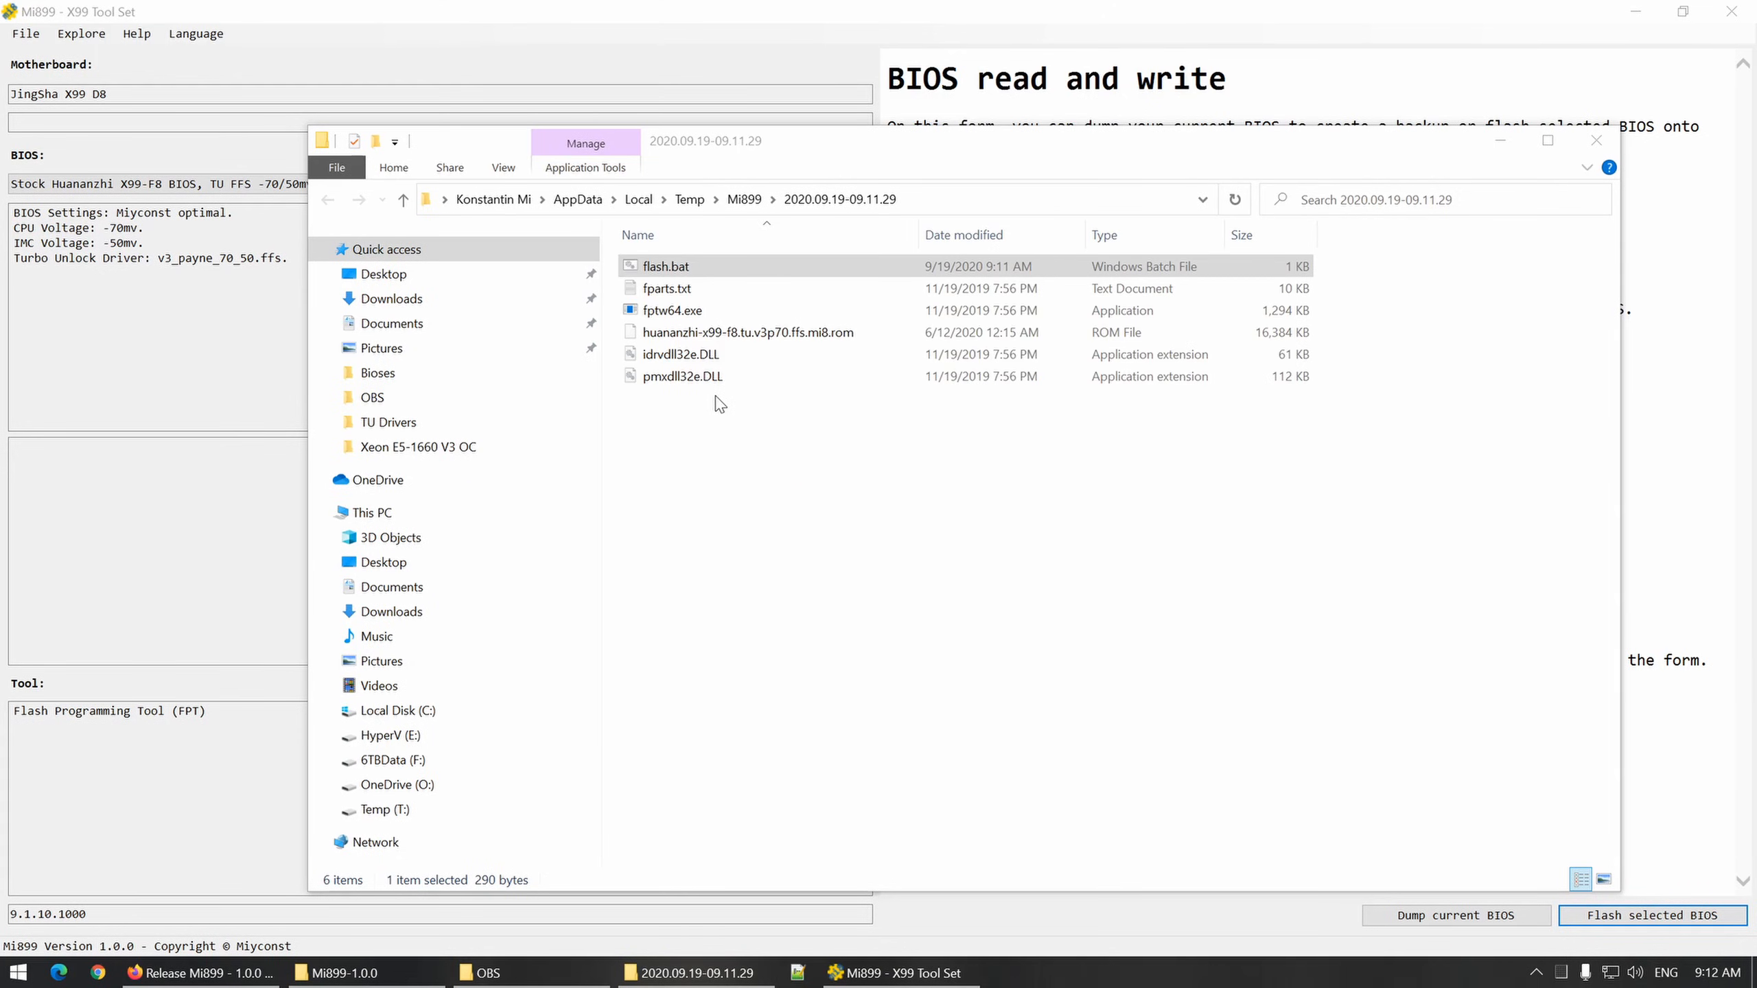
# Step: Select flash.bat in the temp folder and bring up its file actions before returning to Mi899
pyautogui.click(666, 265)
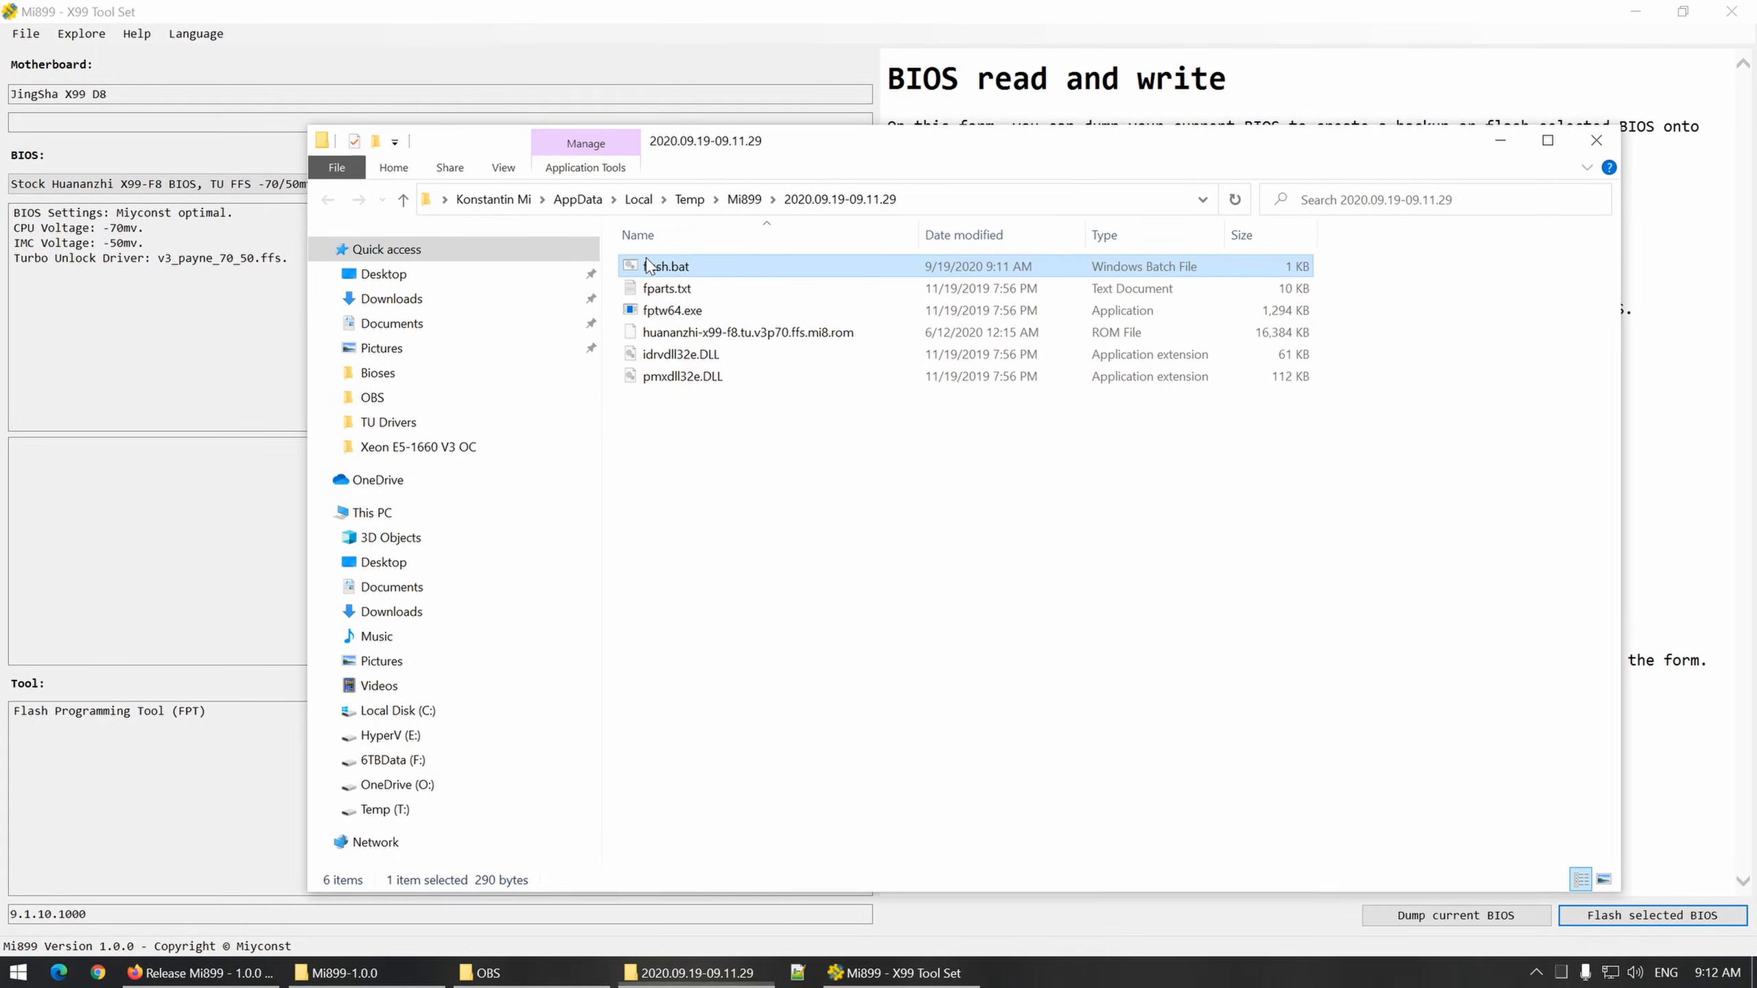
pyautogui.rightClick(667, 265)
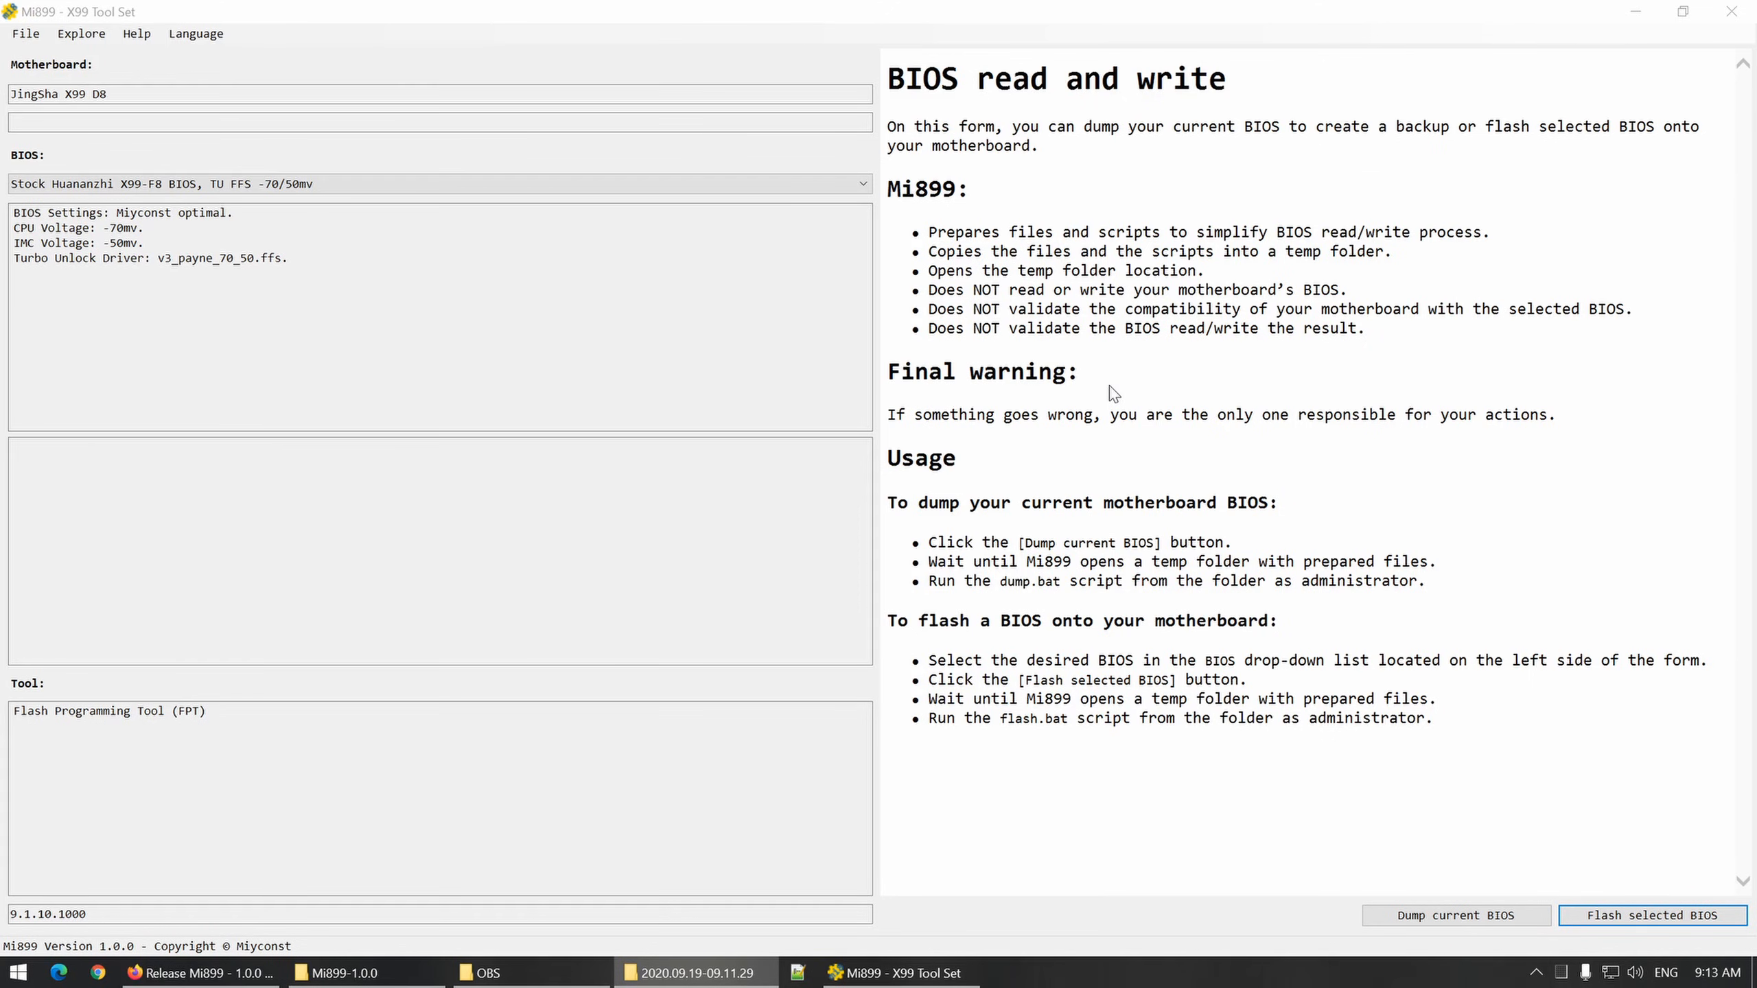
pyautogui.moveTo(1103, 401)
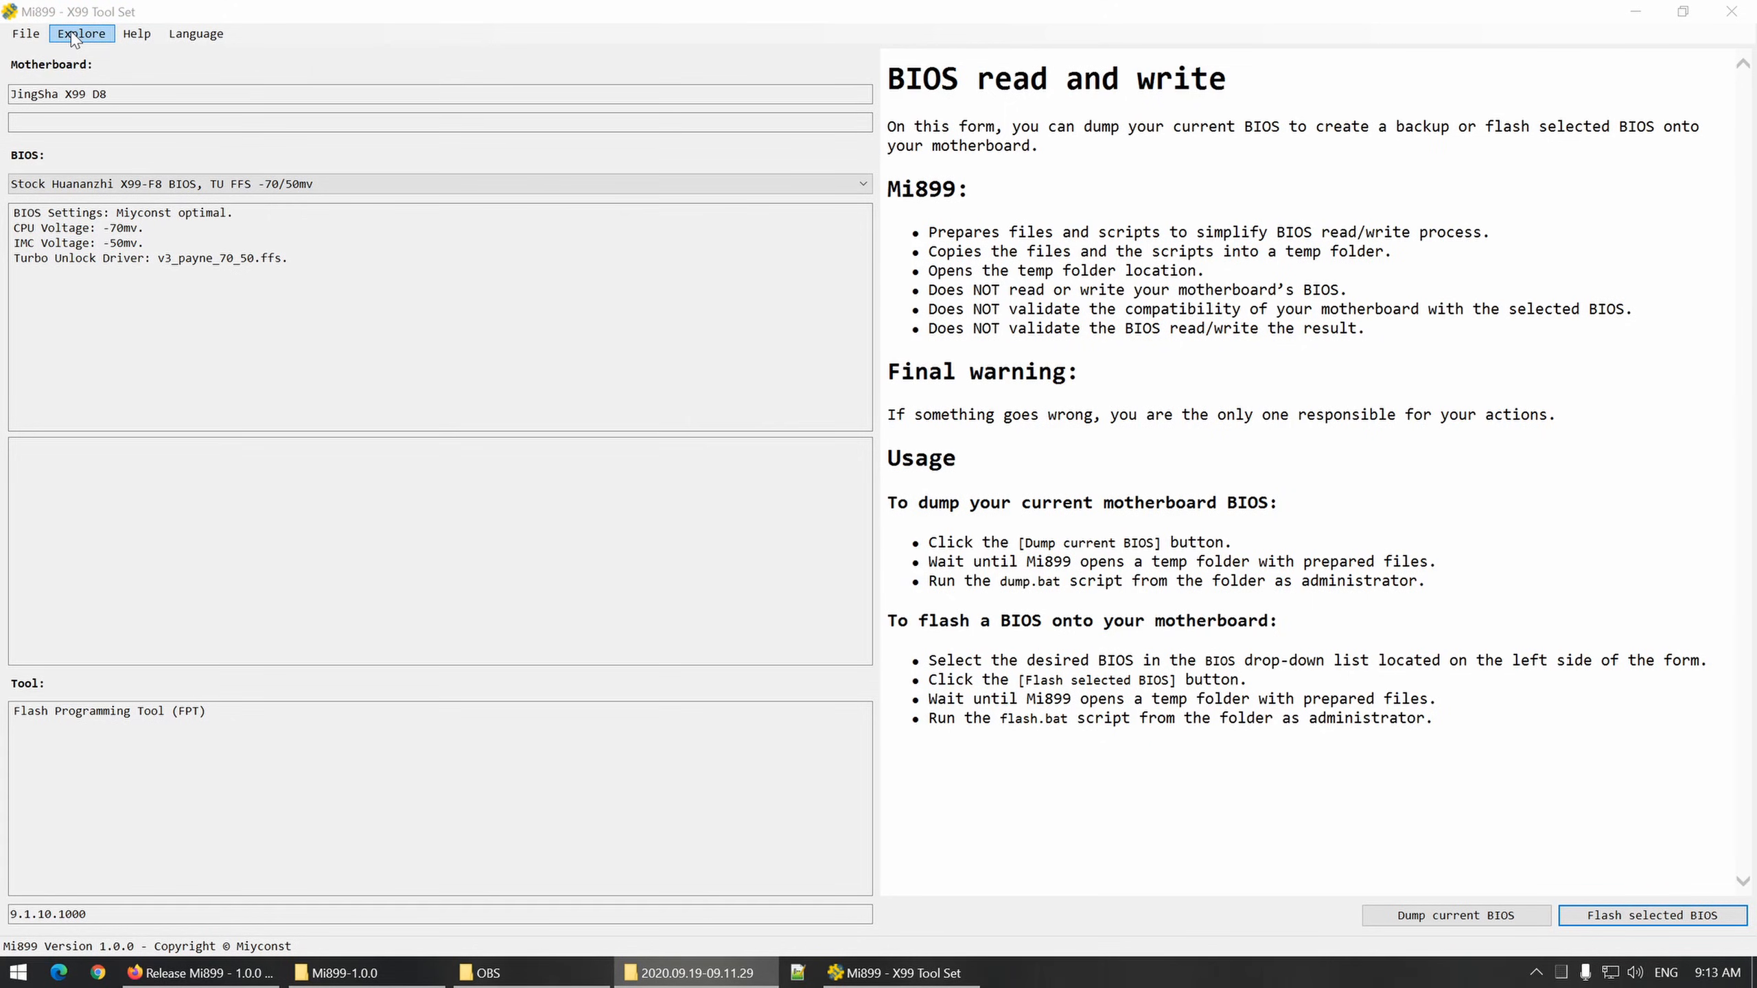
# Step: Switch to the Machinist X99Z board and load its BIOS read and write form with the stock BIOS
pyautogui.click(81, 33)
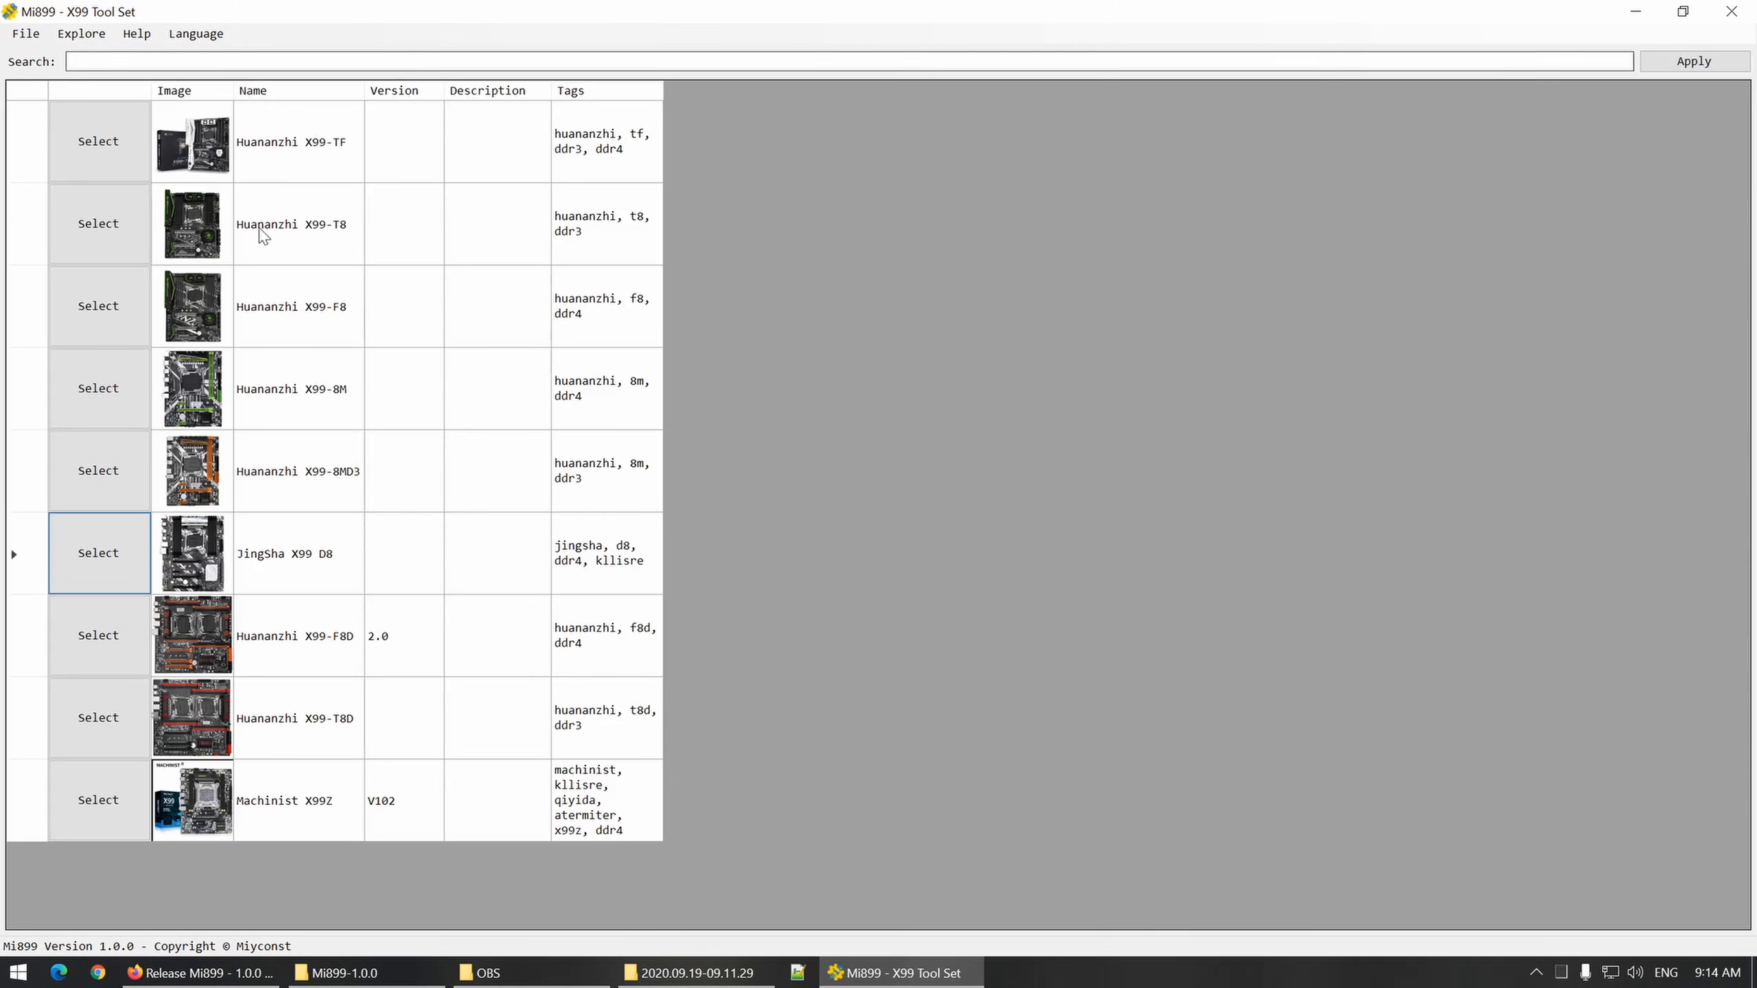
pyautogui.moveTo(233, 907)
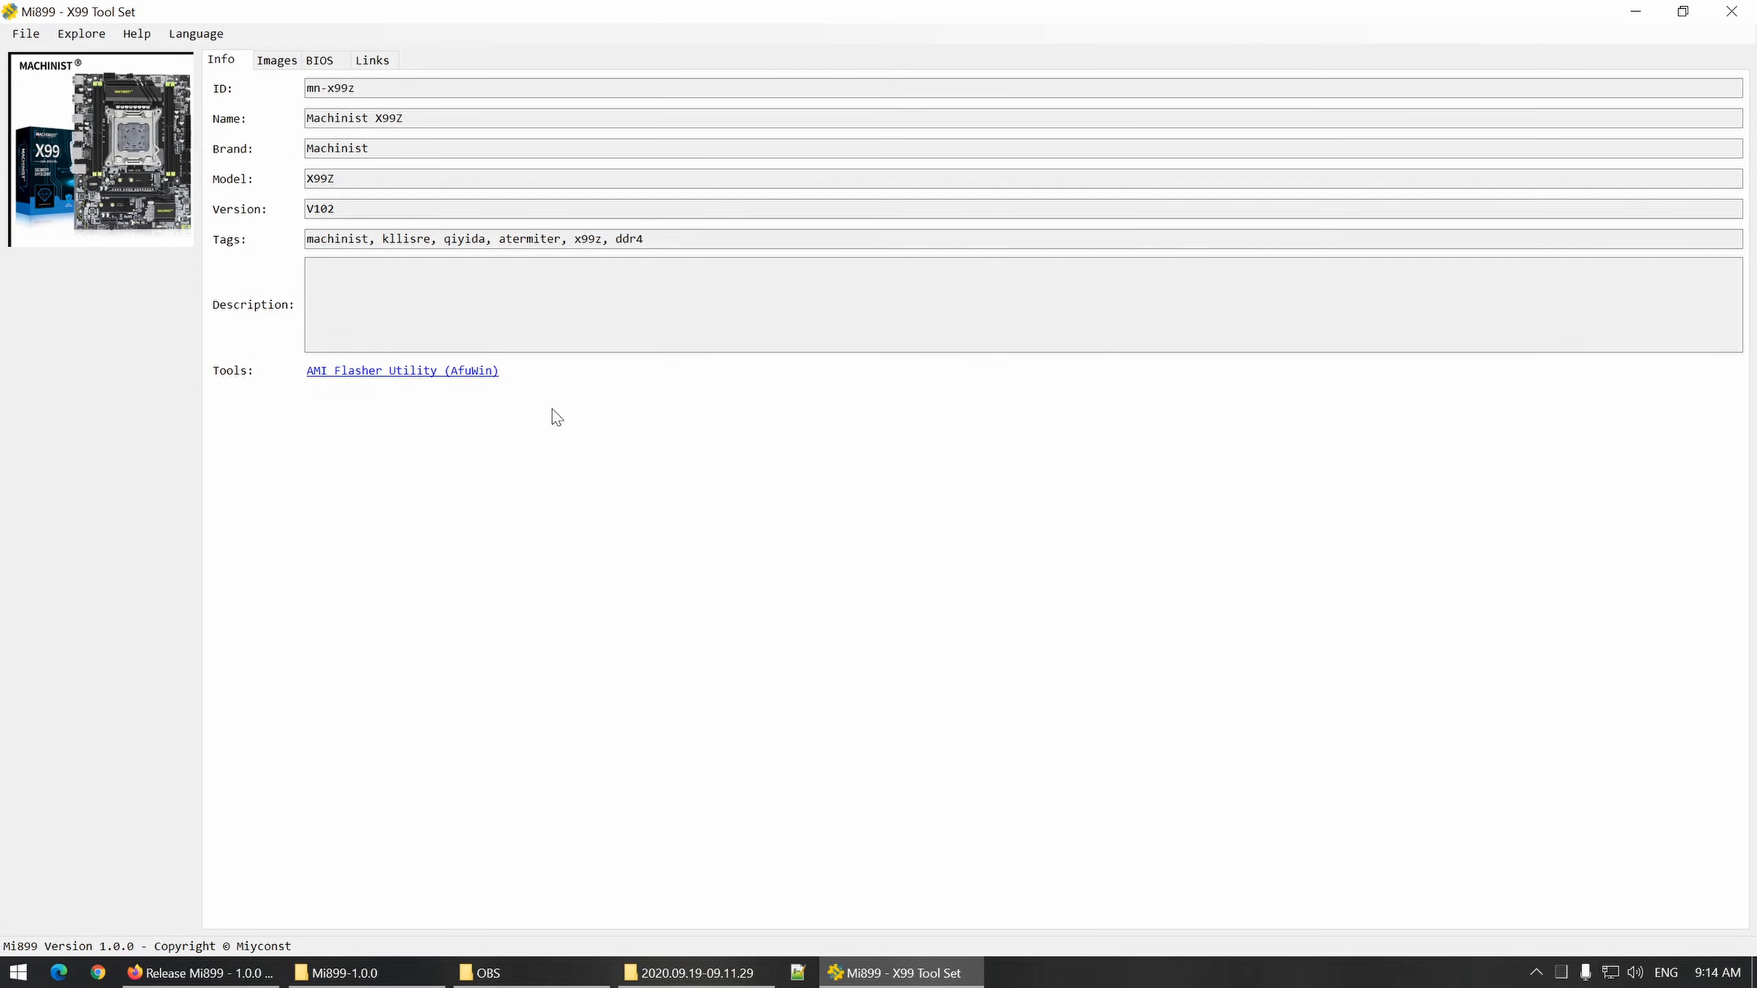
pyautogui.moveTo(352, 387)
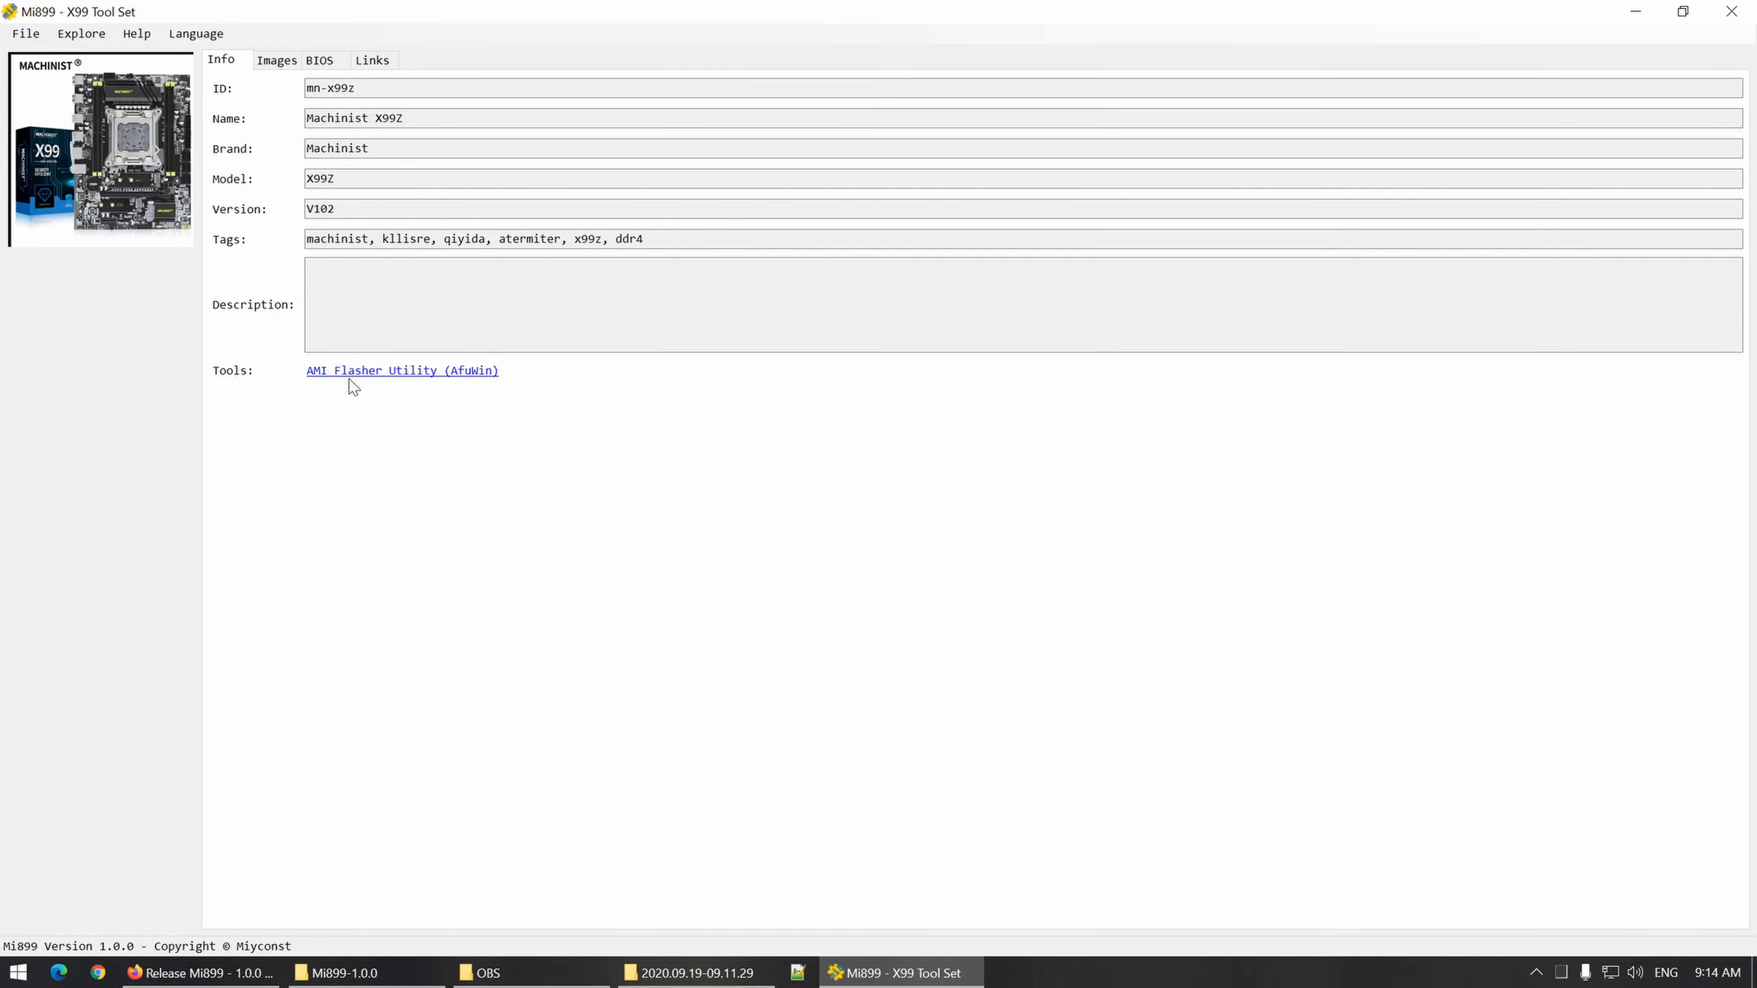
pyautogui.moveTo(353, 406)
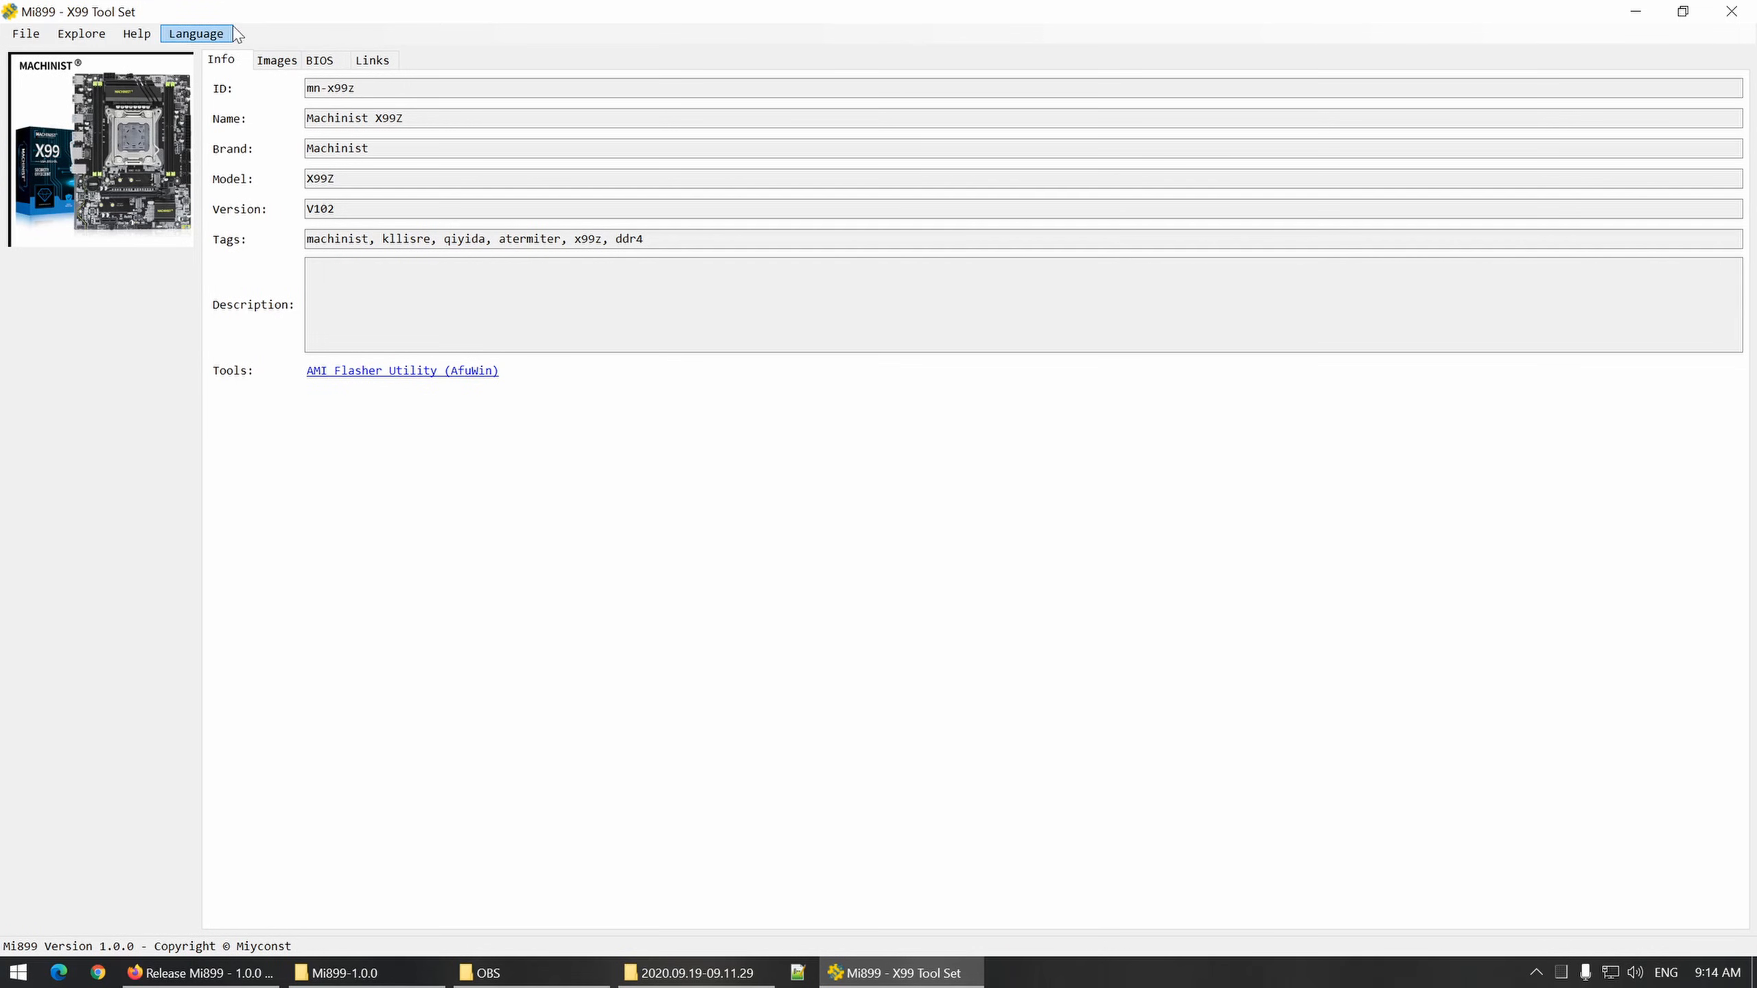
pyautogui.moveTo(264, 72)
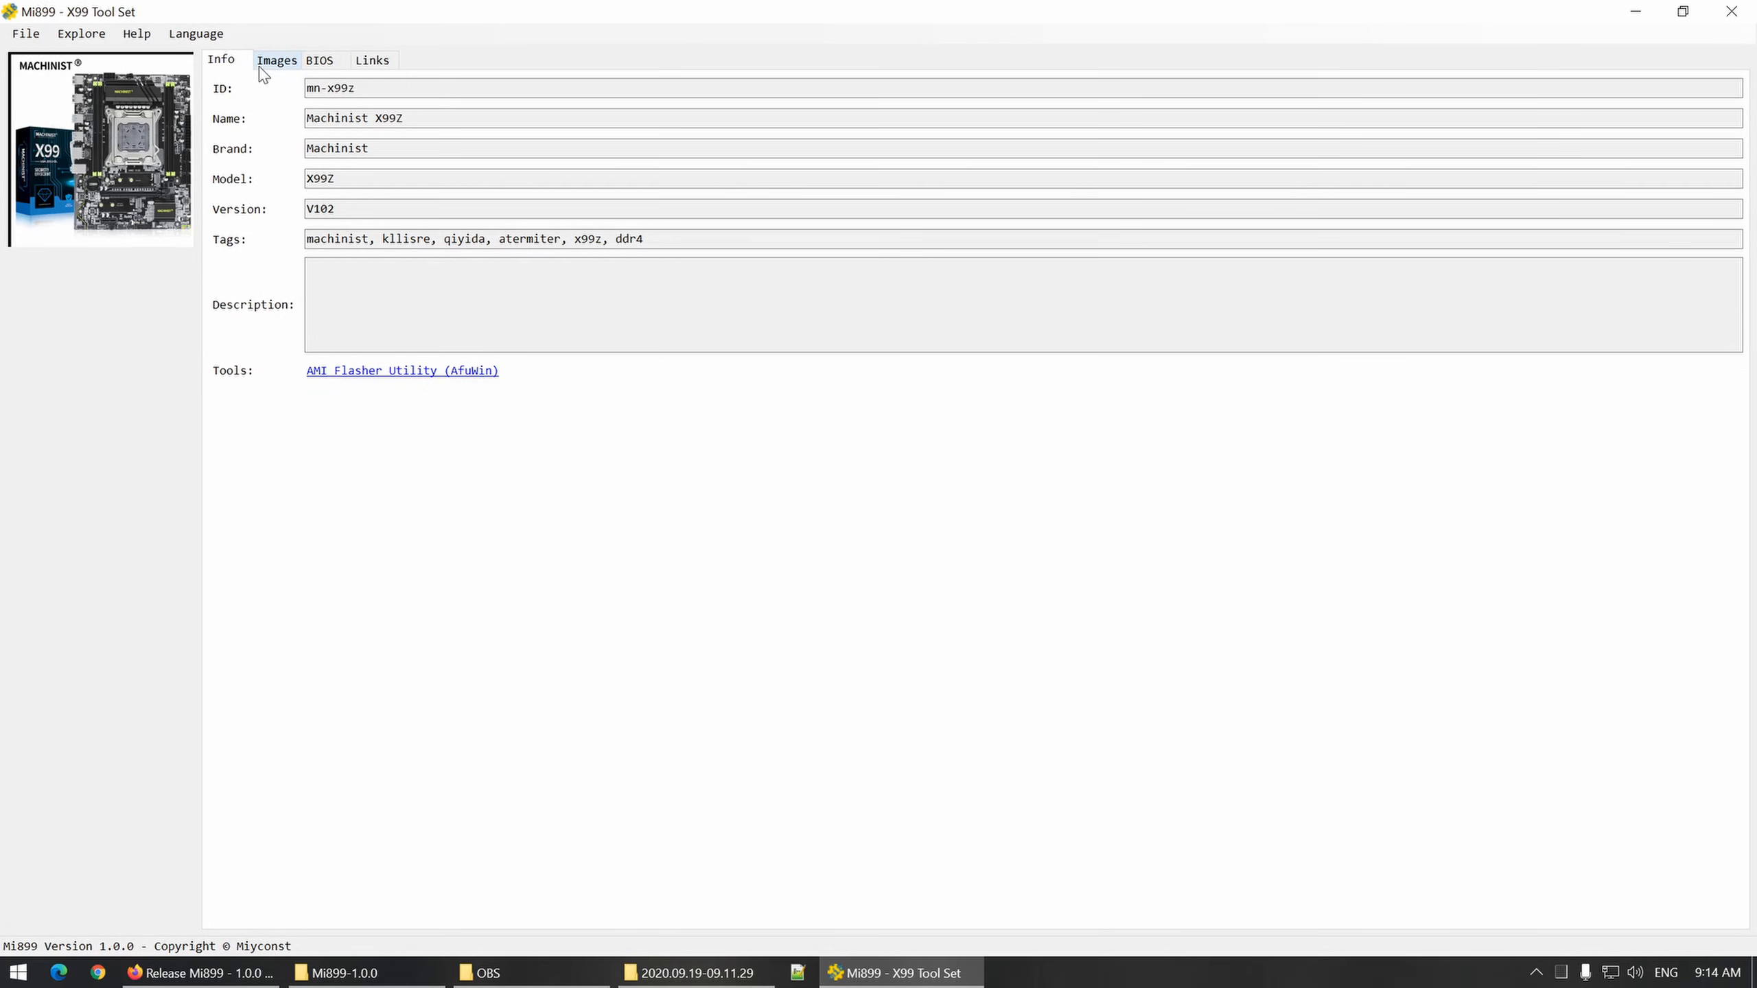
pyautogui.moveTo(277, 64)
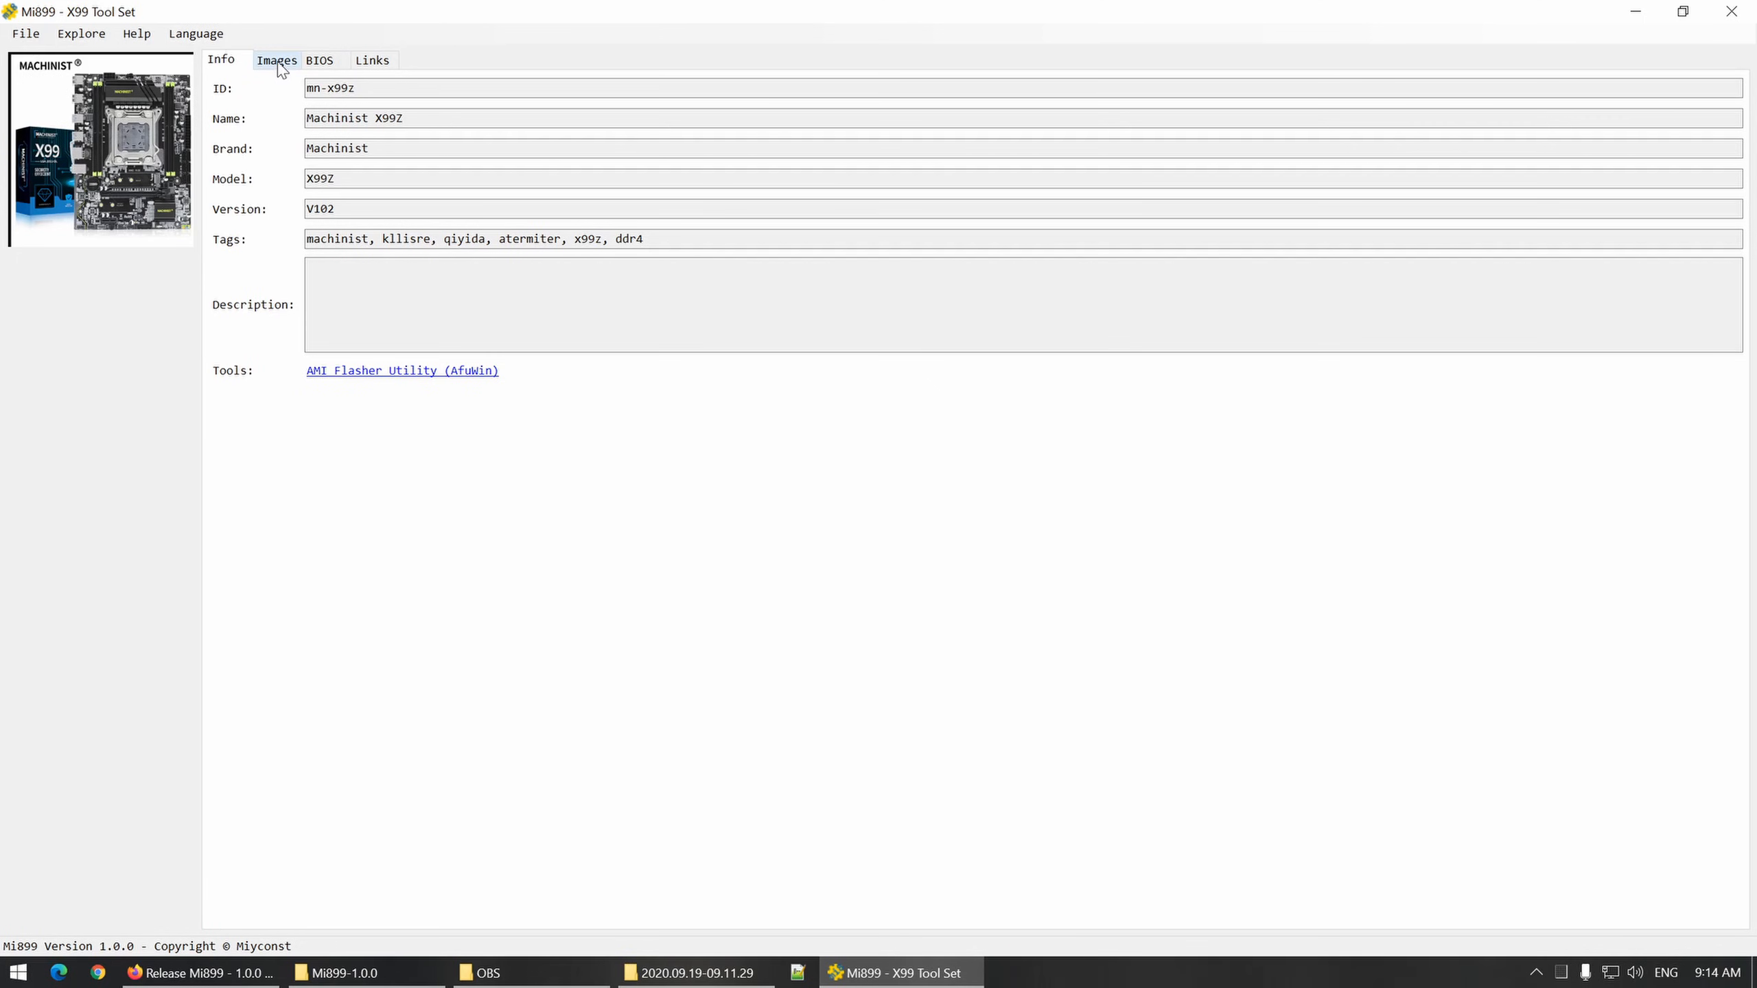
pyautogui.click(319, 59)
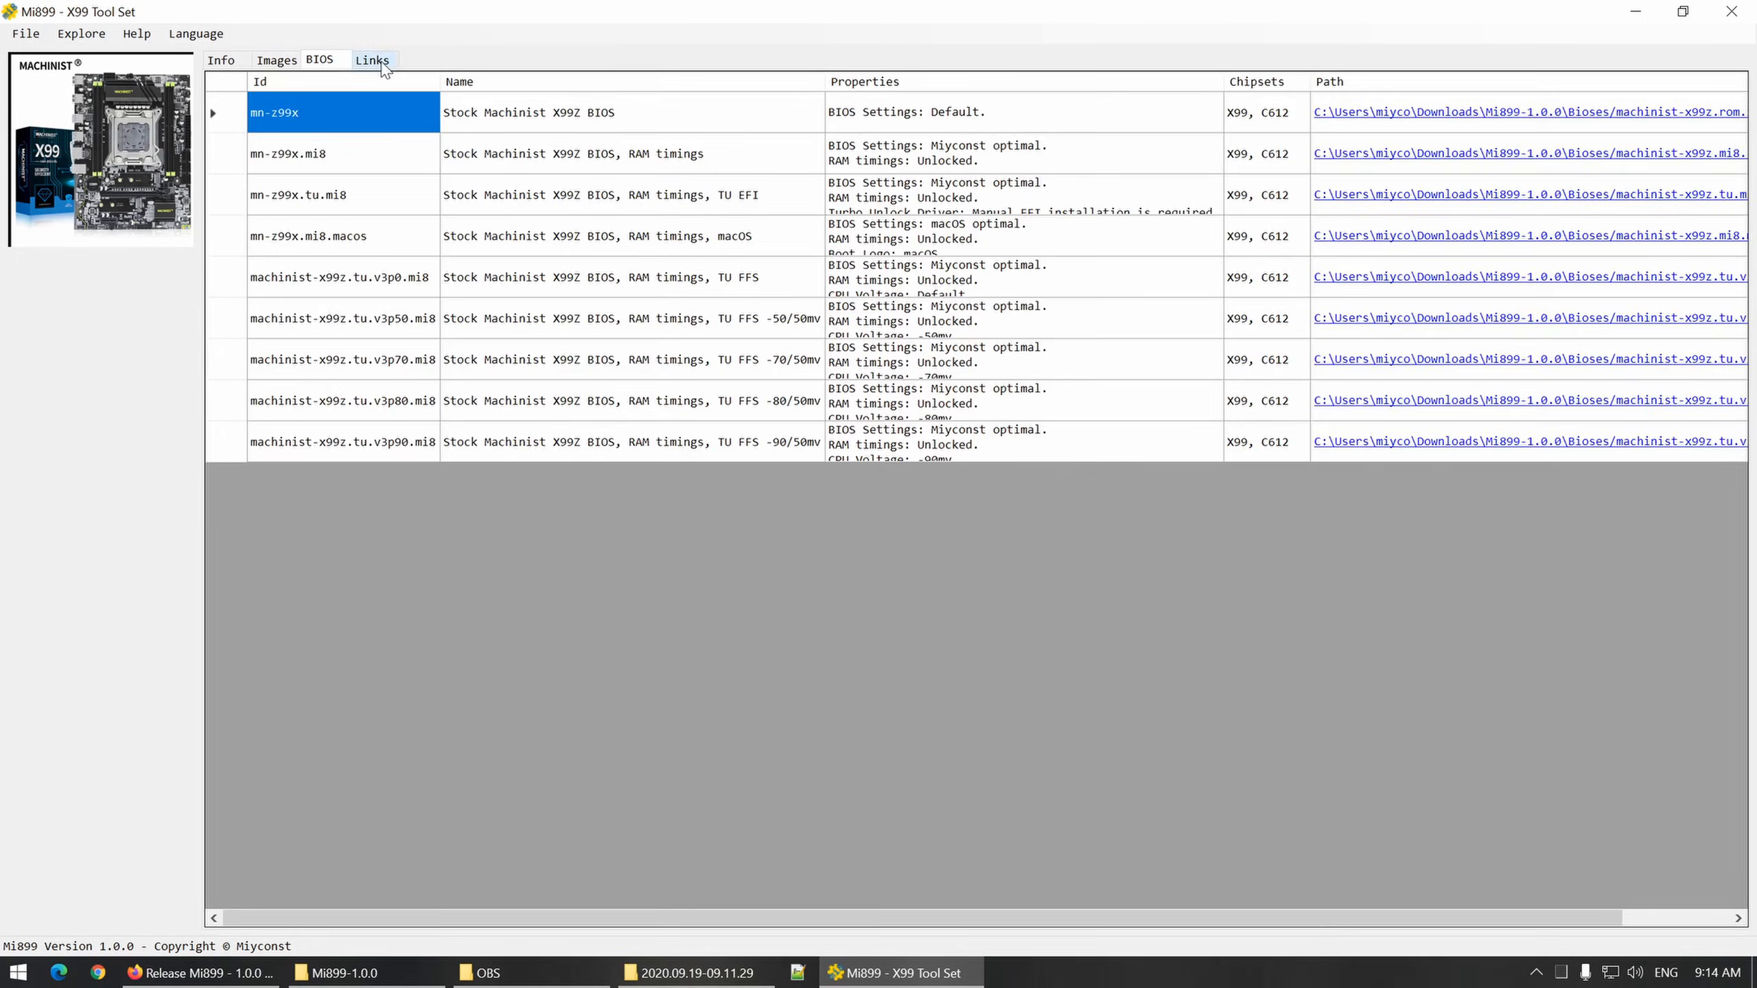
pyautogui.click(221, 59)
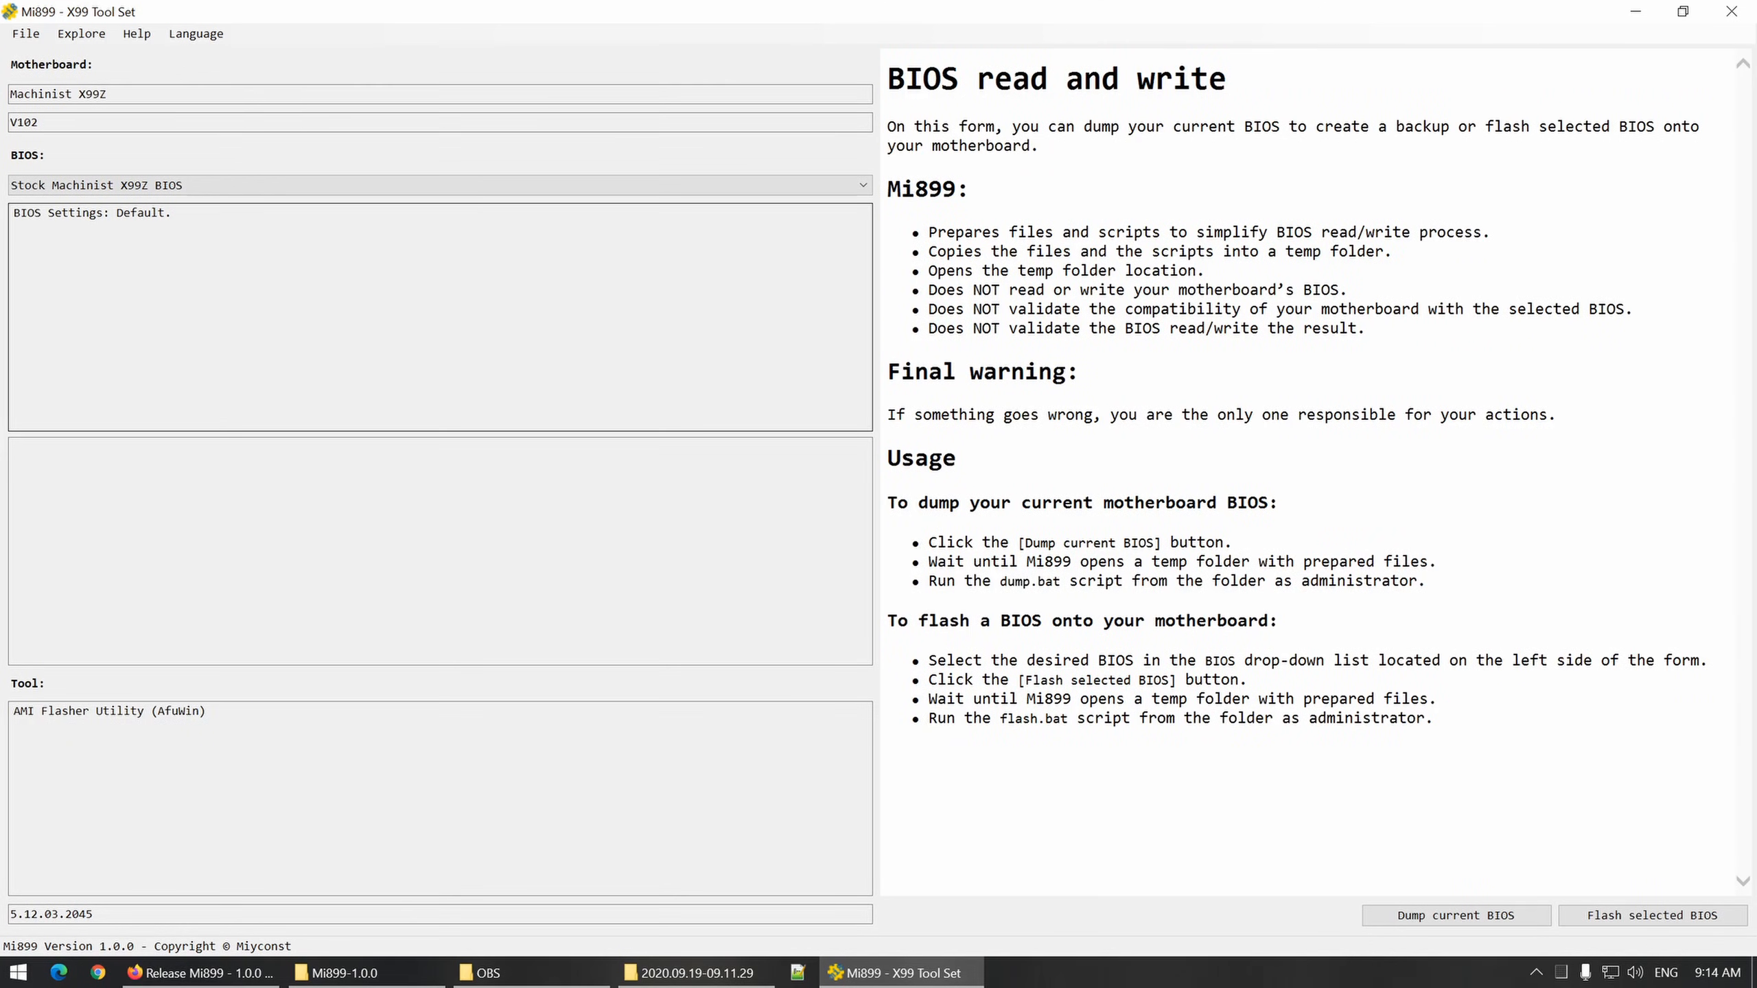
pyautogui.moveTo(1314, 619)
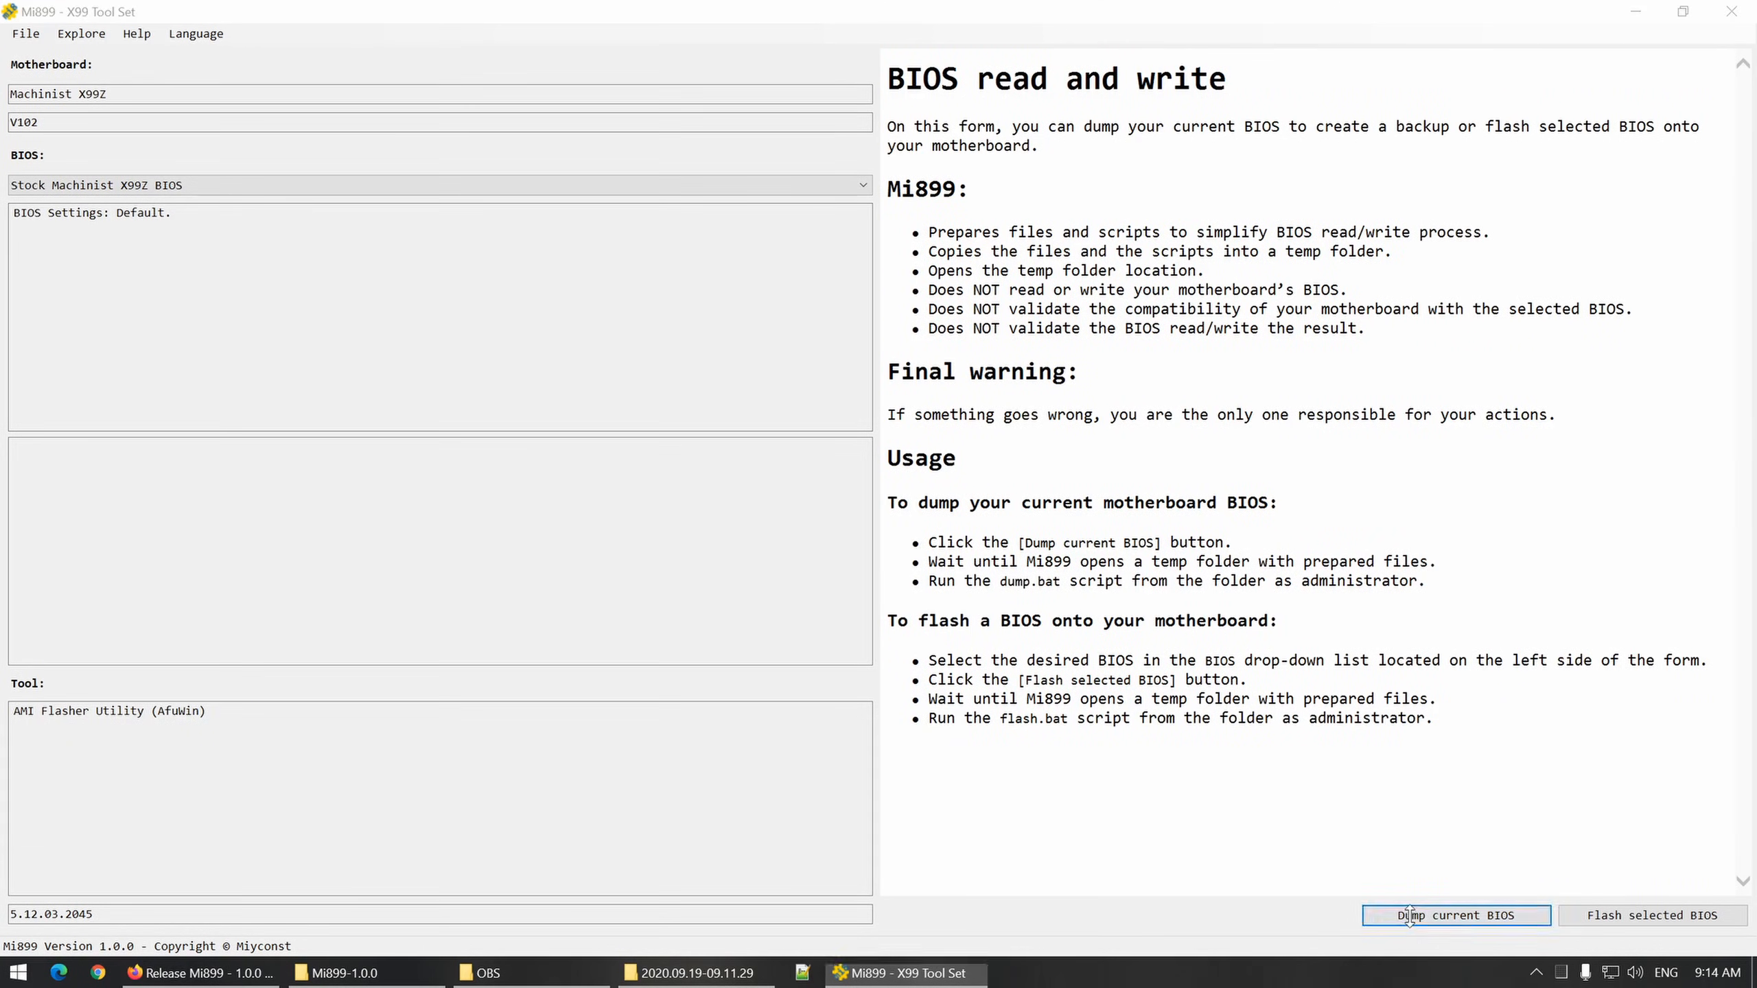
# Step: Prepare the dump temp folder for the Machinist X99Z and select dump.bat among the AfuWin files
pyautogui.click(1455, 915)
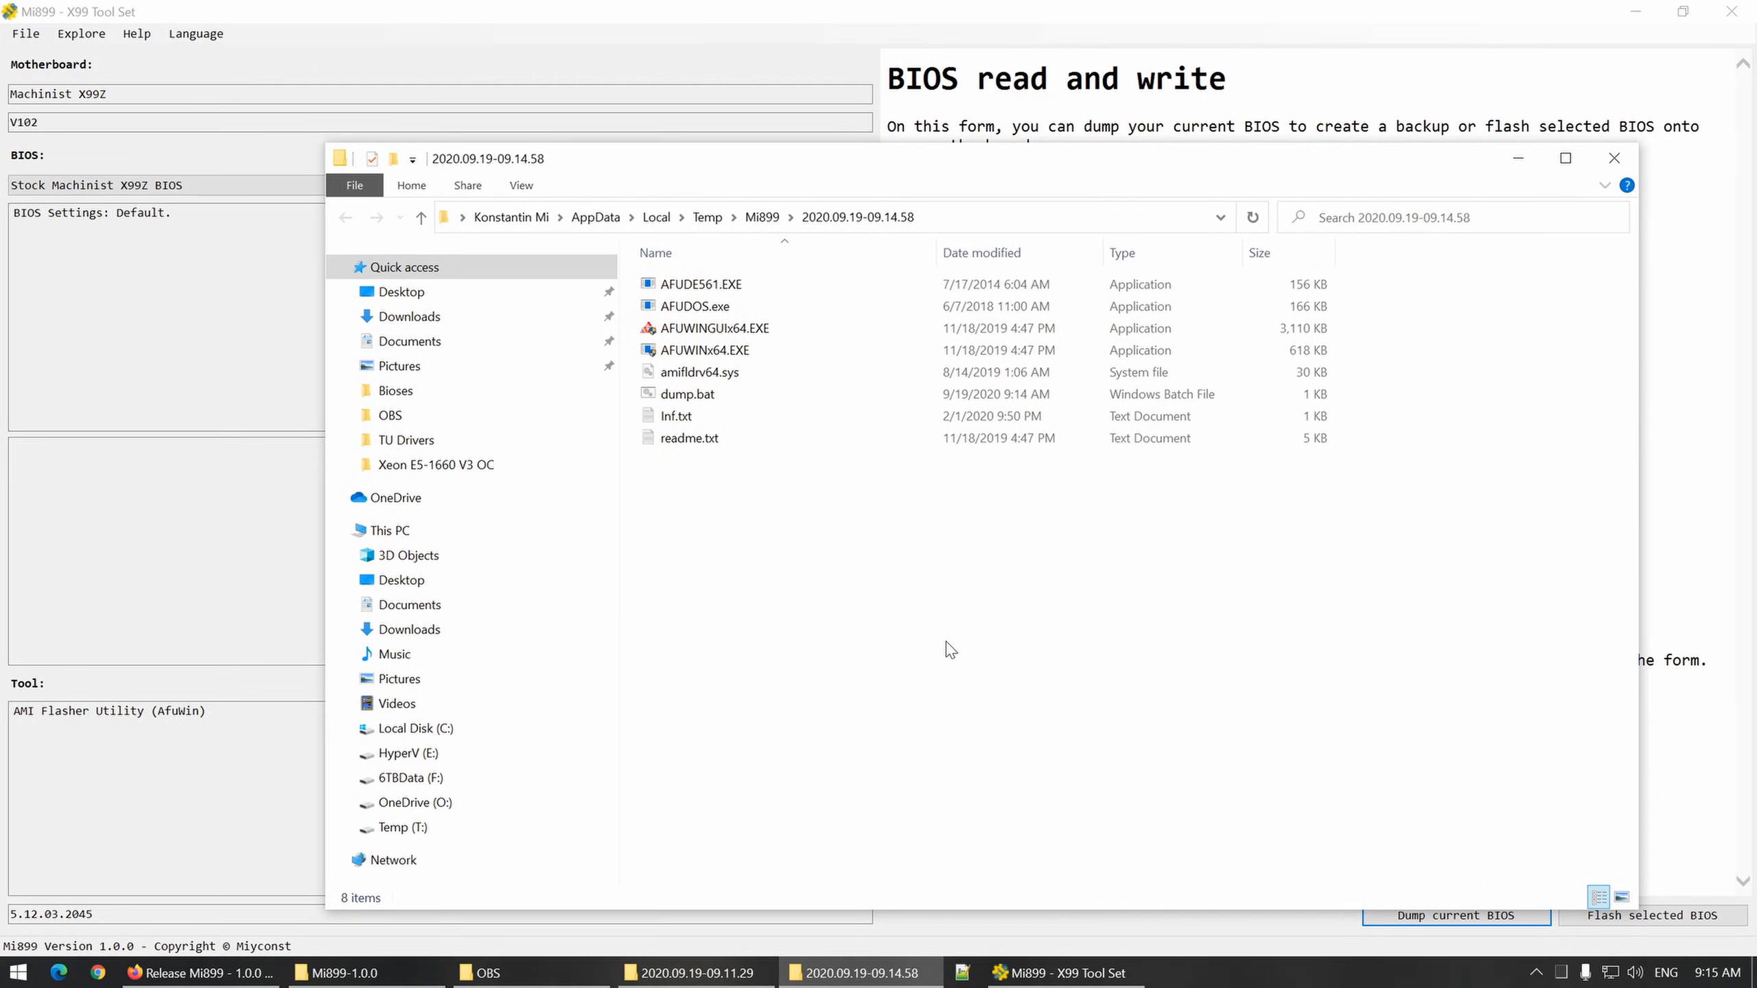
pyautogui.moveTo(838, 477)
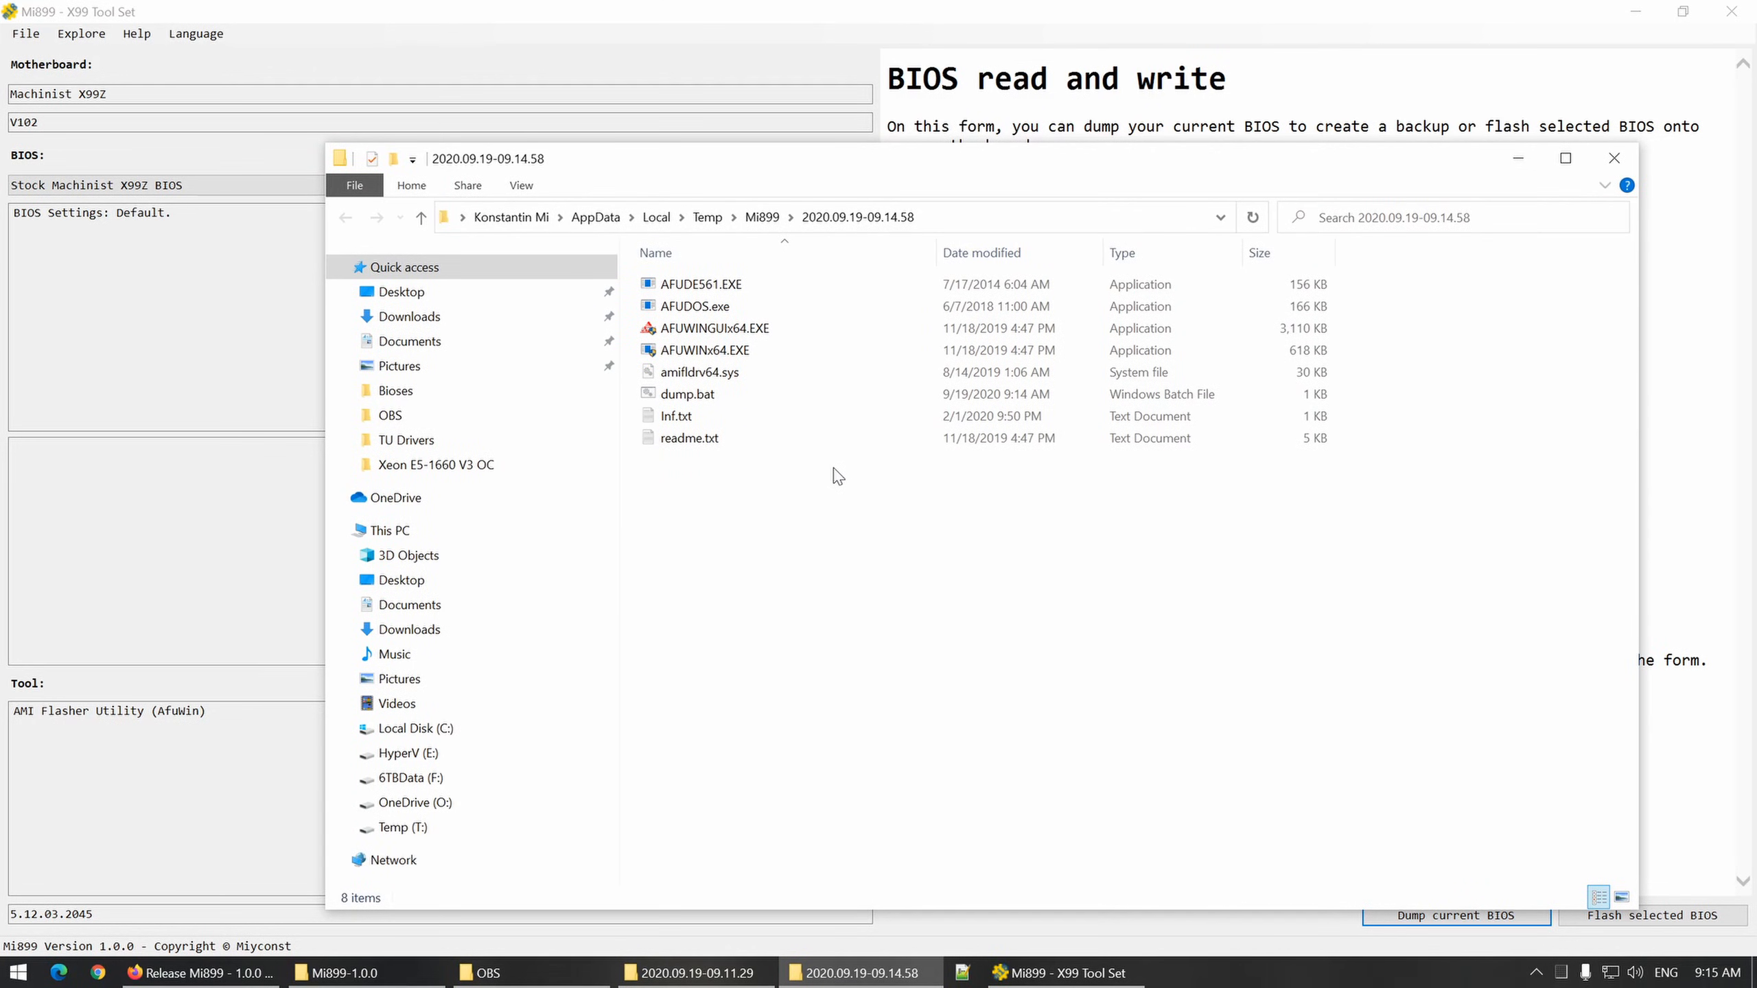
pyautogui.moveTo(731, 466)
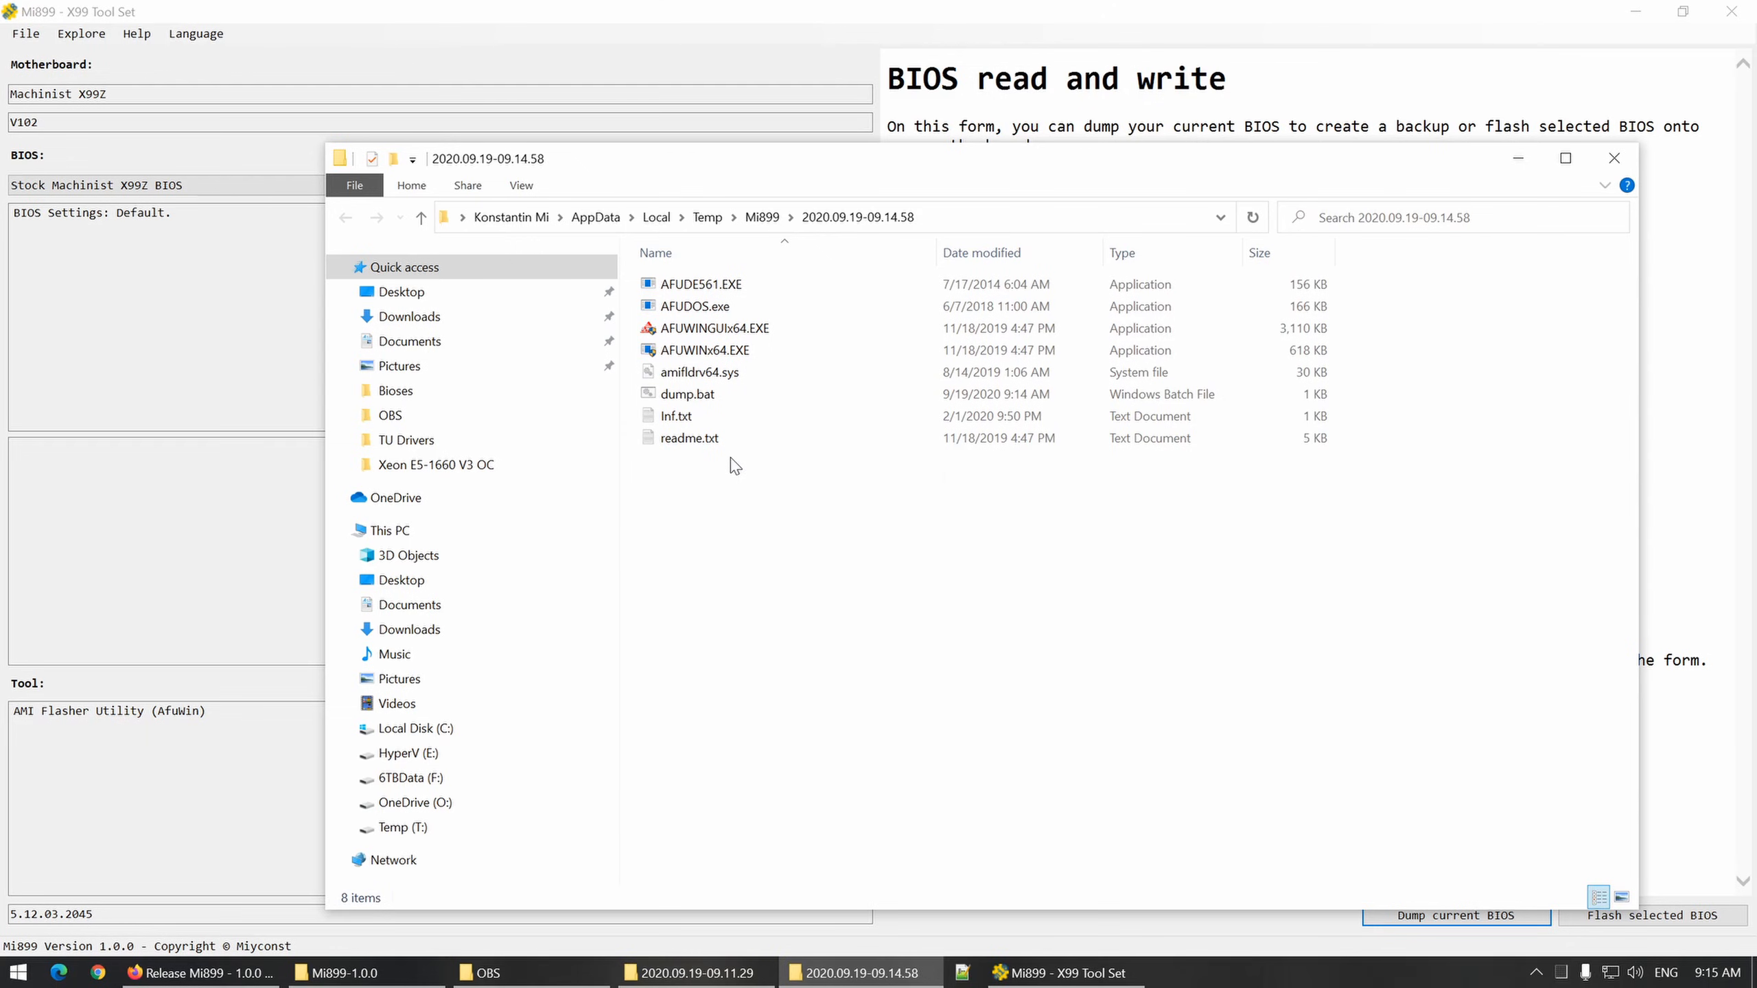
pyautogui.click(684, 394)
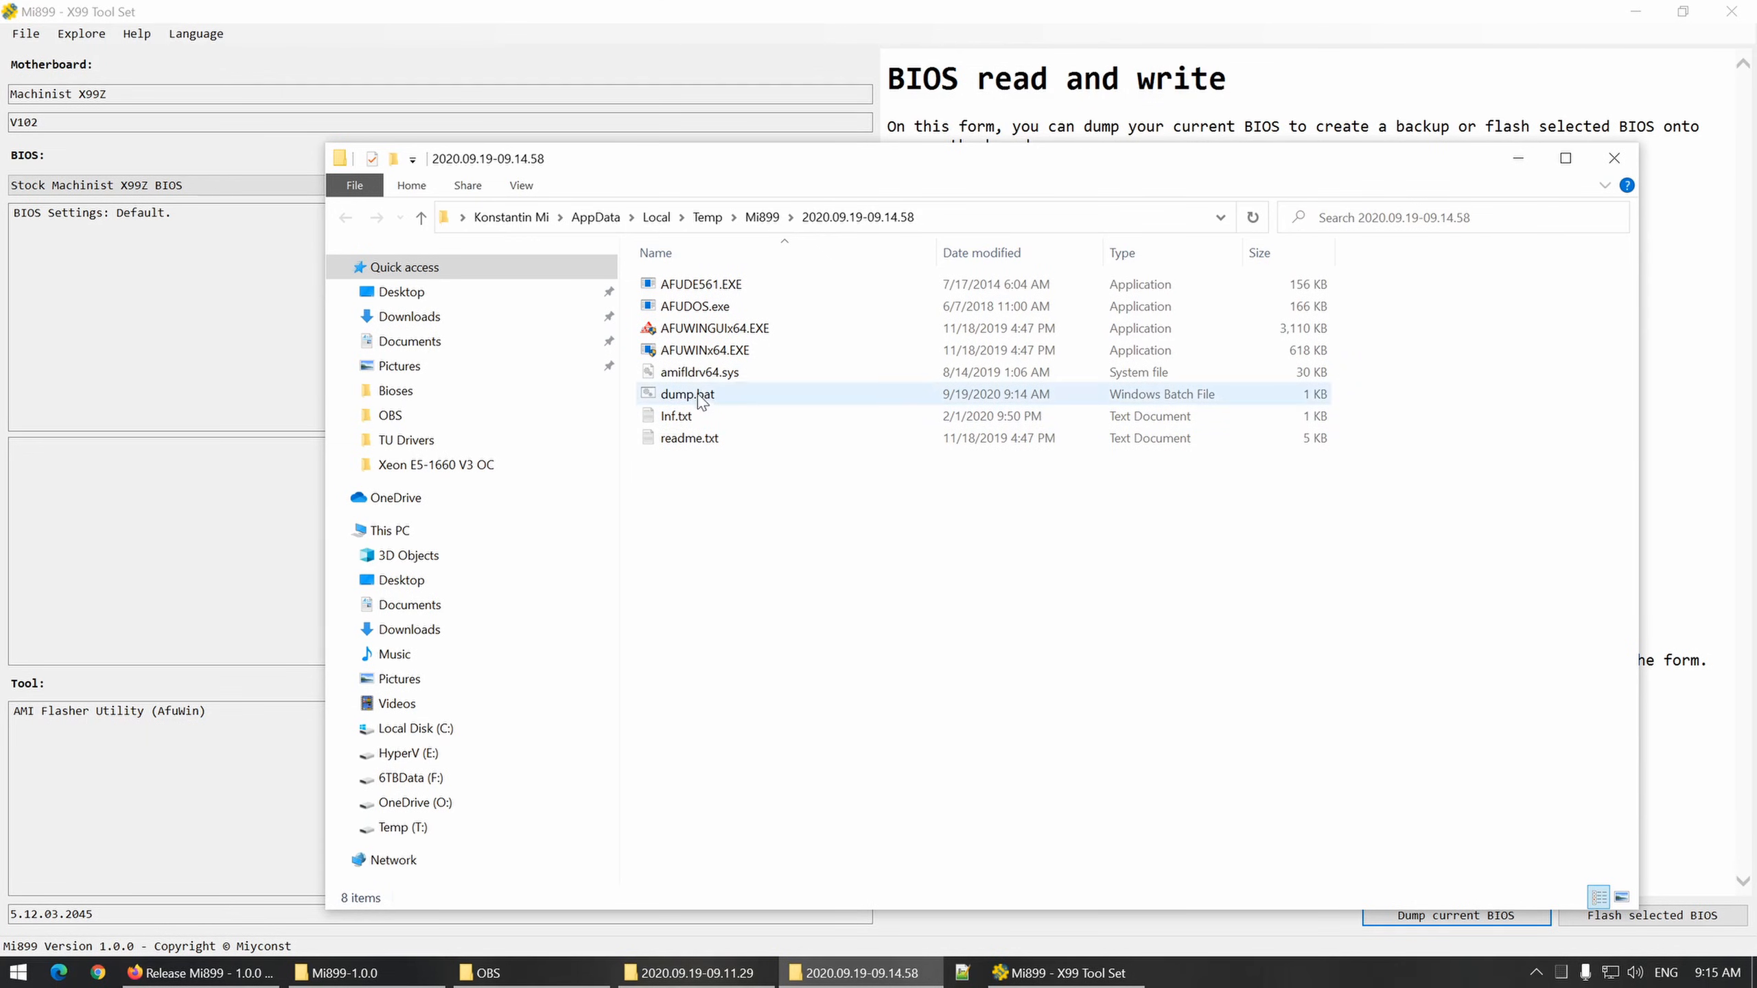
pyautogui.click(687, 394)
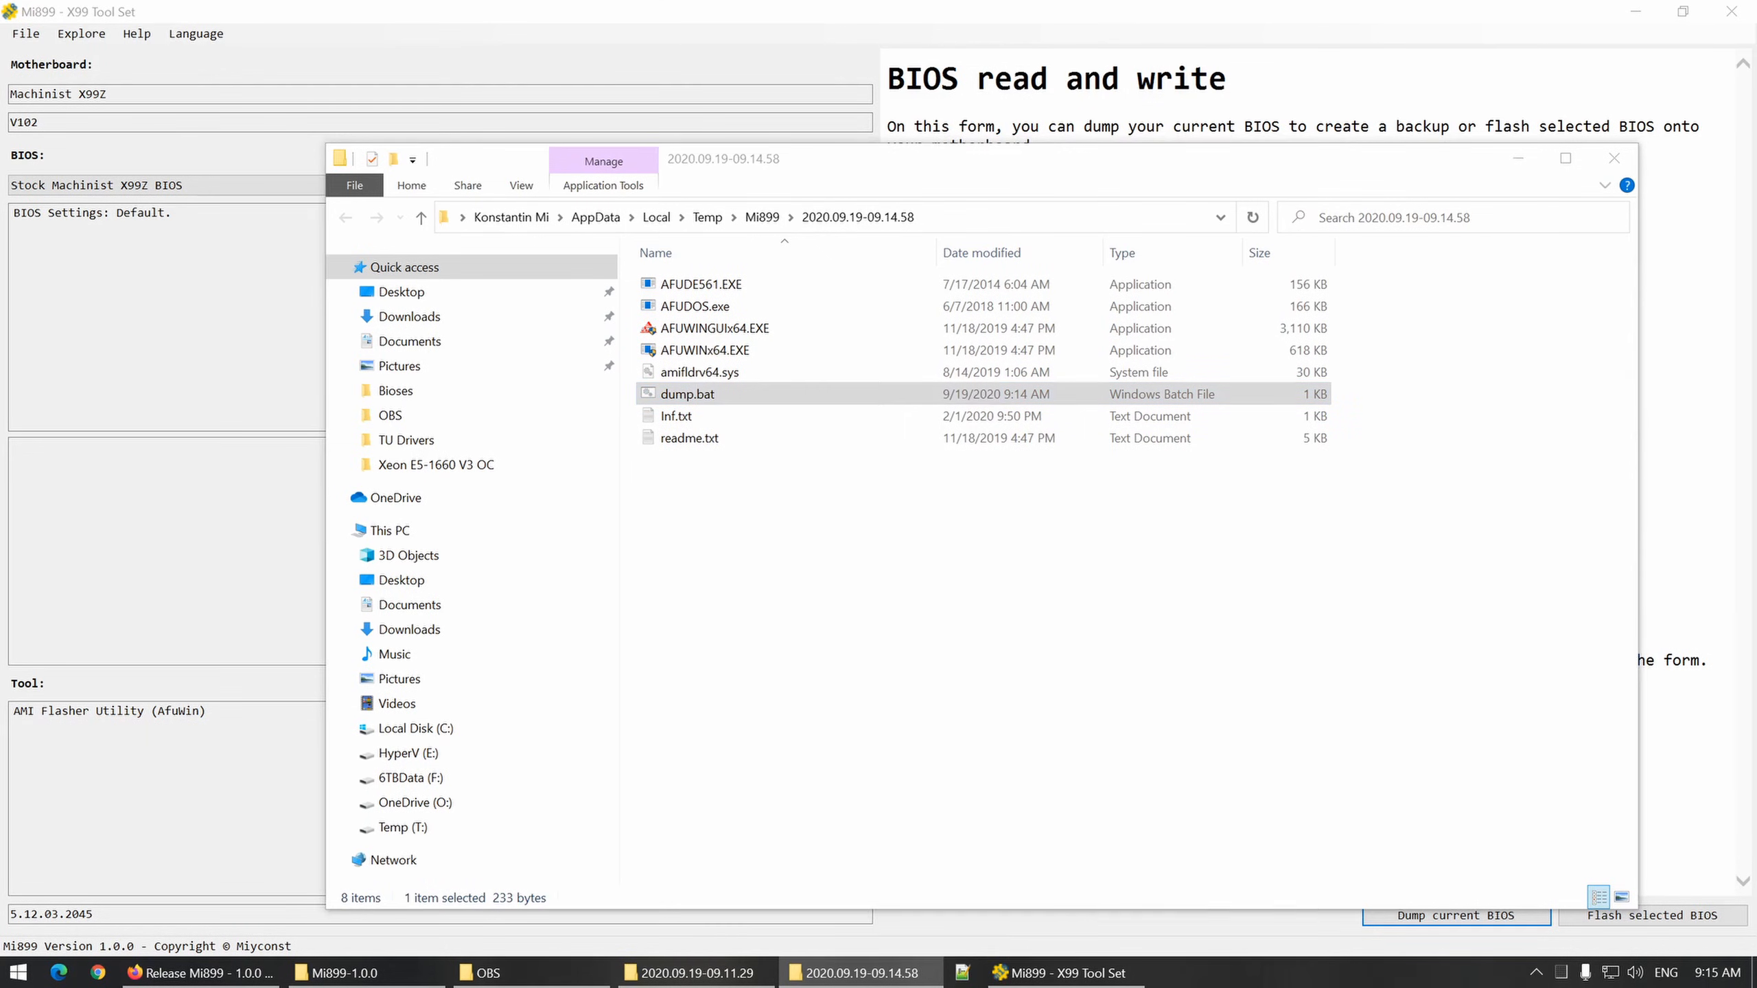
pyautogui.doubleClick(688, 394)
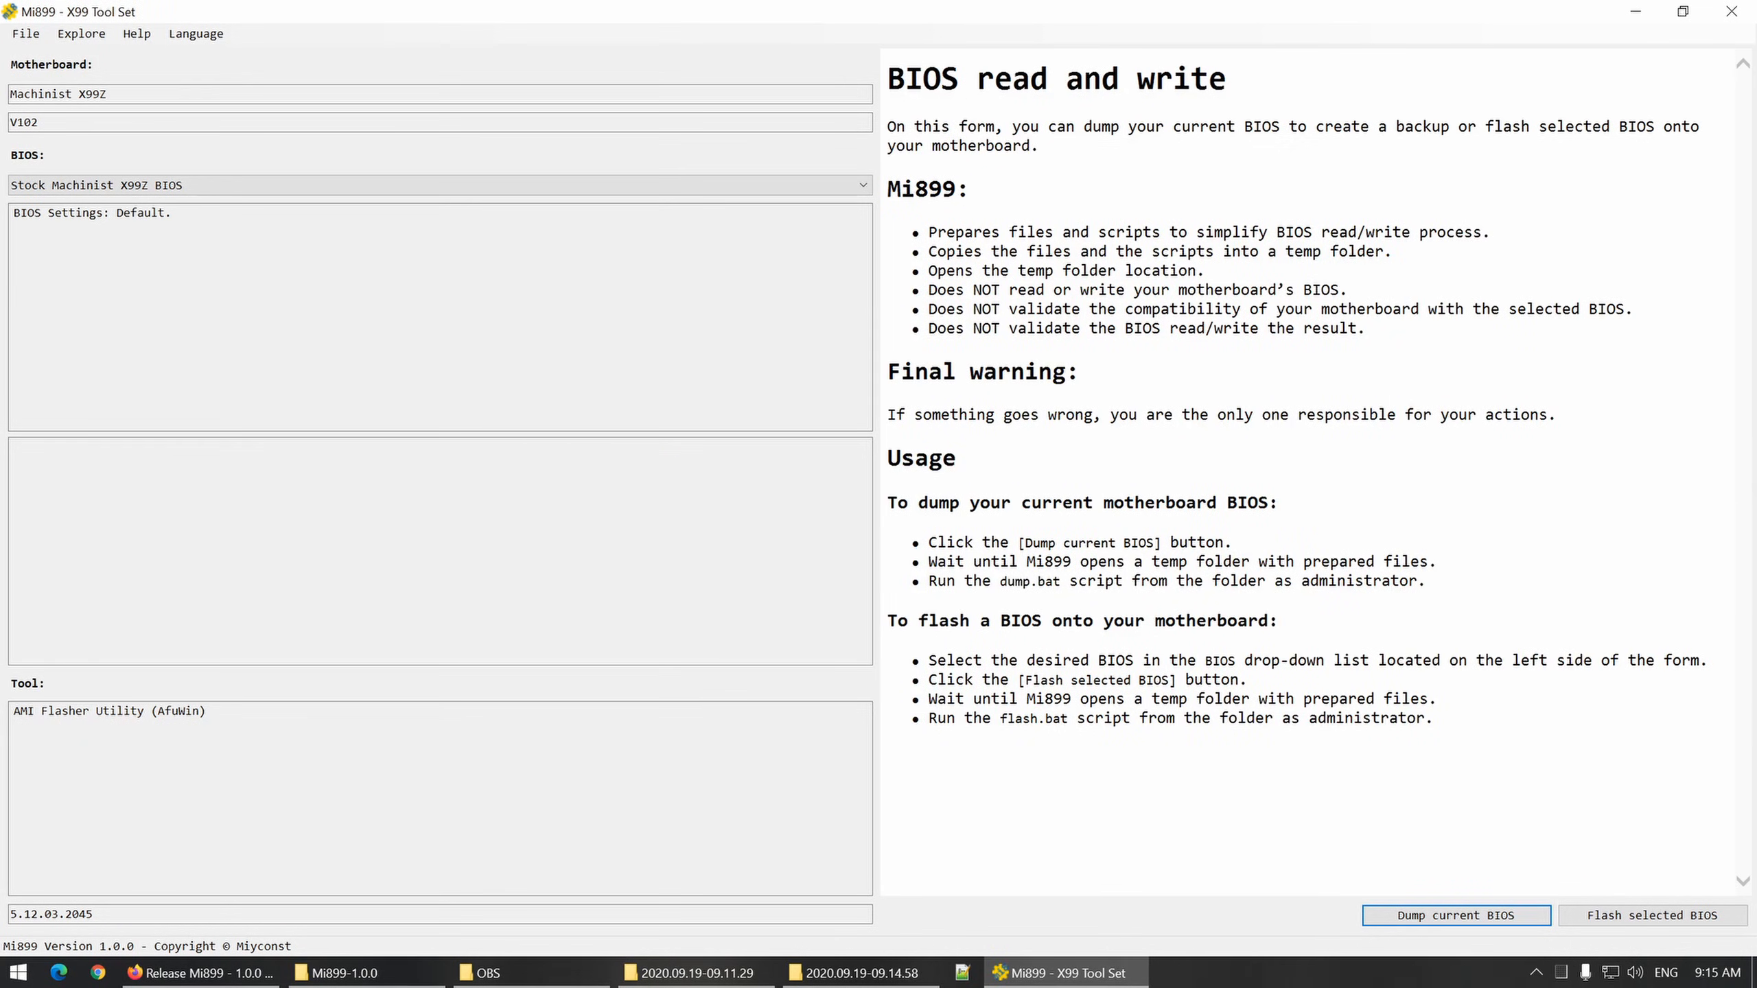
pyautogui.moveTo(920, 247)
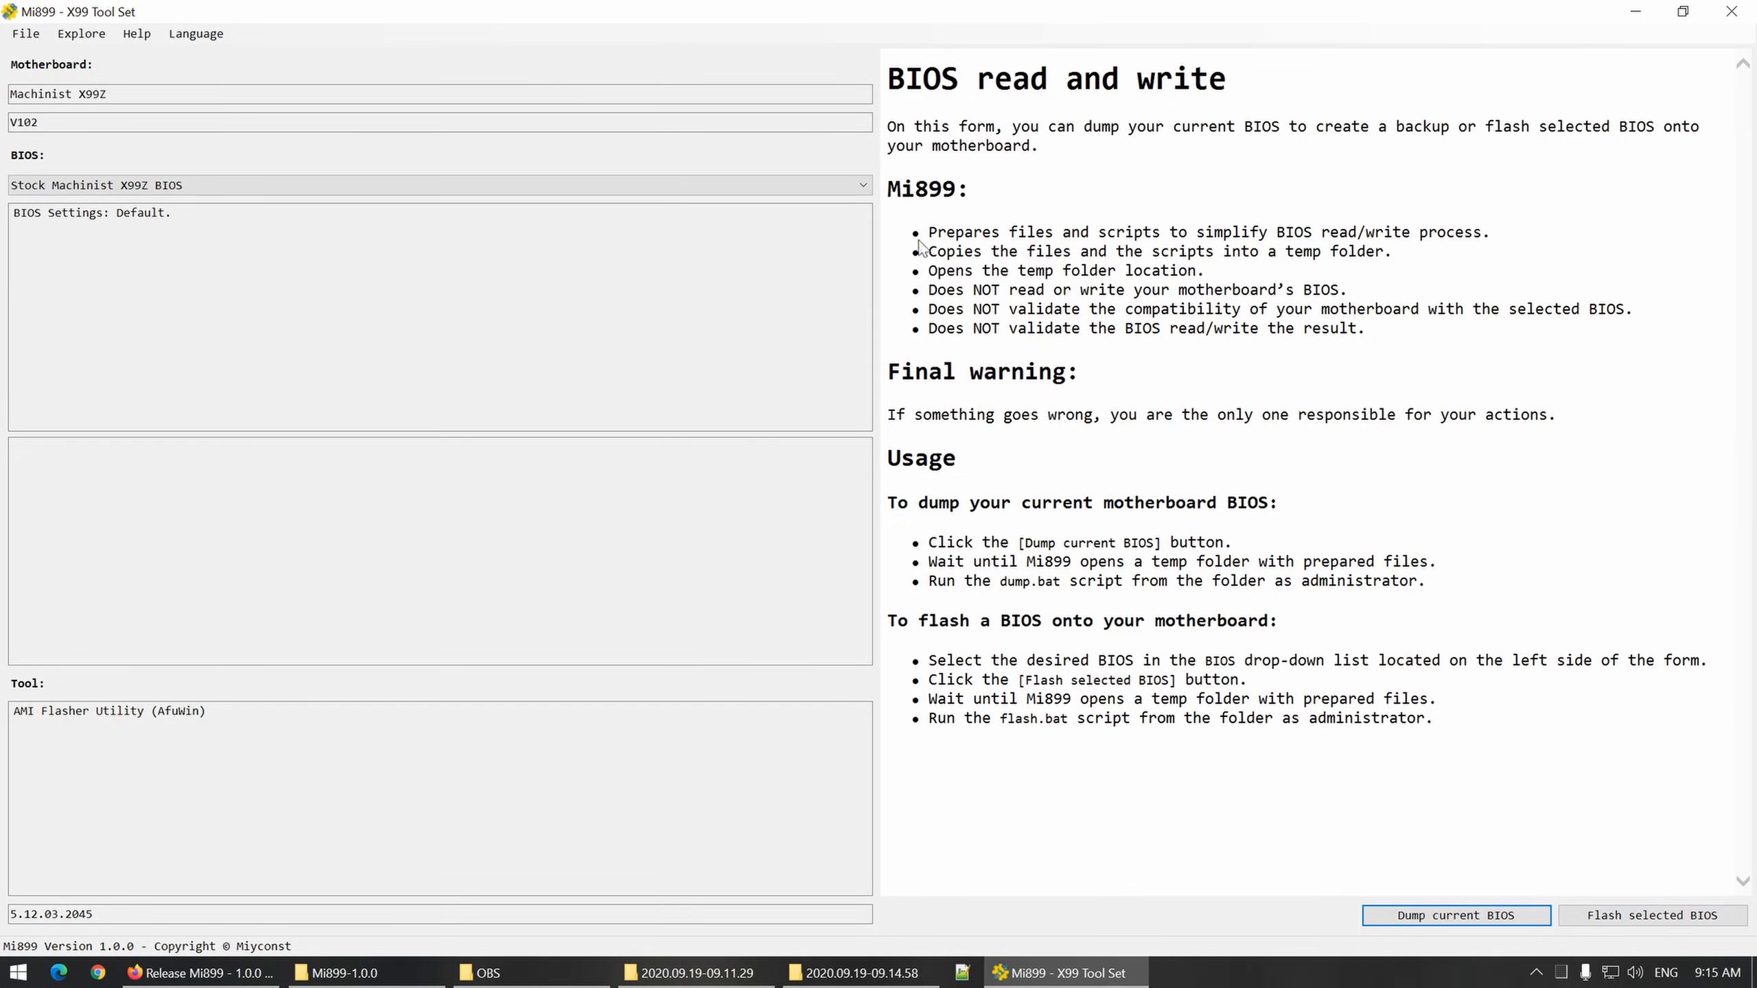
# Step: Choose 'Stock Machinist X99Z BIOS, RAM timings, TU FFS -50/50mv' and check its CPU and IMC -50mV values
pyautogui.click(861, 185)
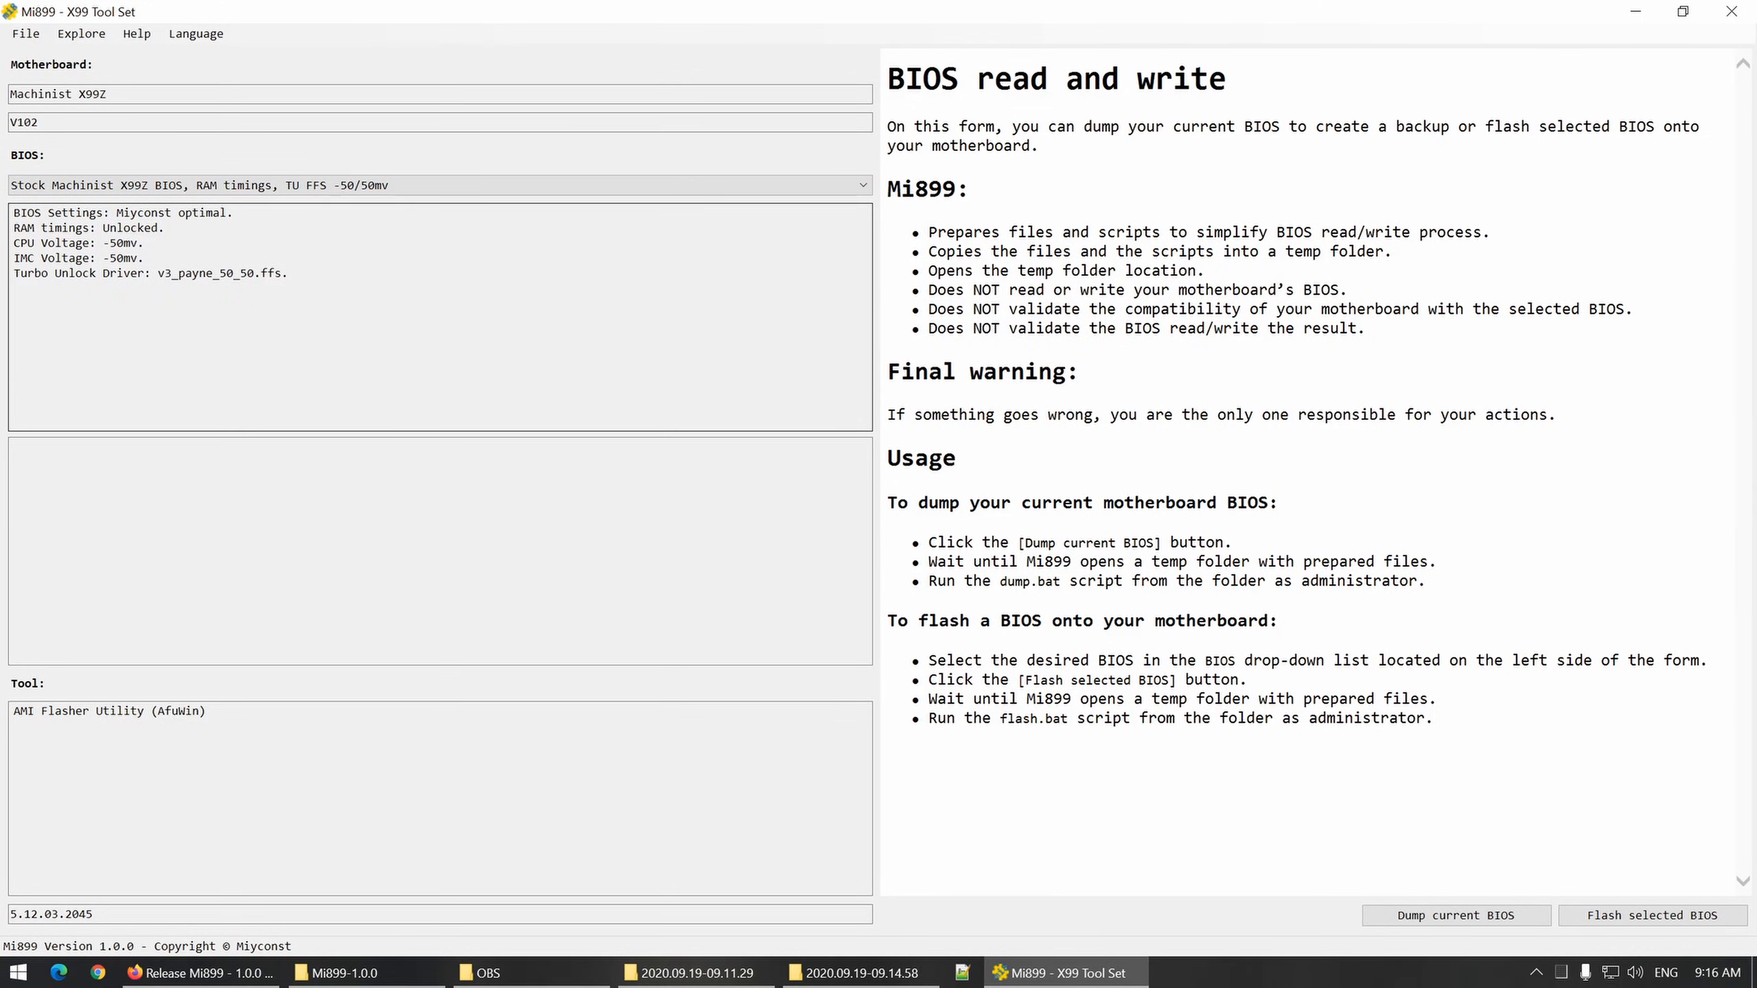
pyautogui.doubleClick(167, 213)
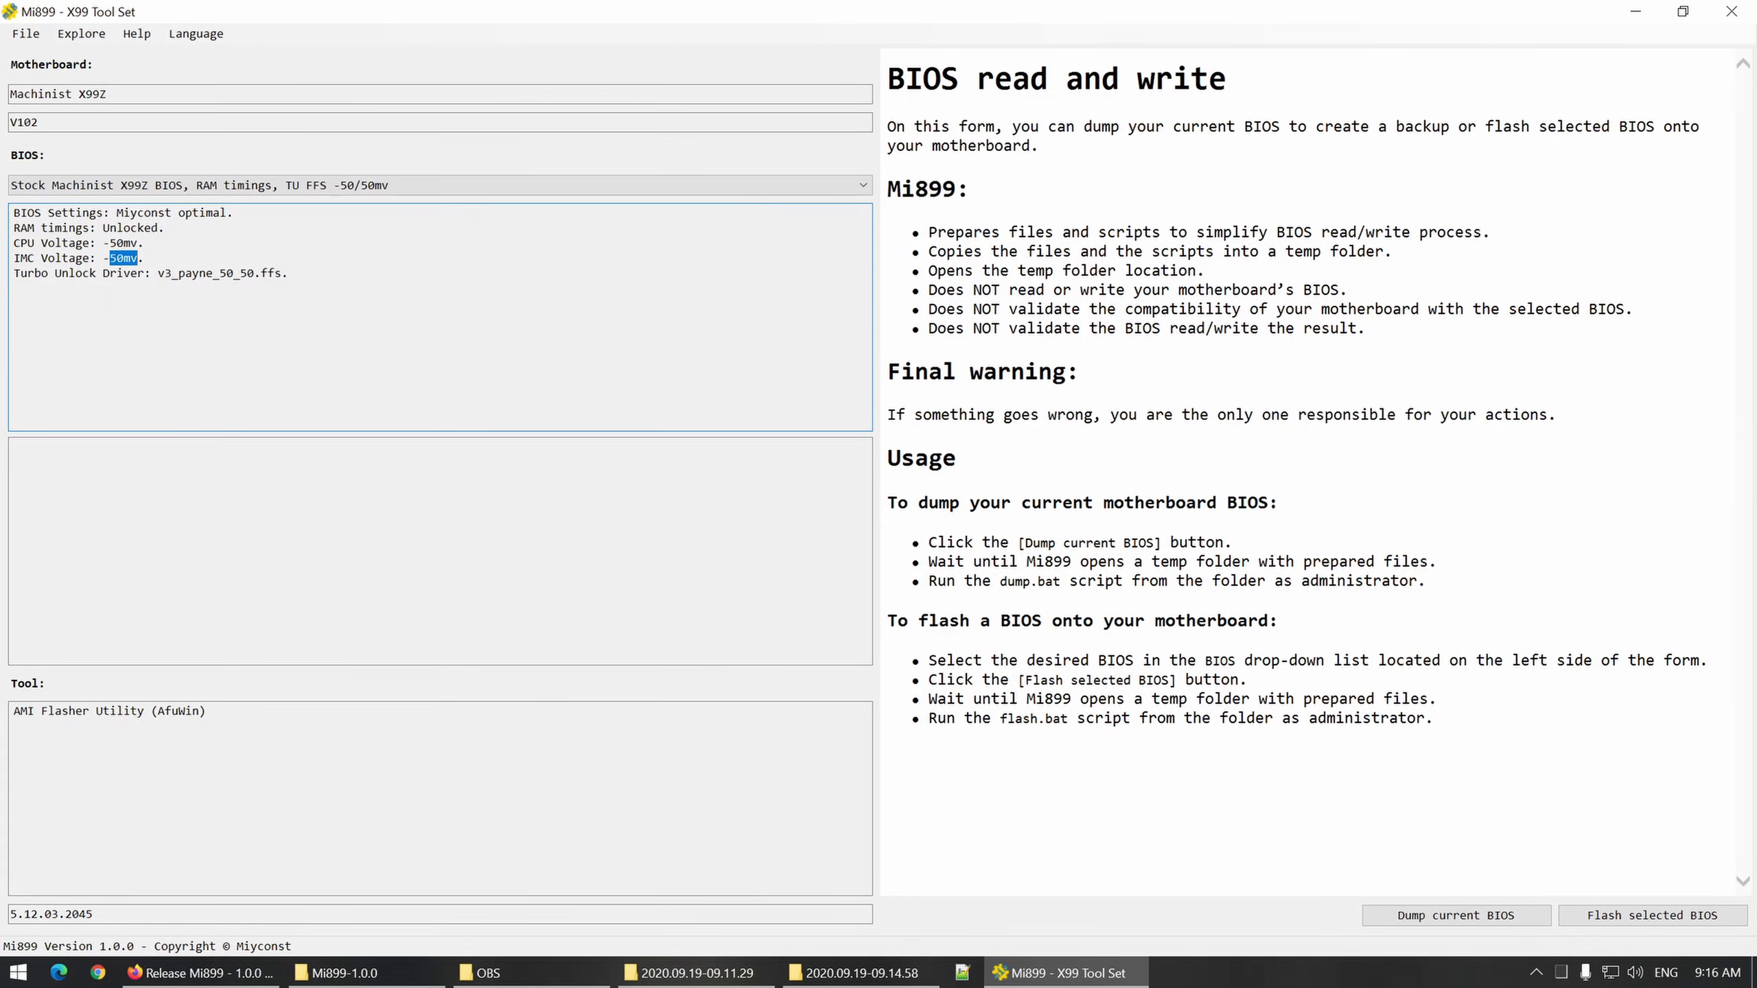
pyautogui.doubleClick(220, 271)
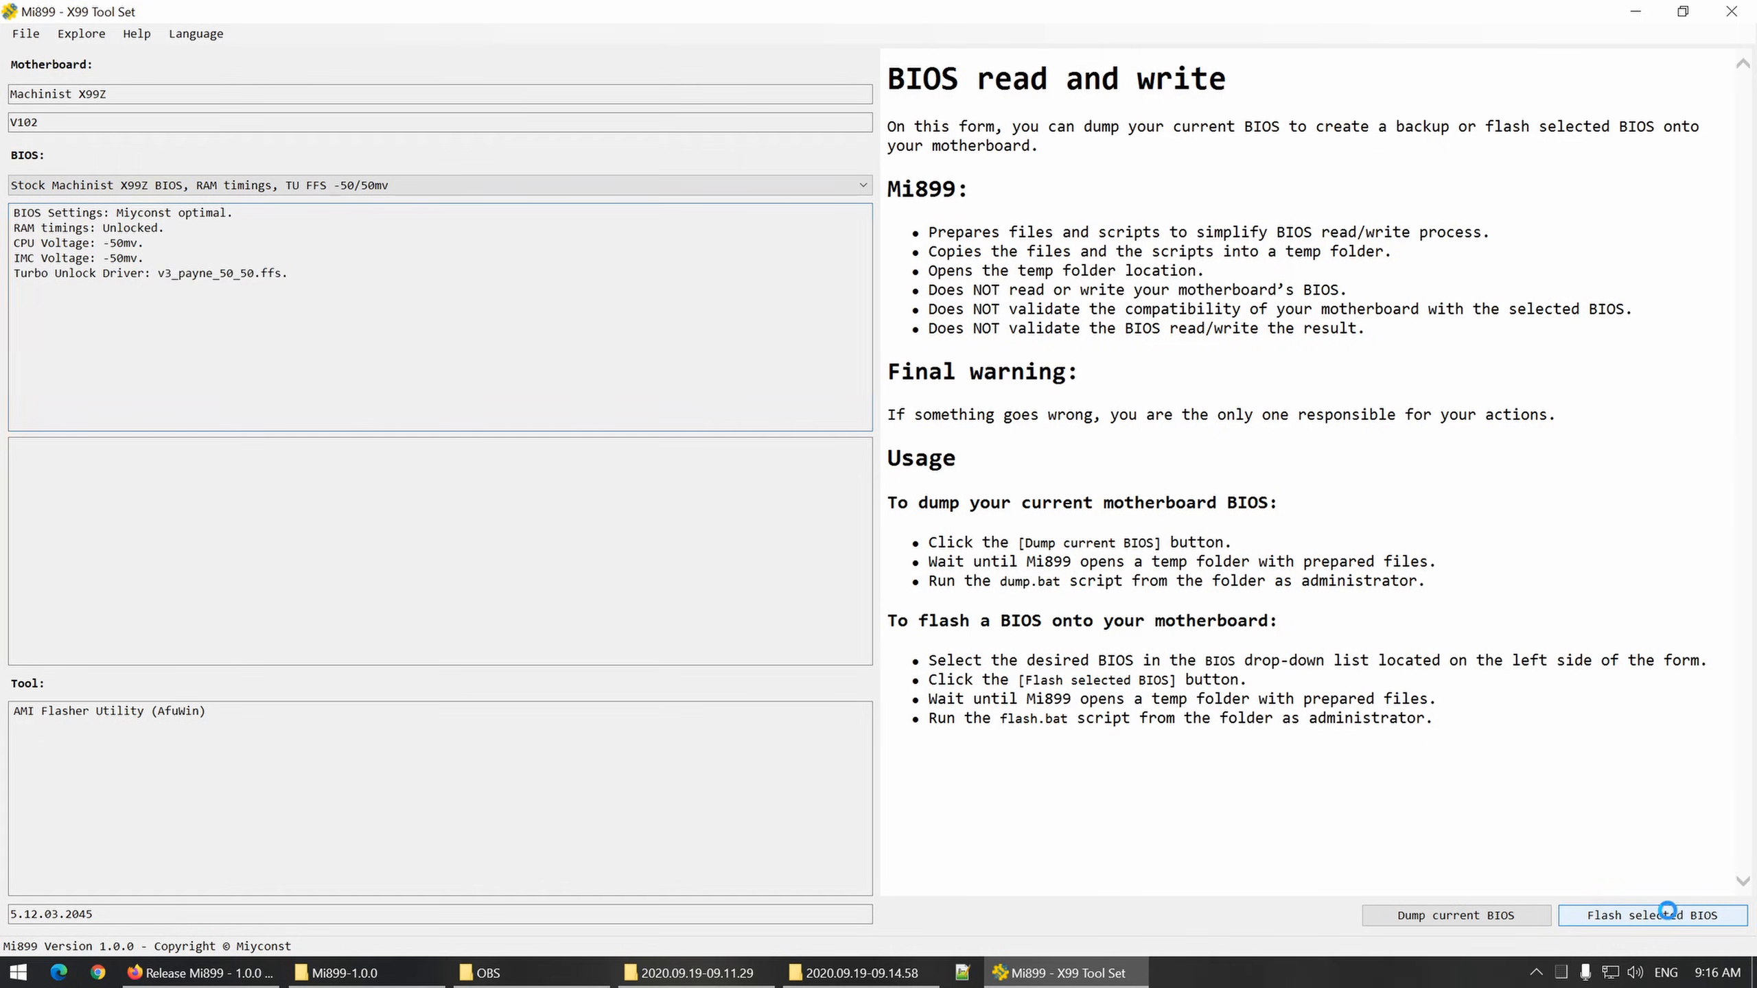
# Step: Prepare the flash temp folder for the chosen BIOS and view flash.bat's AFUWINx64 command in Notepad++
pyautogui.click(1649, 914)
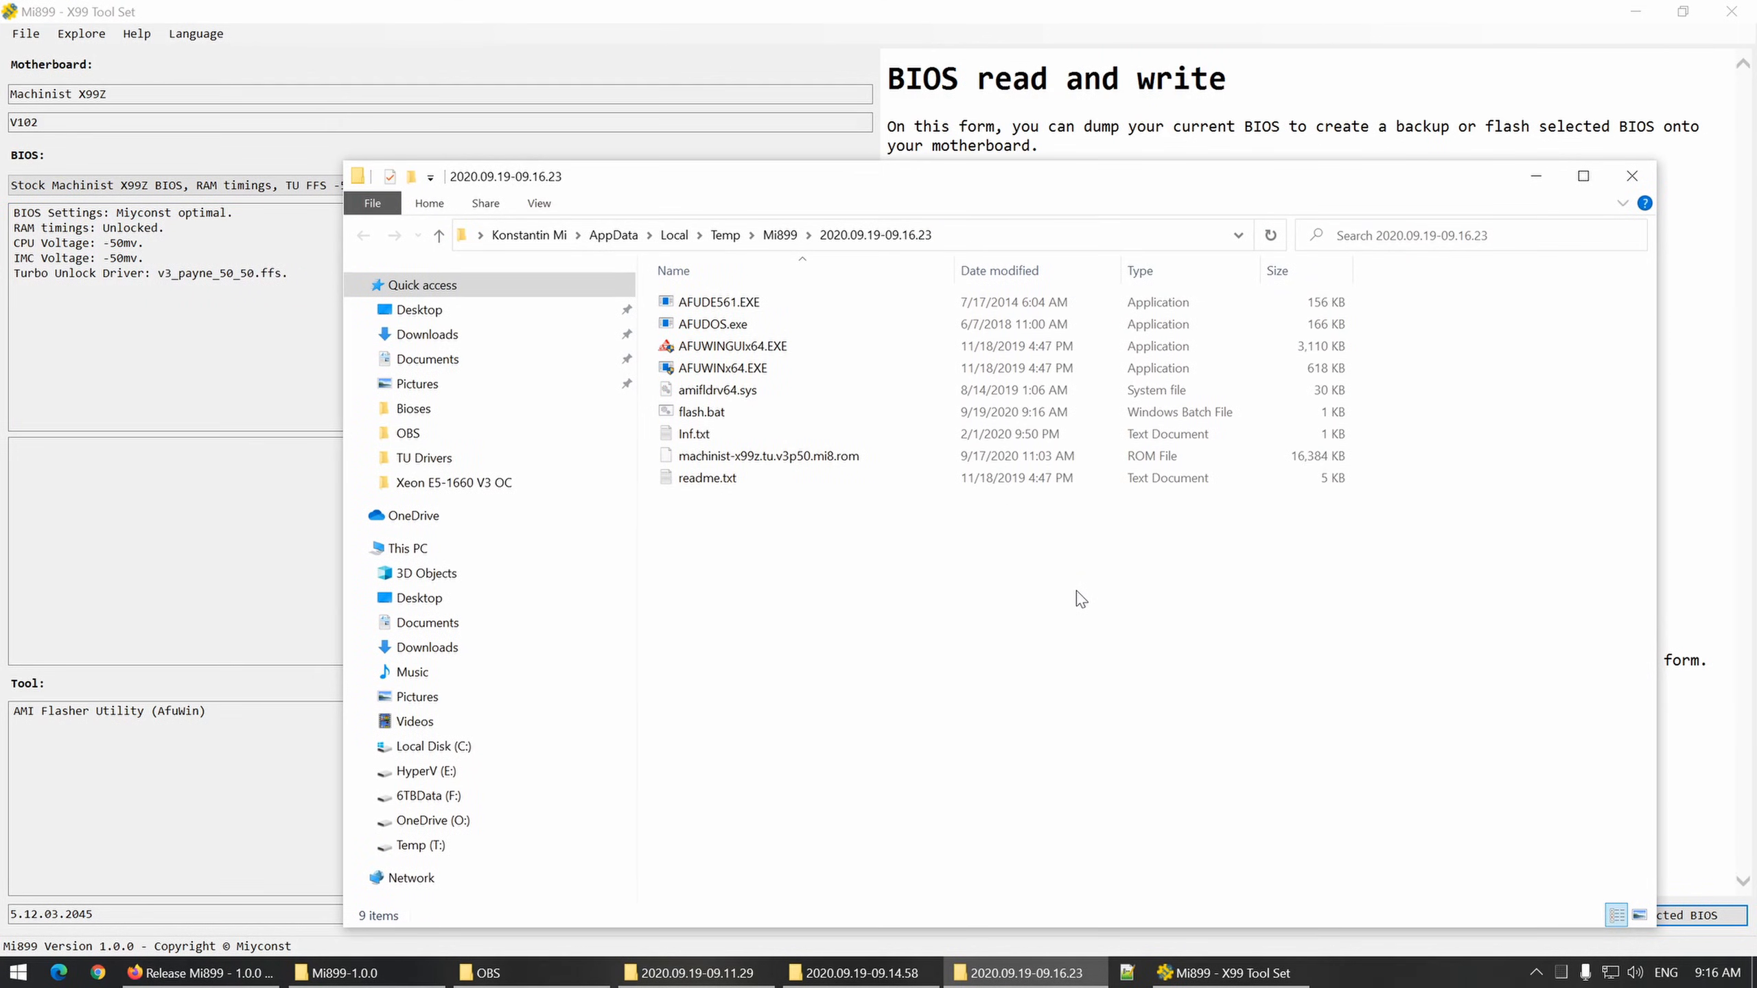
pyautogui.click(701, 412)
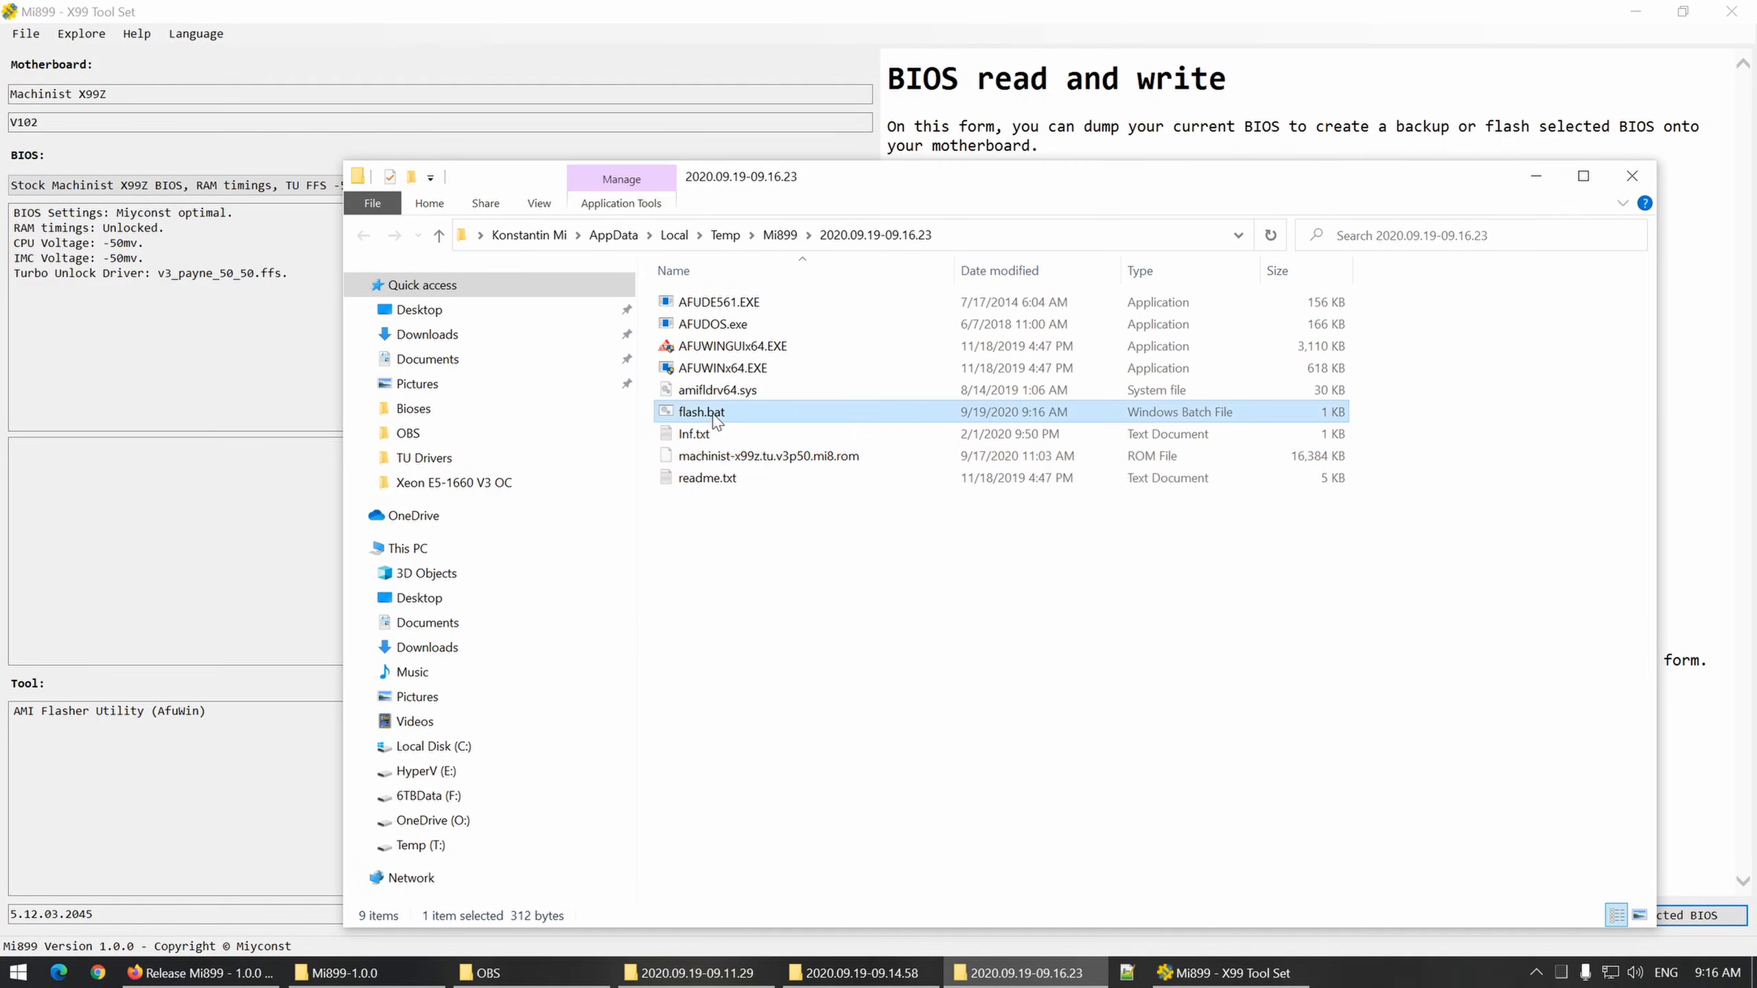
pyautogui.rightClick(700, 411)
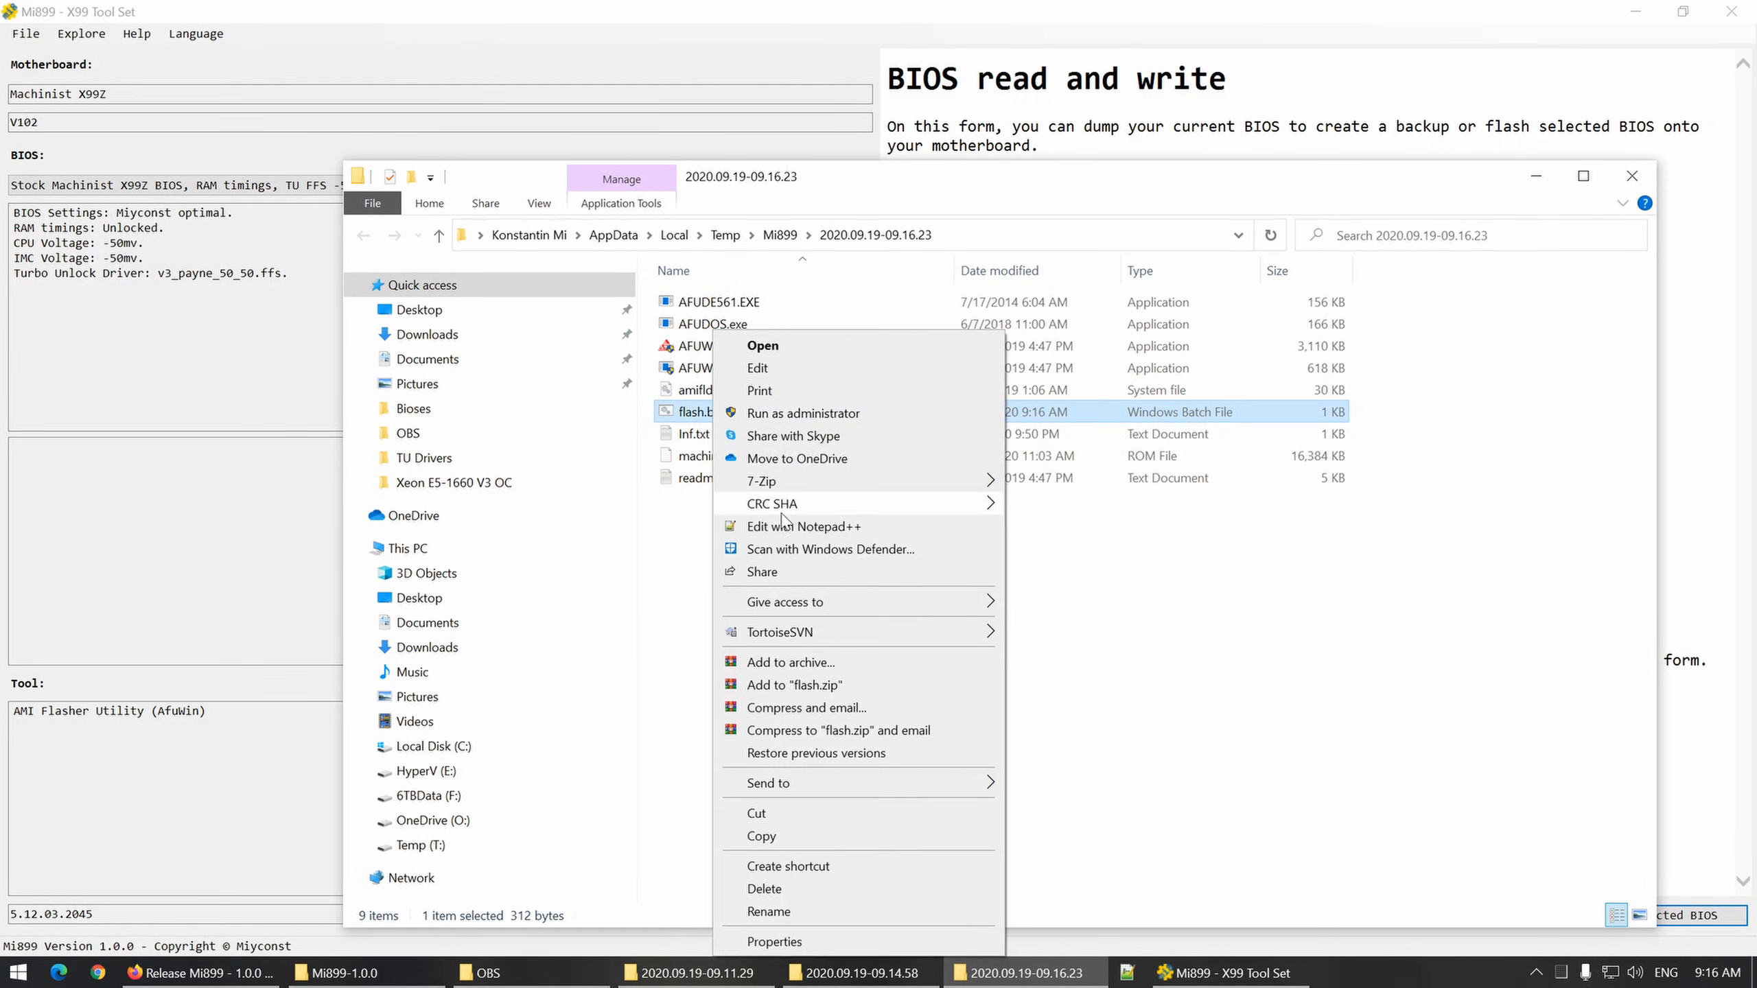
pyautogui.click(804, 527)
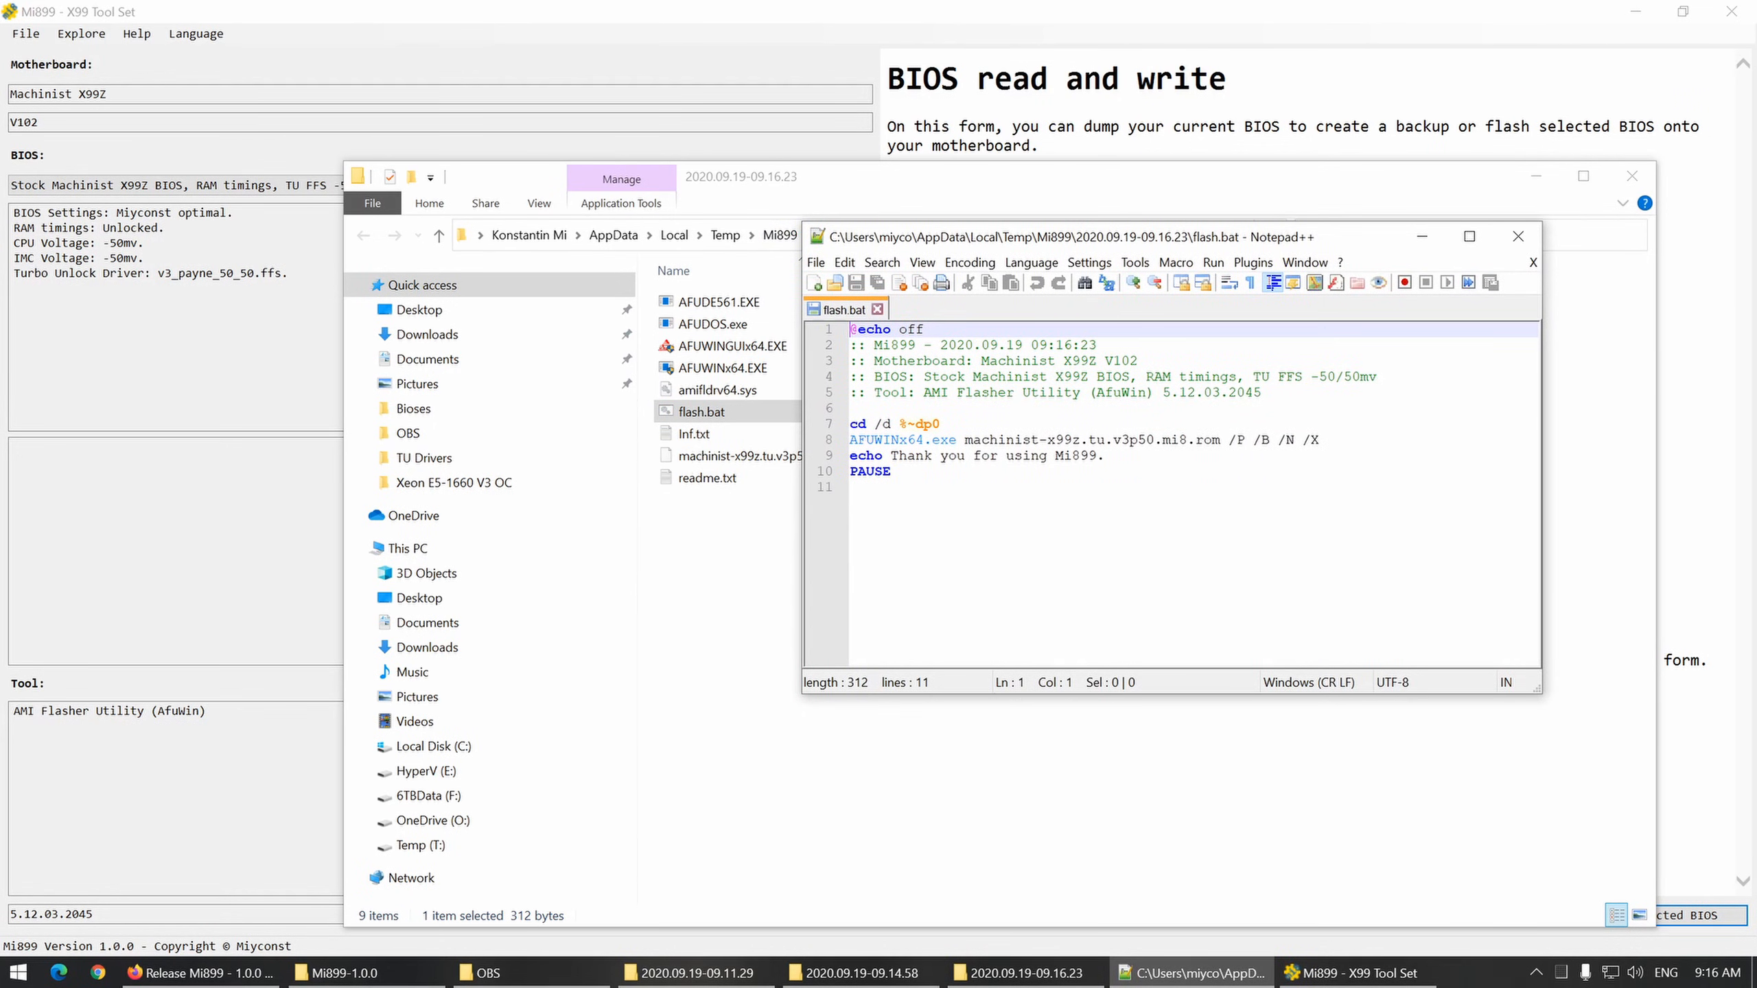
pyautogui.moveTo(1518, 236)
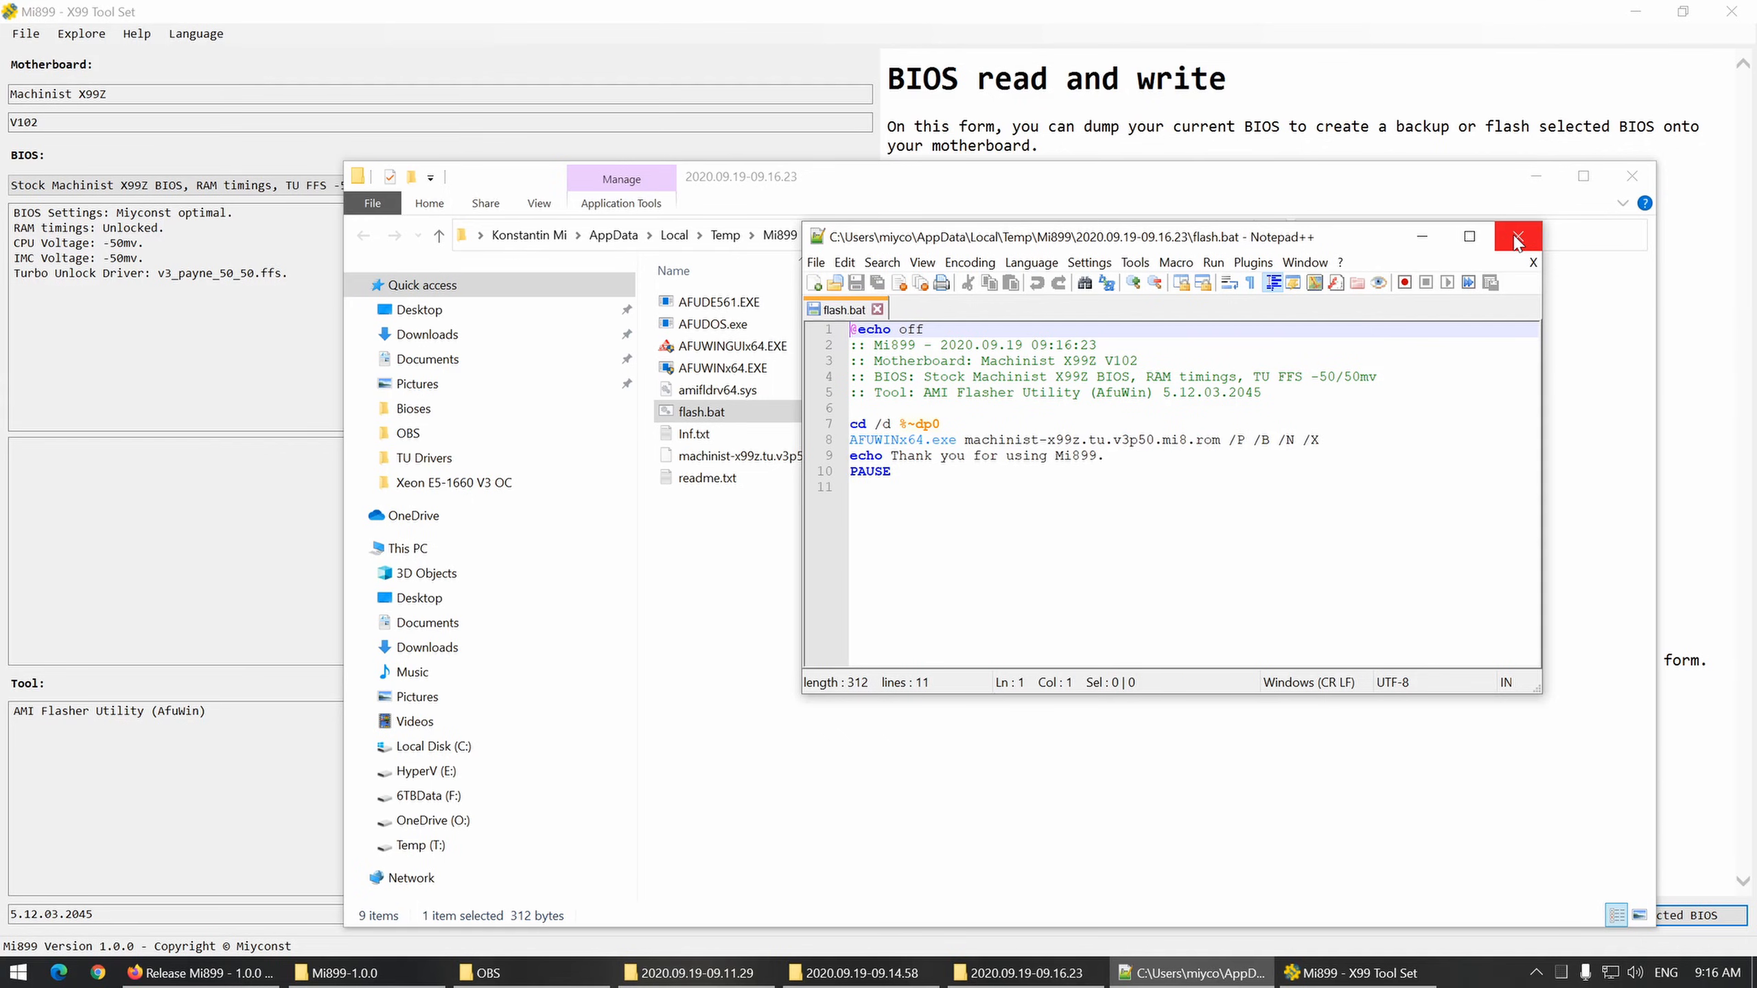
# Step: Close Notepad++ and bring up flash.bat's file actions in the temp folder
pyautogui.click(1518, 236)
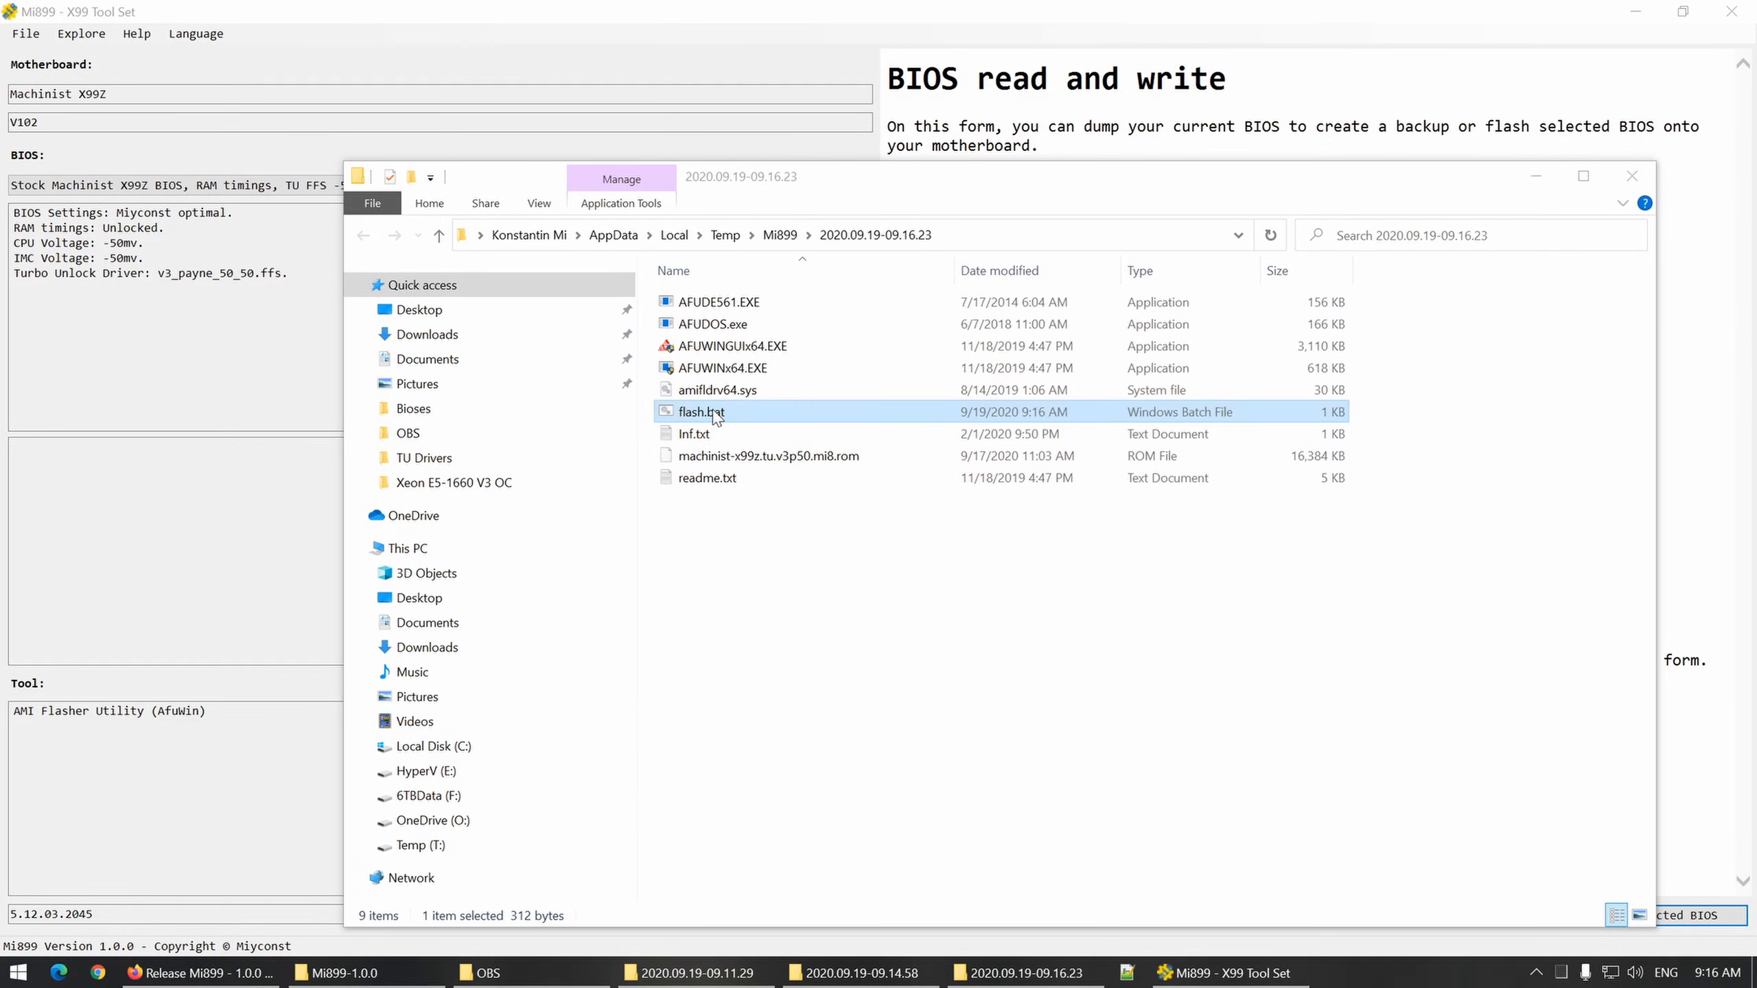
pyautogui.rightClick(699, 411)
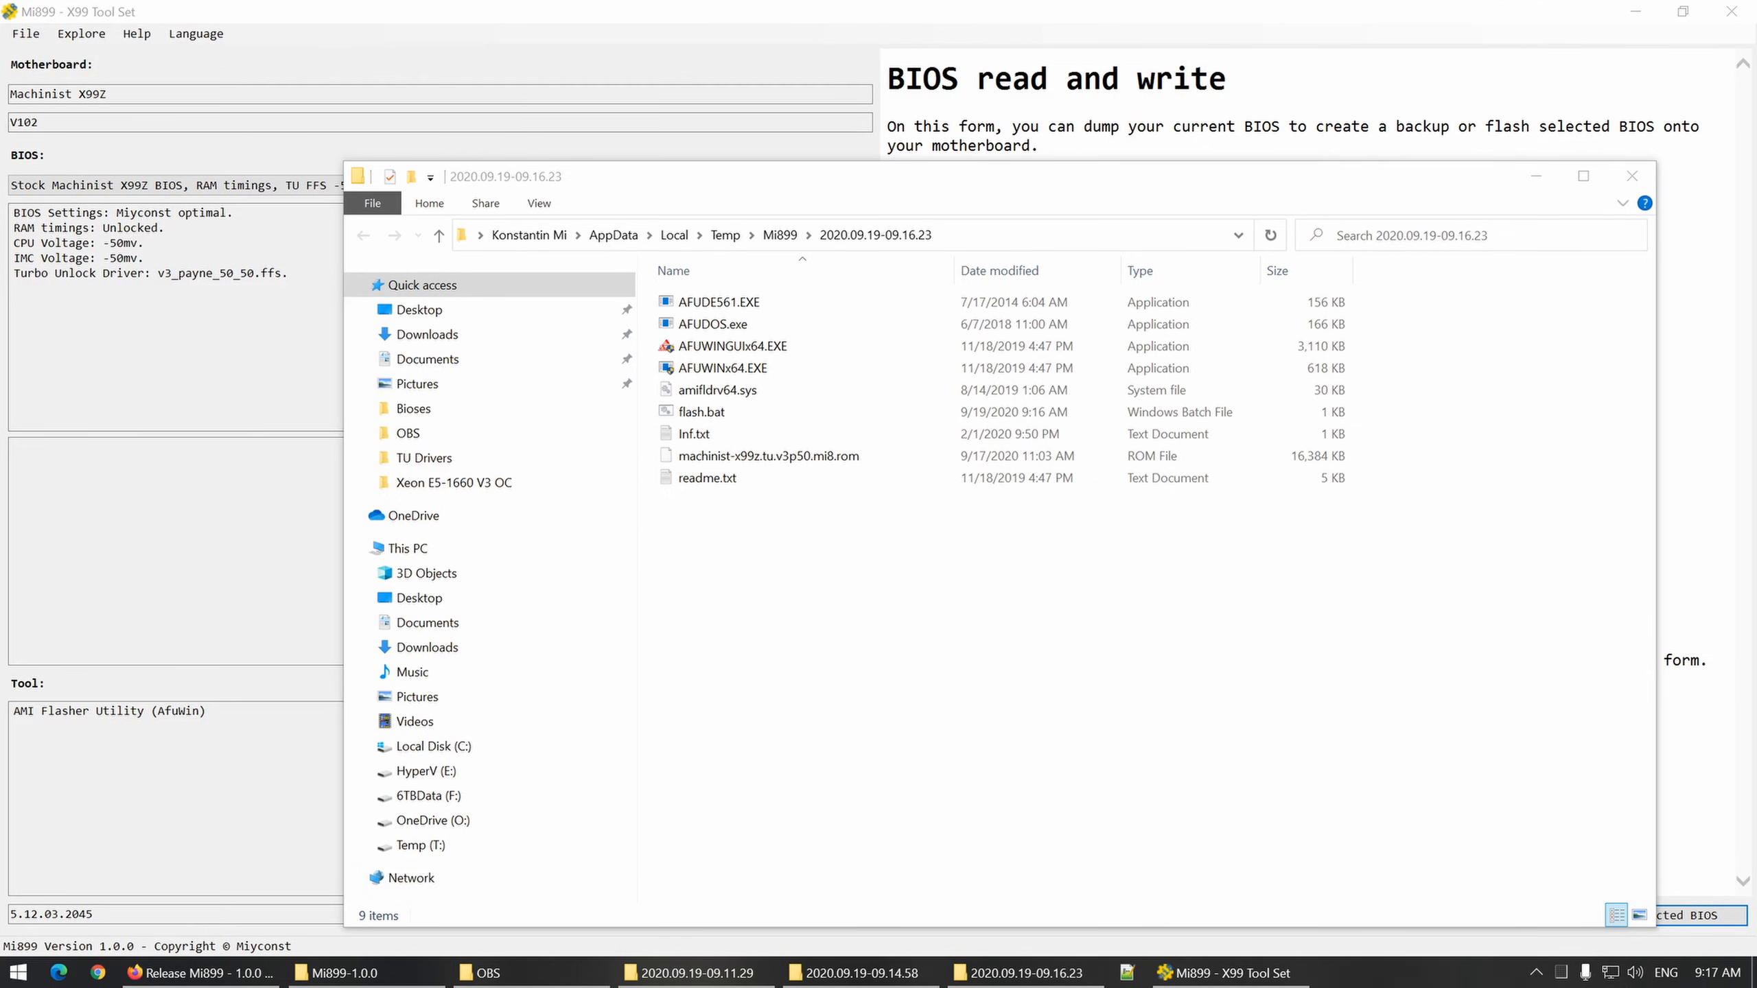
pyautogui.moveTo(277, 13)
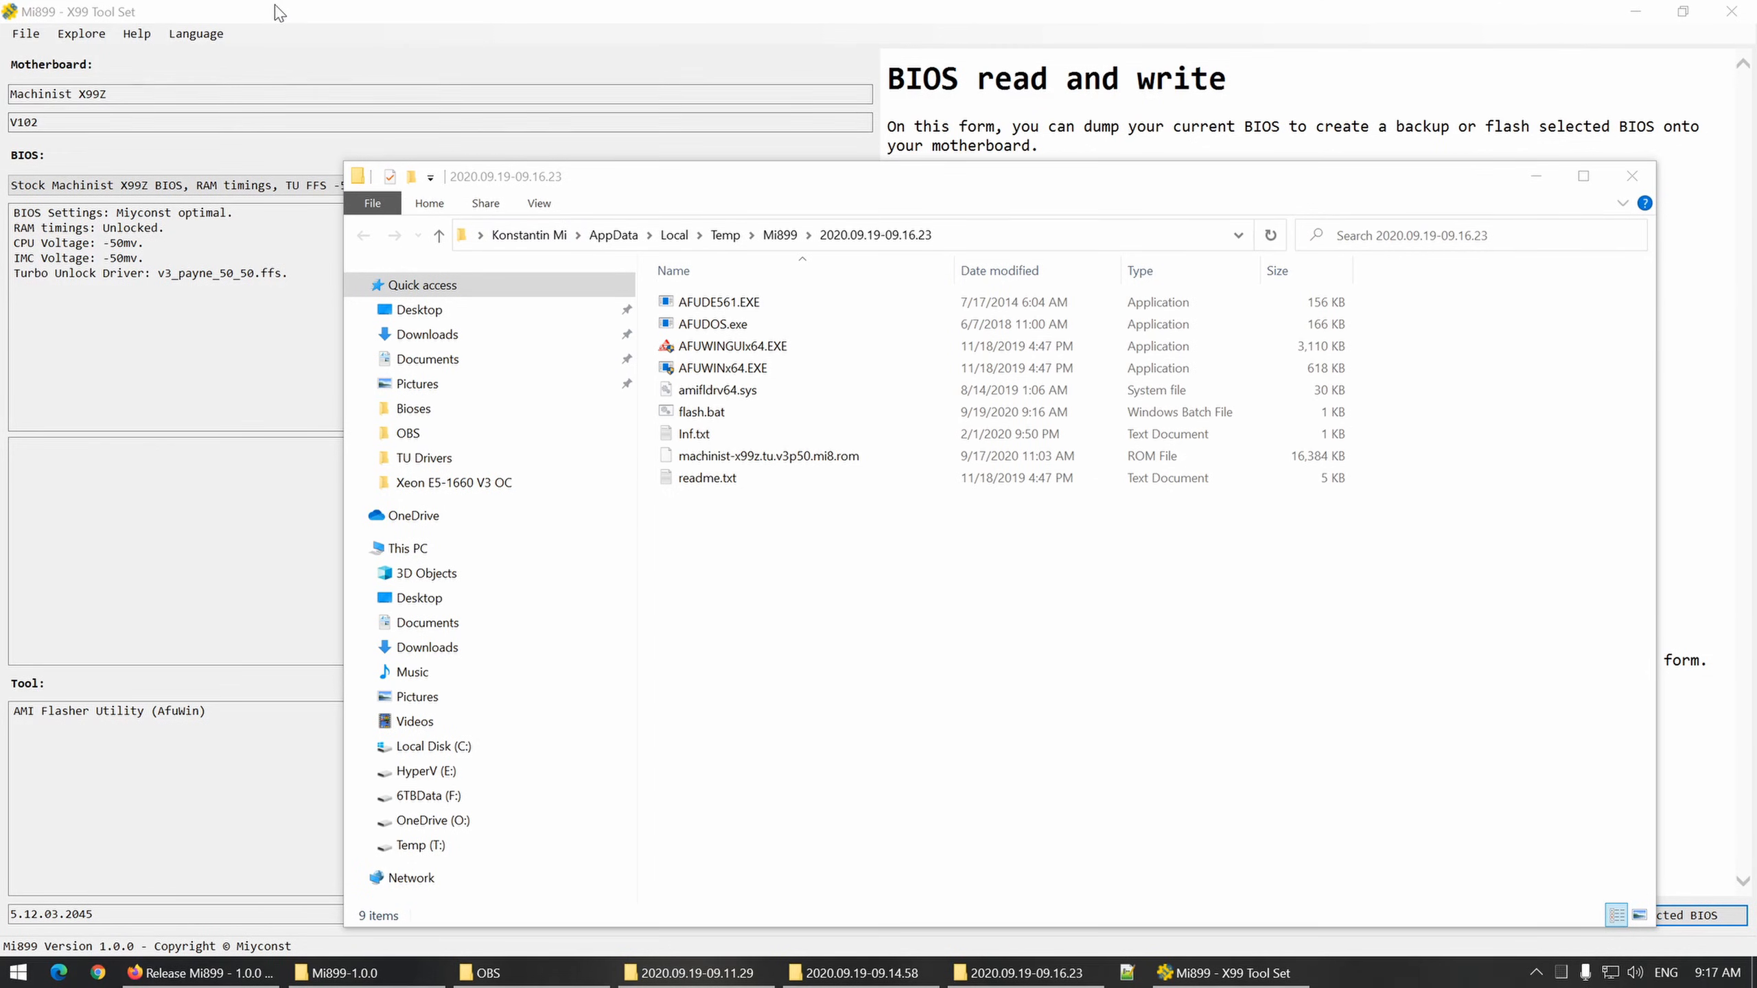